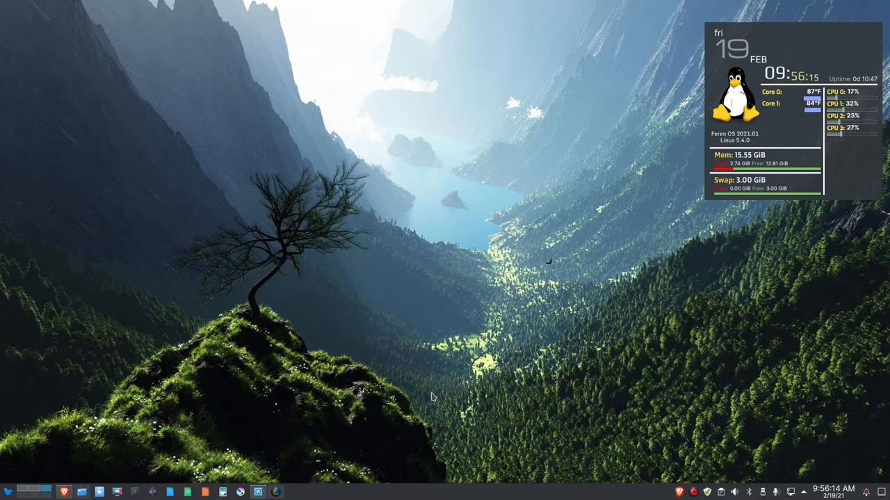
pyautogui.moveTo(355, 340)
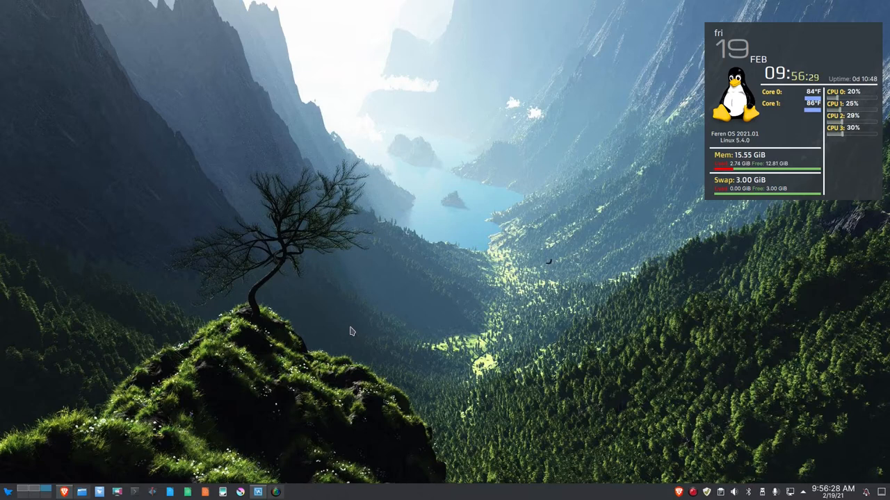
pyautogui.moveTo(351, 328)
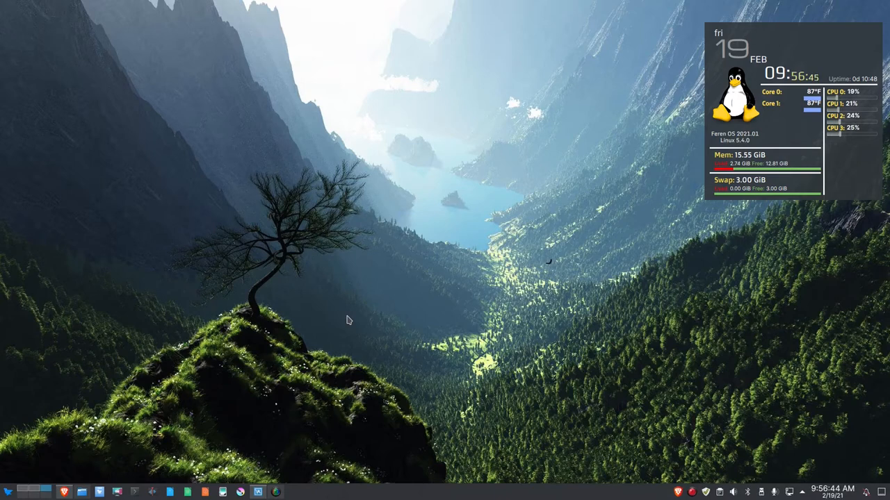
pyautogui.moveTo(346, 308)
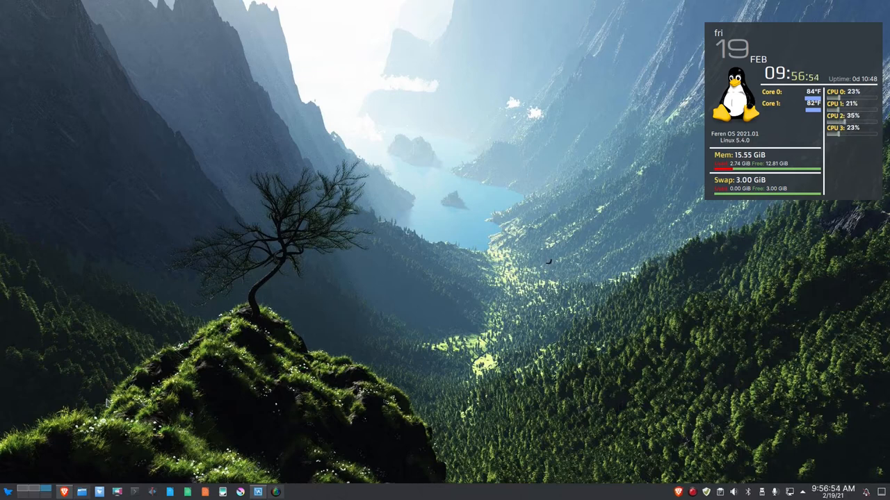
pyautogui.moveTo(10, 494)
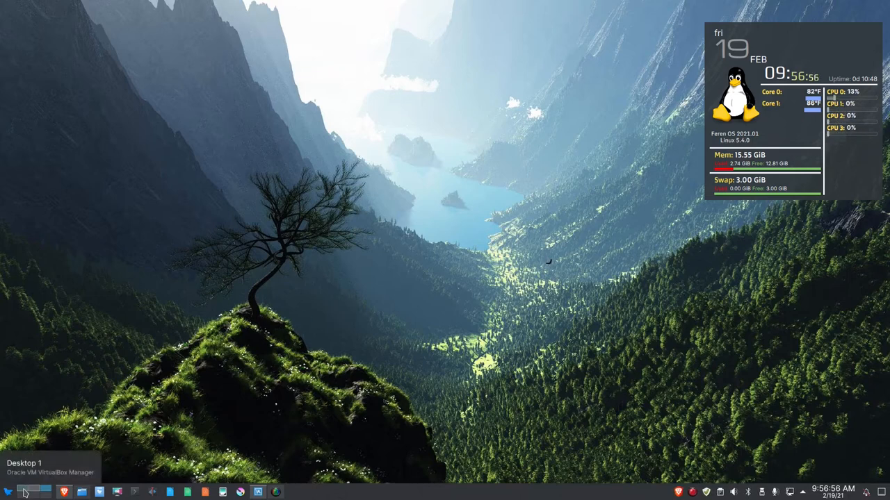
# Step: Switch to the desktop showing the openmandriva.org homepage in Brave
pyautogui.click(32, 492)
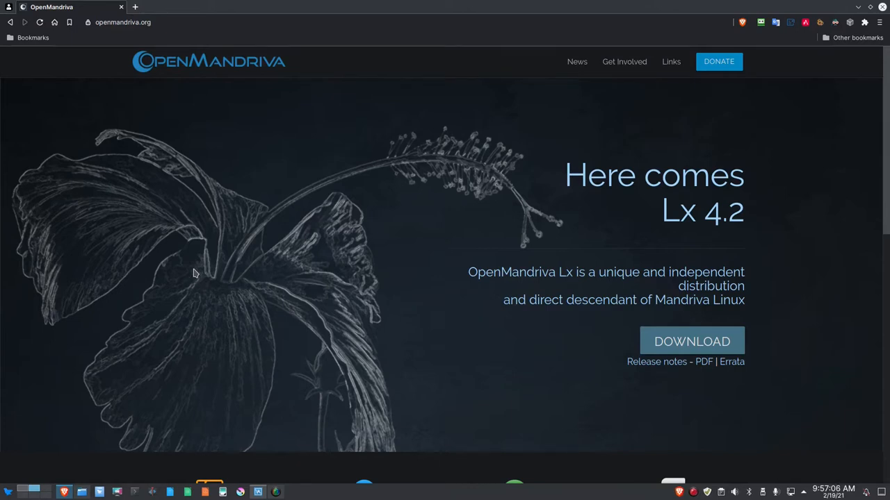
pyautogui.moveTo(361, 216)
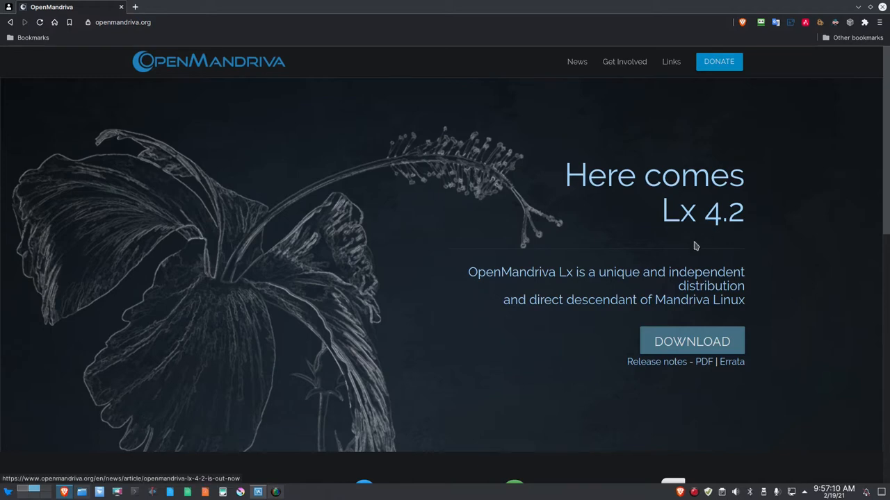
pyautogui.moveTo(573, 243)
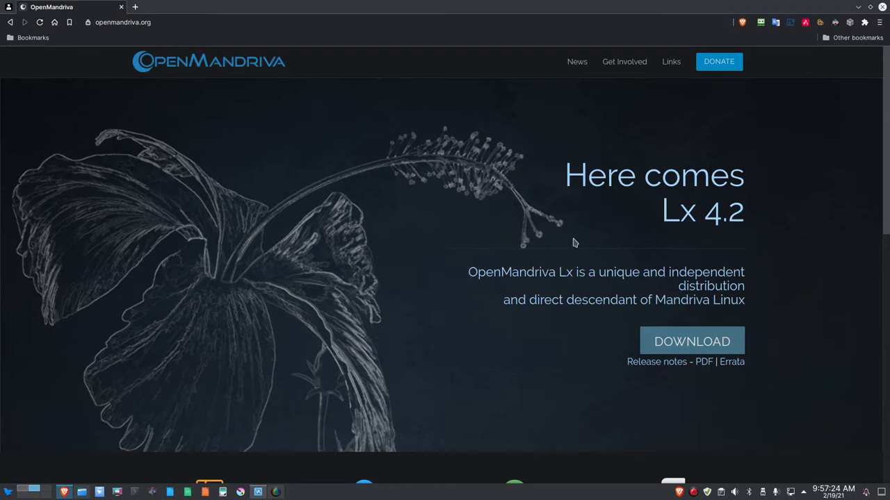
pyautogui.moveTo(574, 241)
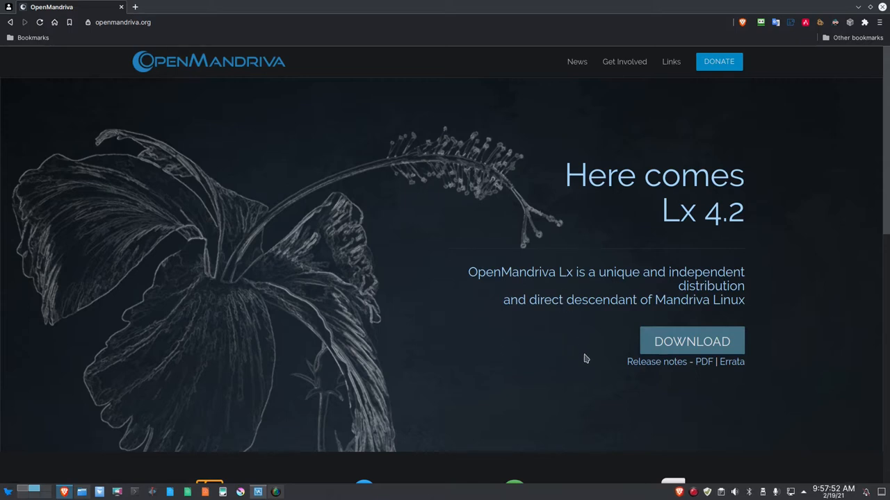
pyautogui.moveTo(309, 155)
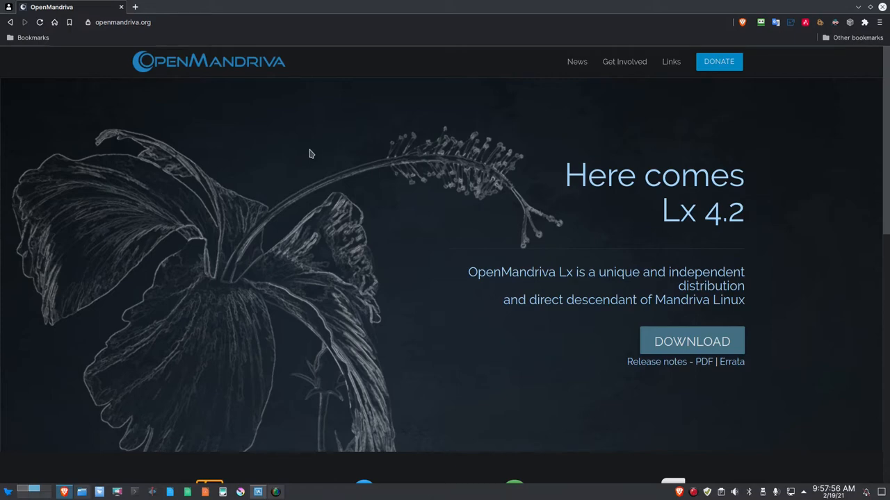
# Step: Go to the Download and install page for Lx 4.2 "Argon" and scroll through its steps
pyautogui.click(692, 341)
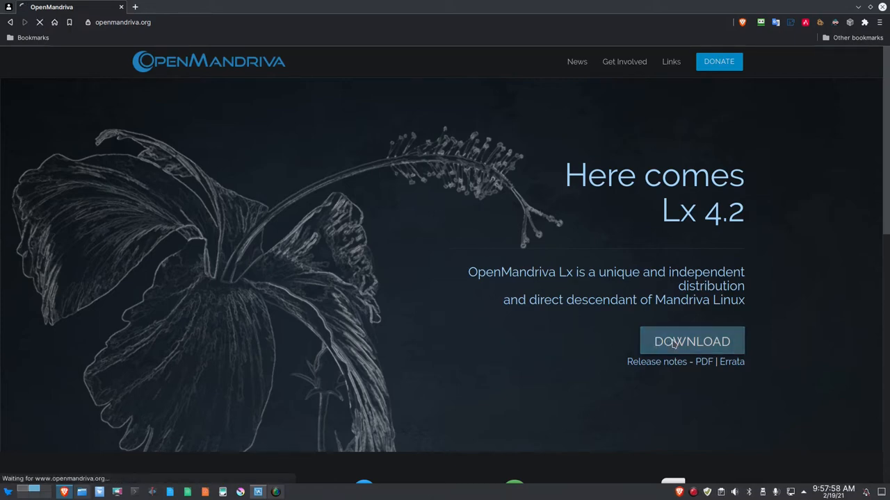
pyautogui.click(692, 341)
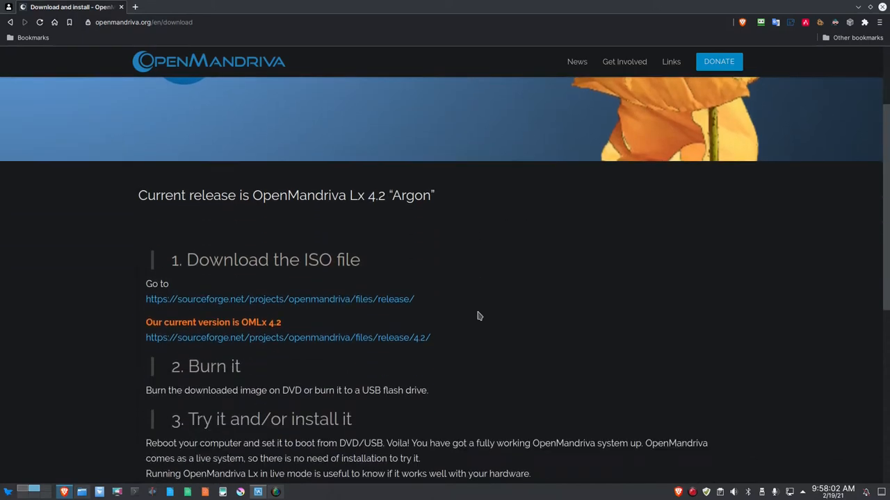
pyautogui.scroll(-3)
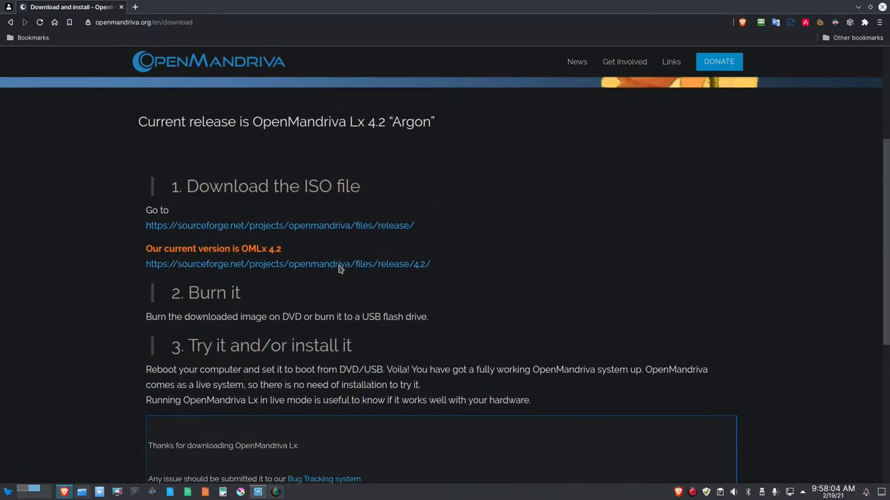
pyautogui.scroll(-3)
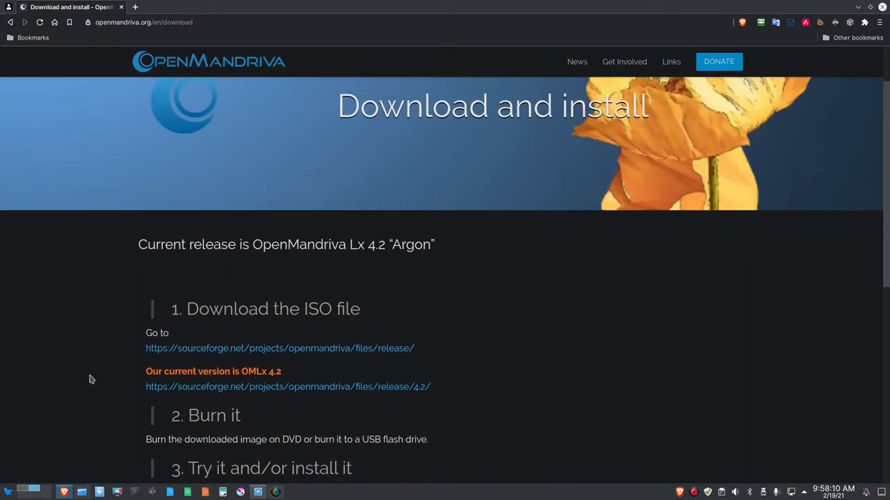
pyautogui.moveTo(88, 390)
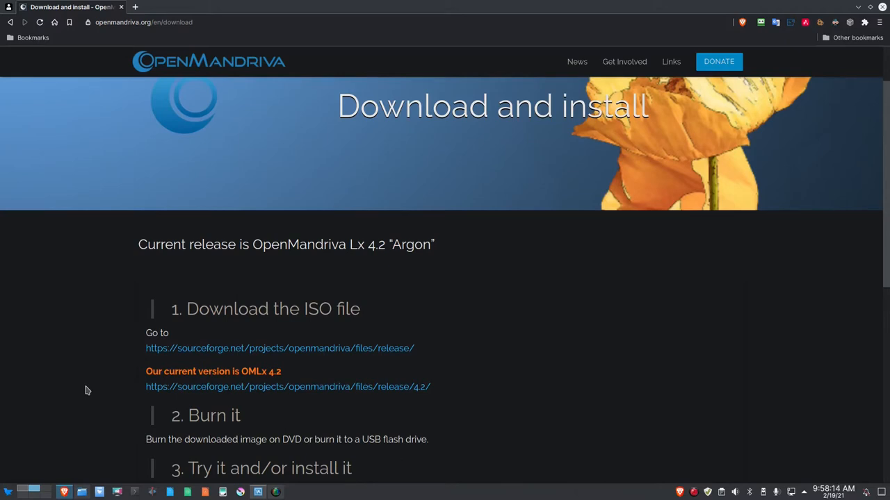
pyautogui.moveTo(23, 482)
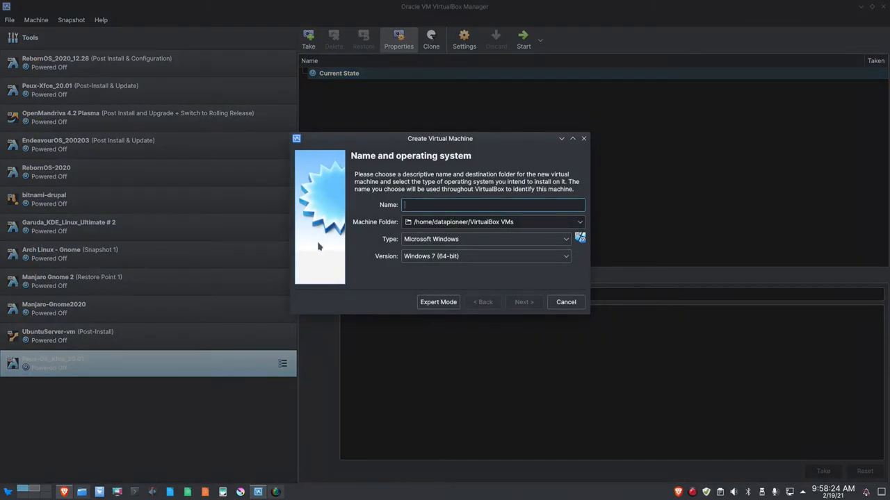
# Step: Name the machine OpenMandriva_LX_4_2_VM as Linux / Mandriva (64-bit) and continue to memory
pyautogui.write('OP')
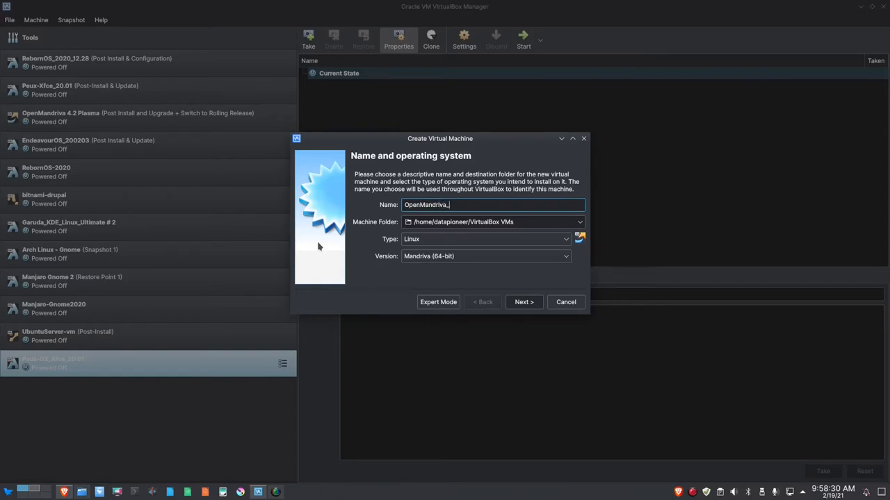
pyautogui.write('LX_')
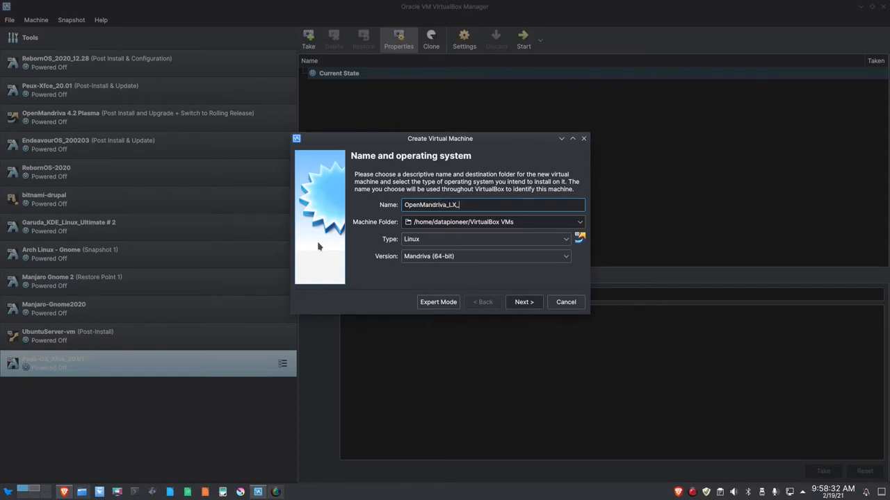
pyautogui.write('4_2_')
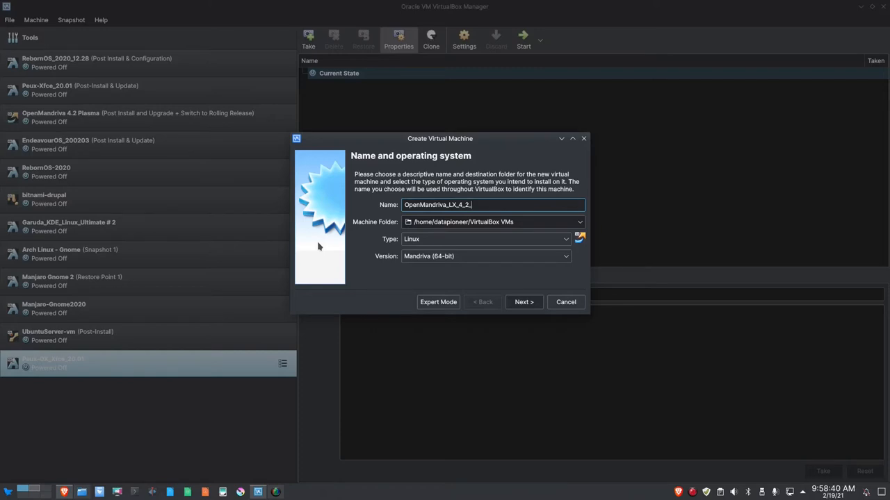
pyautogui.write('VM')
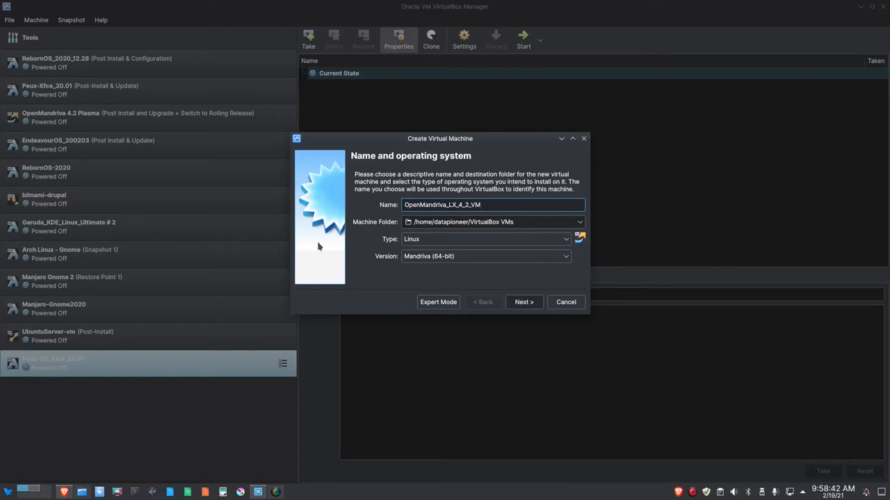
pyautogui.moveTo(431, 270)
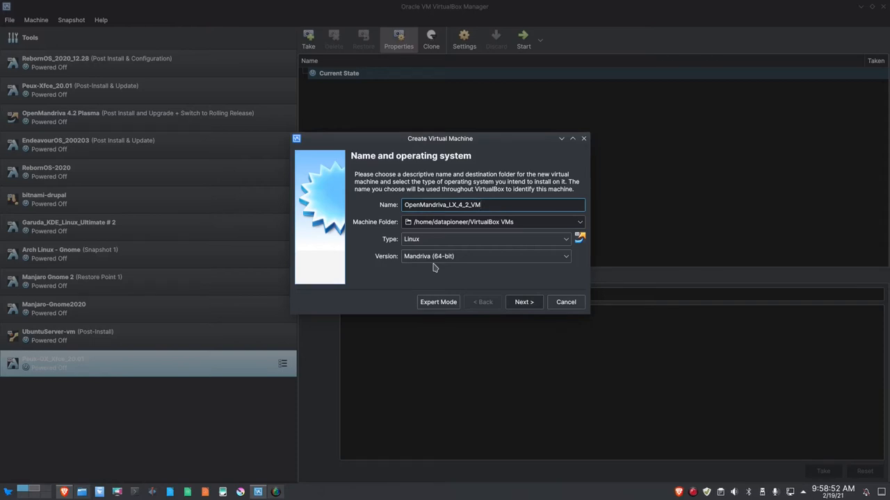
pyautogui.click(524, 302)
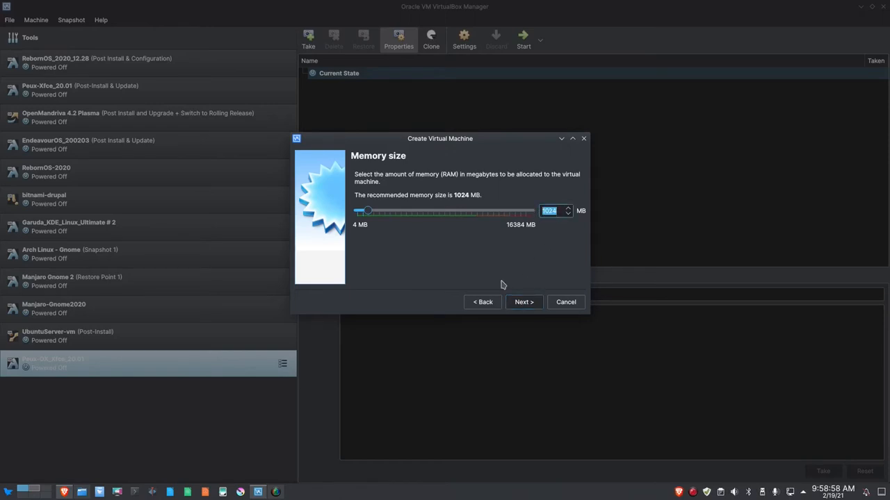
# Step: Set memory to 6144 MB and choose to create a new virtual hard disk
pyautogui.moveTo(367, 210); pyautogui.dragTo(422, 211)
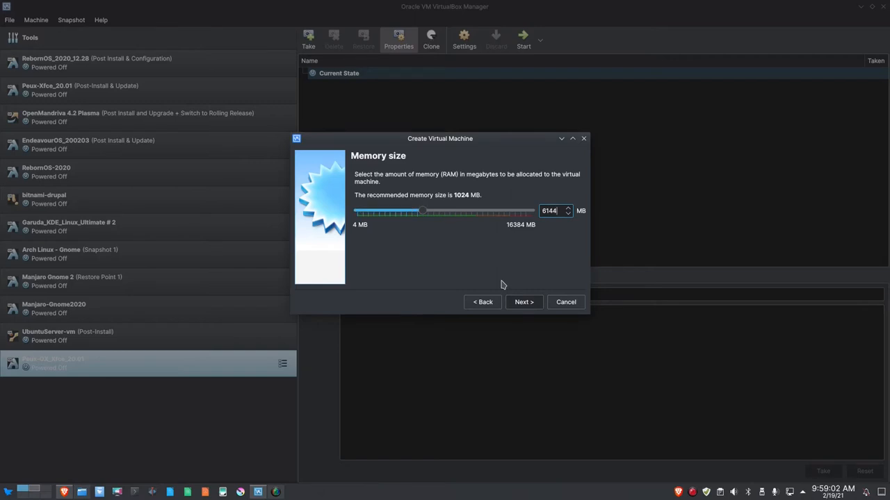
pyautogui.moveTo(473, 289)
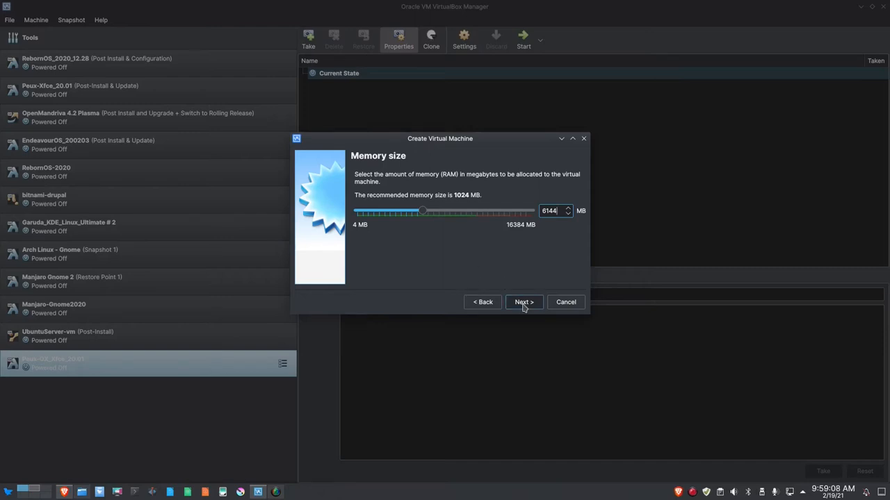
pyautogui.click(523, 302)
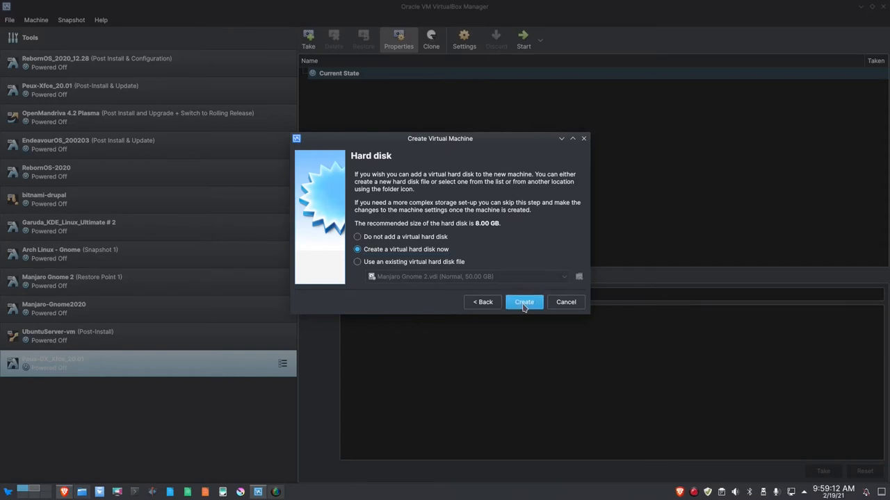
pyautogui.click(524, 302)
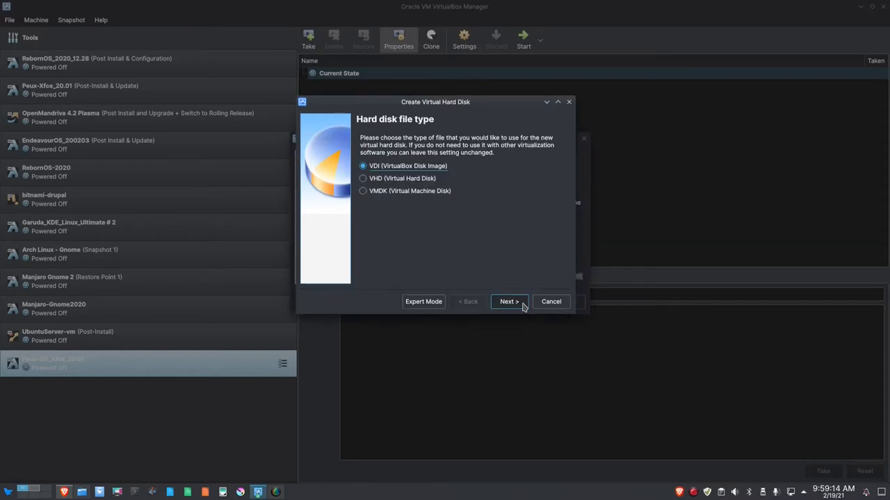
# Step: Create a dynamically allocated VDI disk of 25.00 GB to finish the machine
pyautogui.click(509, 302)
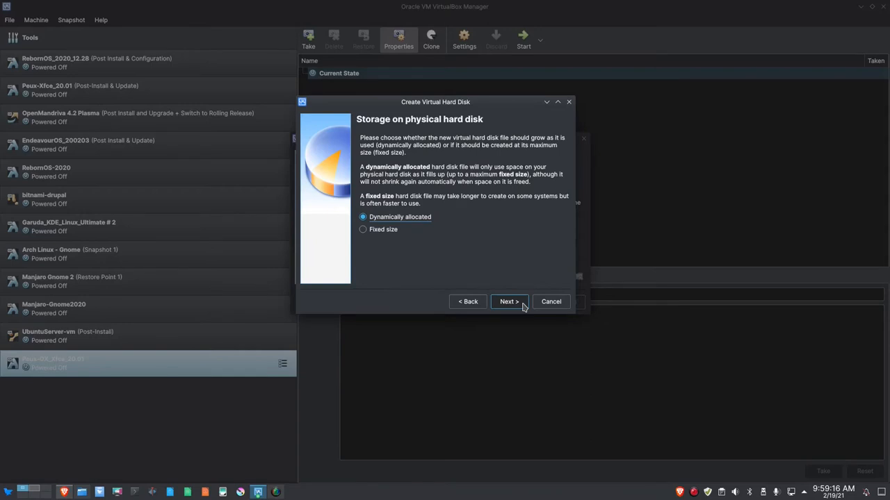
pyautogui.click(508, 301)
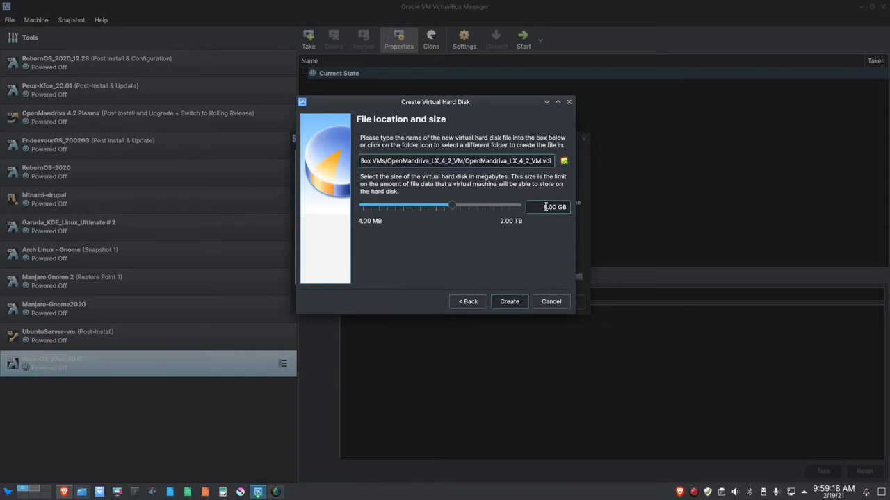
pyautogui.moveTo(452, 206); pyautogui.dragTo(361, 205)
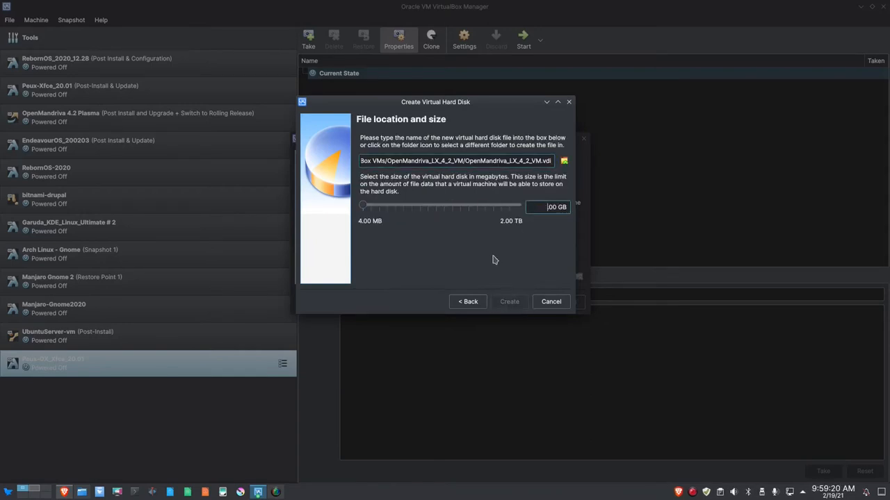
pyautogui.moveTo(362, 206); pyautogui.dragTo(464, 205)
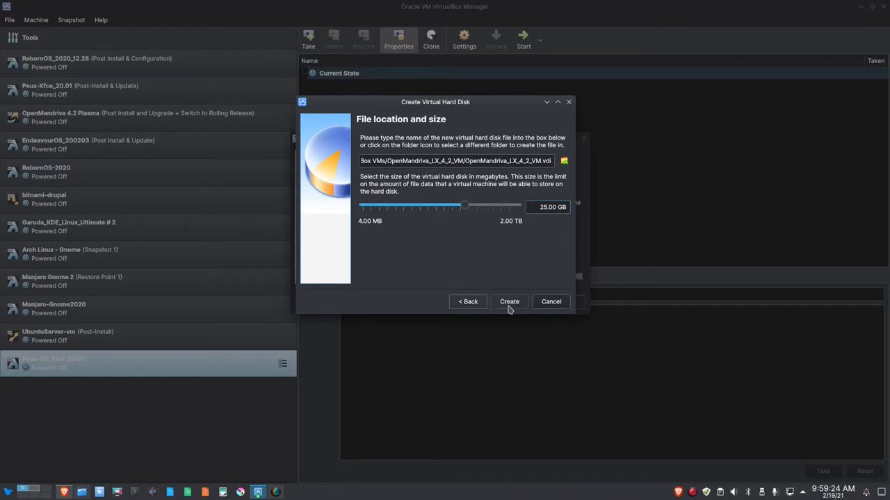
pyautogui.click(509, 301)
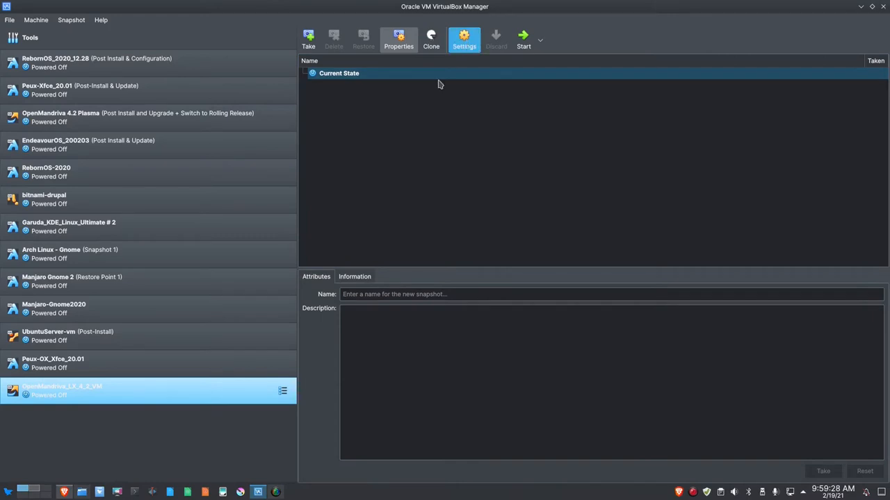
# Step: In System > Motherboard settings, disable Floppy boot and put Hard Disk before Optical
pyautogui.click(464, 38)
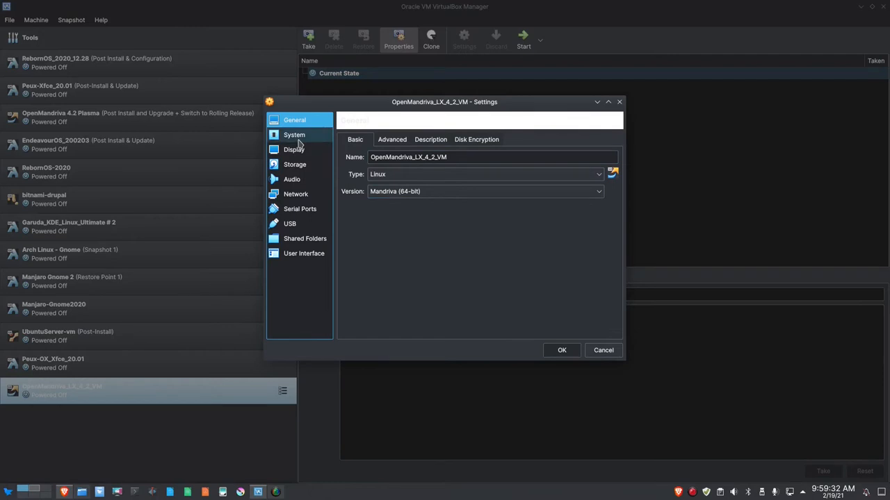
pyautogui.click(294, 134)
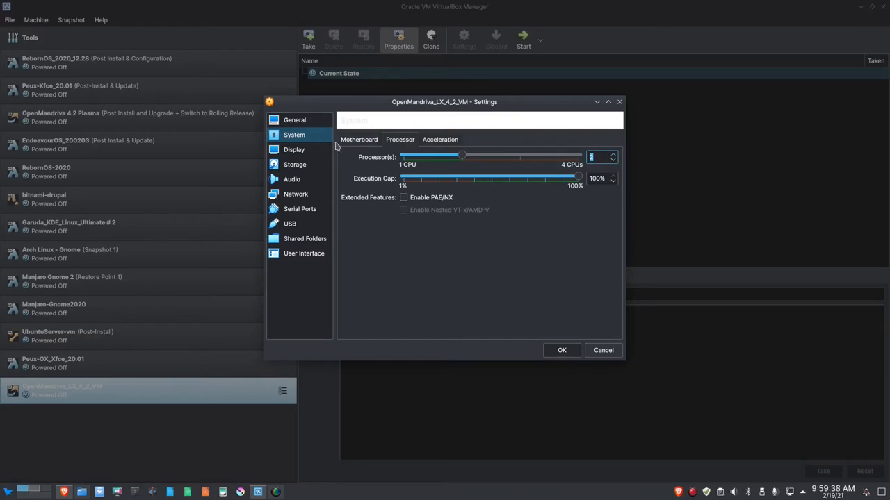
pyautogui.click(359, 139)
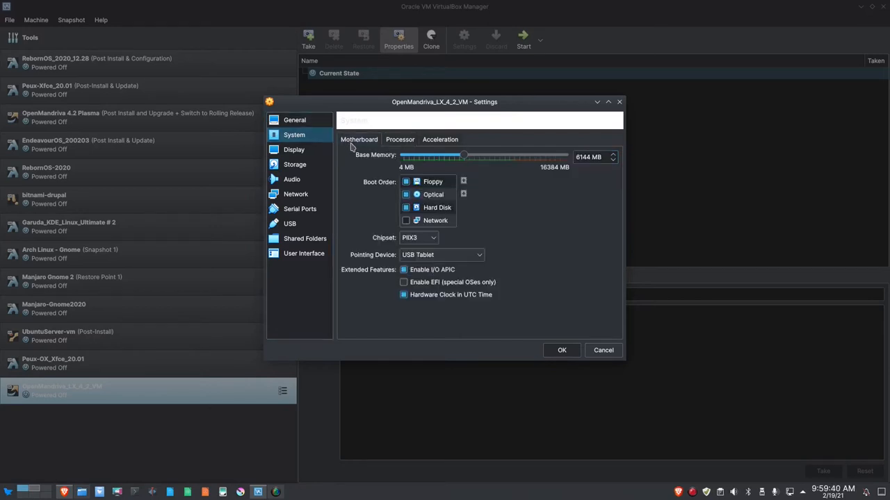
pyautogui.click(436, 207)
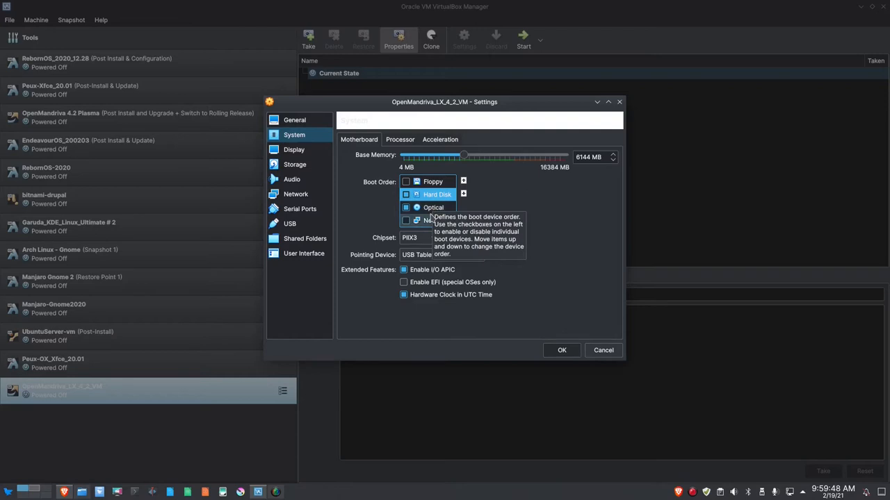
pyautogui.moveTo(441, 255)
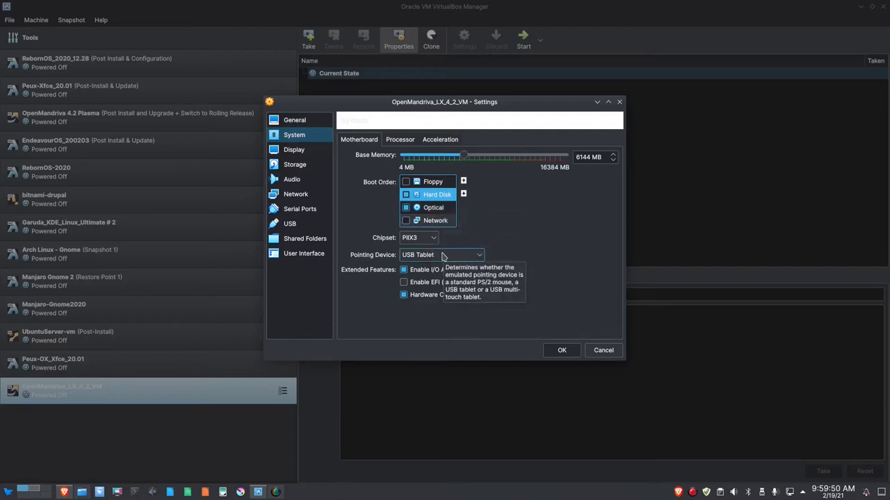
pyautogui.moveTo(344, 200)
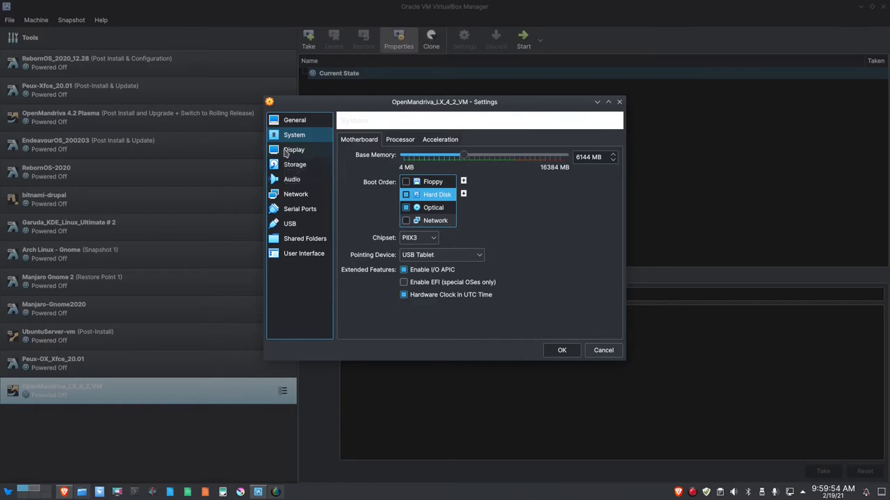
# Step: Set Display to 128 MB video memory with the VBoxSVGA graphics controller
pyautogui.click(293, 149)
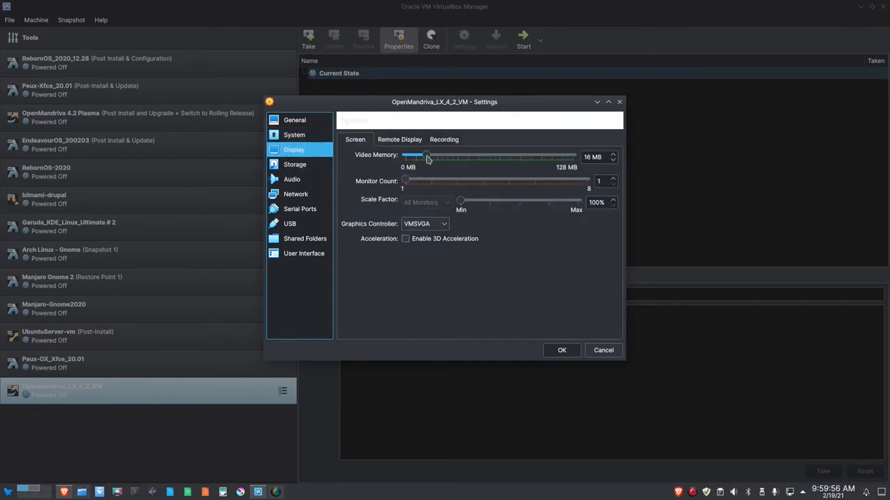
pyautogui.moveTo(426, 155); pyautogui.dragTo(572, 155)
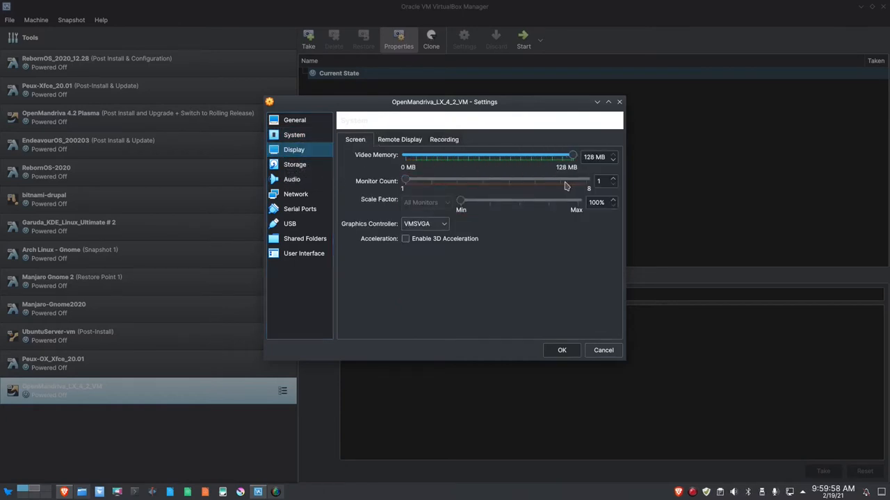
pyautogui.moveTo(484, 234)
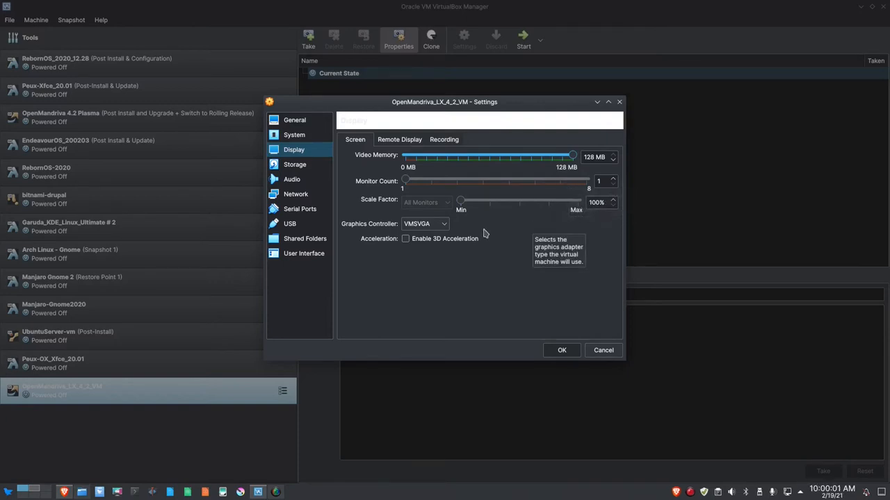
pyautogui.click(424, 224)
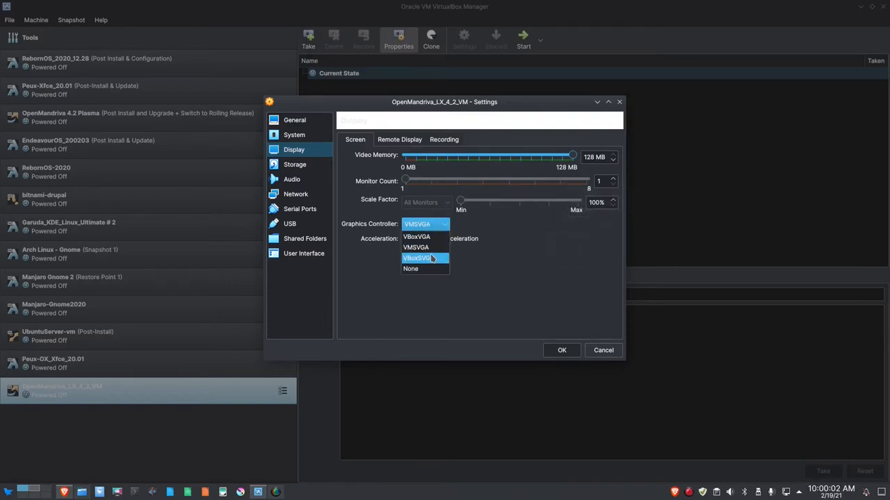
pyautogui.click(417, 258)
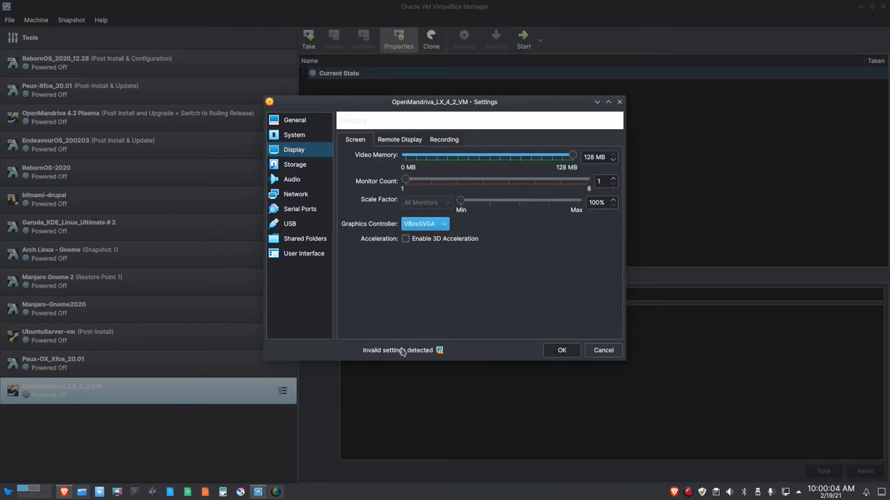
# Step: Review Storage and Audio, set Network to Bridged Adapter, check USB and close settings with OK
pyautogui.click(294, 164)
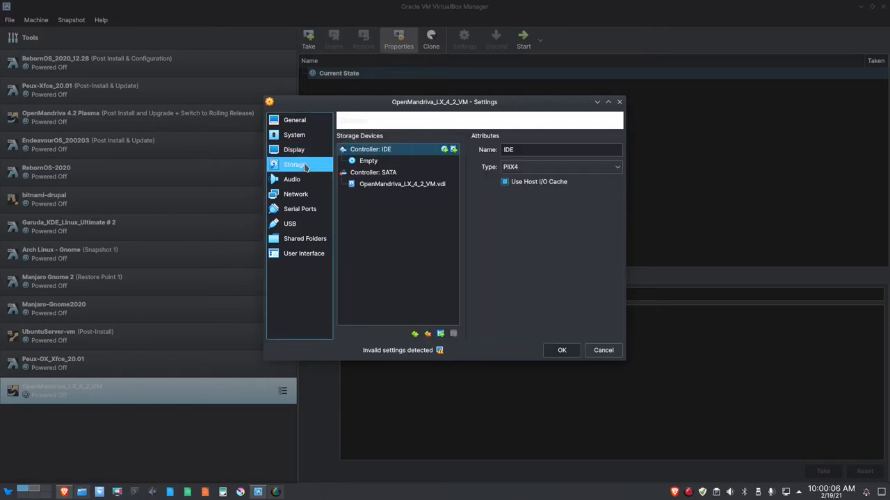
pyautogui.click(368, 161)
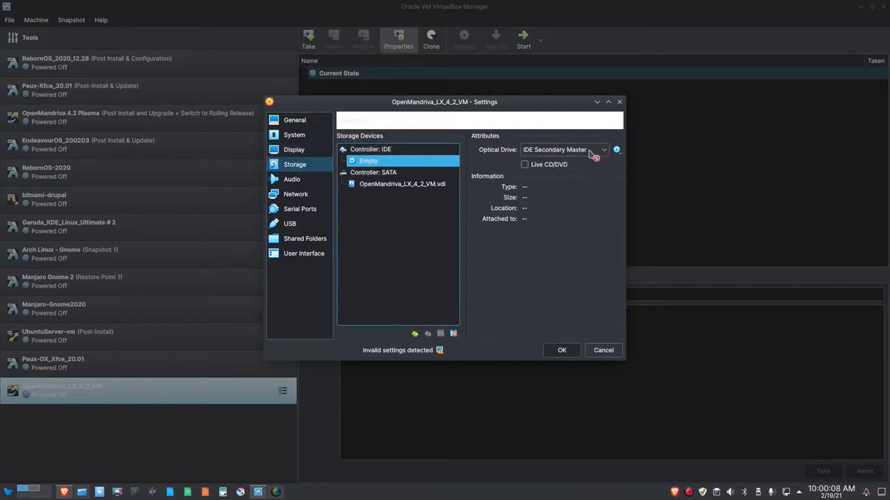
pyautogui.moveTo(362, 201)
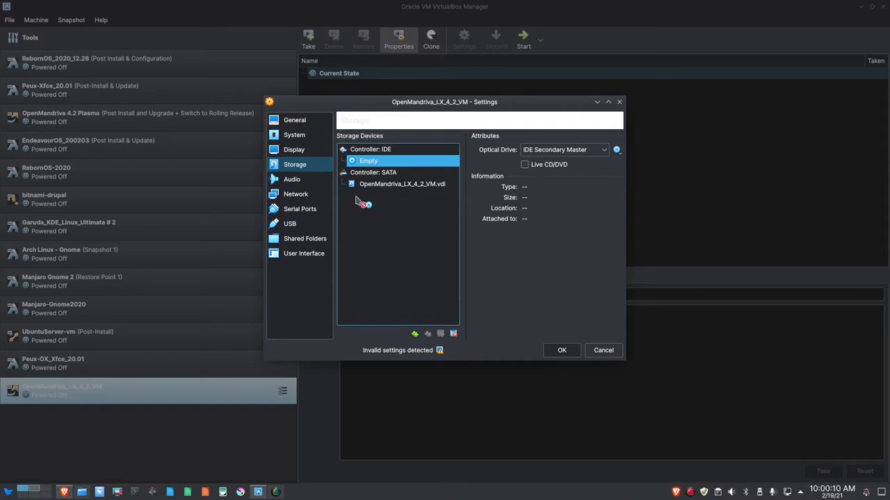
pyautogui.moveTo(291, 185)
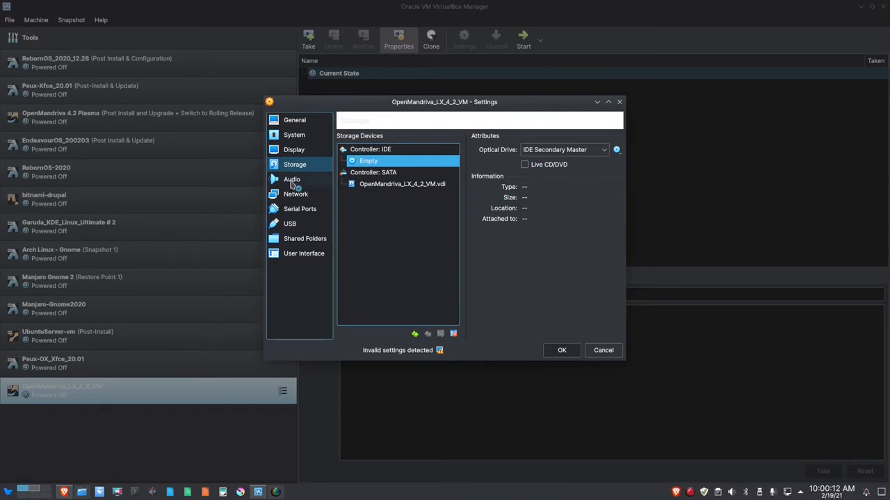
pyautogui.click(292, 179)
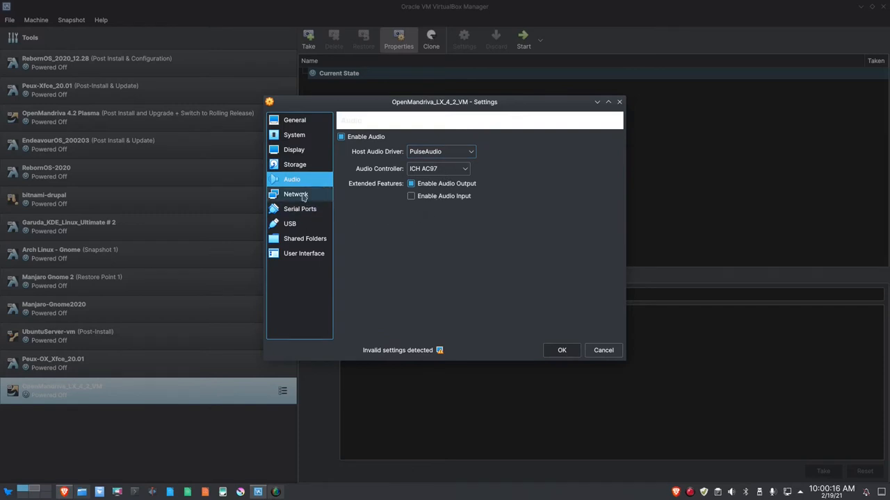
pyautogui.click(296, 194)
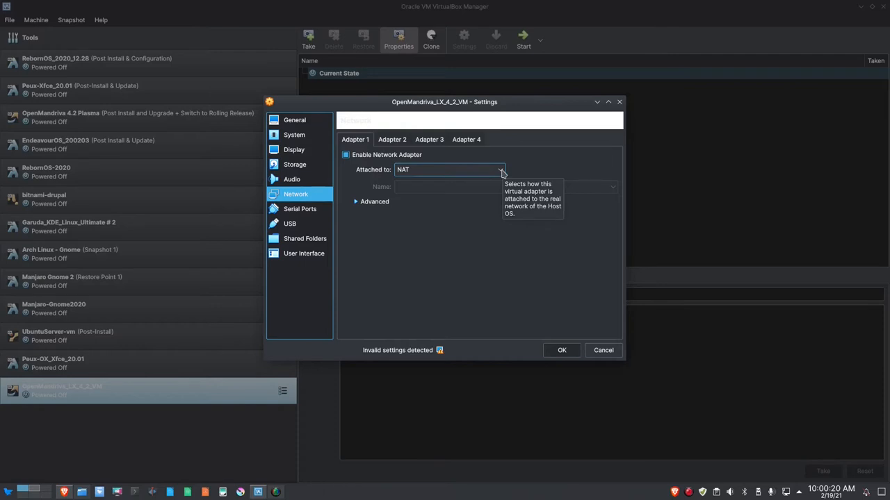
pyautogui.click(449, 169)
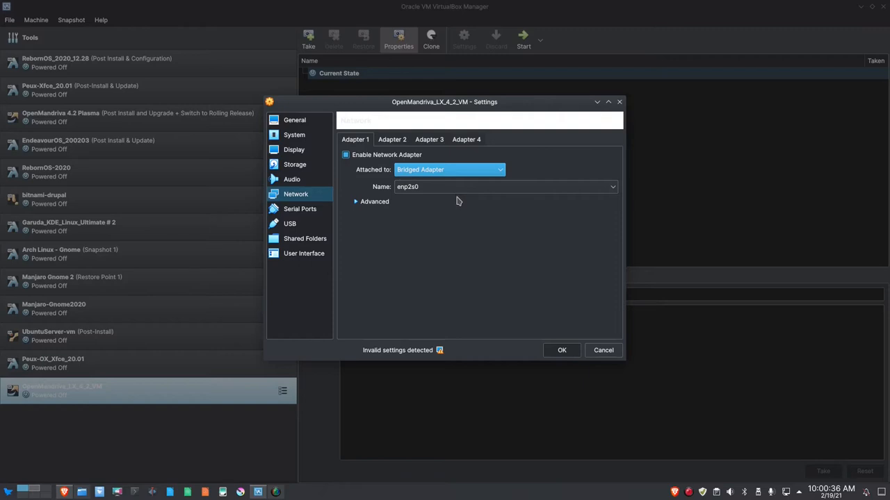
pyautogui.moveTo(349, 215)
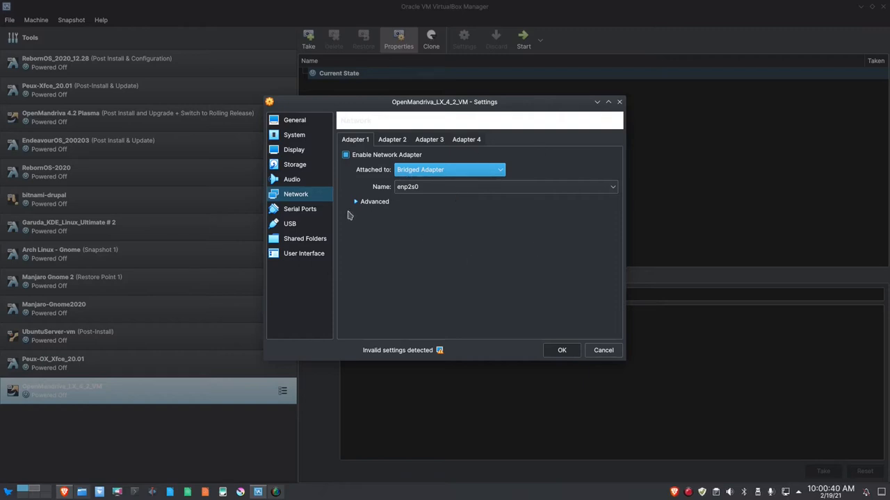
pyautogui.click(290, 223)
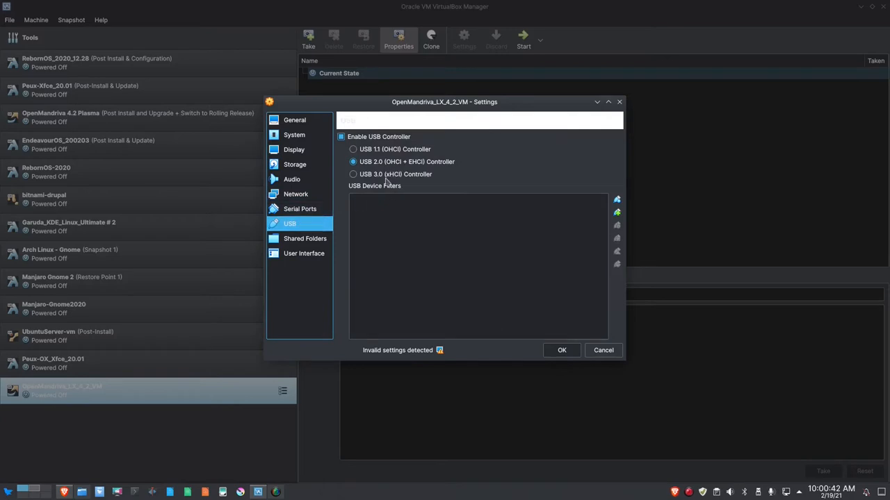
pyautogui.click(353, 174)
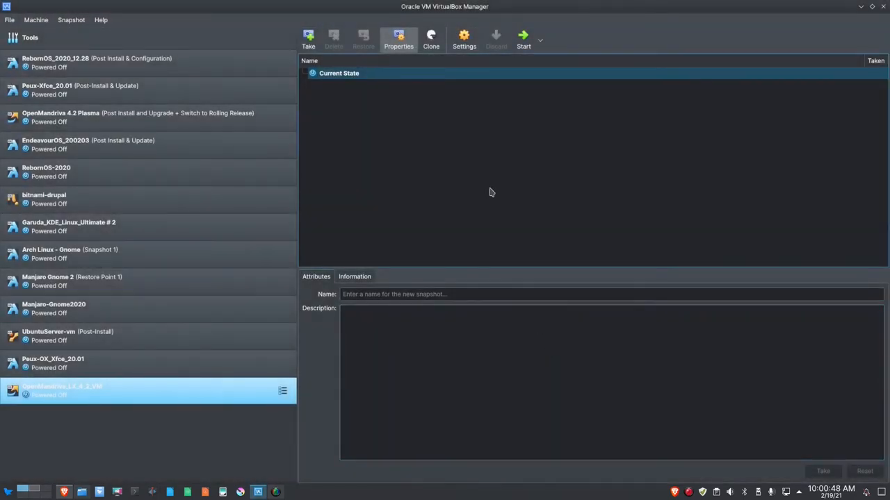
pyautogui.moveTo(526, 89)
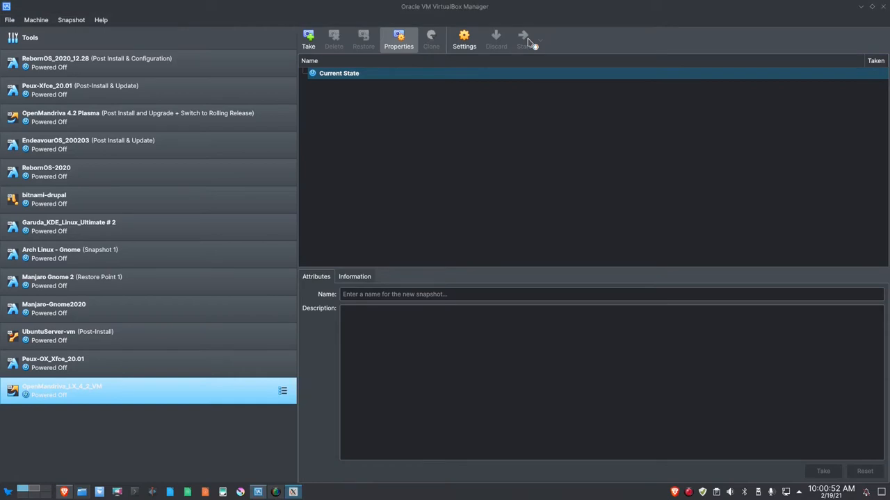
# Step: Start the VM booting from the OpenMandriva 4.2 plasma ISO chosen in Optical Disk Selector
pyautogui.click(523, 38)
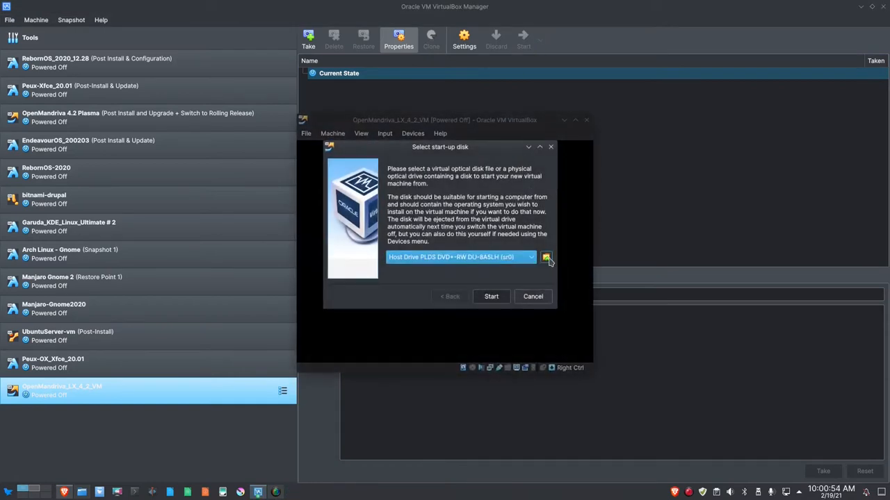
pyautogui.click(546, 257)
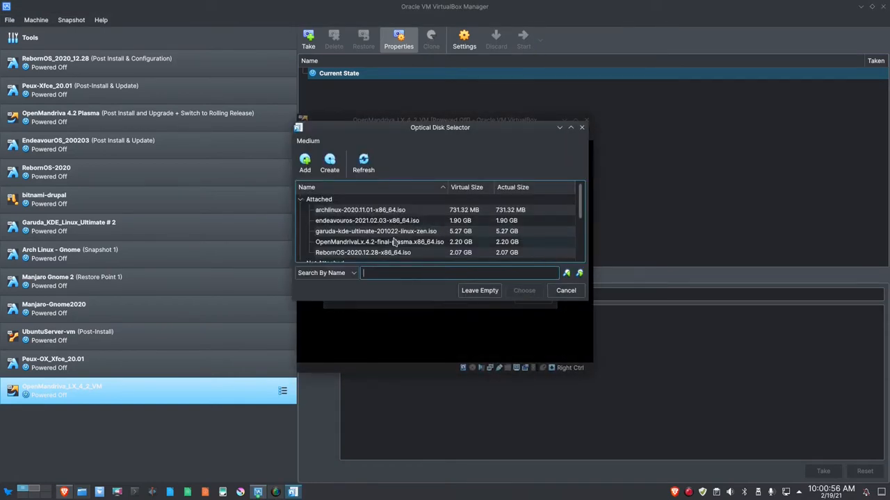
pyautogui.click(378, 242)
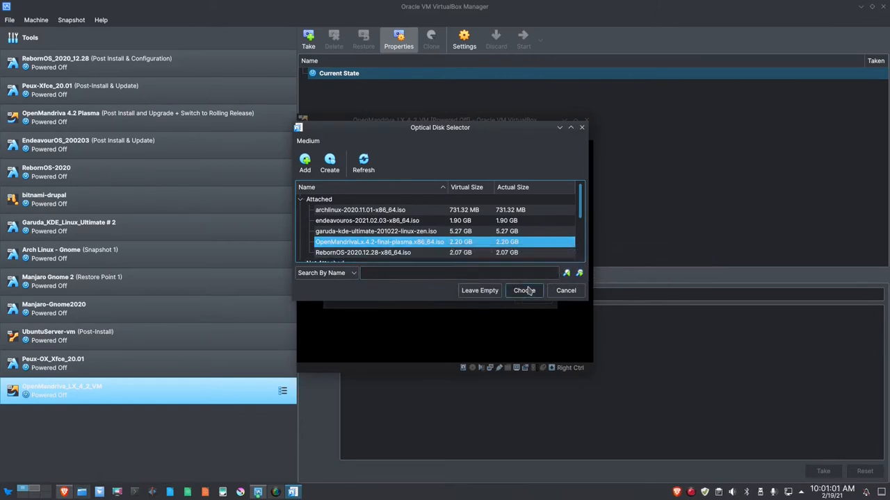
pyautogui.click(525, 290)
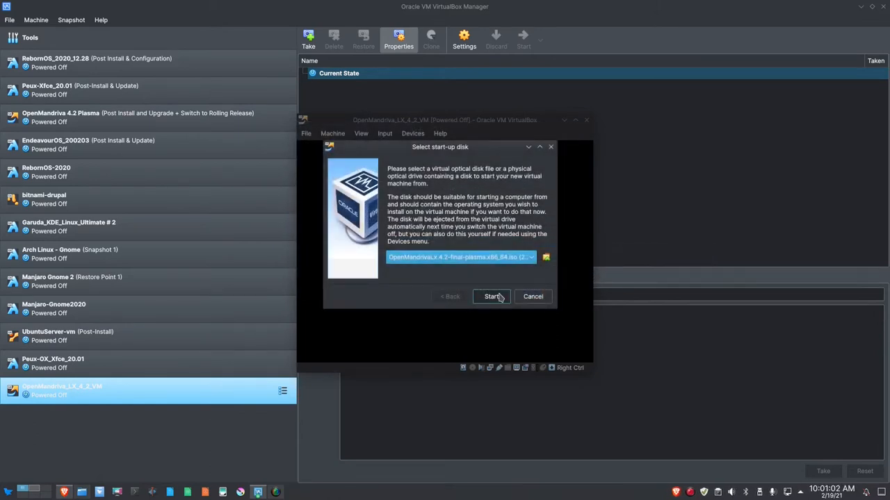
pyautogui.click(492, 297)
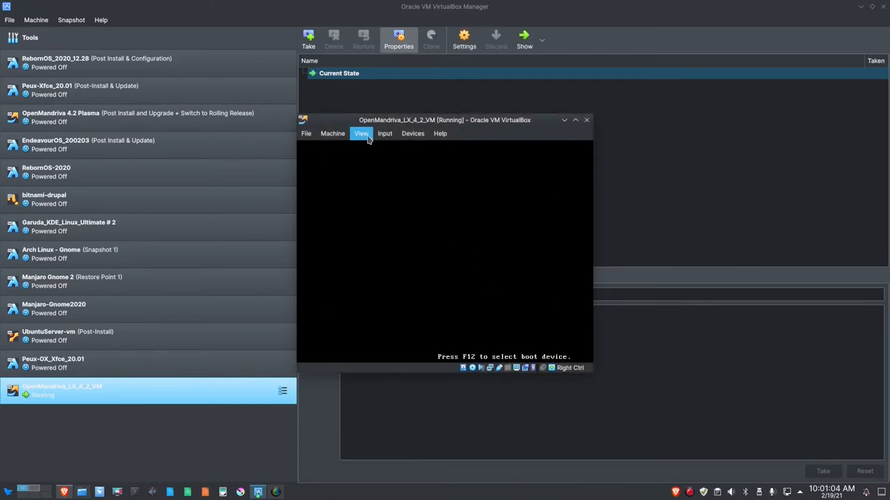
# Step: Switch the running VM window to full-screen mode
pyautogui.click(361, 133)
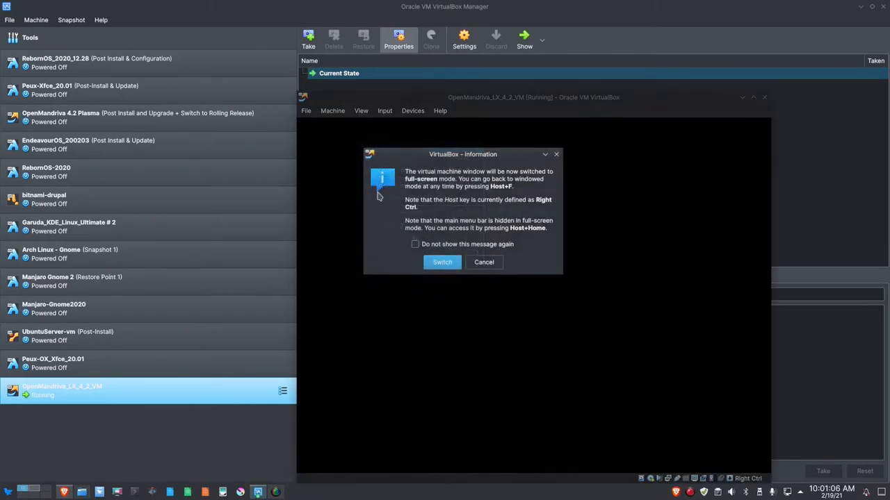
pyautogui.click(442, 262)
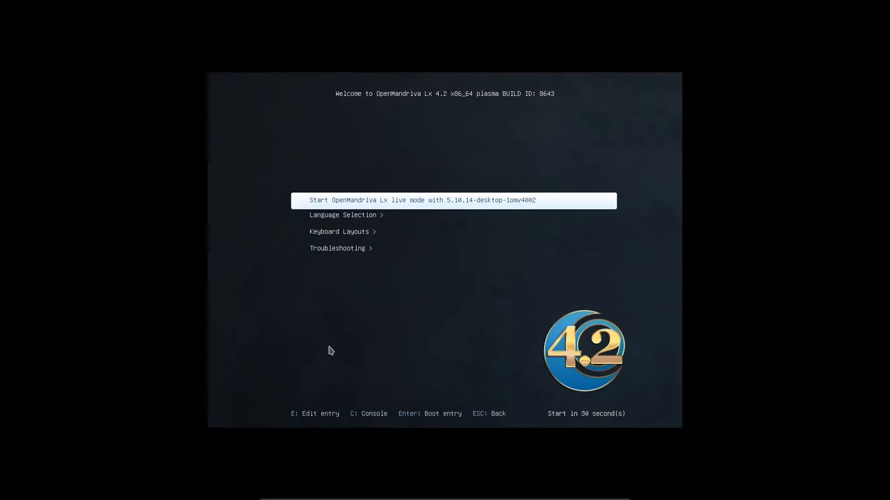
pyautogui.moveTo(187, 352)
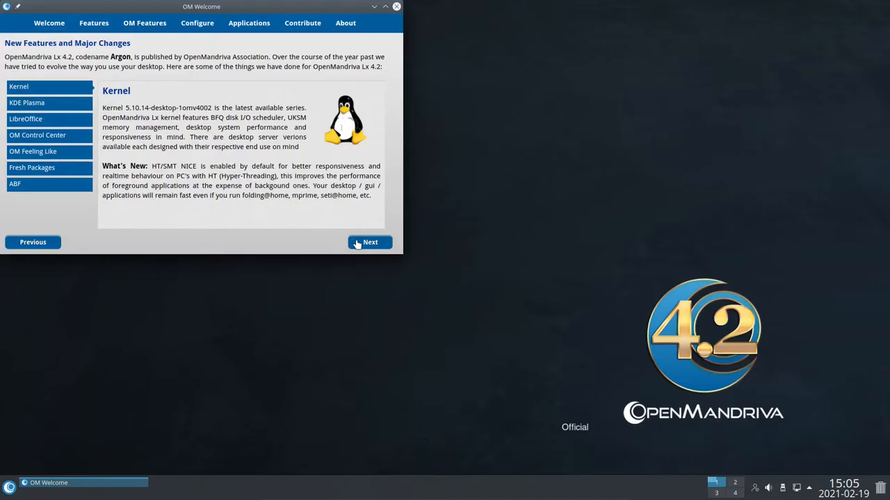
# Step: Page through OM Welcome's feature, Configure, Applications, Contribute and About pages, then close it
pyautogui.click(370, 242)
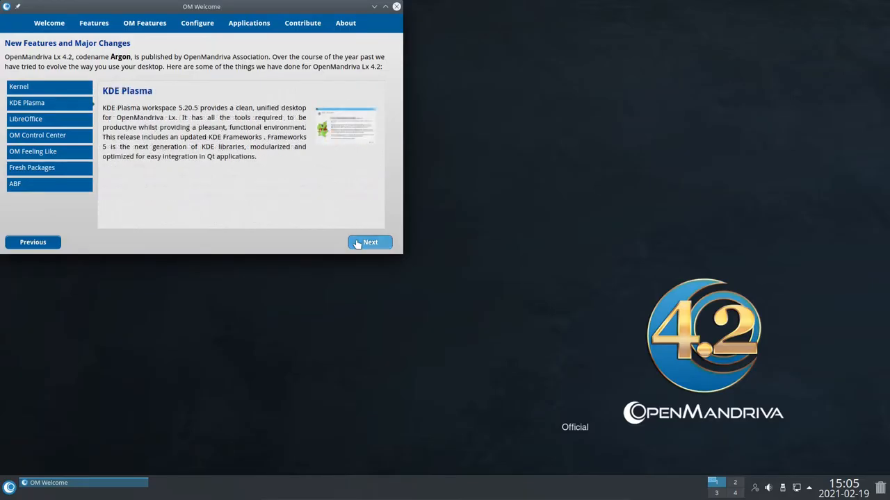
pyautogui.click(370, 242)
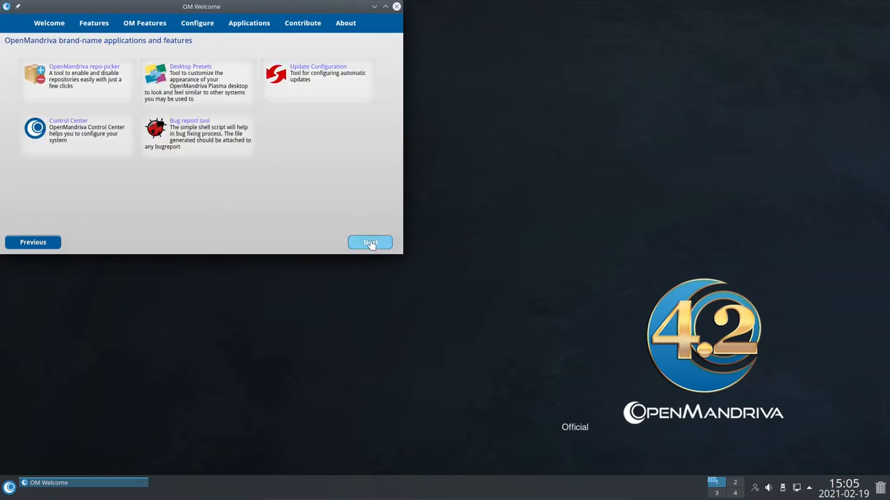
pyautogui.click(369, 242)
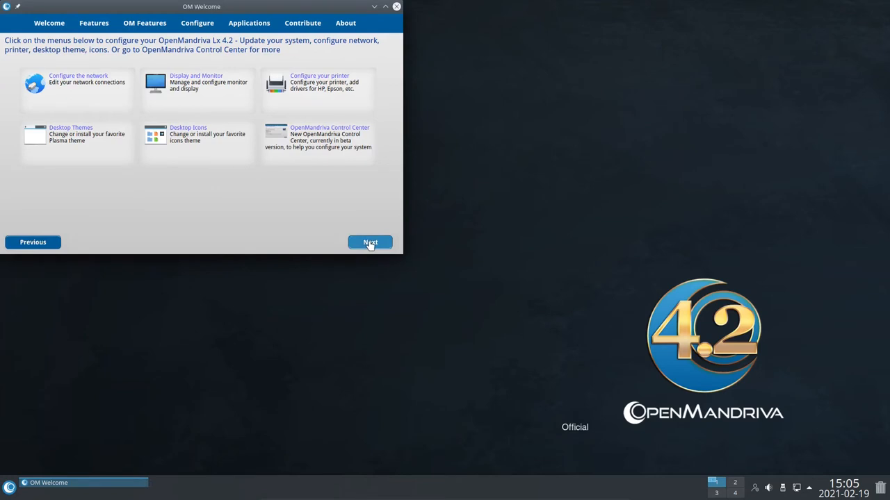
pyautogui.click(370, 242)
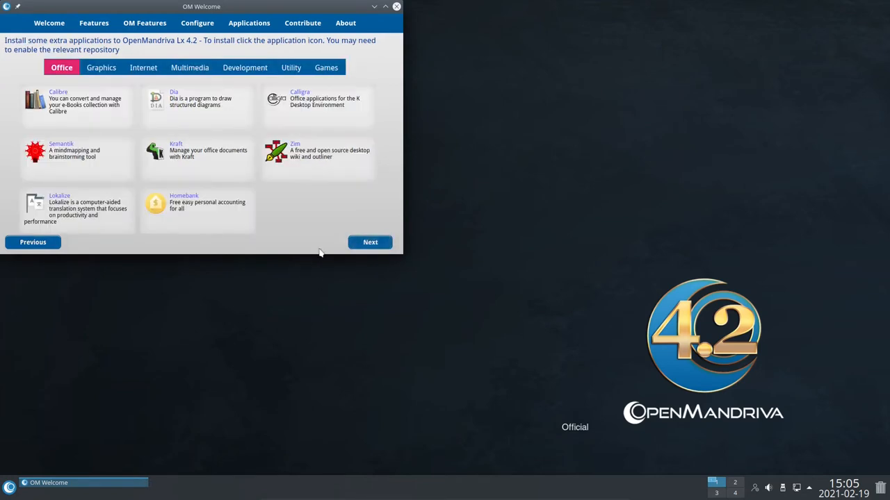
pyautogui.click(370, 242)
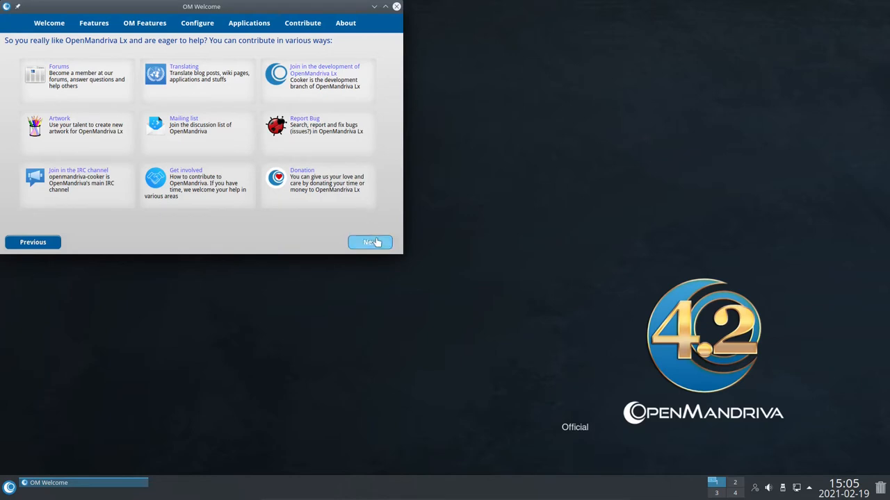
pyautogui.click(370, 242)
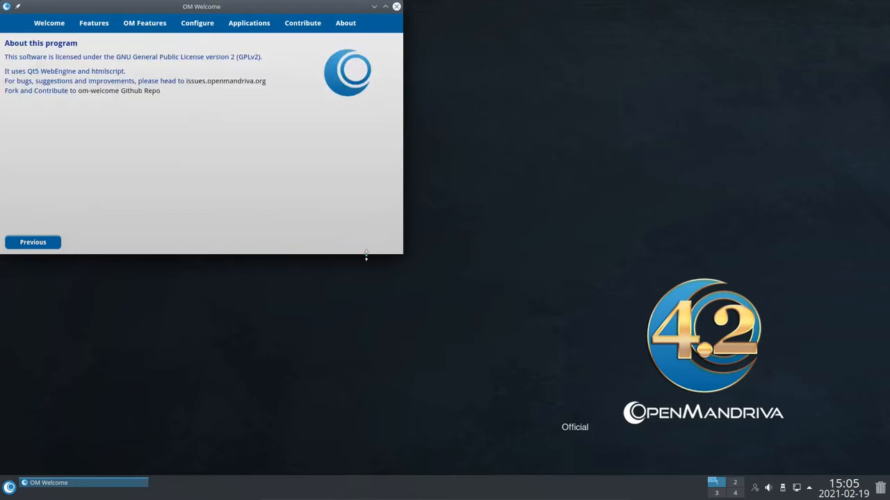
pyautogui.click(396, 6)
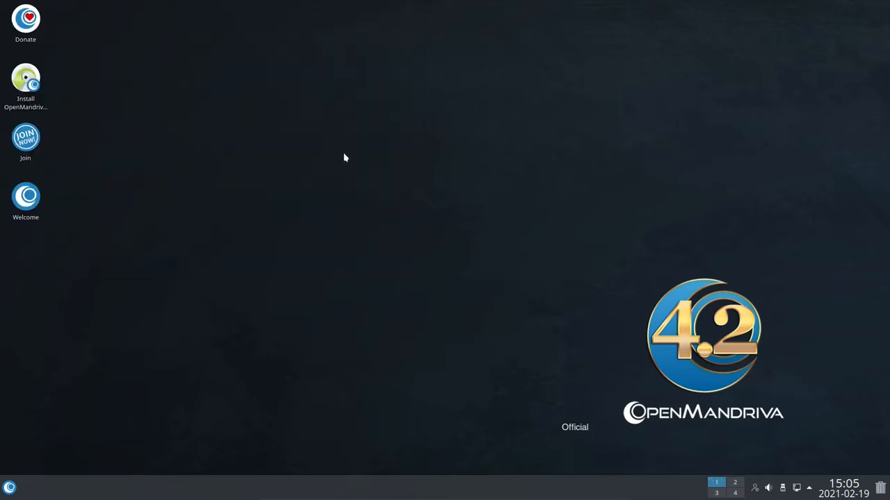
pyautogui.moveTo(89, 146)
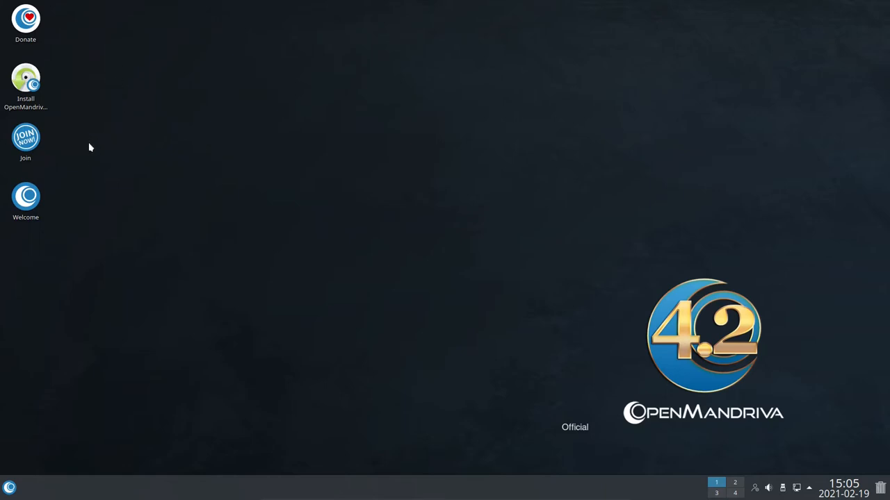
pyautogui.moveTo(56, 108)
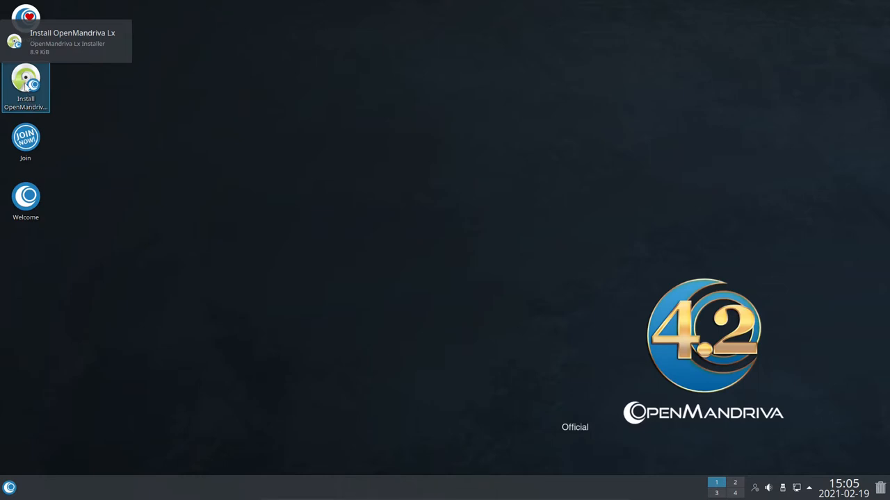
# Step: Launch Install OpenMandriva Lx from the desktop and advance to the Location page
pyautogui.doubleClick(26, 82)
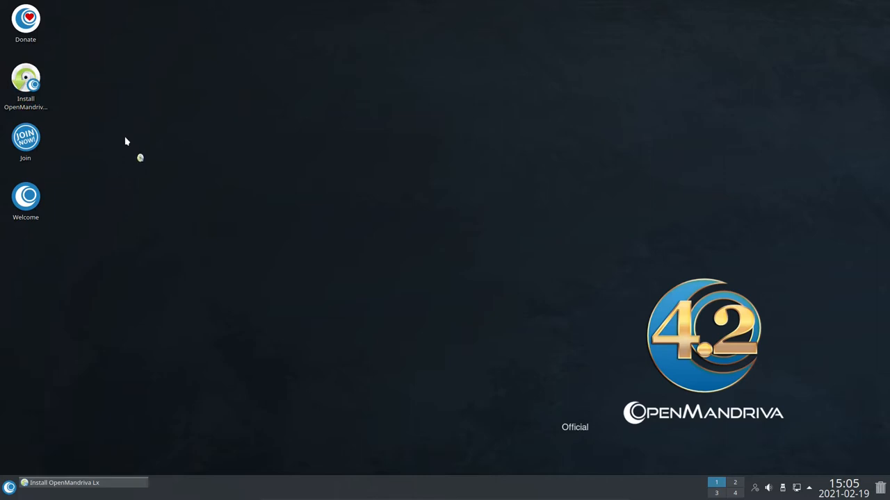
pyautogui.doubleClick(26, 77)
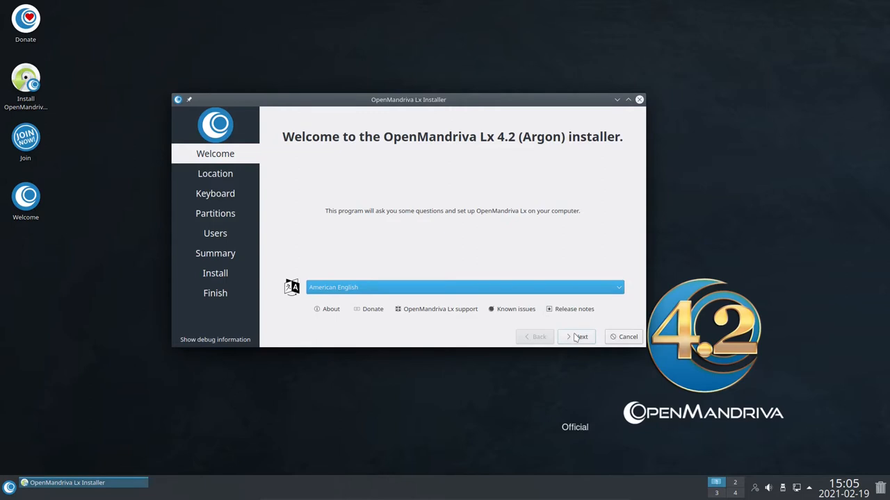
pyautogui.click(581, 336)
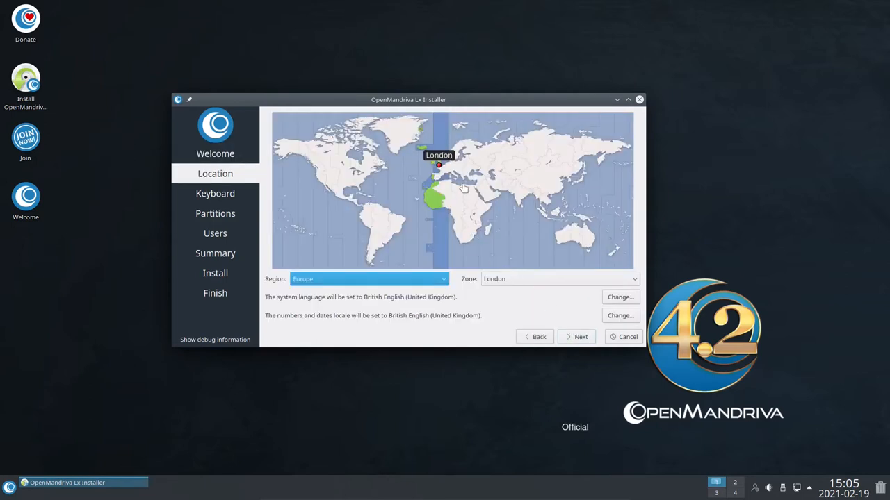
# Step: Set the location to region America, zone New York
pyautogui.click(368, 278)
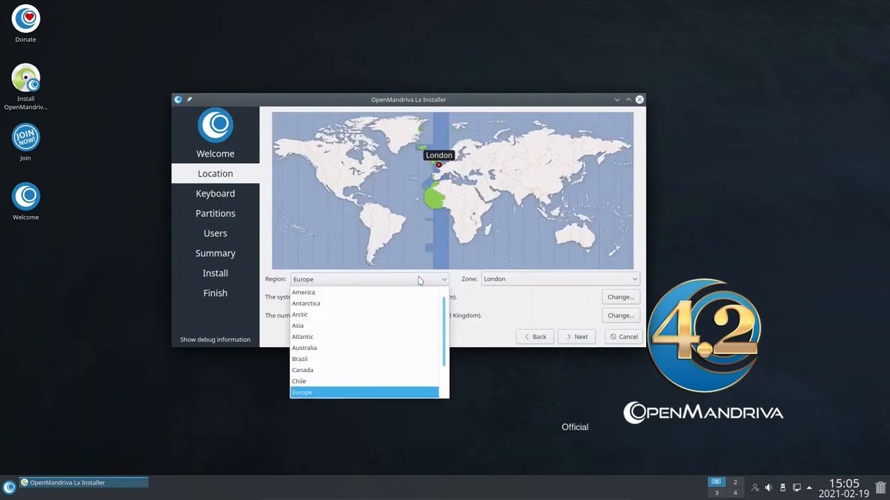
pyautogui.click(303, 292)
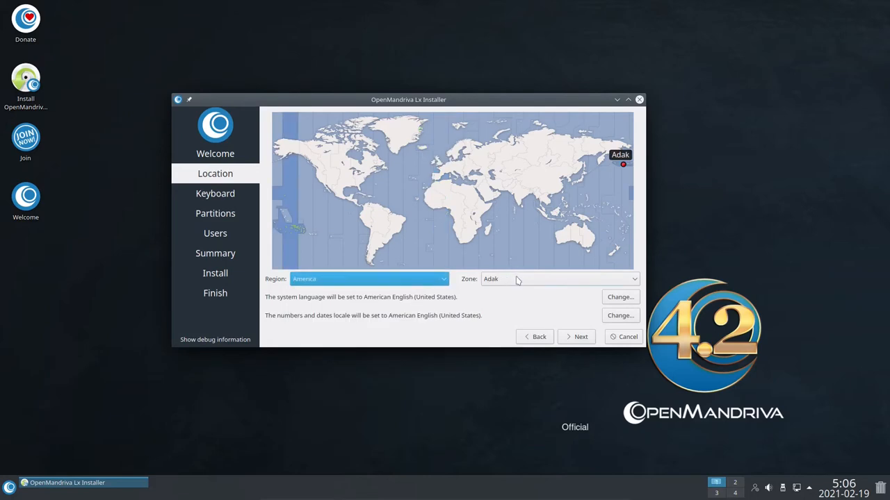
pyautogui.click(560, 279)
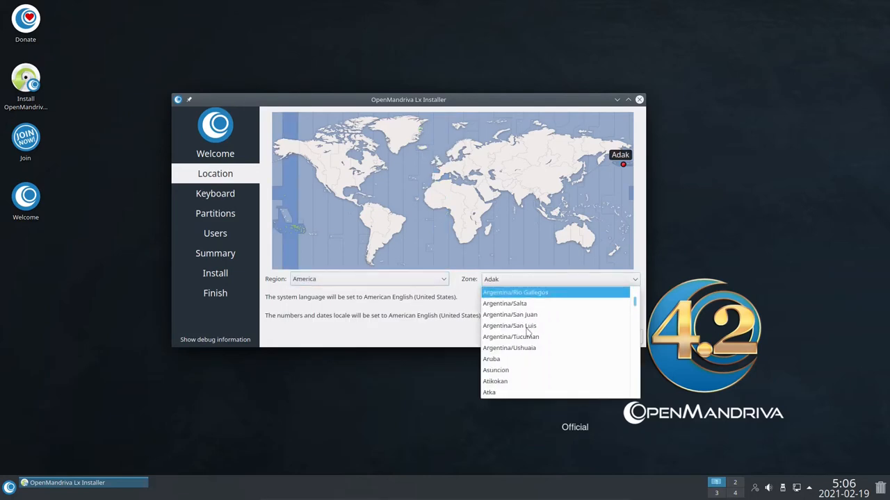
pyautogui.scroll(-3)
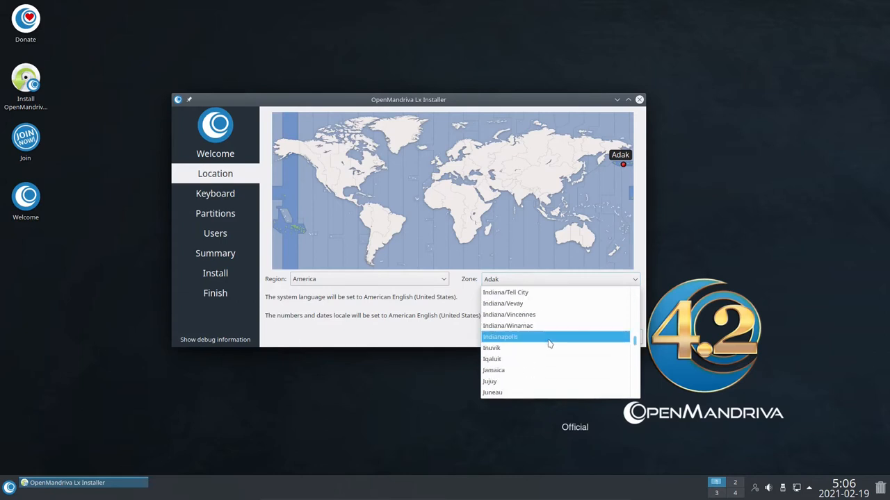
pyautogui.scroll(-3)
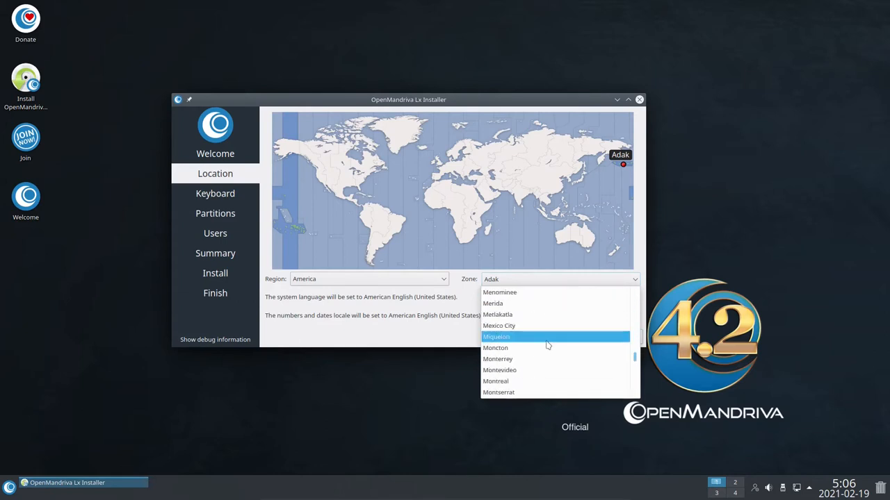
pyautogui.scroll(-3)
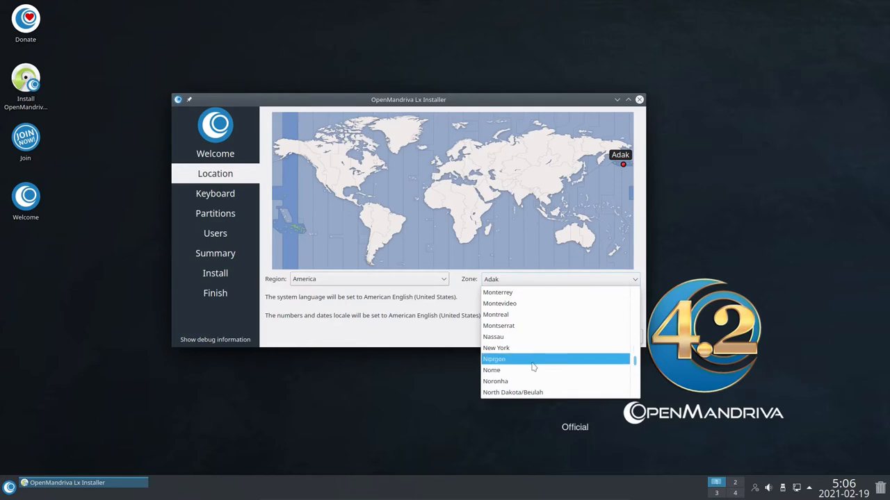
pyautogui.click(496, 348)
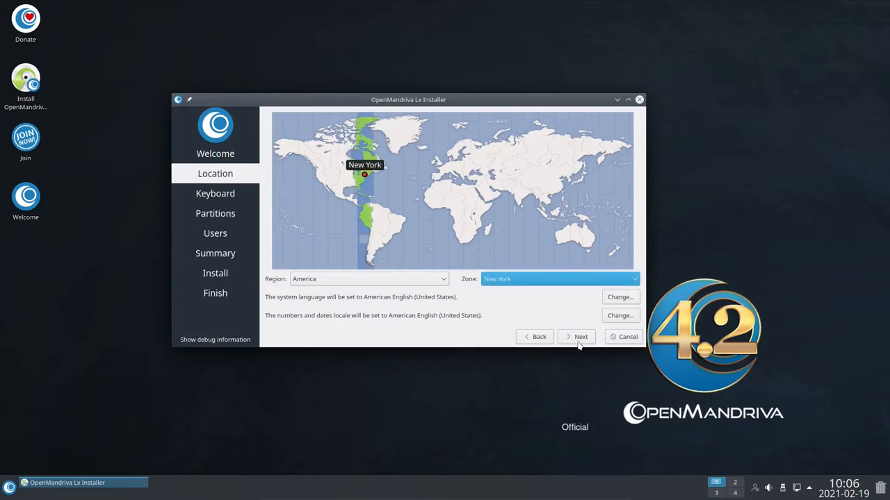
# Step: Keep the English (US) keyboard, choose Erase disk on Partitions and continue to Users
pyautogui.click(576, 337)
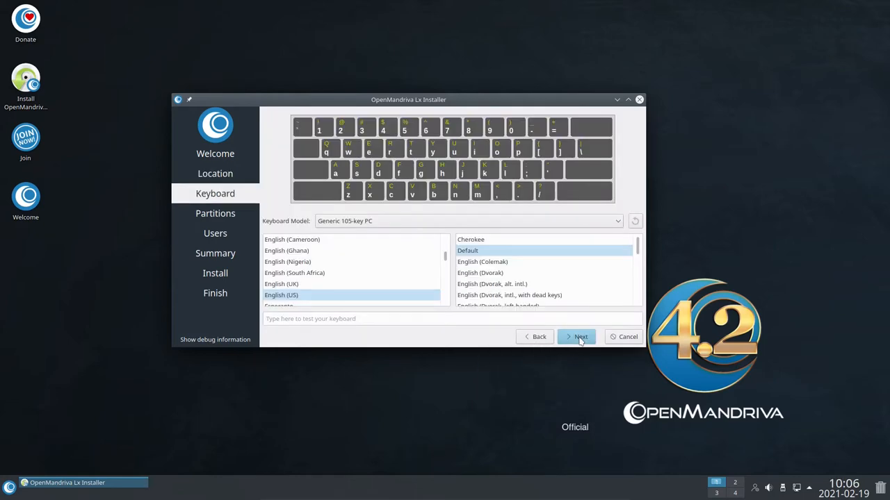
pyautogui.moveTo(376, 279)
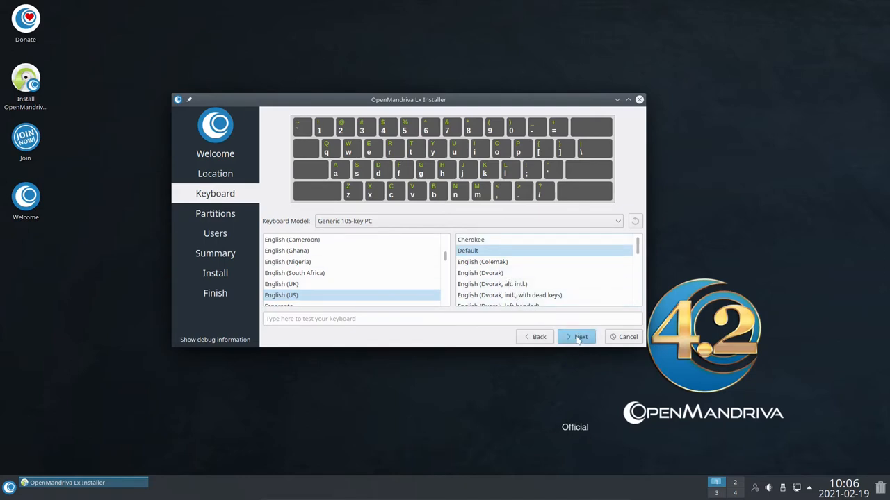
pyautogui.click(576, 337)
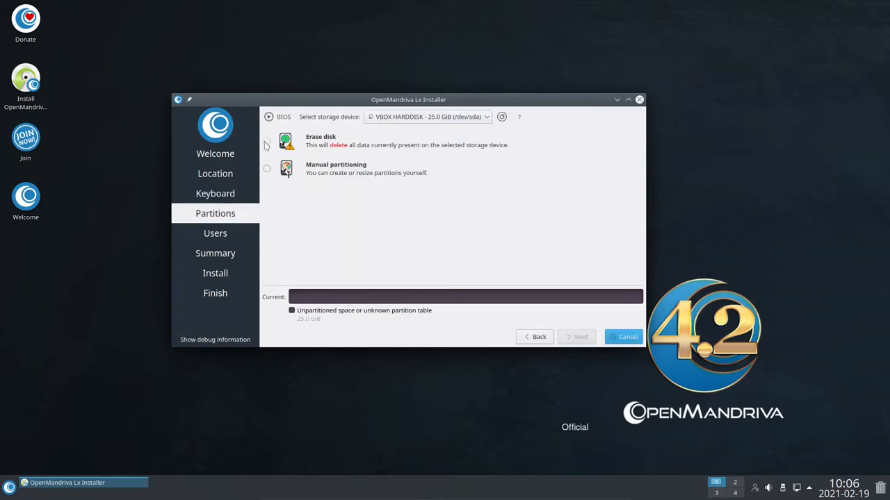
pyautogui.click(267, 141)
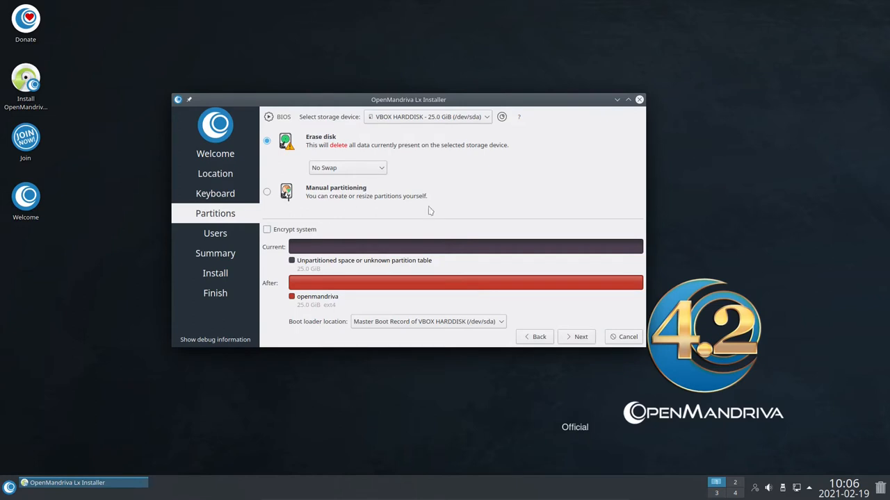
pyautogui.moveTo(410, 243)
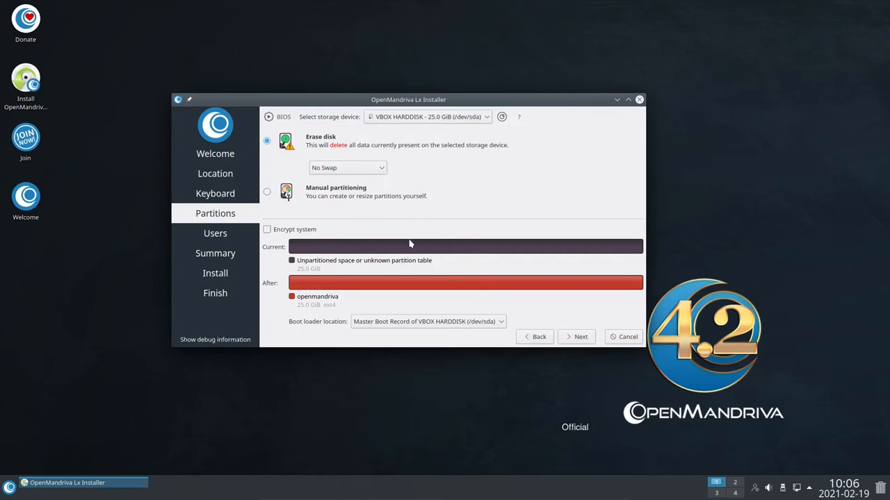
pyautogui.moveTo(504, 326)
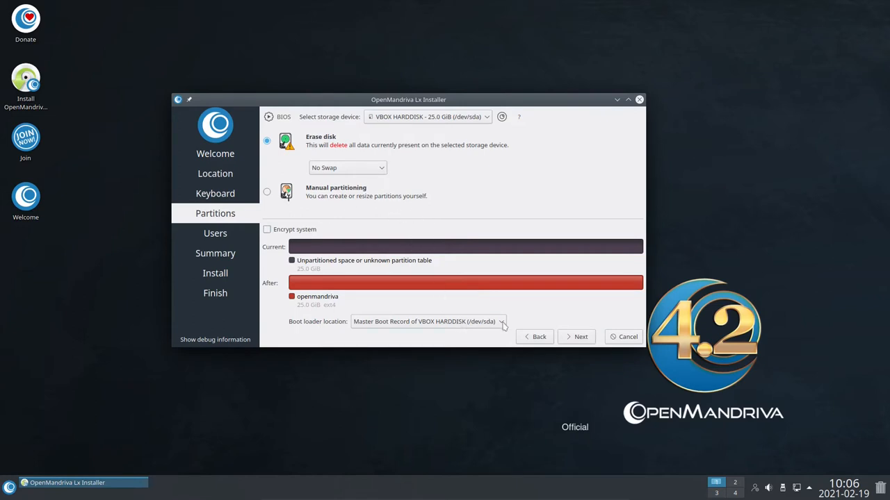
pyautogui.click(576, 336)
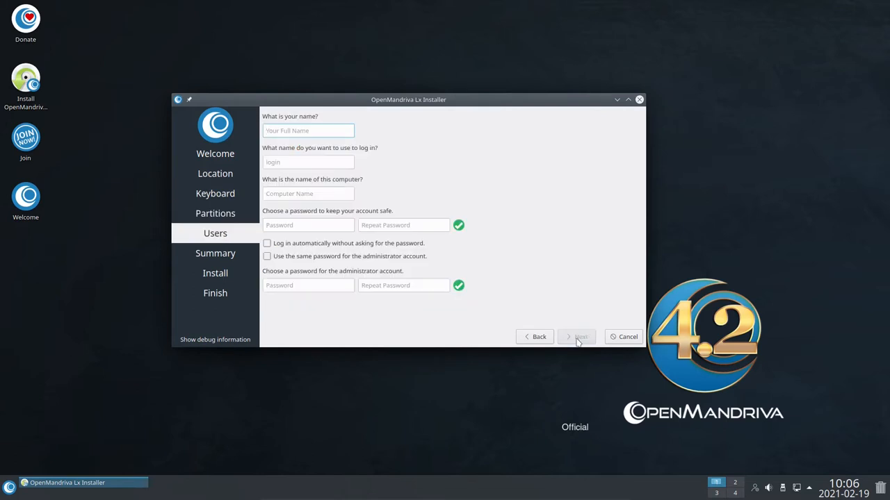
# Step: Fill in the full name, login datapioneer and hostname openmandrivalx42-vm on the Users page
pyautogui.write('d')
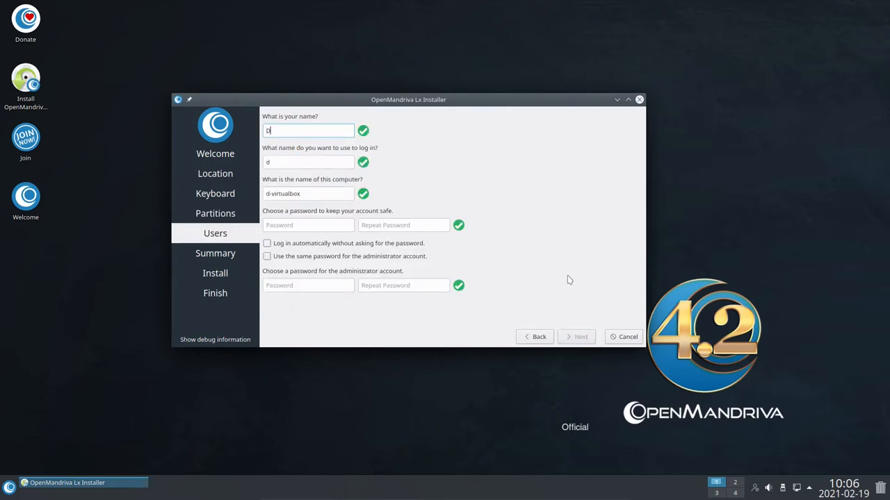
pyautogui.write('an Calloway')
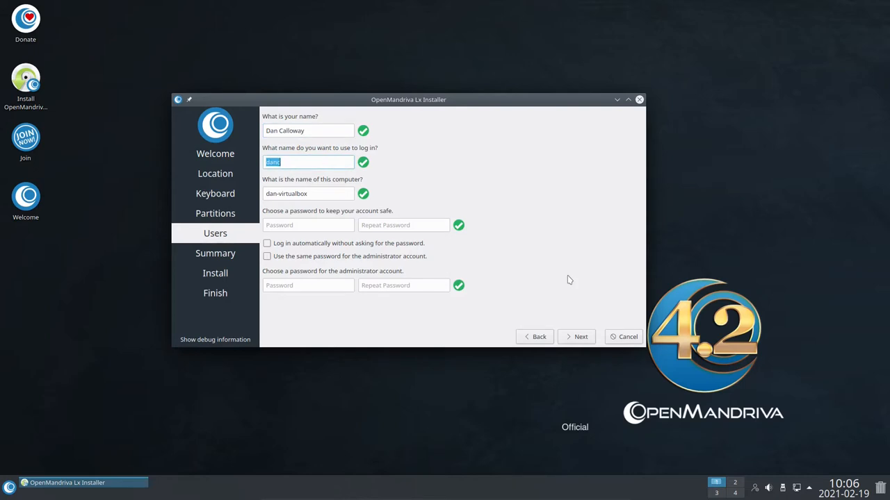
pyautogui.write('datapioneer')
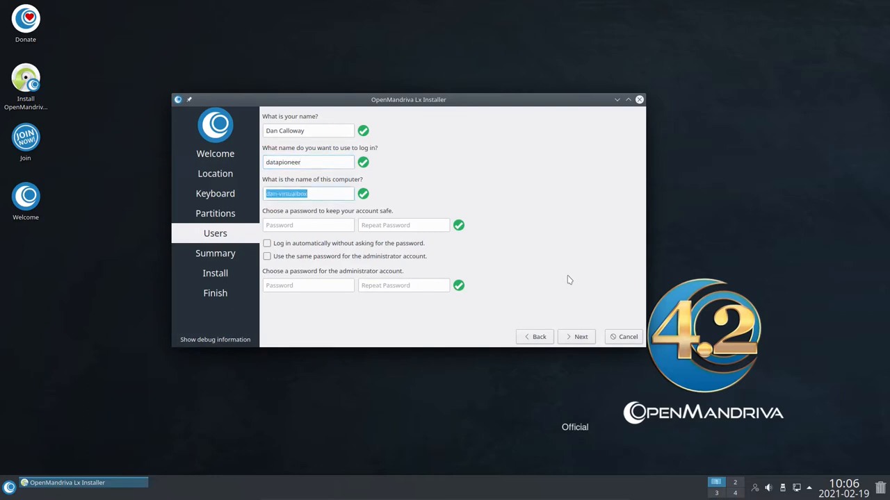
pyautogui.write('o')
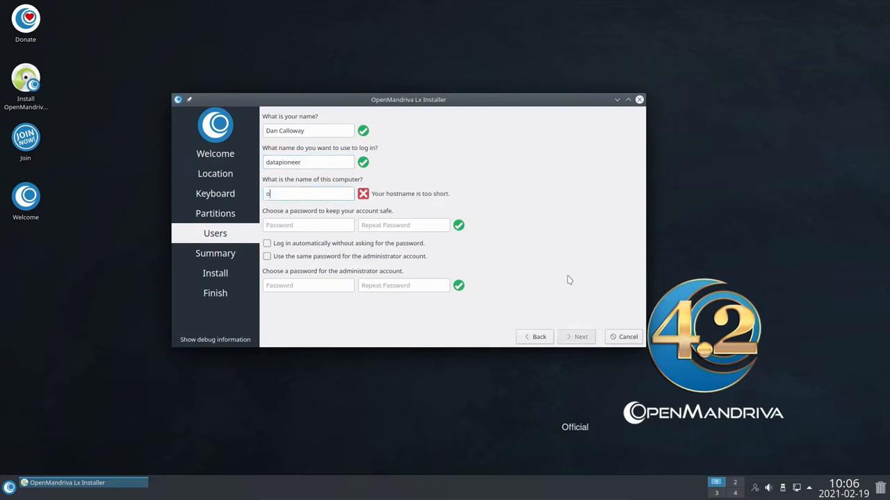
pyautogui.write('penmandrivalx4')
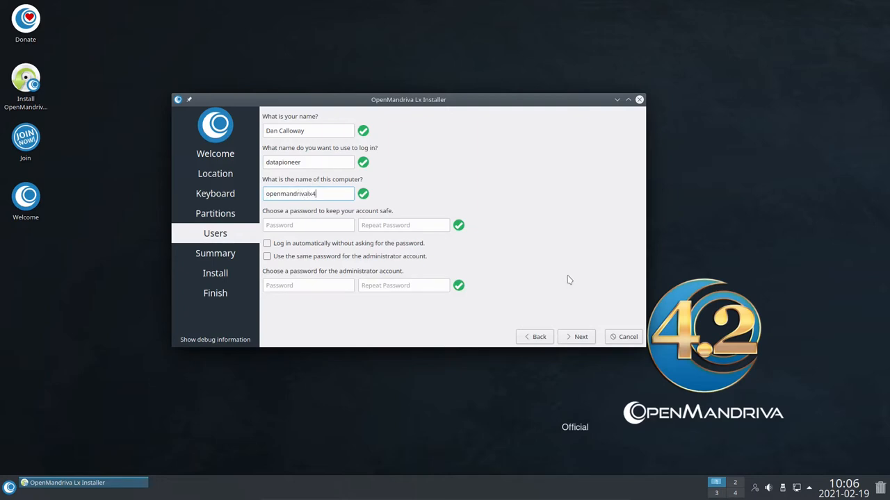
pyautogui.write('2-vm')
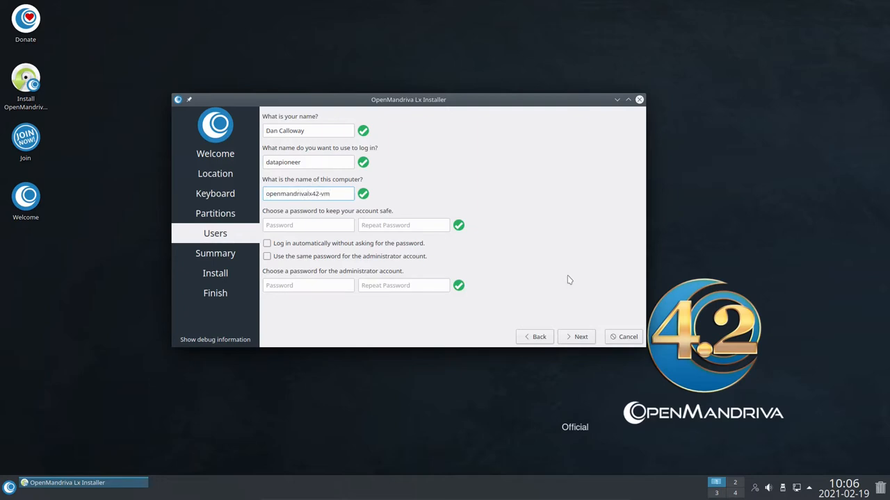
# Step: Enter matching user passwords and begin the administrator password fields
pyautogui.click(308, 225)
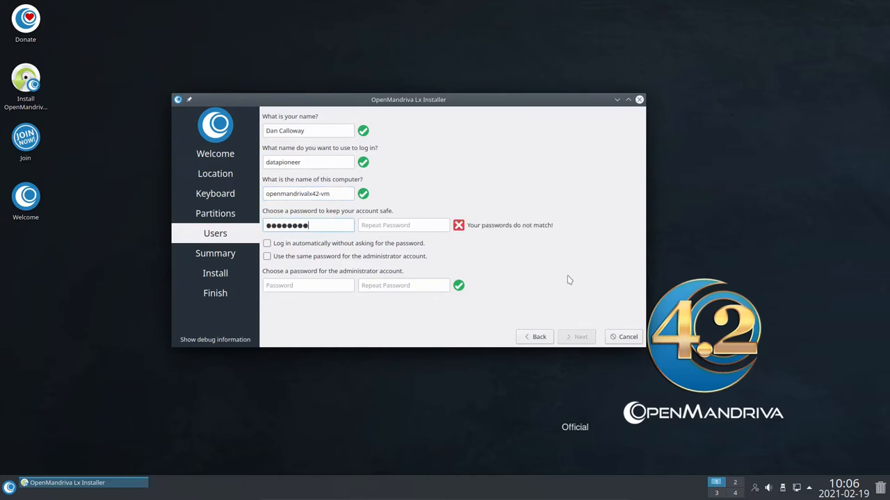
pyautogui.write('•••')
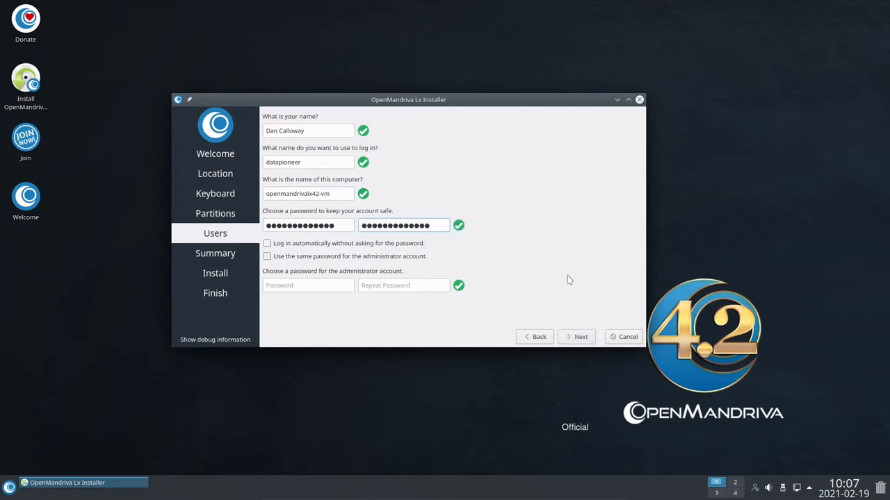
pyautogui.click(308, 285)
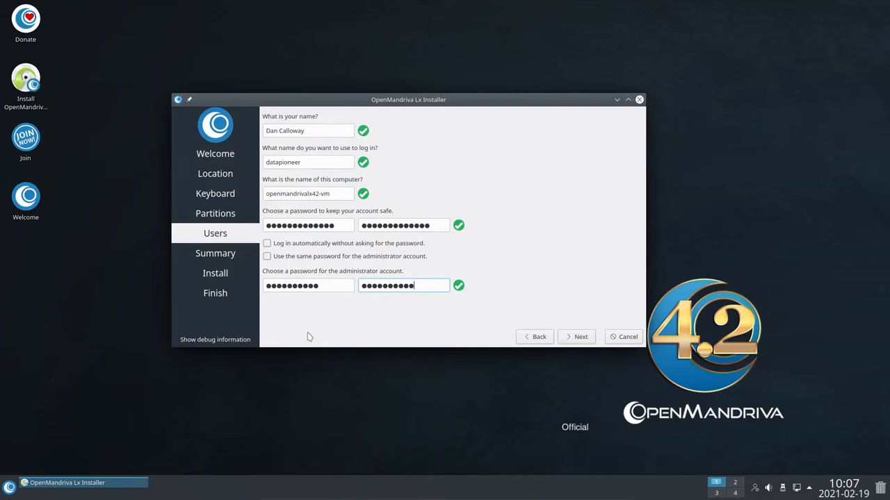
# Step: Advance to the Summary (New York timezone, US keyboard, erase /dev/sda) and start the installation
pyautogui.click(576, 336)
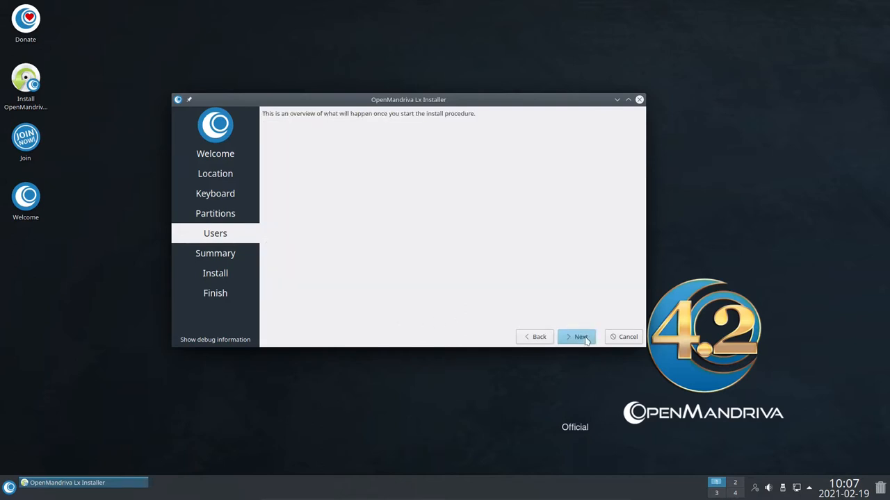
pyautogui.click(576, 336)
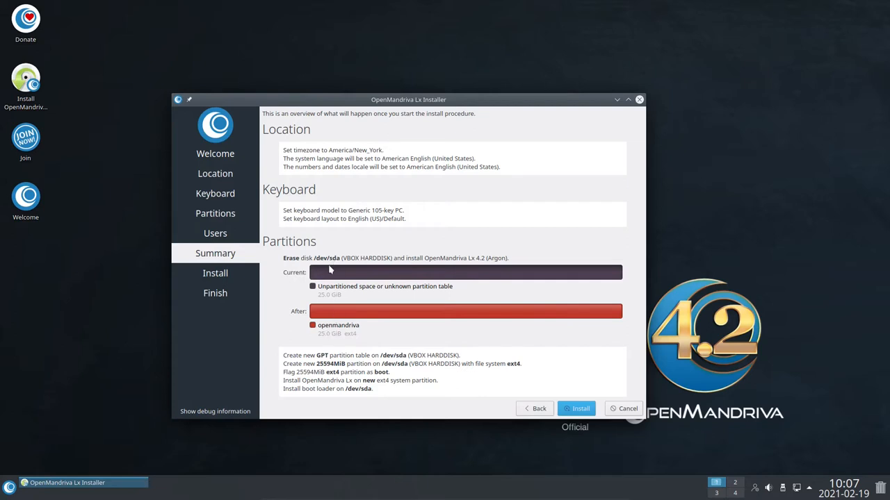
pyautogui.moveTo(446, 335)
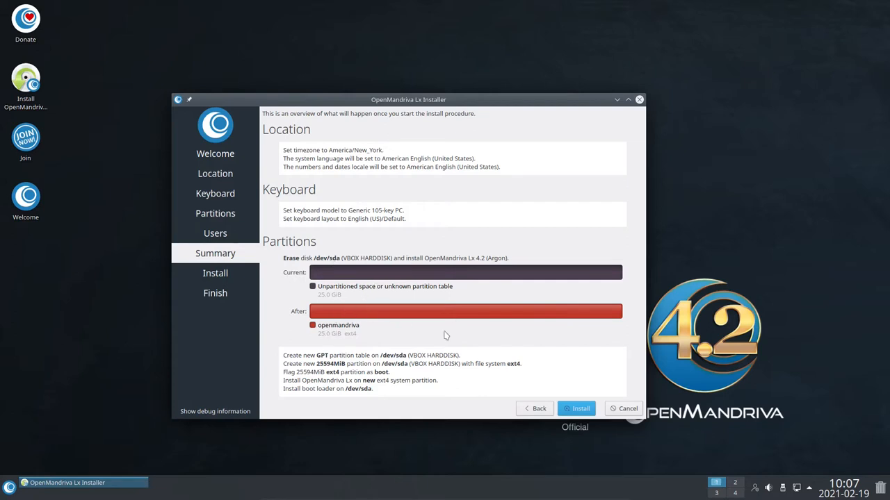
pyautogui.moveTo(417, 330)
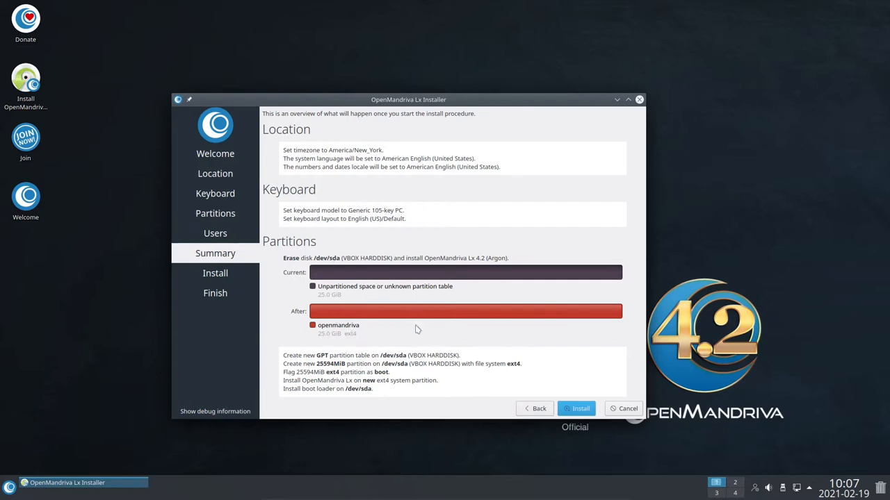
pyautogui.click(577, 409)
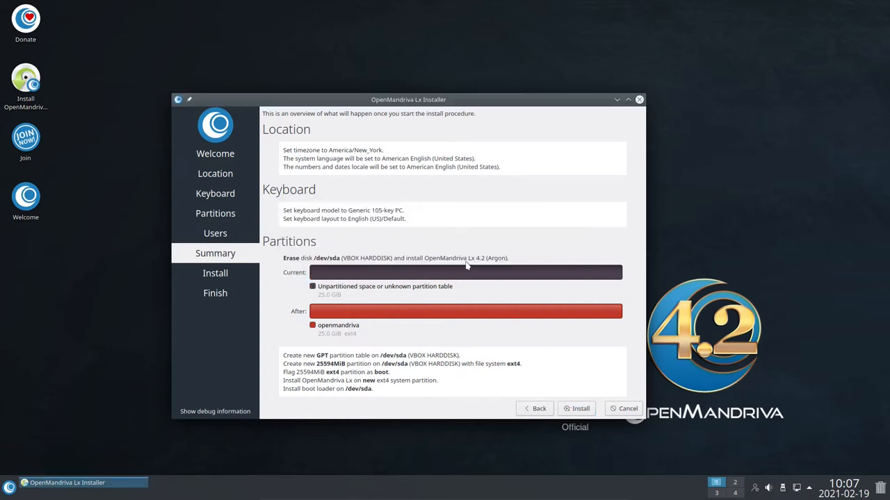
pyautogui.click(576, 408)
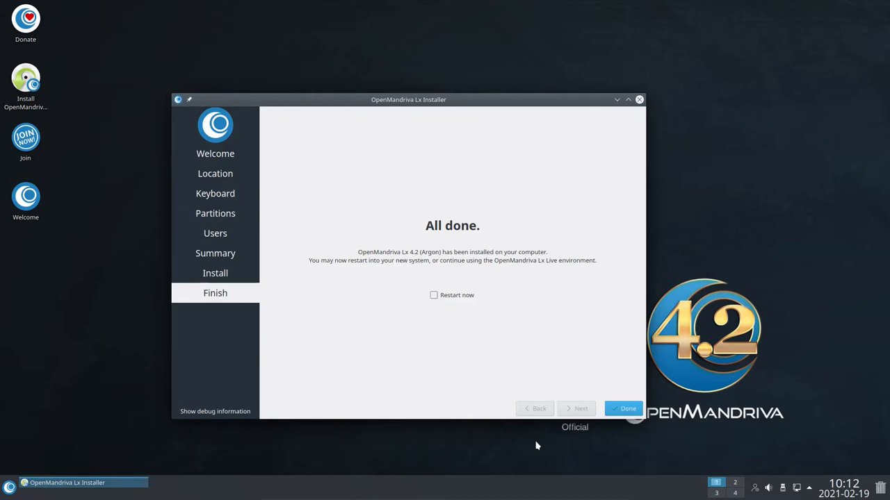
pyautogui.moveTo(560, 341)
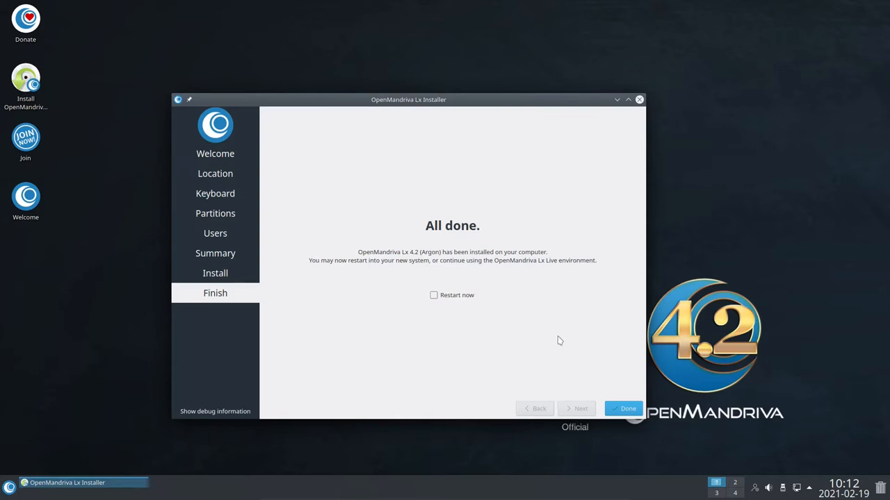
pyautogui.moveTo(434, 296)
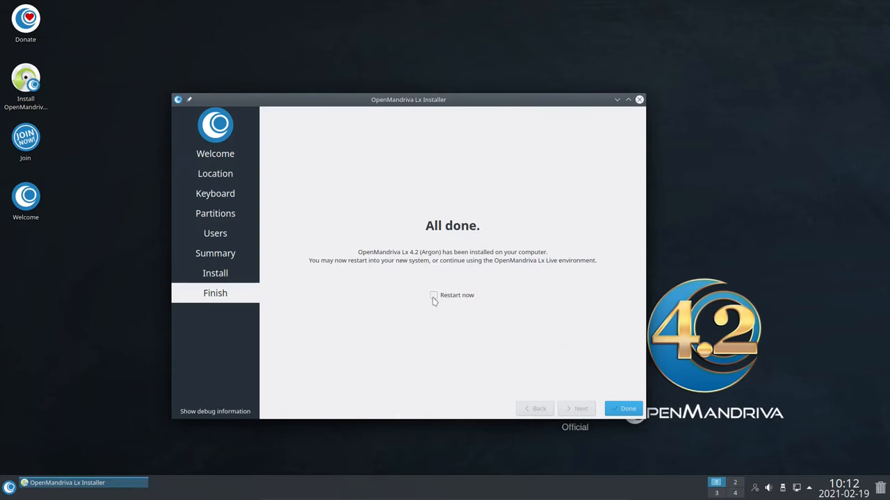
# Step: Tick Restart now on the All done page and finish the installer
pyautogui.click(434, 295)
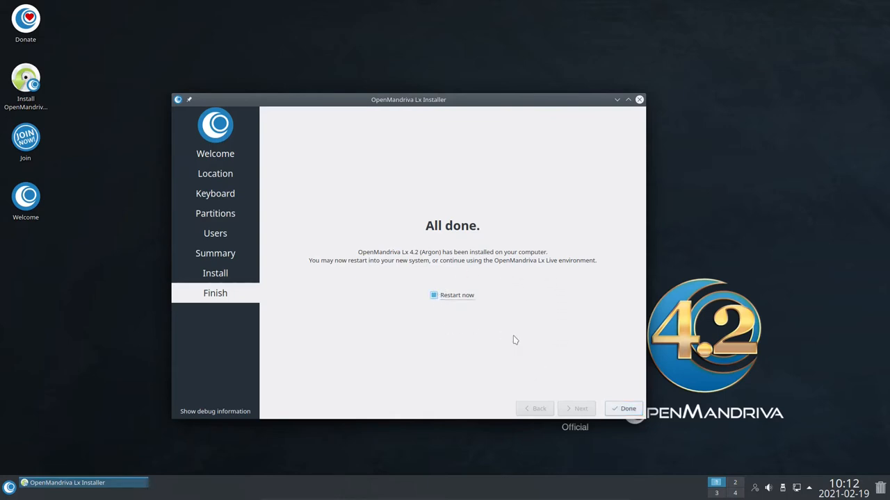
pyautogui.click(623, 409)
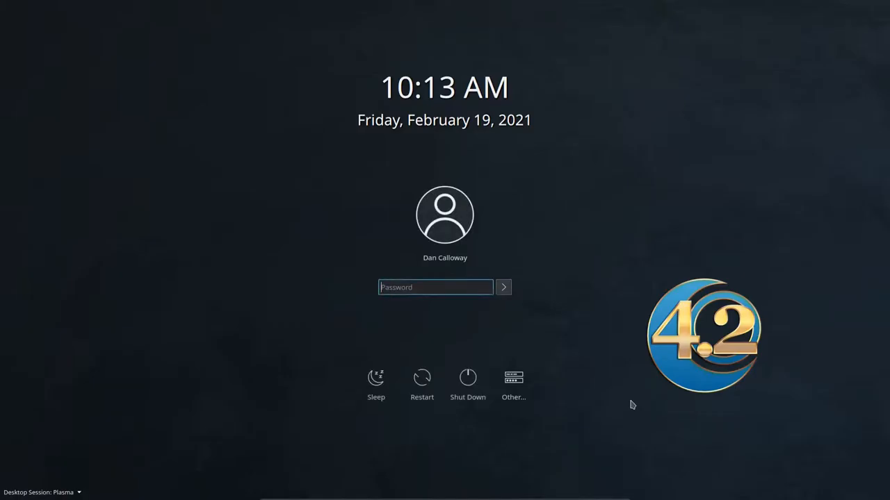
# Step: Enter the account password and submit the Plasma login
pyautogui.write('password')
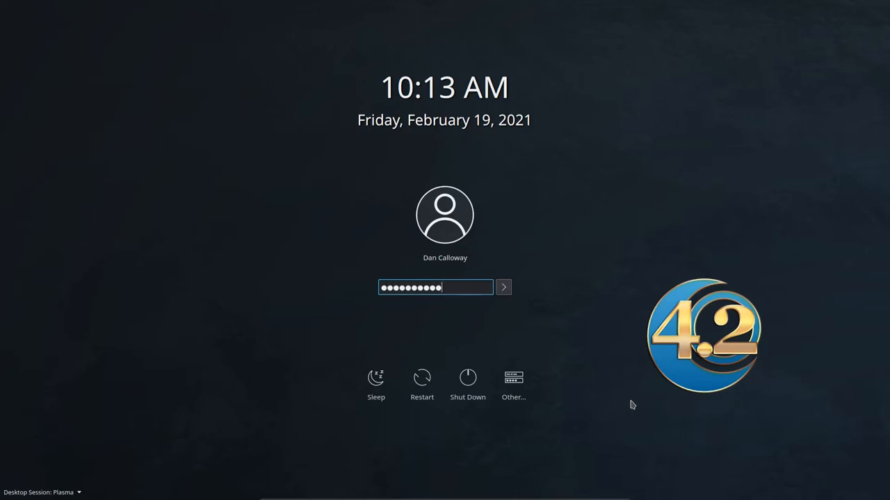
pyautogui.click(502, 287)
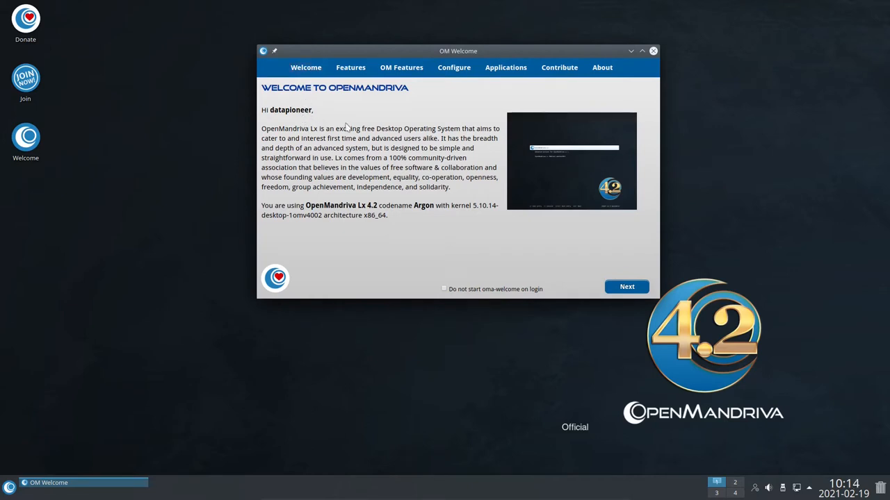
pyautogui.moveTo(273, 125)
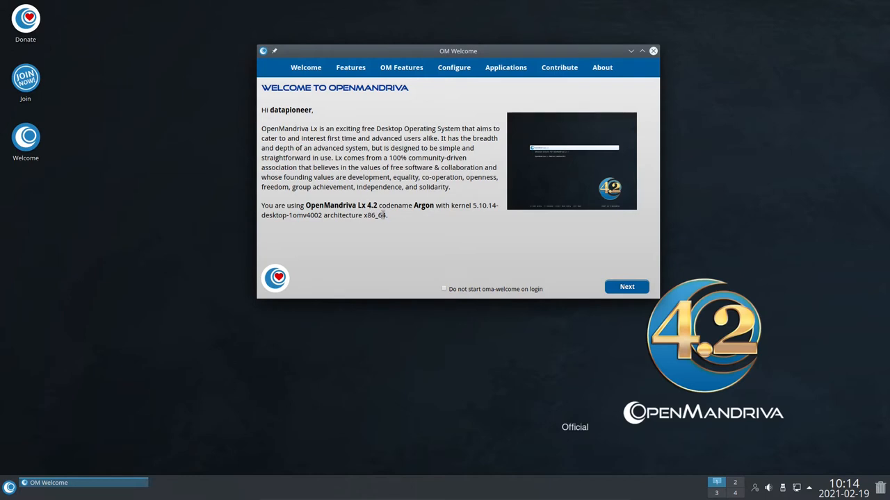
pyautogui.moveTo(276, 215)
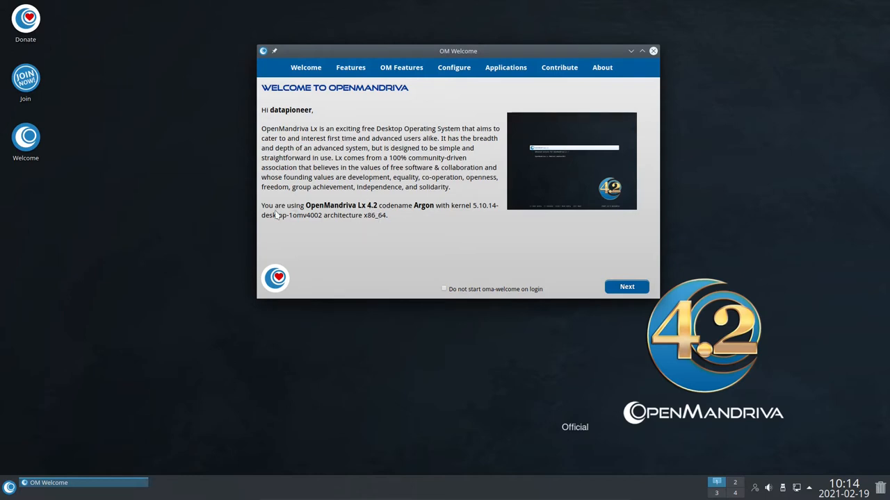
pyautogui.moveTo(374, 231)
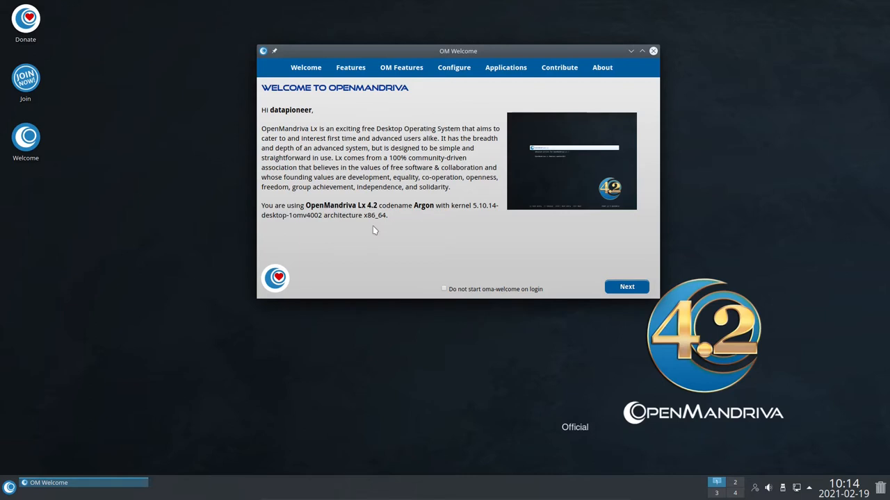
pyautogui.moveTo(427, 217)
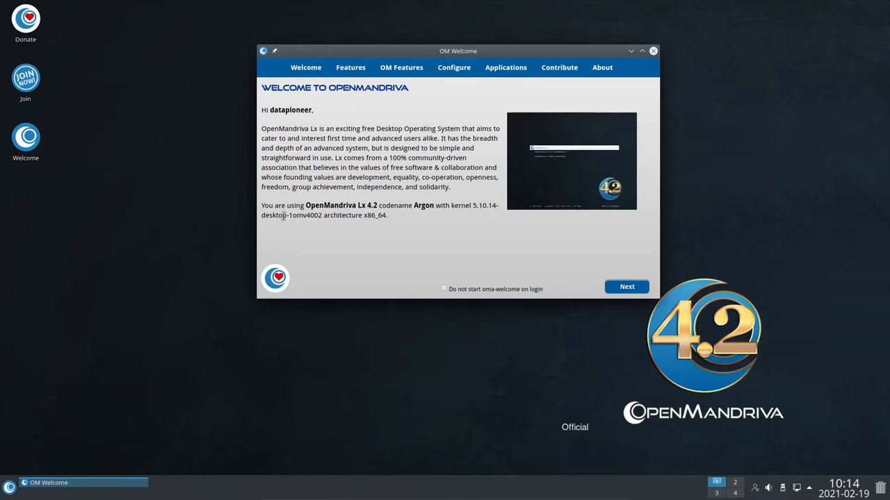
pyautogui.moveTo(289, 225)
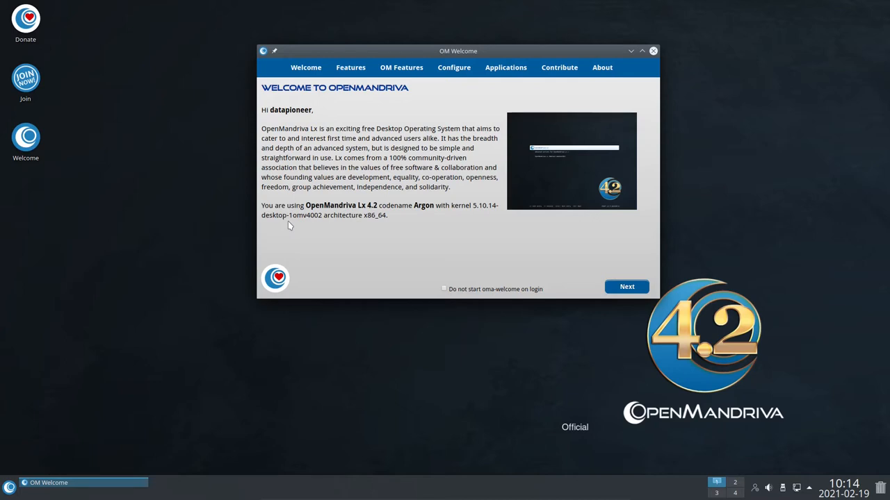
pyautogui.moveTo(447, 245)
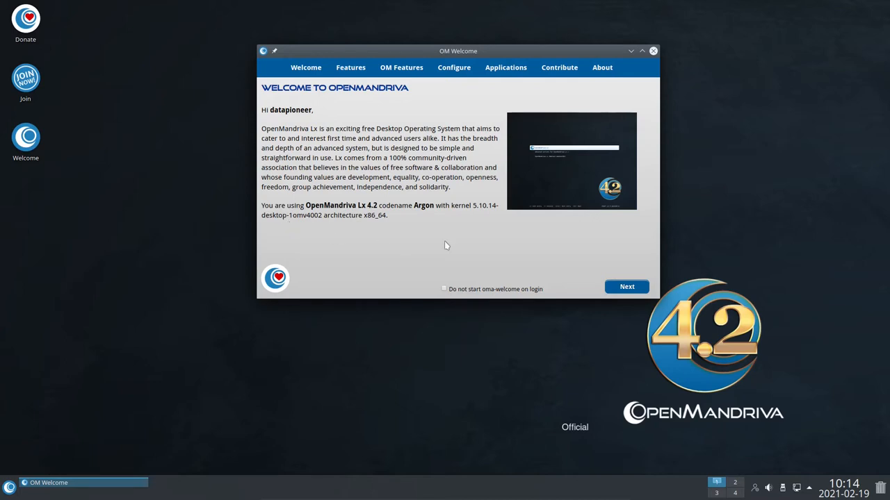
# Step: Move from the OM Welcome greeting to the New Features and Major Changes page
pyautogui.click(626, 286)
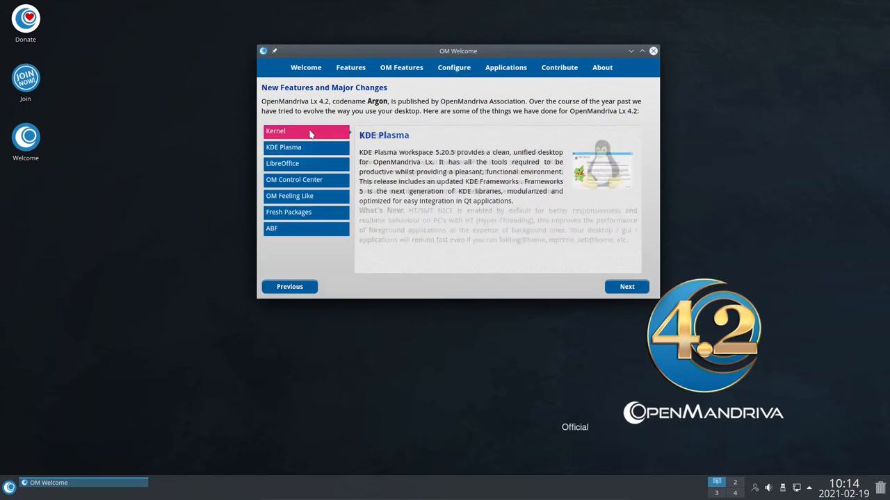
# Step: View the Kernel, KDE Plasma, LibreOffice and OM Control Center notes in the features list
pyautogui.click(275, 130)
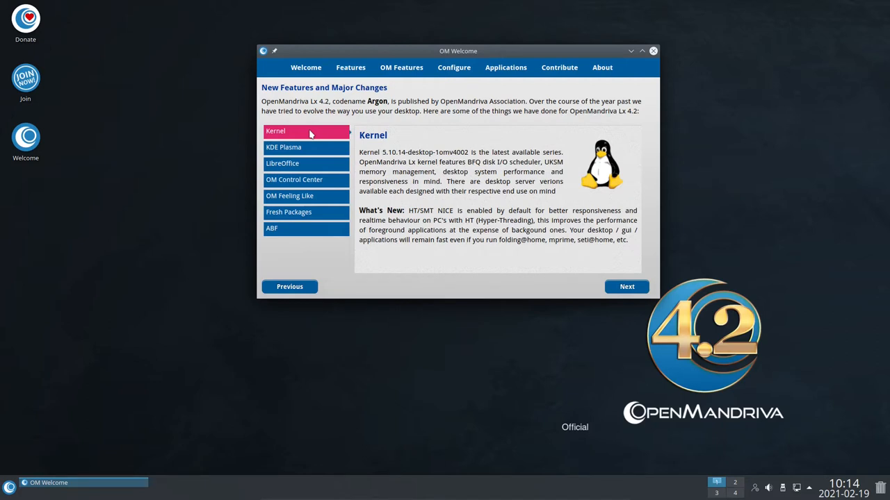
pyautogui.click(284, 147)
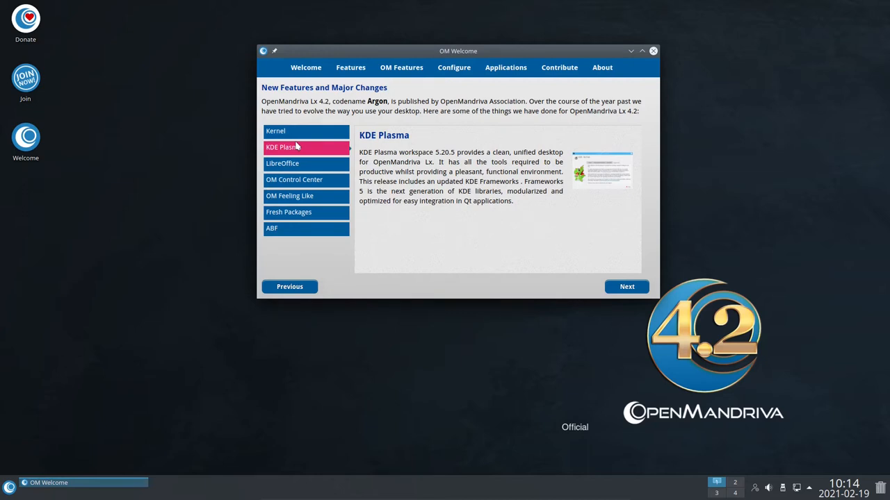
pyautogui.click(283, 163)
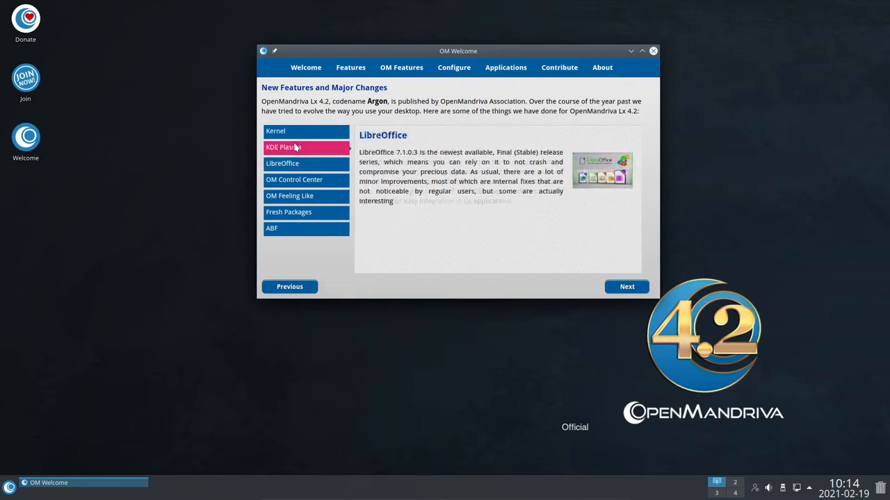
pyautogui.click(282, 162)
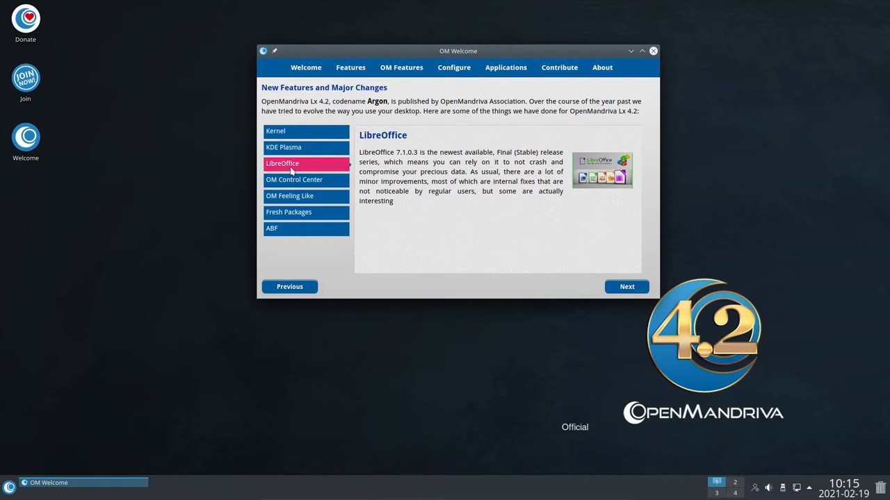
pyautogui.click(293, 179)
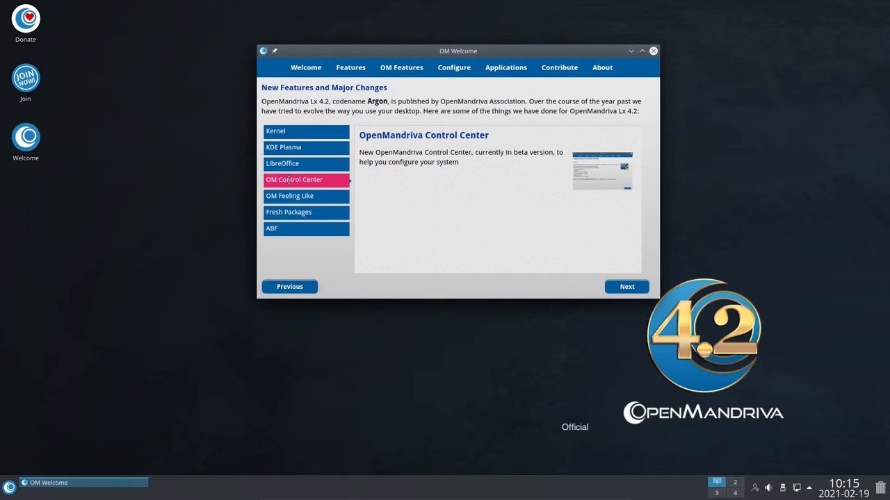
pyautogui.click(289, 195)
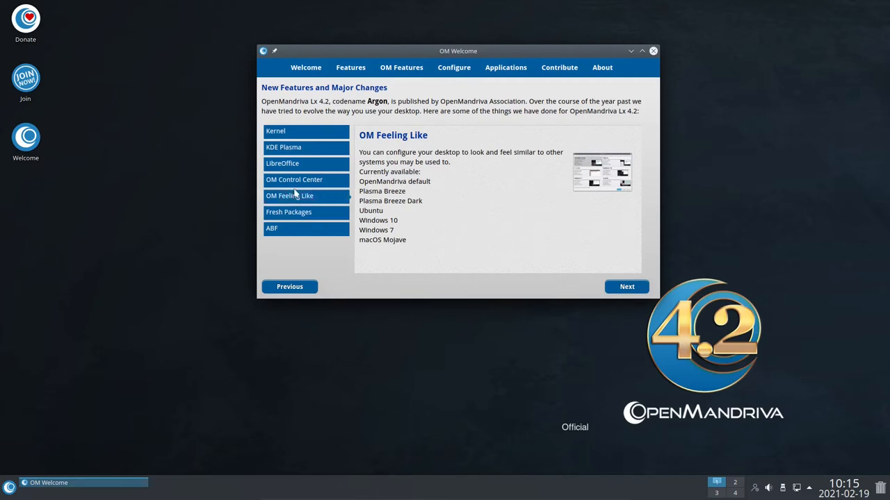
# Step: View the OM Feeling Like, Fresh Packages and ABF sections of the features list
pyautogui.click(288, 212)
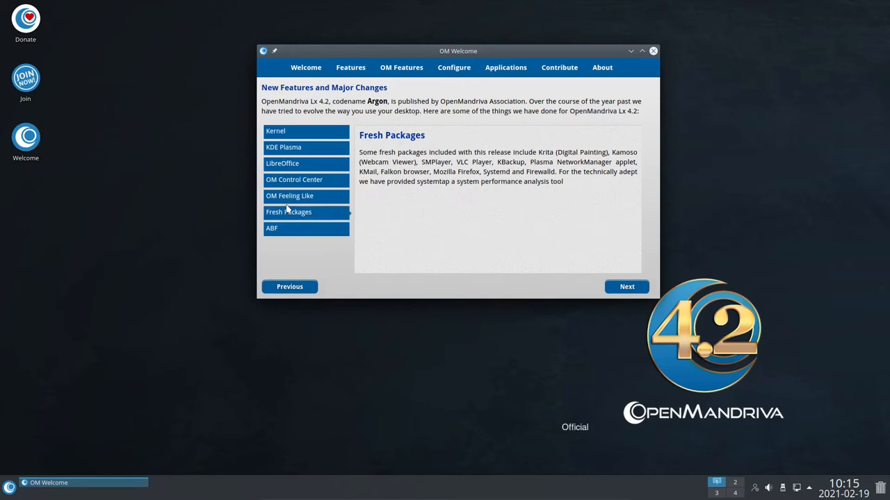
pyautogui.click(305, 195)
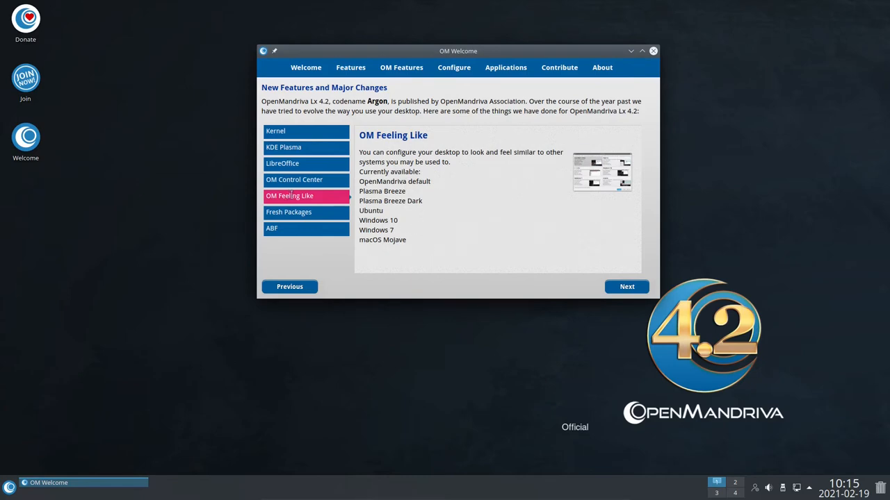
pyautogui.click(289, 212)
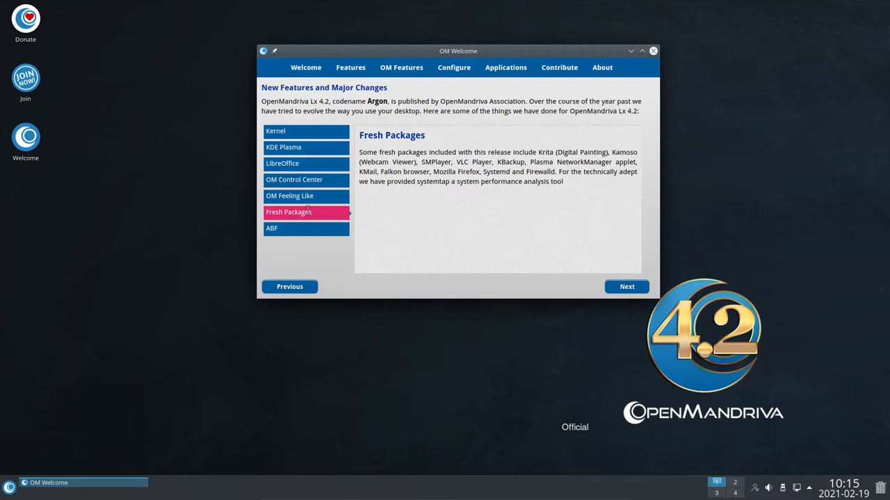
pyautogui.click(289, 228)
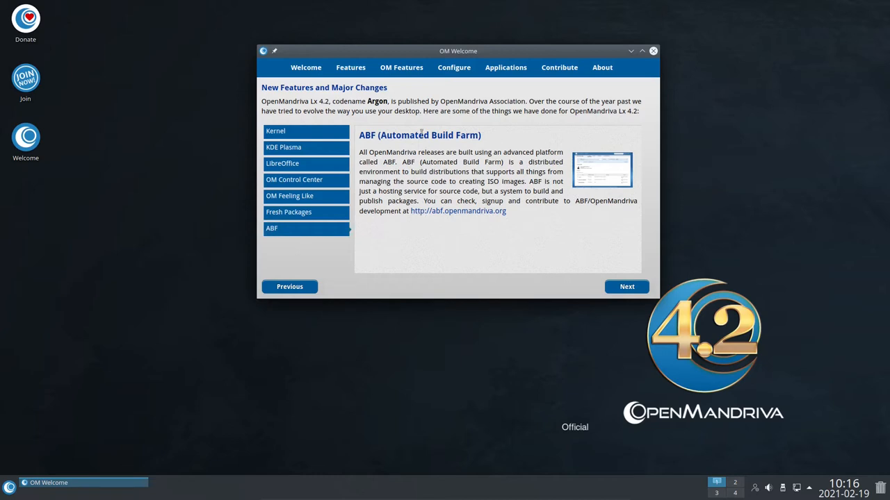
pyautogui.moveTo(672, 67)
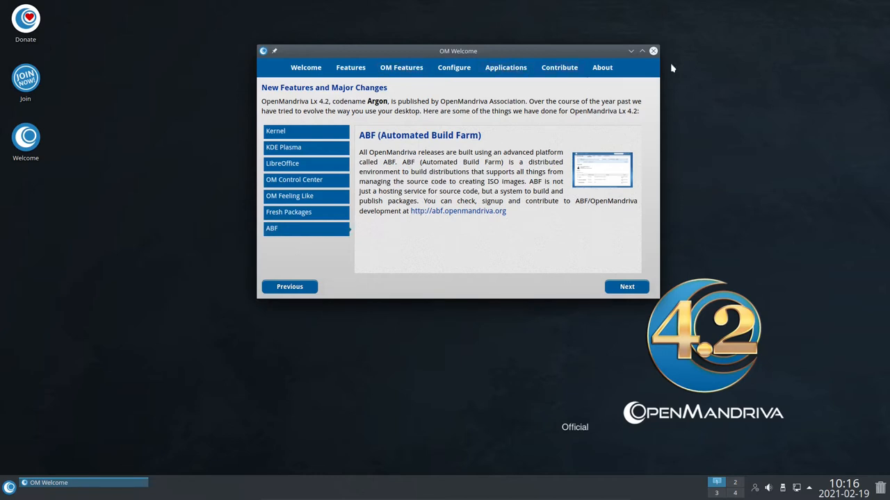
# Step: Close OM Welcome and remove the Join desktop shortcut via its context menu
pyautogui.click(653, 51)
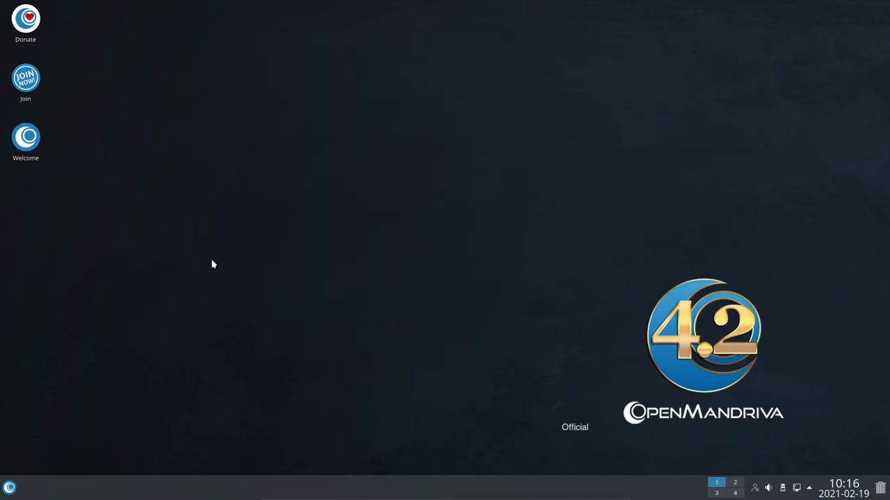
pyautogui.moveTo(68, 159)
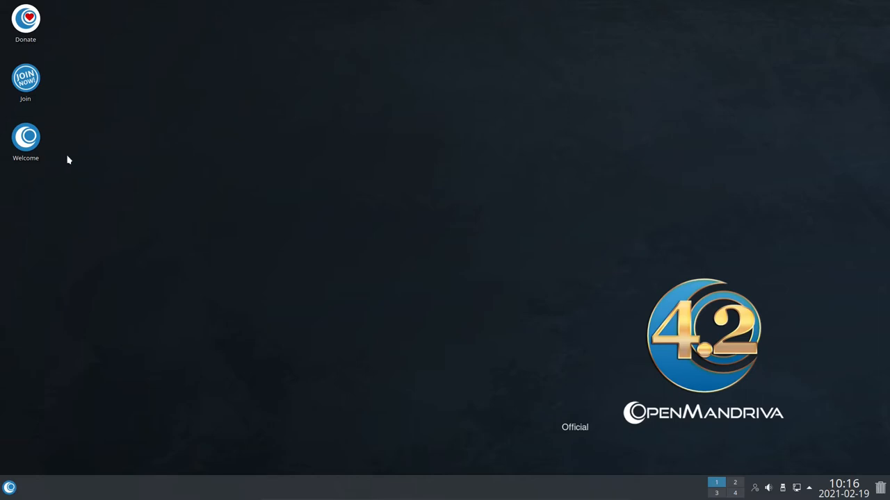
pyautogui.click(26, 79)
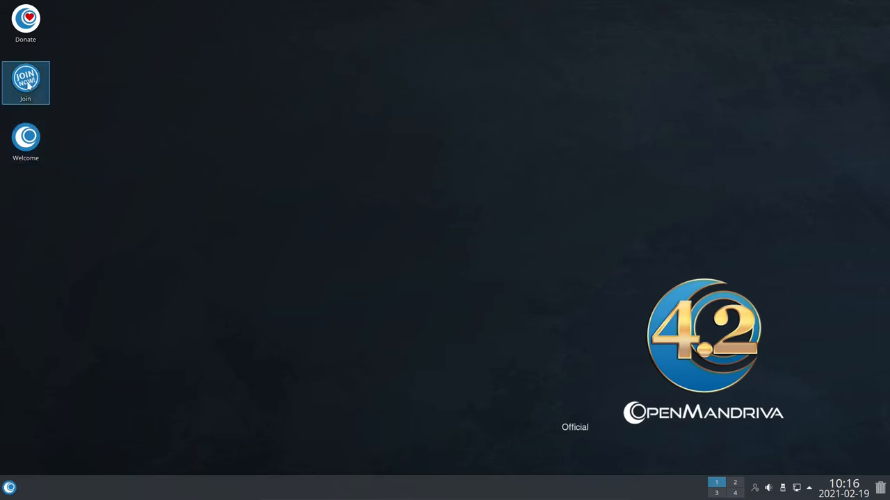
pyautogui.rightClick(26, 80)
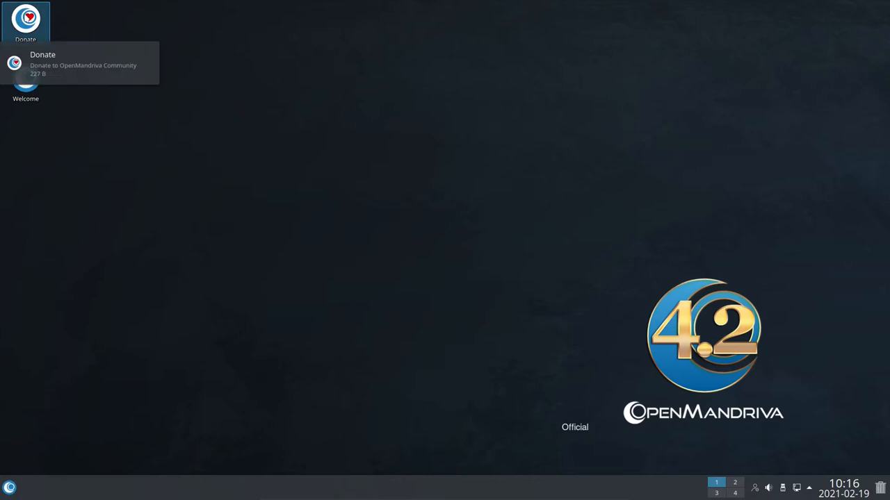
pyautogui.moveTo(159, 39)
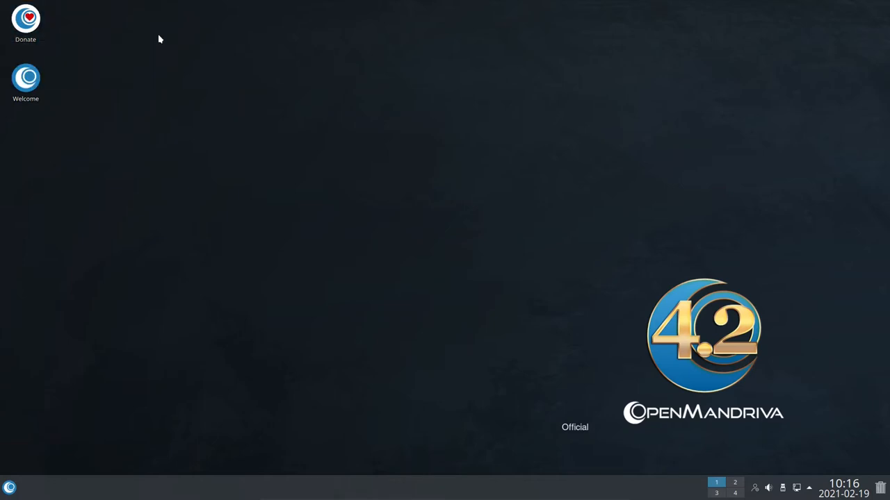
# Step: Delete the Donate desktop shortcut and confirm the permanent deletion
pyautogui.rightClick(26, 19)
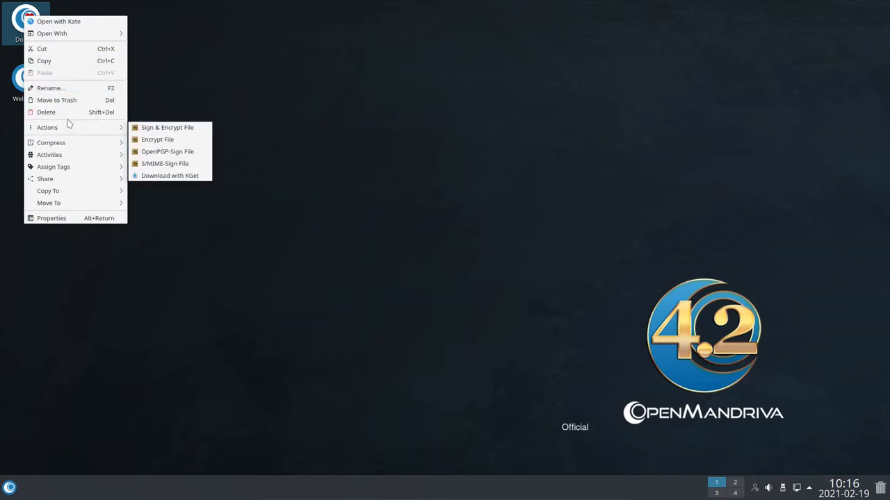
pyautogui.click(46, 112)
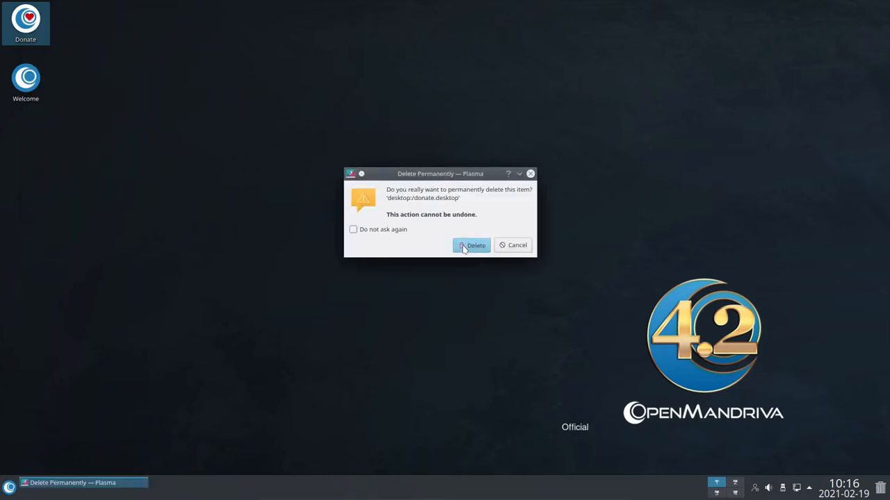
pyautogui.click(472, 246)
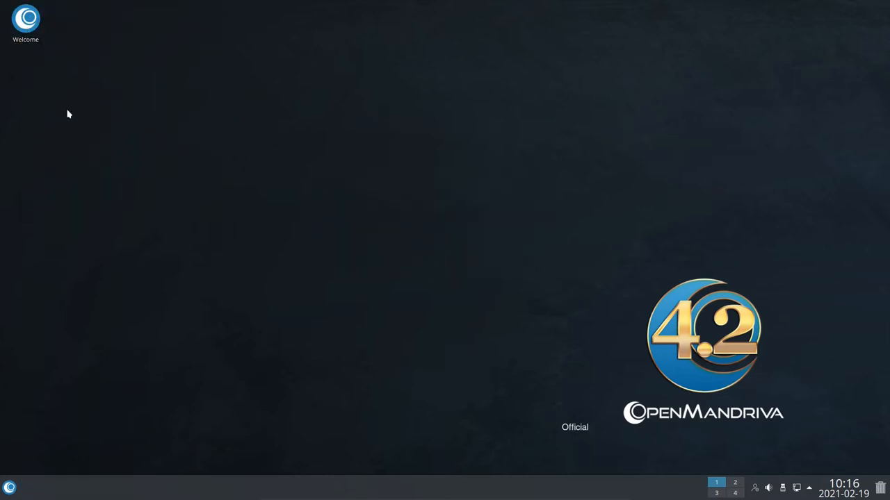
pyautogui.moveTo(200, 255)
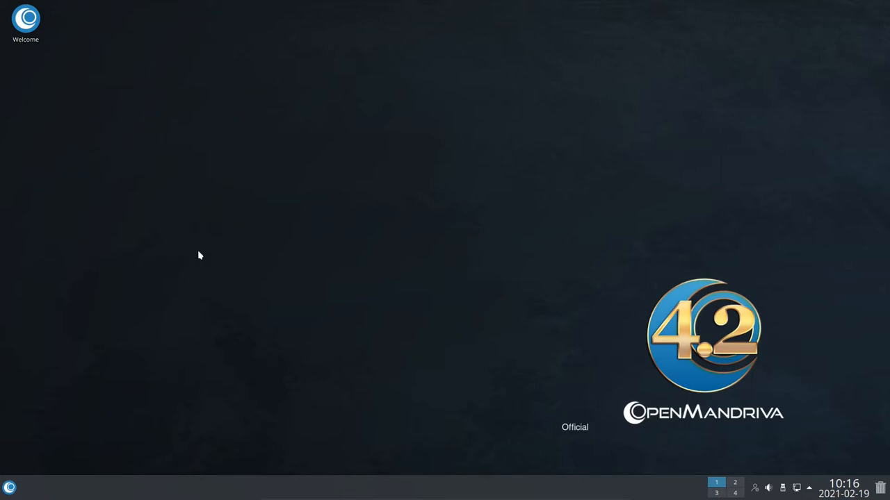
pyautogui.moveTo(360, 313)
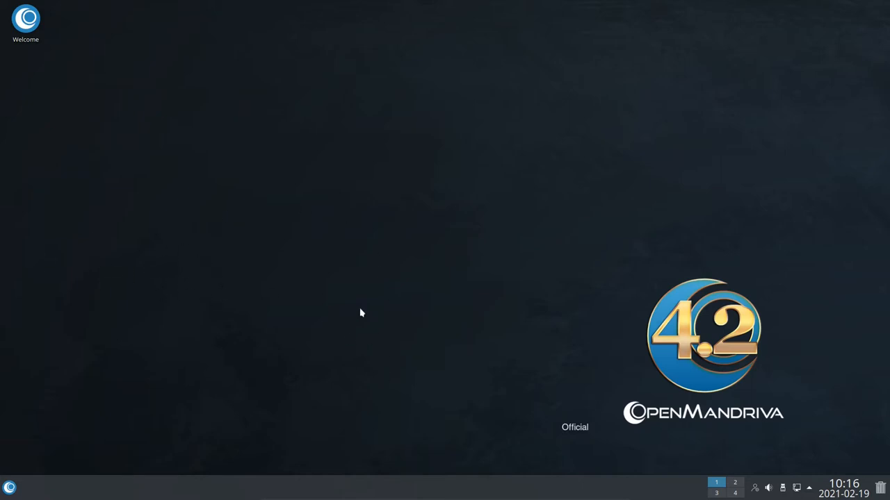
pyautogui.moveTo(544, 347)
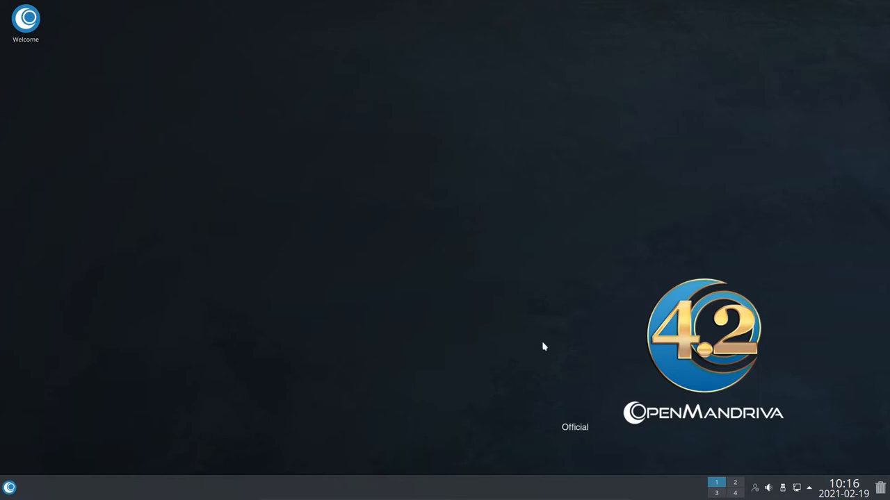
pyautogui.moveTo(544, 330)
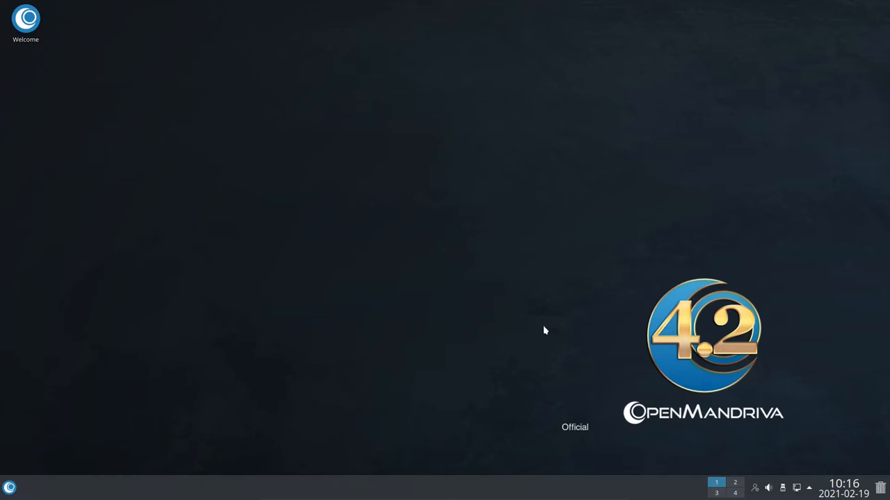
pyautogui.moveTo(355, 260)
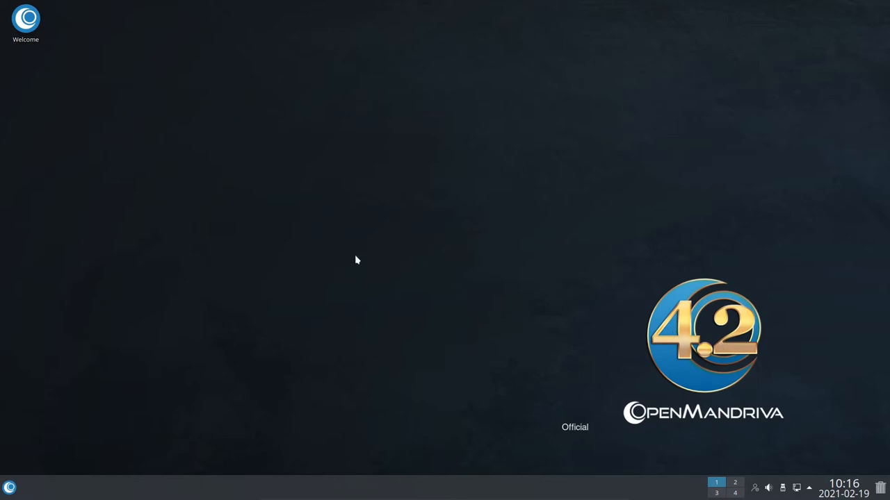
pyautogui.moveTo(244, 493)
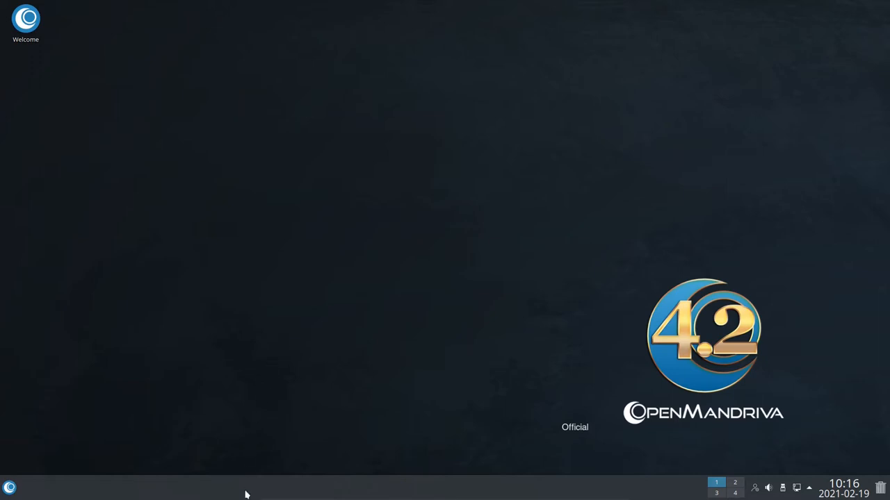
# Step: Reduce the bottom panel height from 54 in the panel editor
pyautogui.rightClick(281, 483)
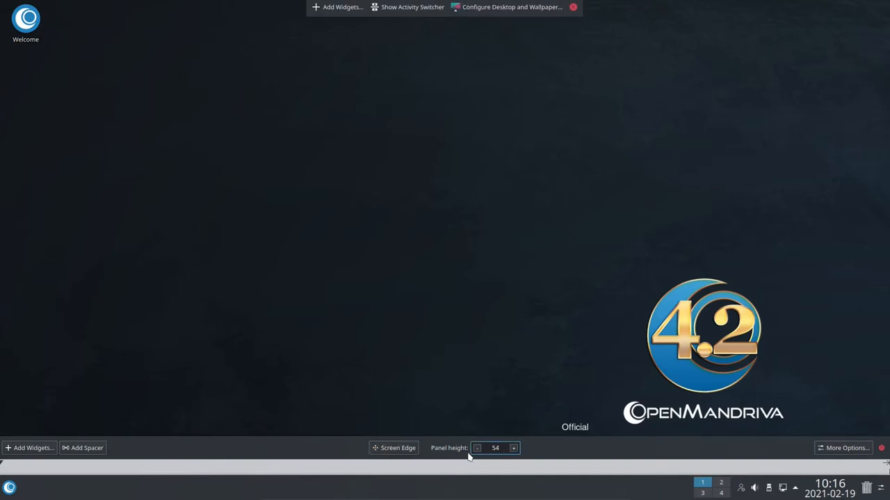
pyautogui.moveTo(477, 454)
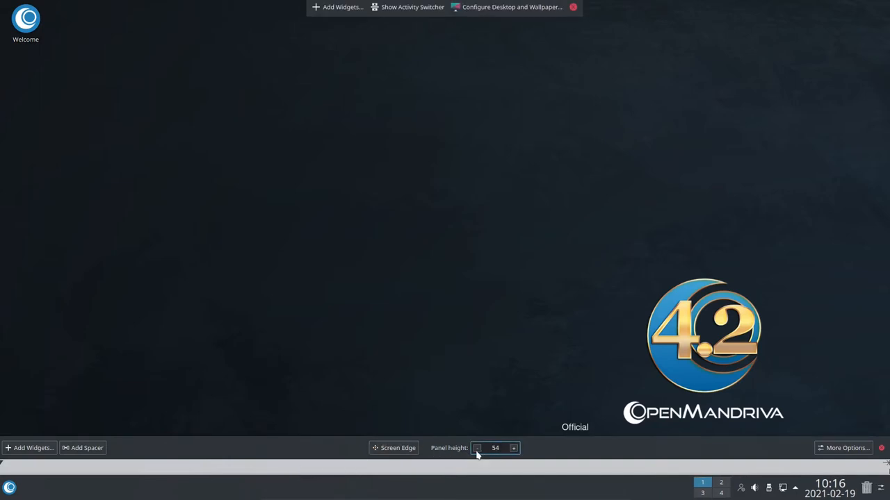
pyautogui.click(477, 456)
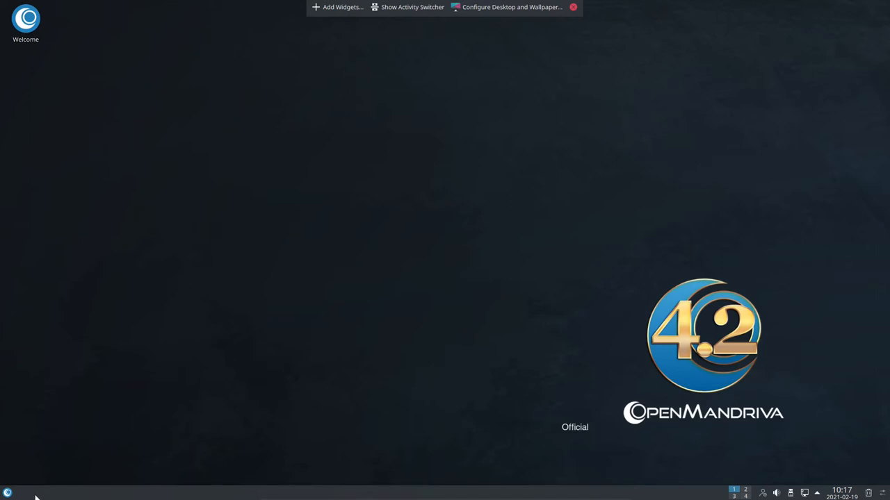
# Step: Choose the Flavor_of_freedom_Misty_Mountains wallpaper in Desktop Folder Settings and confirm with OK
pyautogui.rightClick(460, 320)
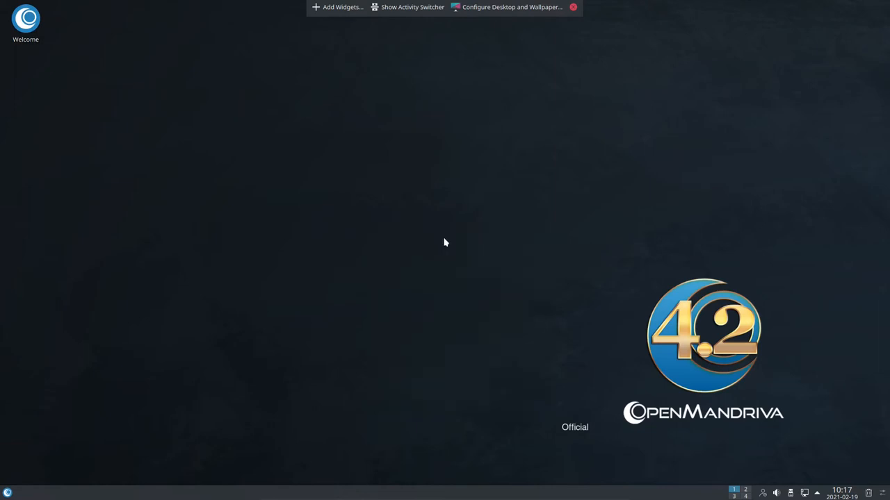
pyautogui.click(512, 7)
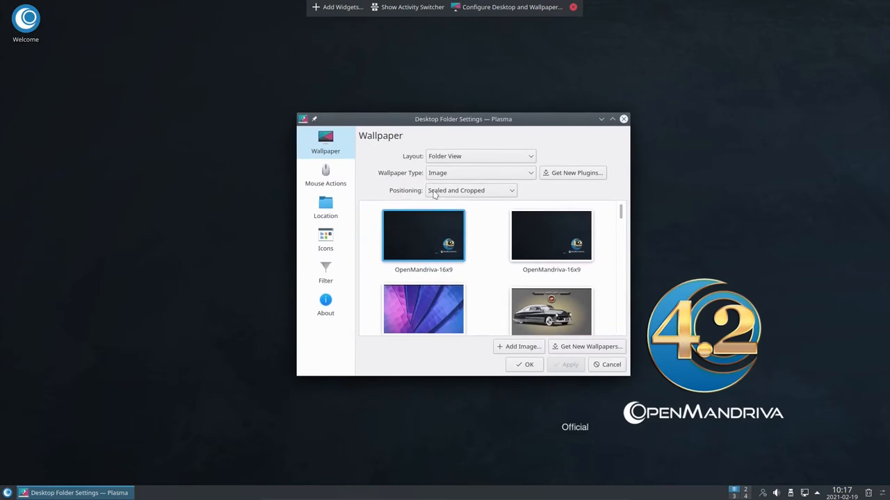
pyautogui.click(551, 235)
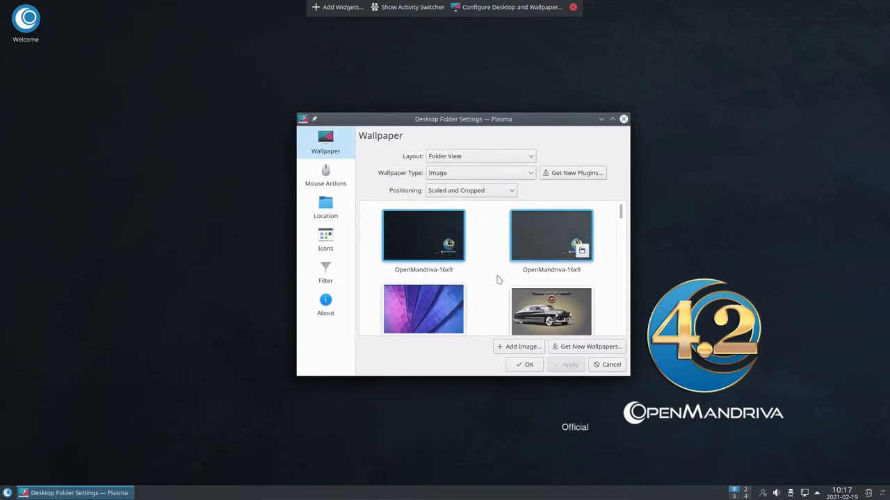
pyautogui.scroll(-3)
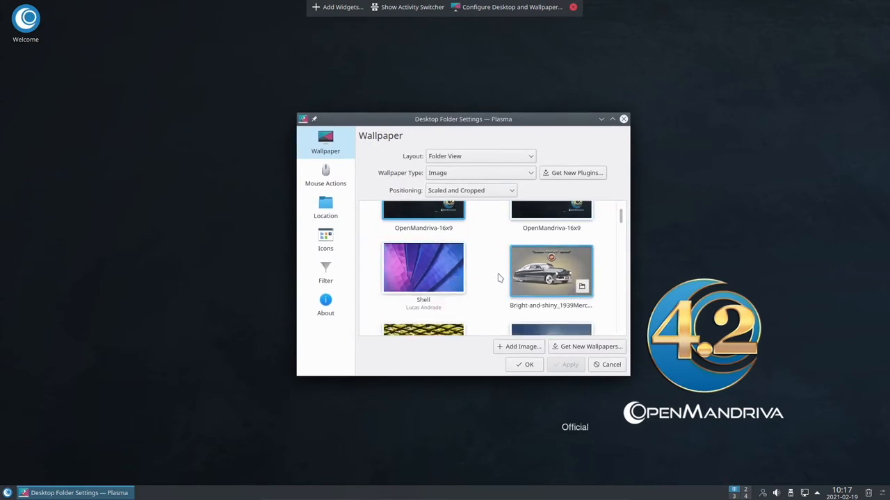
pyautogui.scroll(-3)
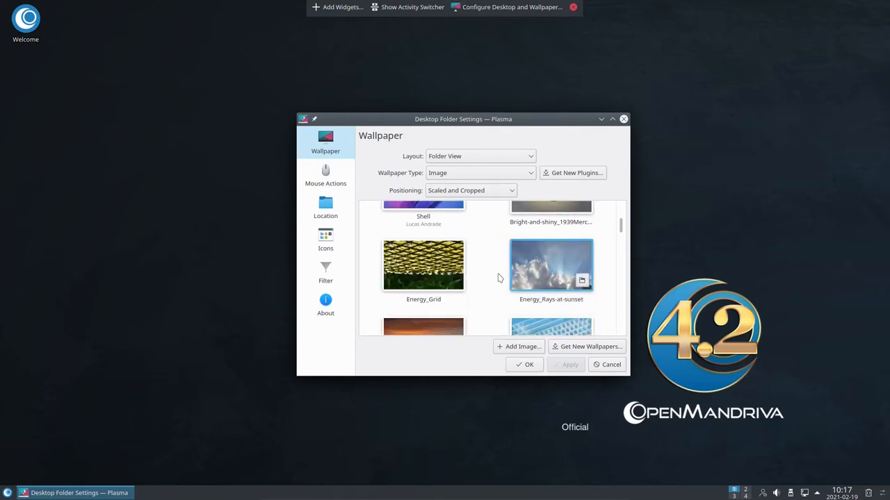
pyautogui.scroll(-3)
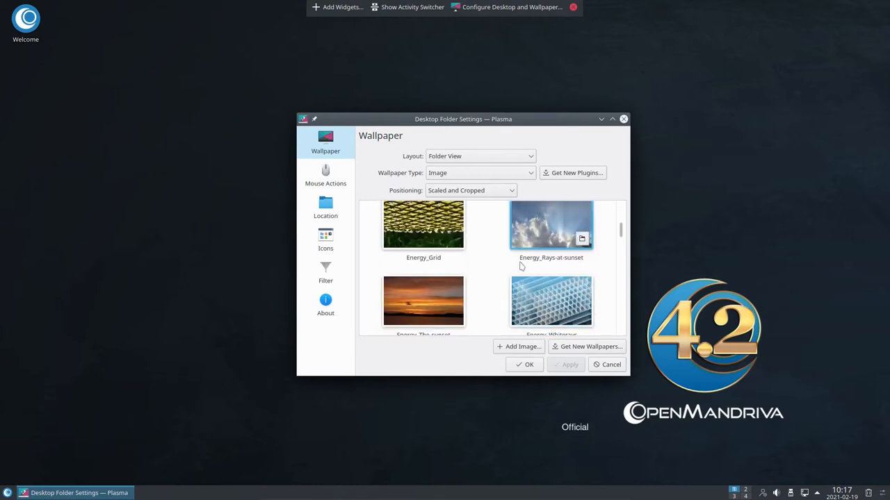
pyautogui.scroll(-3)
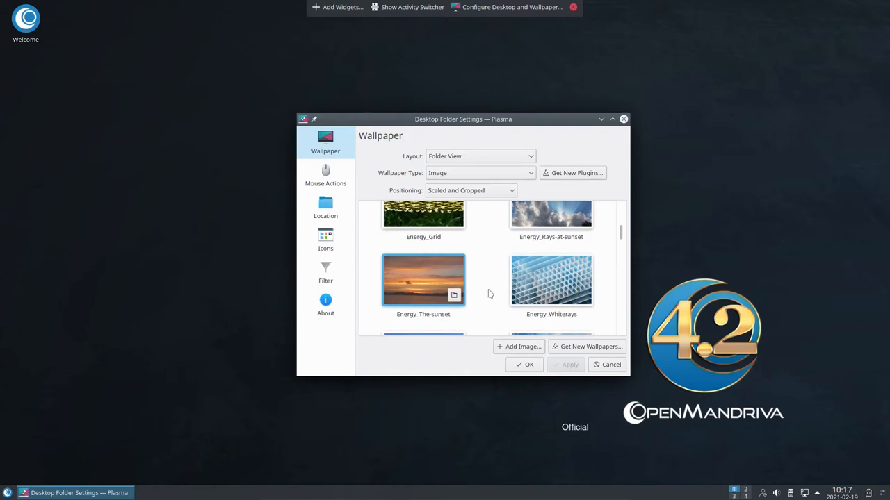
pyautogui.scroll(-3)
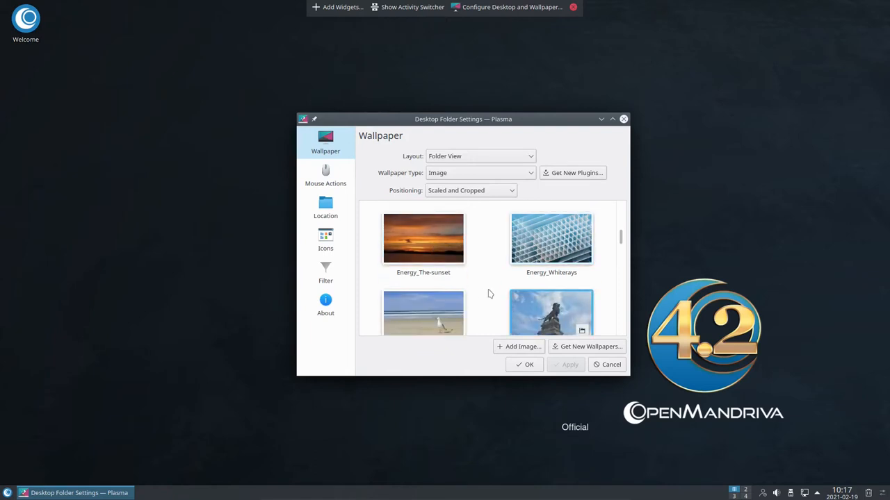
pyautogui.scroll(-3)
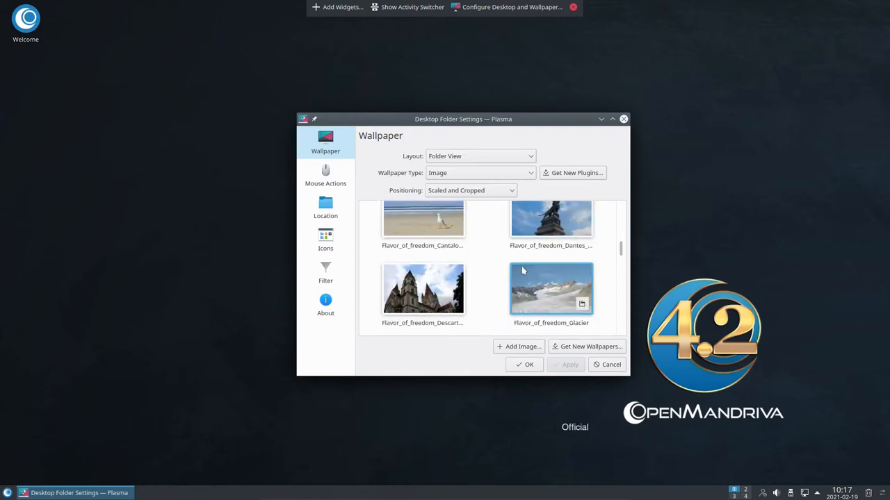
pyautogui.scroll(-3)
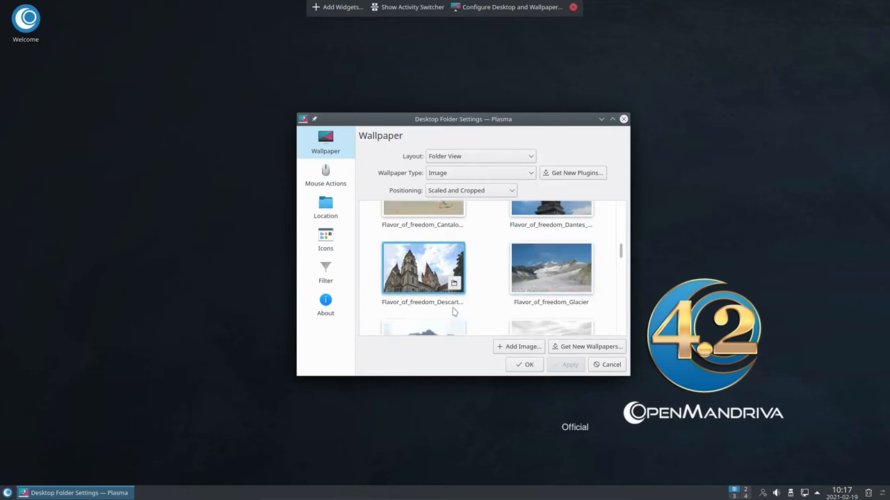
pyautogui.scroll(-3)
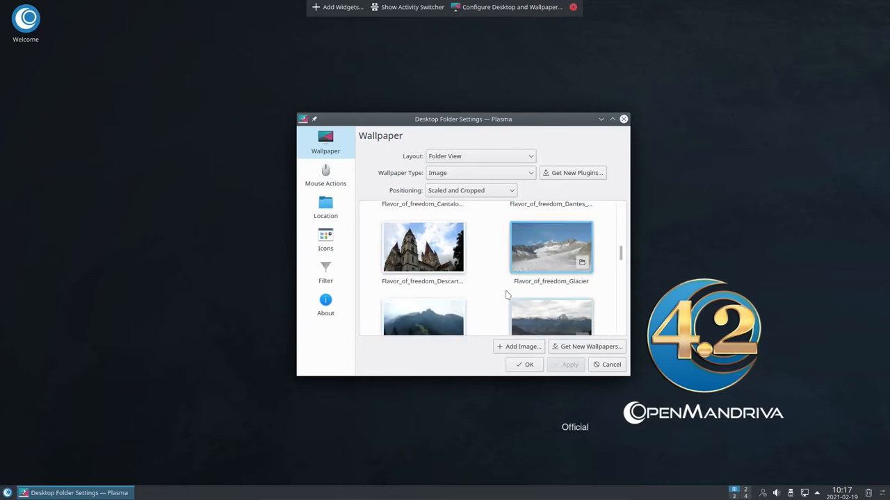
pyautogui.scroll(-3)
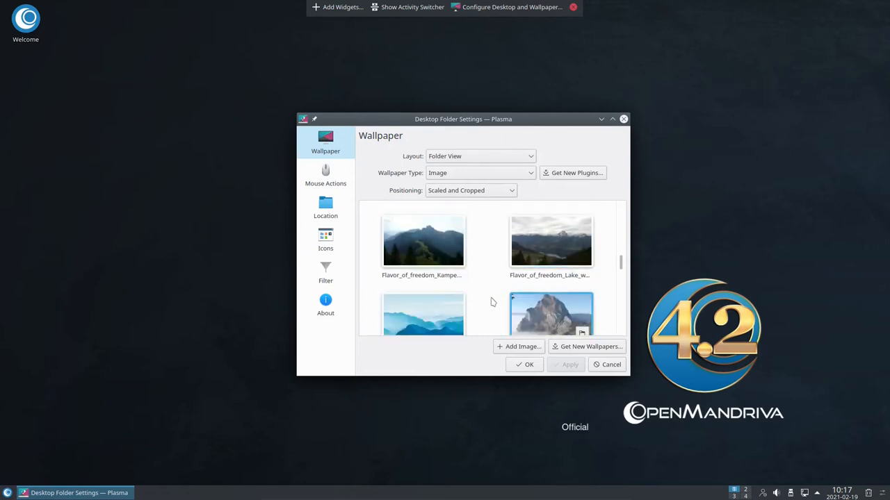
pyautogui.scroll(-3)
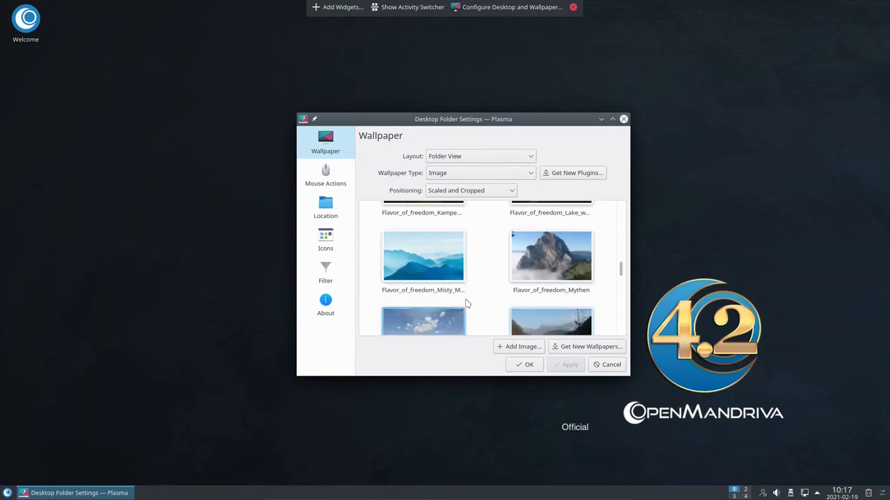
pyautogui.click(423, 256)
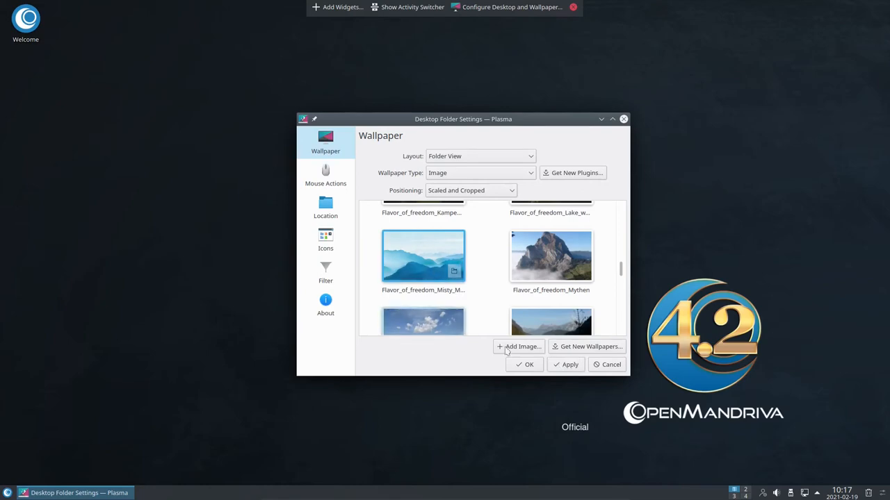
pyautogui.click(570, 365)
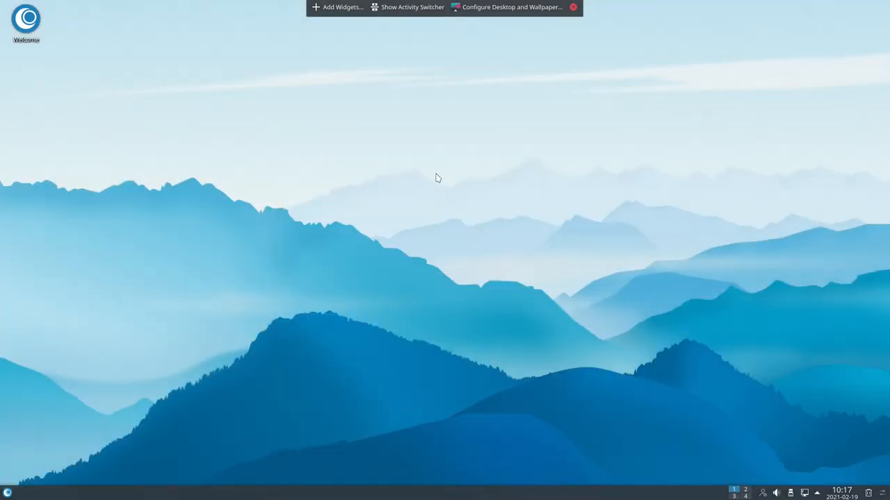
pyautogui.moveTo(416, 184)
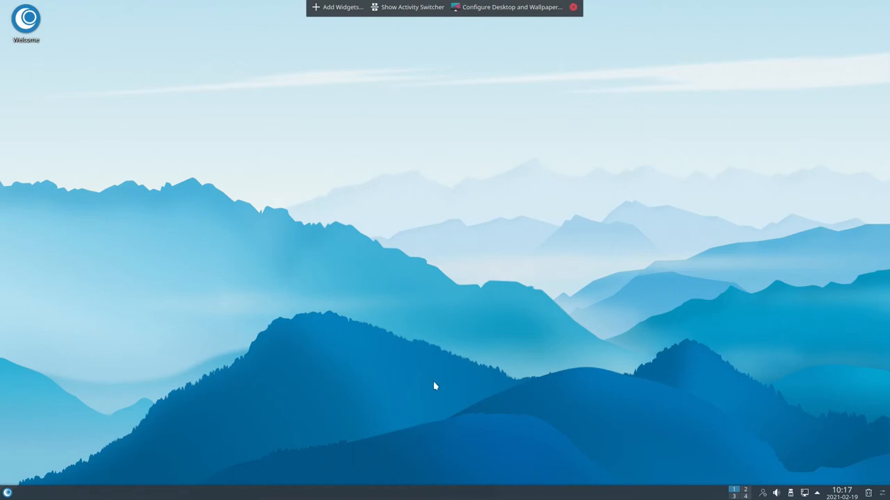
pyautogui.moveTo(481, 137)
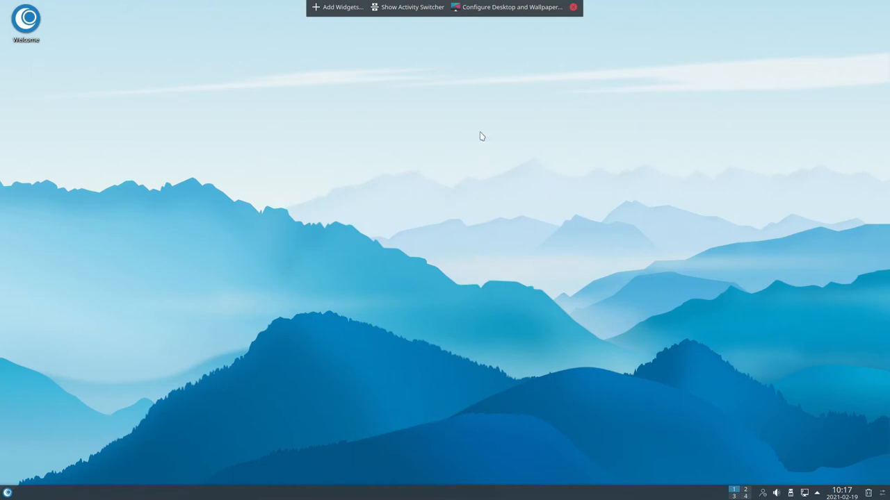
pyautogui.moveTo(458, 178)
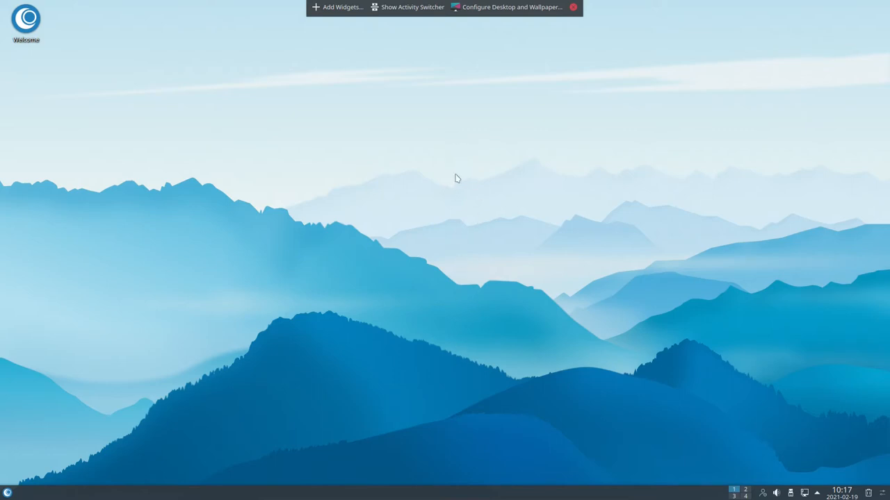
pyautogui.moveTo(446, 221)
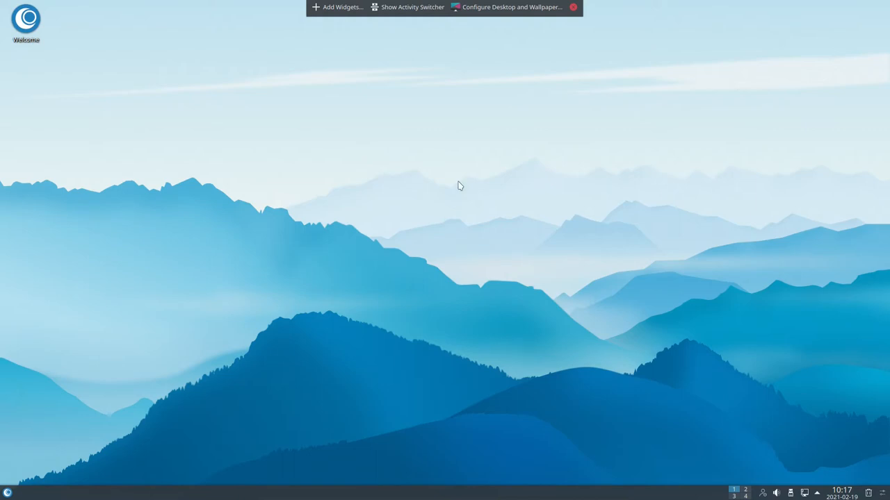
pyautogui.moveTo(358, 266)
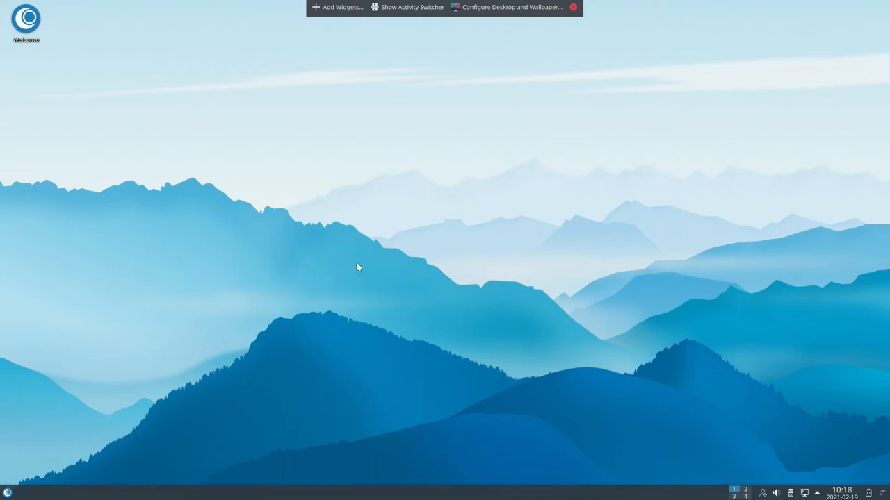
pyautogui.moveTo(608, 7)
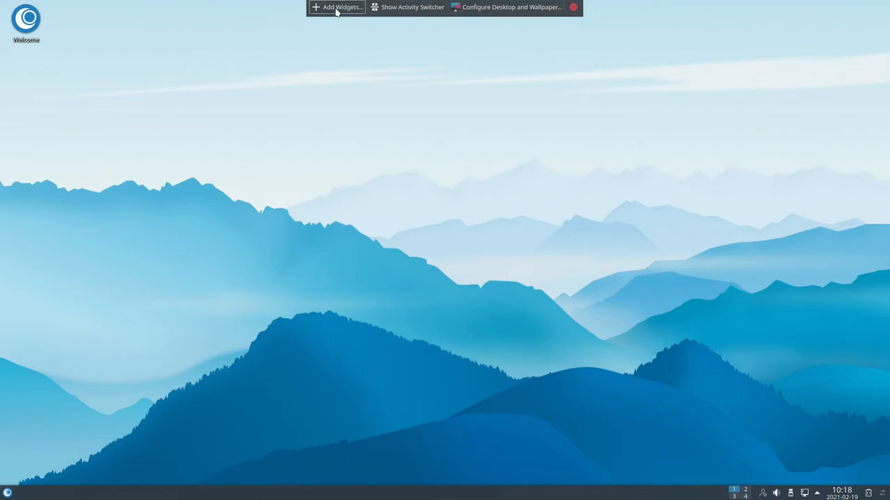
# Step: Add an Analog Clock widget, move it left and shrink it into the top-right corner
pyautogui.click(336, 7)
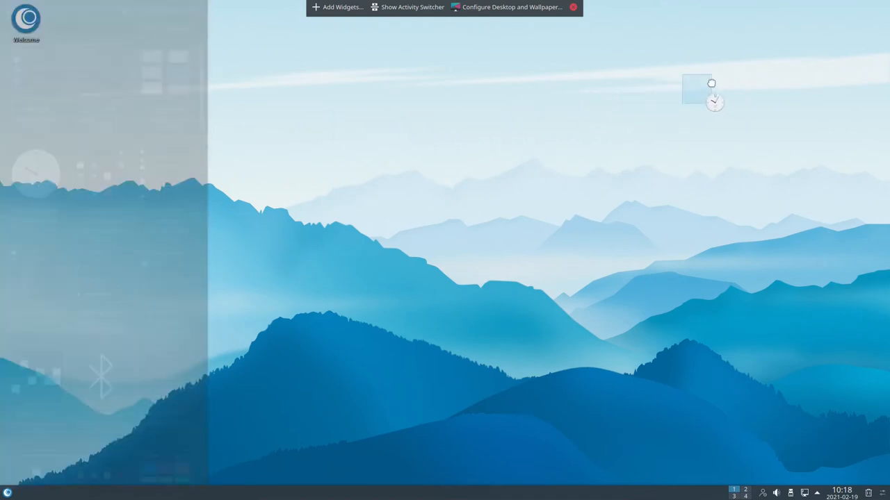
pyautogui.click(341, 7)
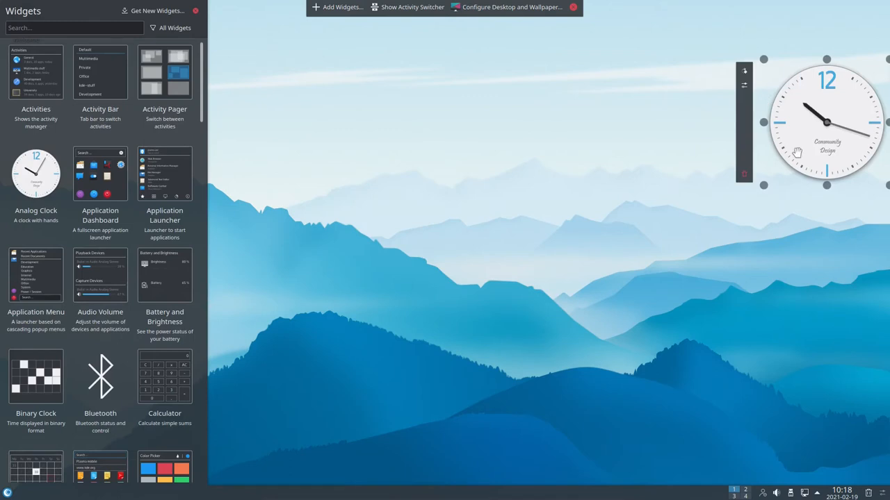
pyautogui.moveTo(740, 179)
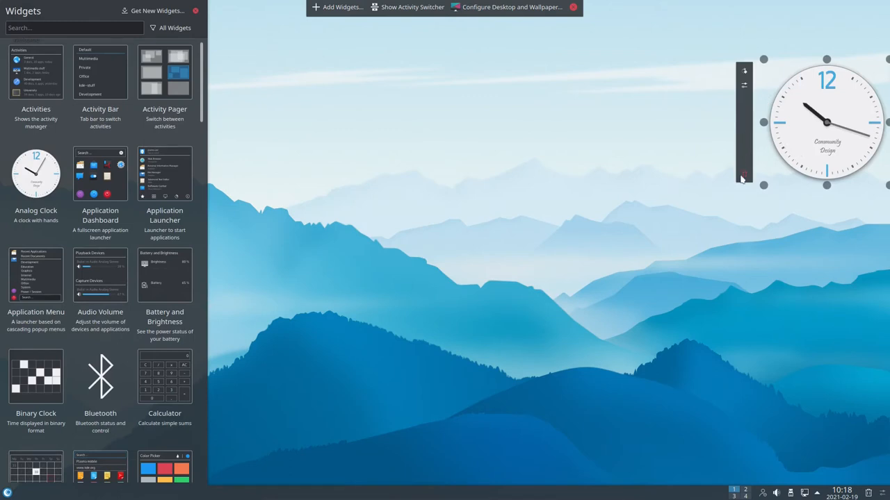
pyautogui.moveTo(827, 121); pyautogui.dragTo(784, 122)
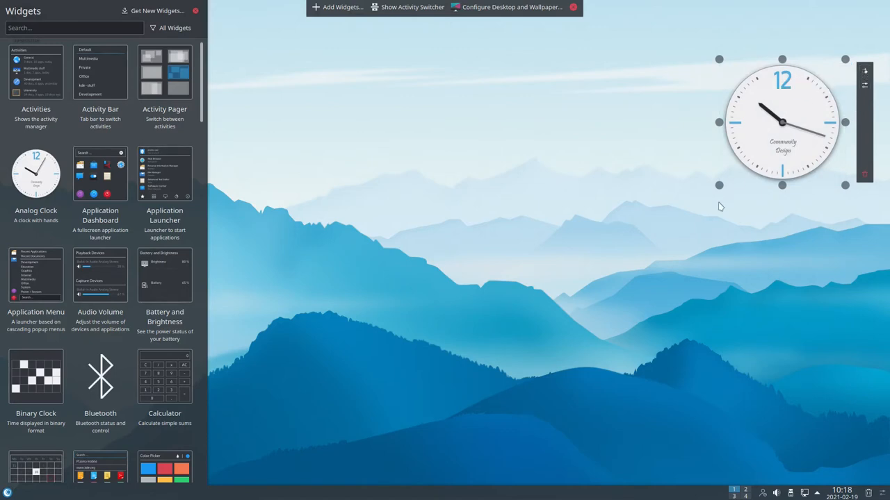
pyautogui.moveTo(834, 96)
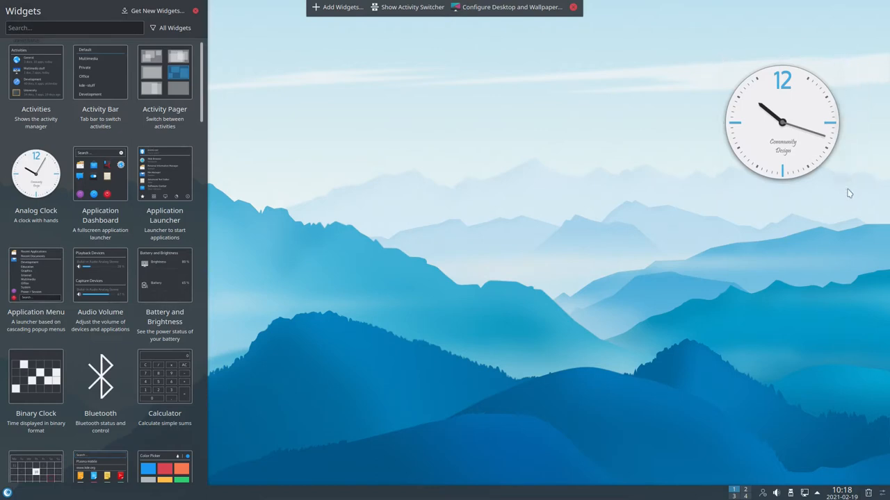
pyautogui.click(781, 122)
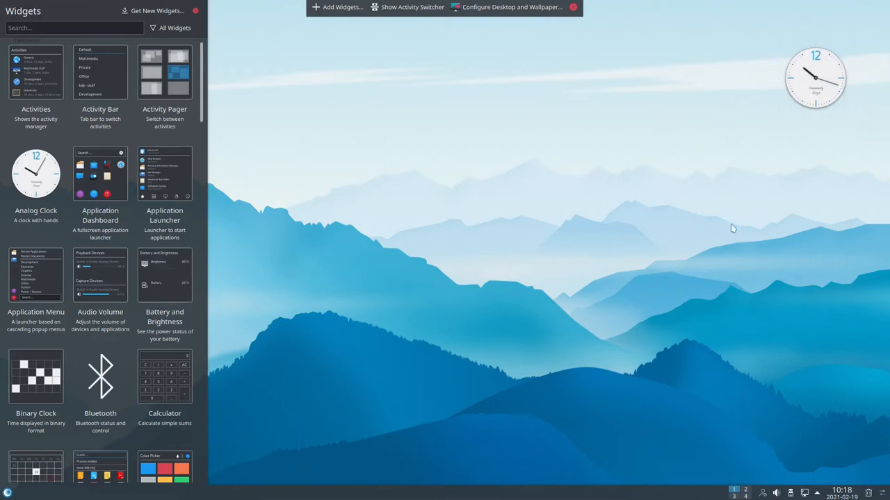
pyautogui.moveTo(292, 39)
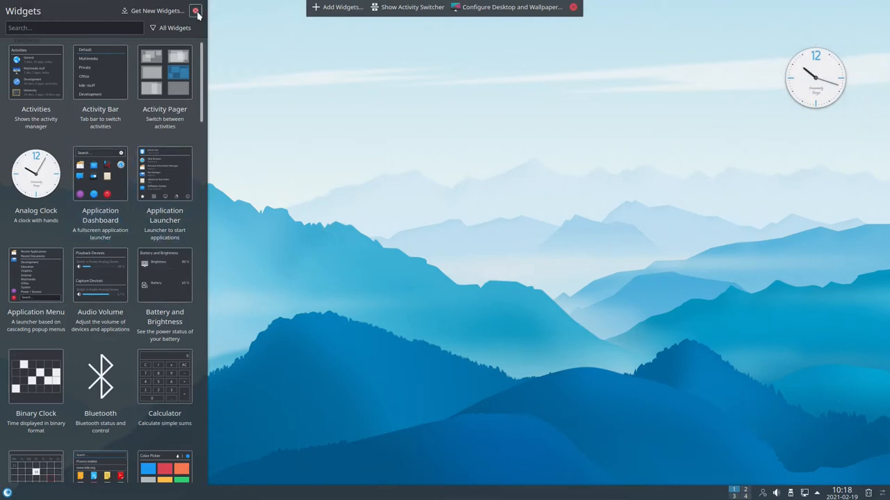
# Step: Close the widget browser and launch Konsole from the taskbar
pyautogui.click(196, 12)
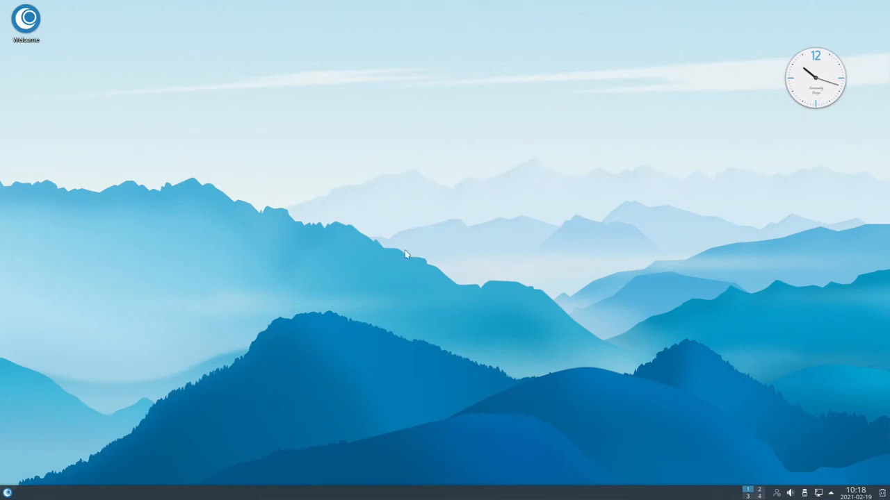
pyautogui.moveTo(821, 113)
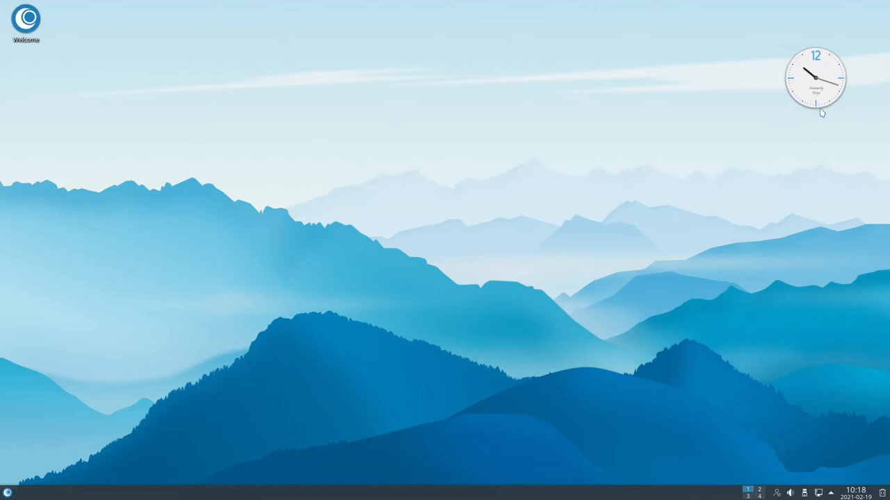
pyautogui.moveTo(198, 279)
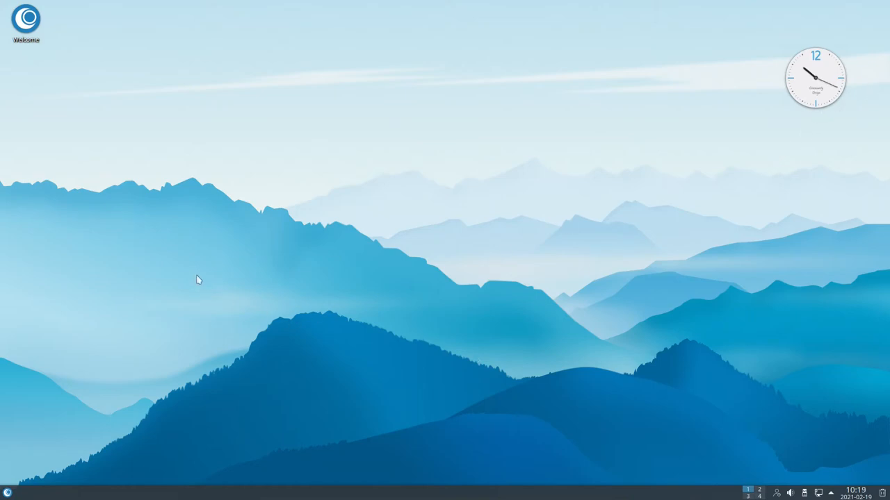
pyautogui.moveTo(575, 347)
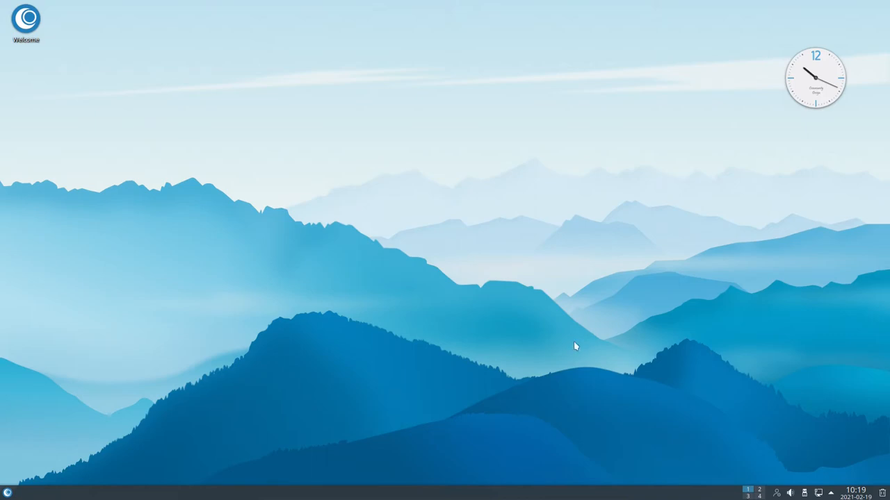
pyautogui.moveTo(225, 417)
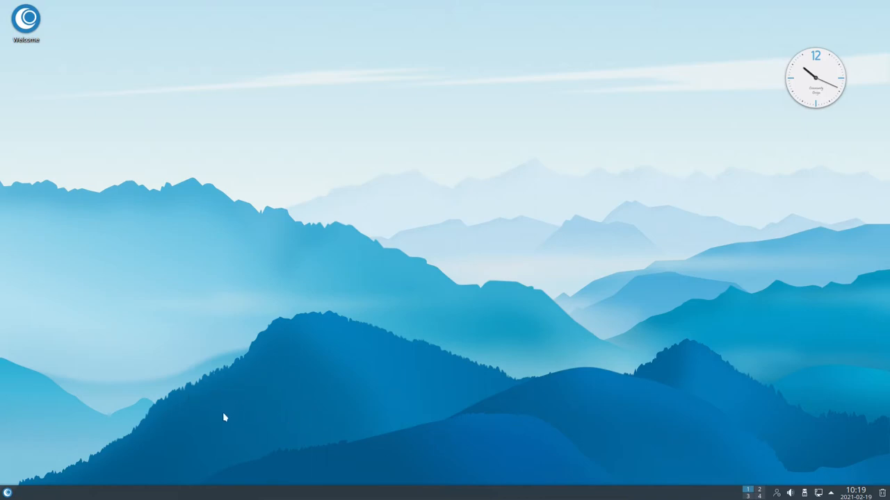
pyautogui.click(7, 492)
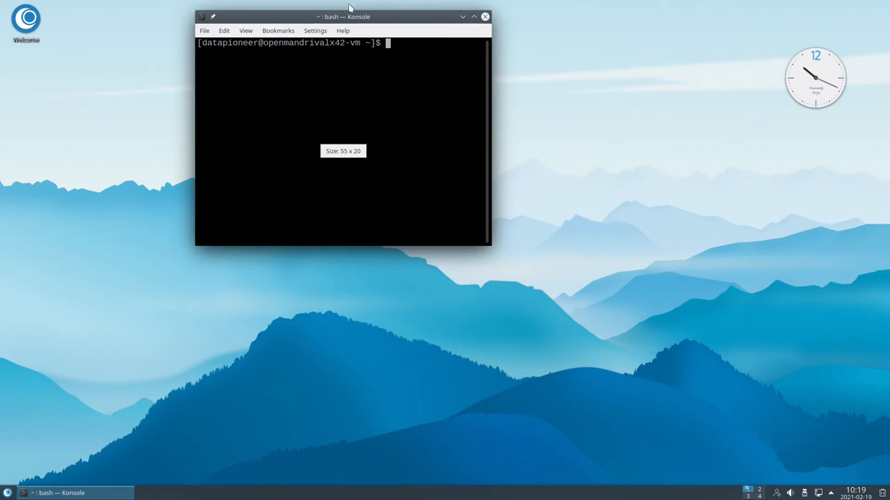
# Step: Browse Konsole's Edit and View menus over the waiting bash prompt
pyautogui.click(224, 30)
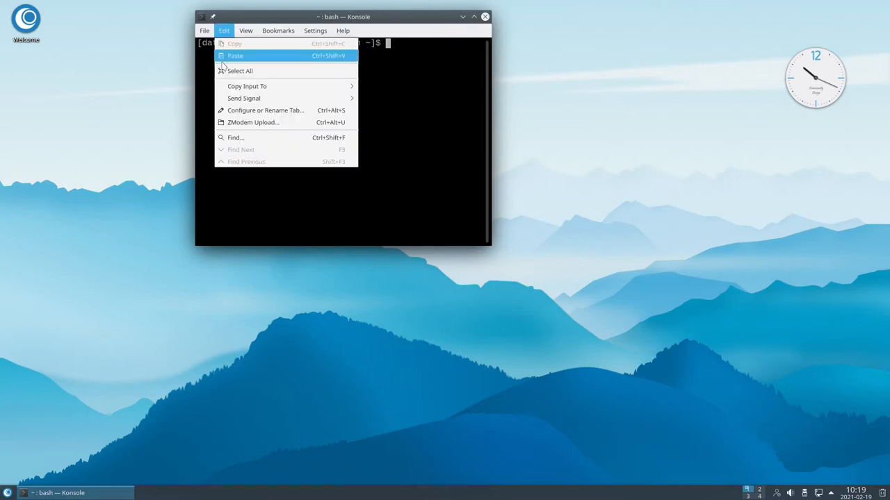
pyautogui.click(245, 30)
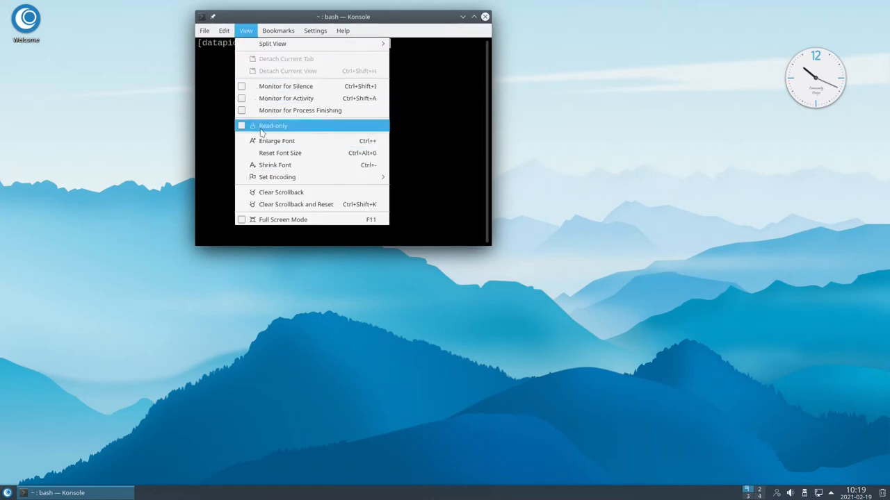
pyautogui.moveTo(292, 43)
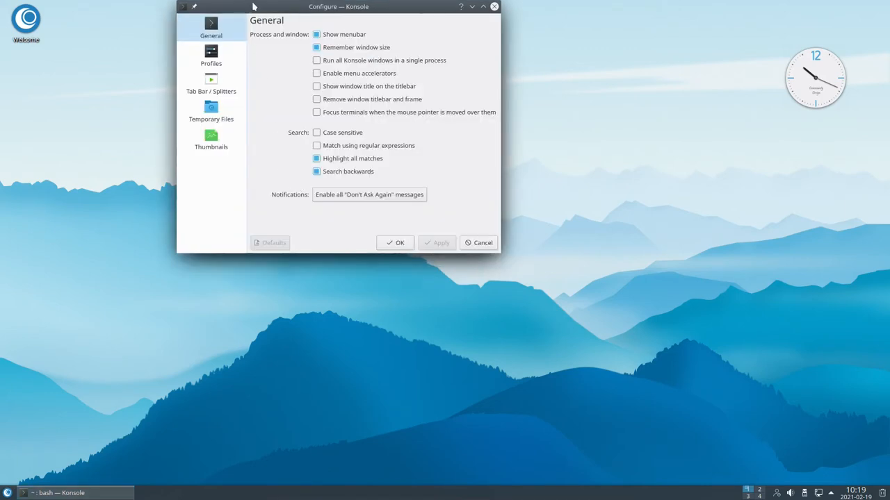
# Step: Reposition the Configure Konsole dialog and switch to its Profiles page
pyautogui.moveTo(338, 6); pyautogui.dragTo(379, 50)
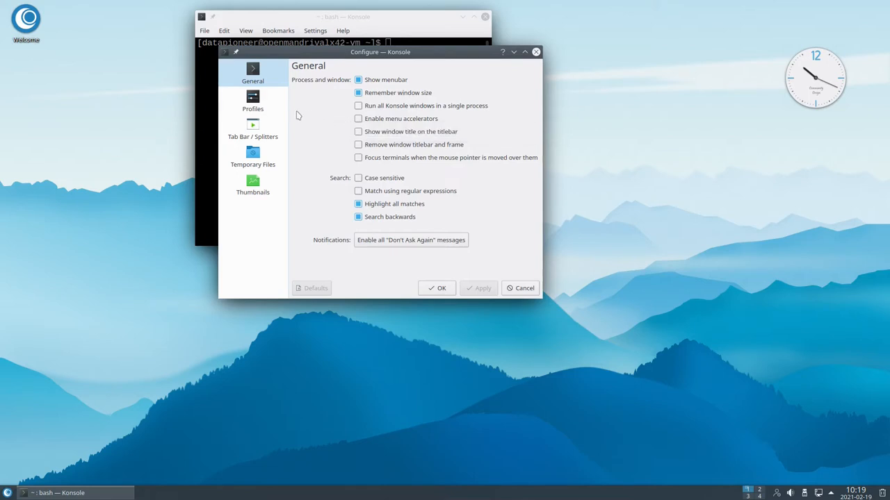
pyautogui.click(253, 101)
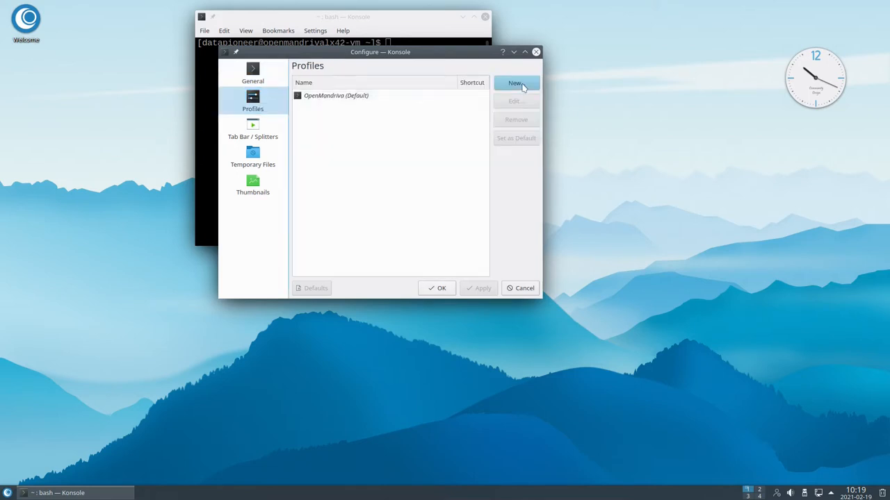
# Step: Create a new profile named datapioneer with an initial terminal size of 120 by 35
pyautogui.click(515, 82)
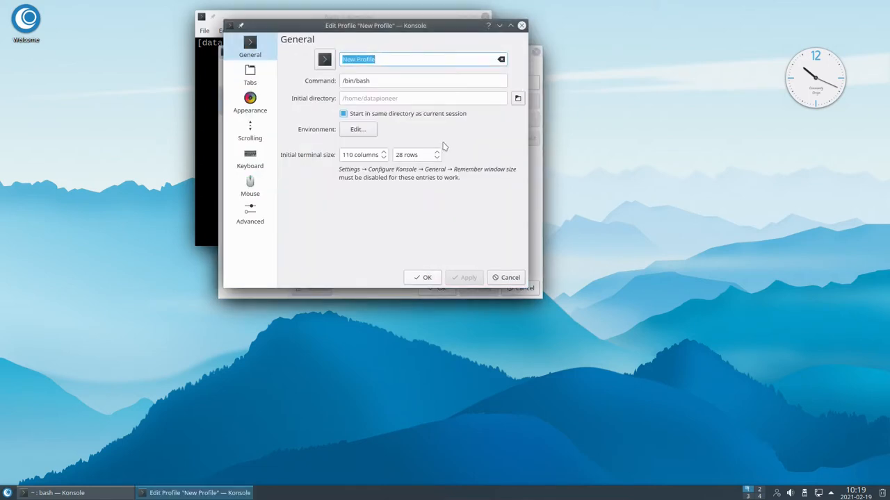
pyautogui.write('datapioneer')
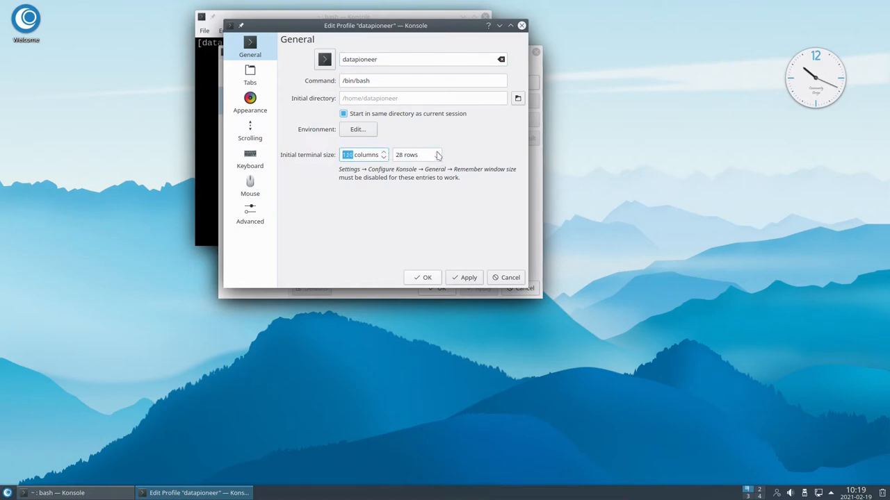
pyautogui.click(417, 155)
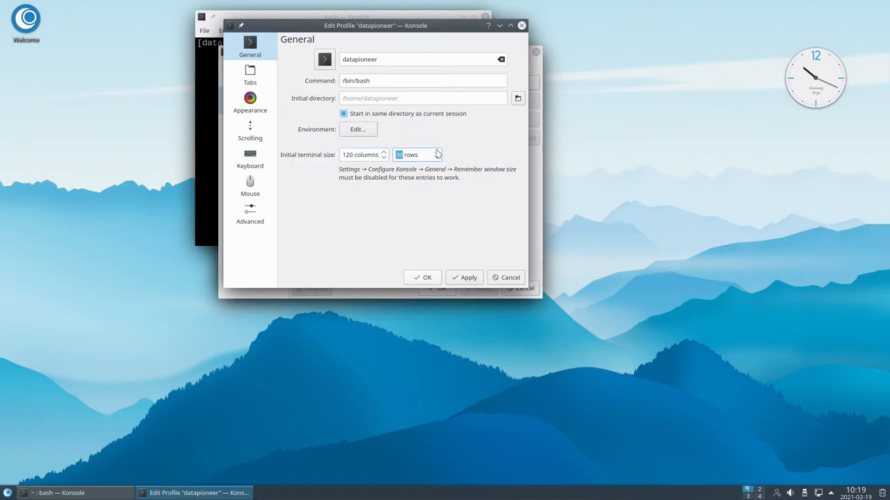
pyautogui.moveTo(438, 154)
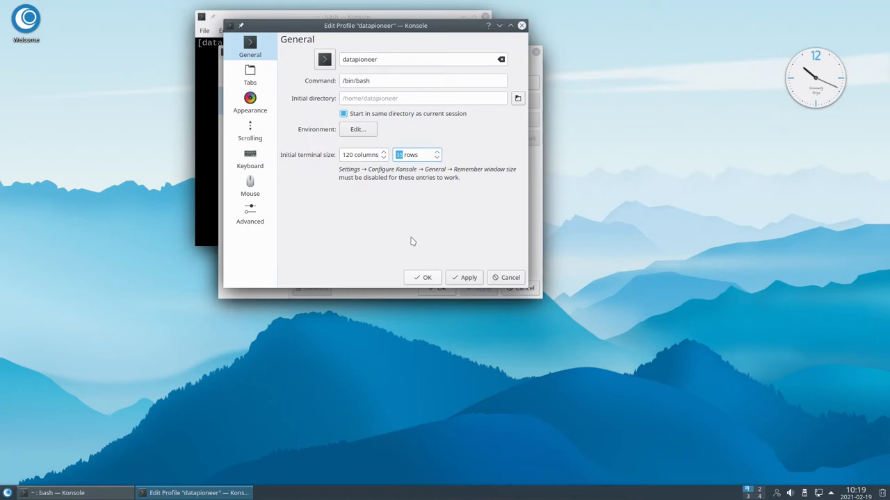
pyautogui.moveTo(308, 139)
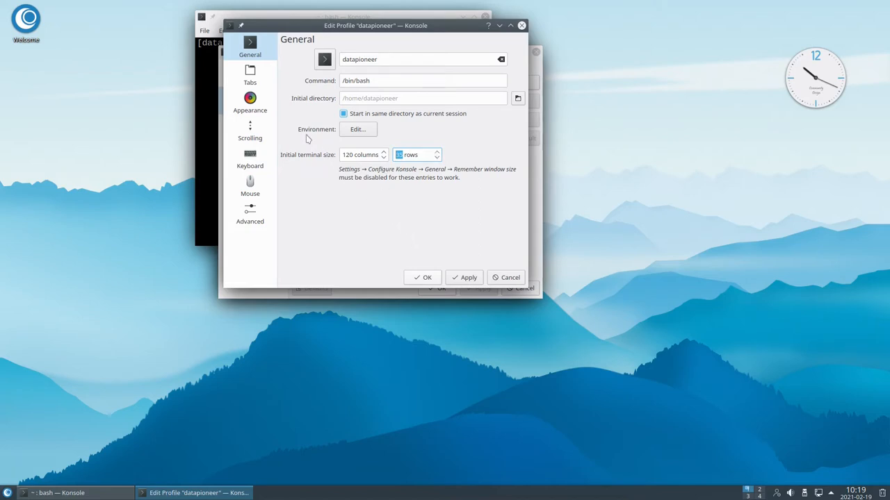
# Step: Give the profile the Solarized colour scheme and bring up the font chooser
pyautogui.click(249, 101)
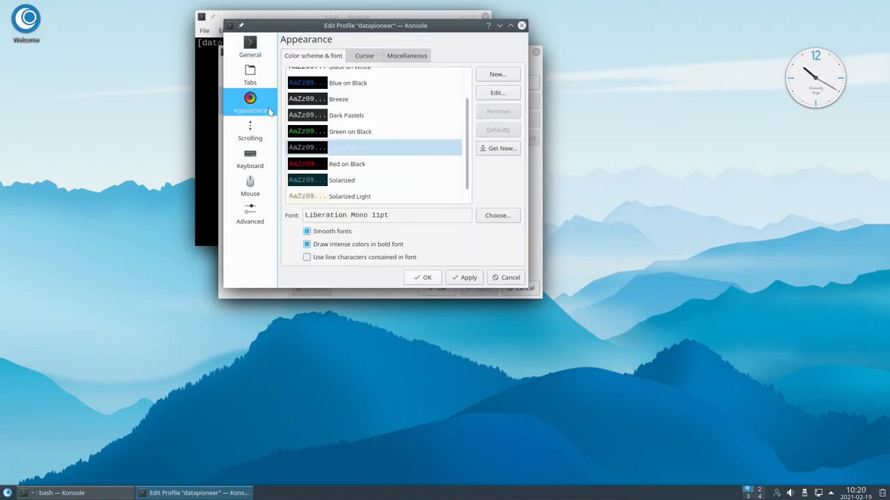
pyautogui.click(342, 180)
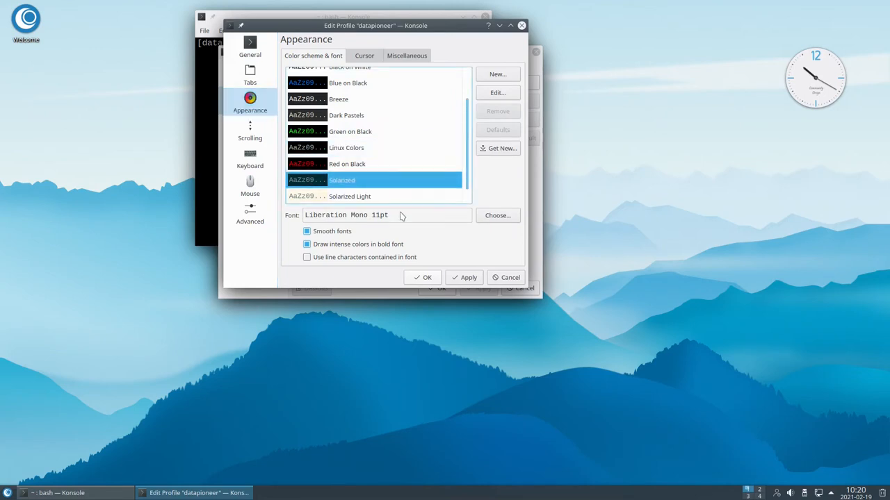
pyautogui.moveTo(515, 226)
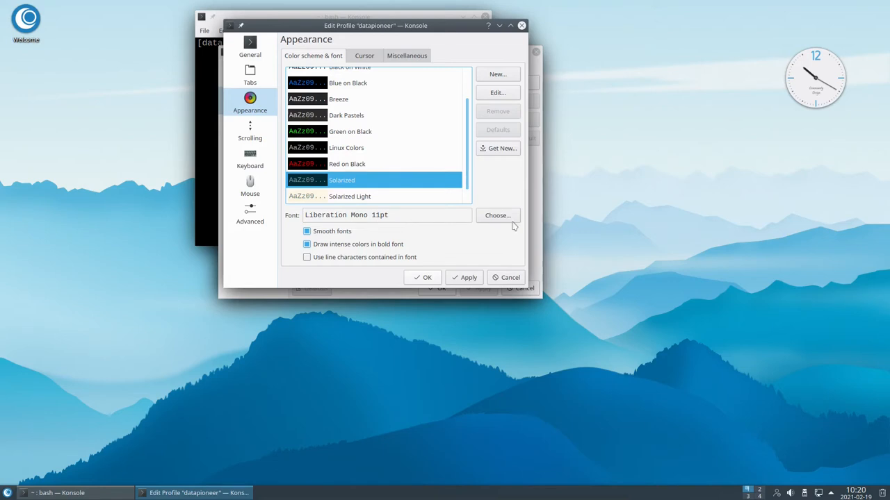
pyautogui.click(497, 215)
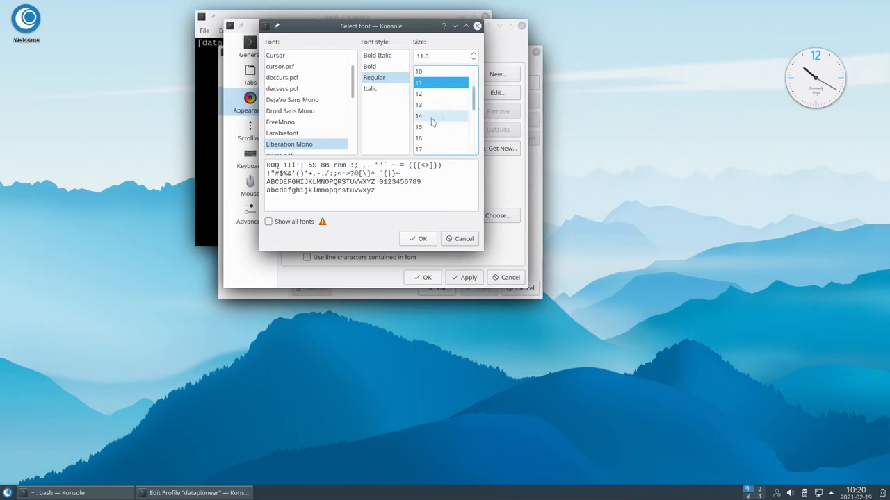
# Step: Set the profile font to Liberation Mono 15pt and apply the changes
pyautogui.click(418, 127)
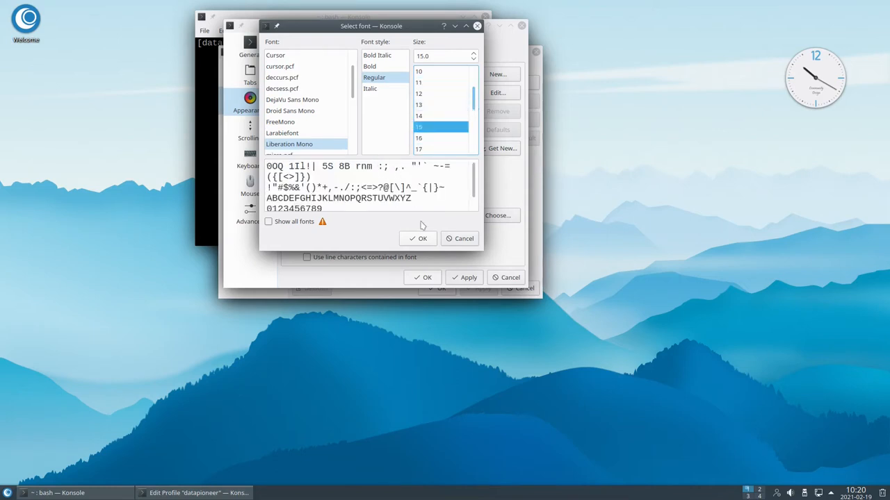
pyautogui.click(417, 239)
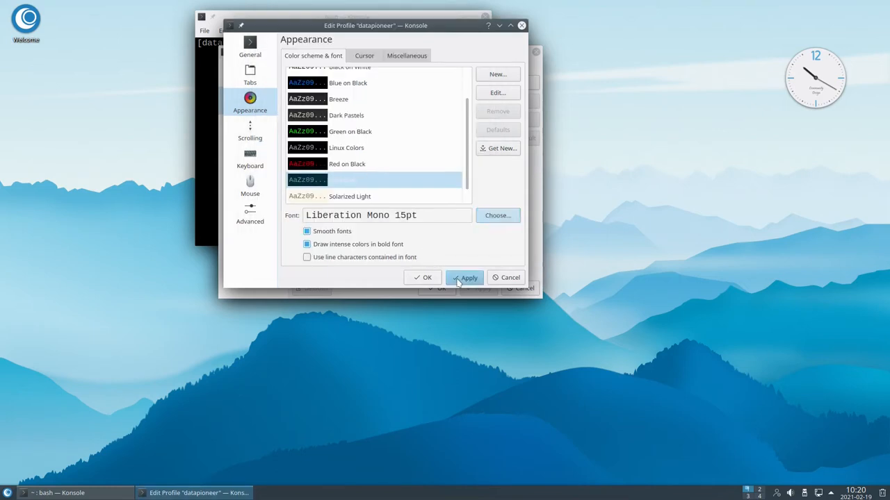
pyautogui.click(468, 277)
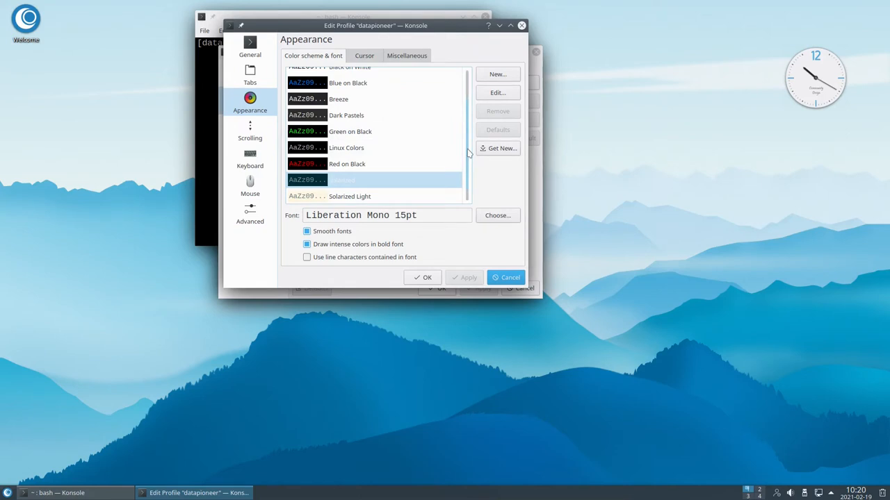
pyautogui.moveTo(316, 68)
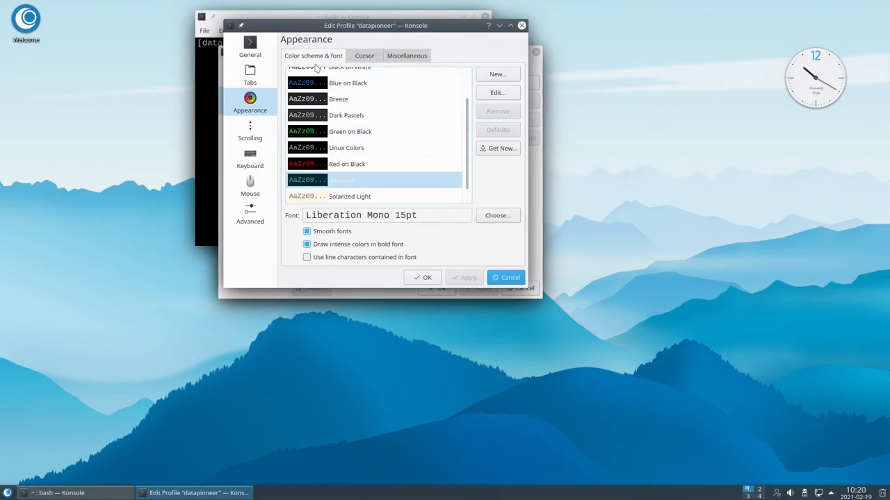
# Step: Return to General, save the datapioneer profile and close all Konsole settings
pyautogui.click(250, 50)
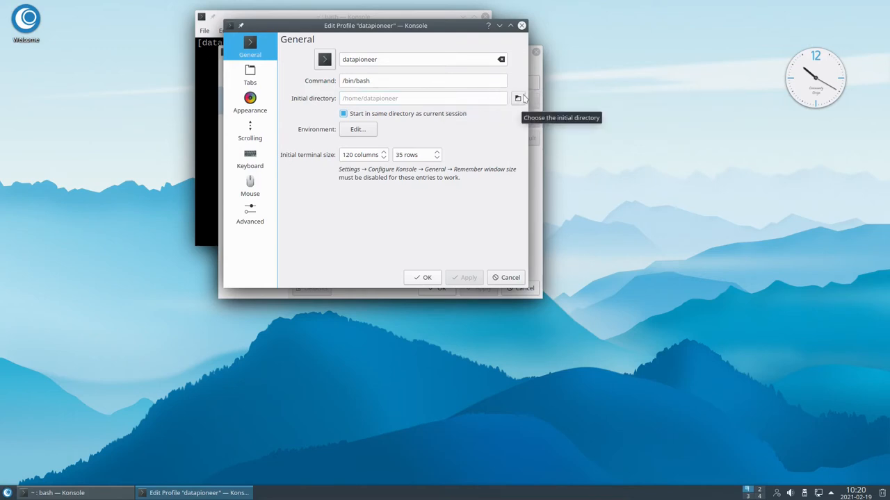
pyautogui.moveTo(425, 273)
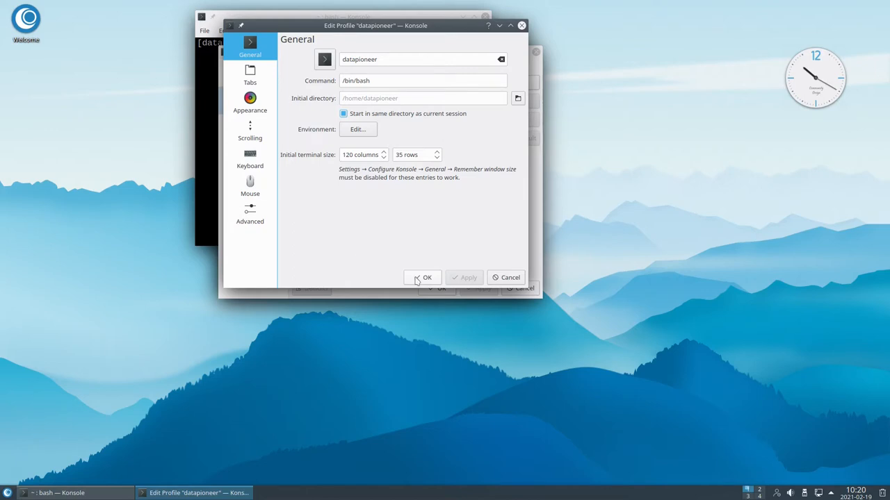
pyautogui.click(423, 277)
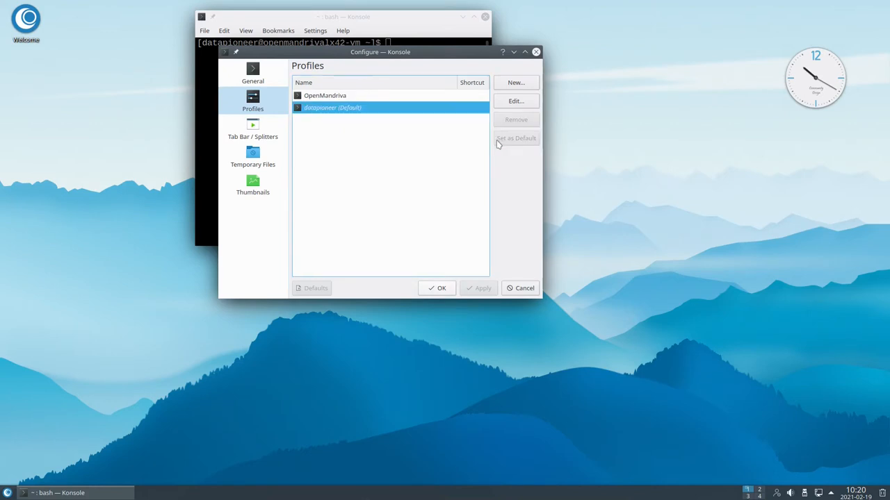
pyautogui.click(441, 288)
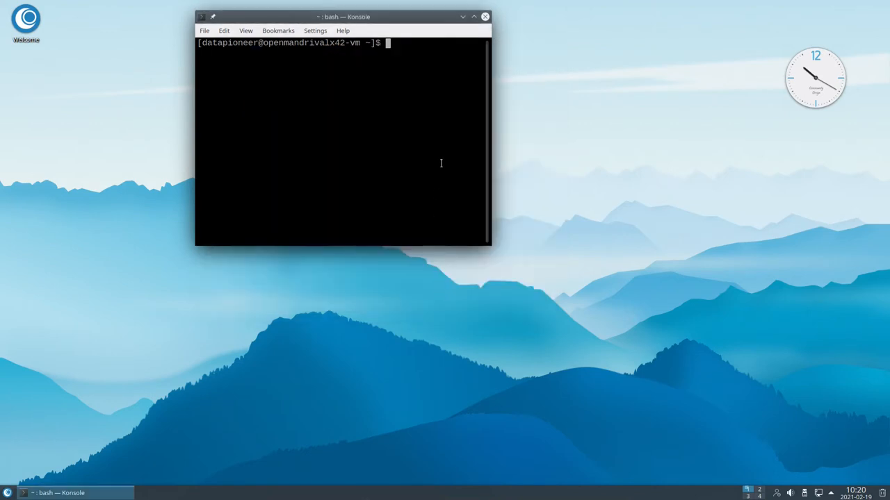
# Step: Relaunch Konsole so the Solarized profile applies, then enlarge the window
pyautogui.click(484, 16)
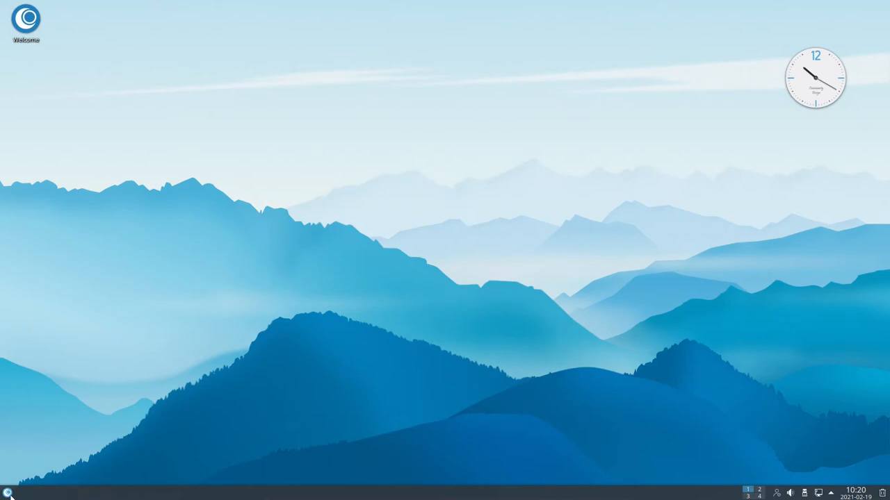
pyautogui.click(7, 492)
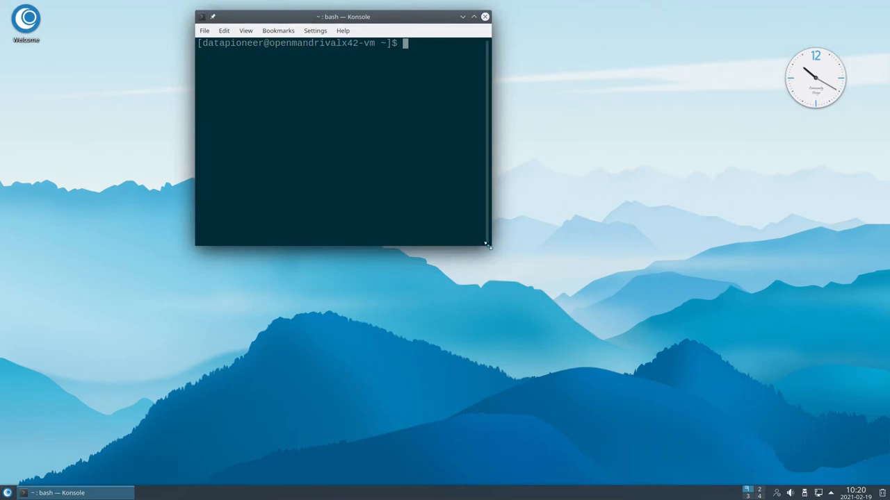
pyautogui.moveTo(489, 245); pyautogui.dragTo(784, 448)
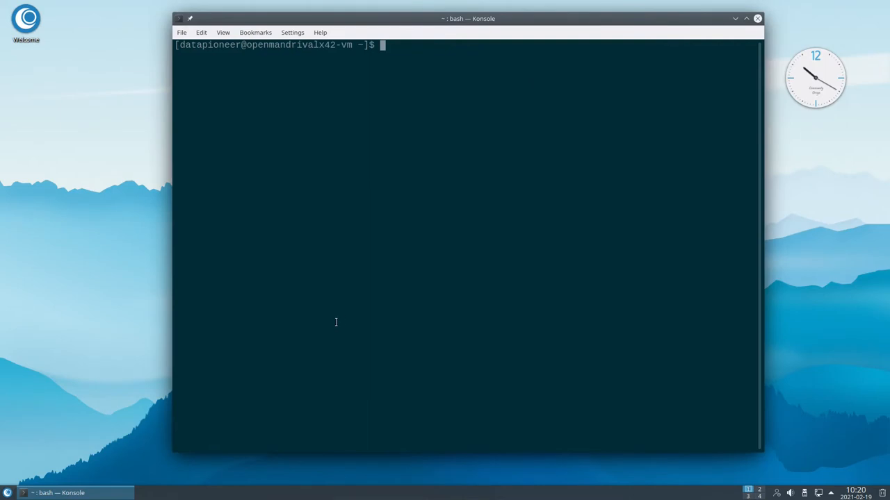
# Step: Run free and free -h to show memory usage, then start htop
pyautogui.write('free')
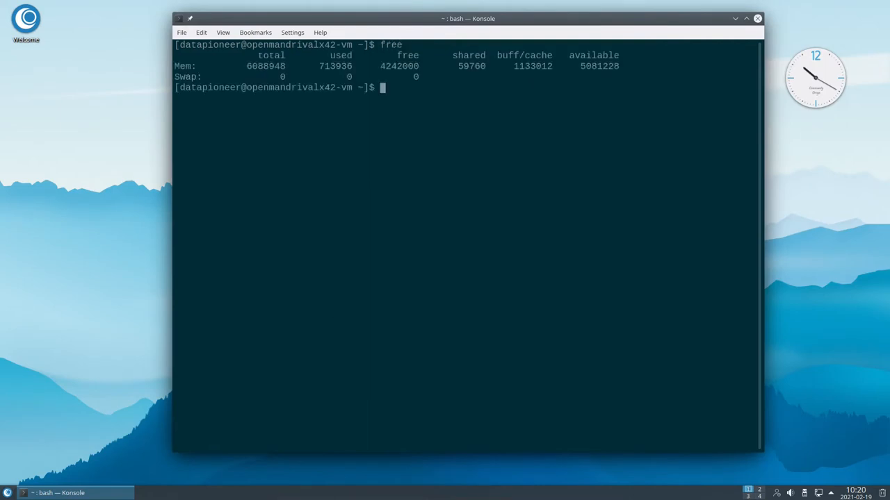
pyautogui.write('free -h')
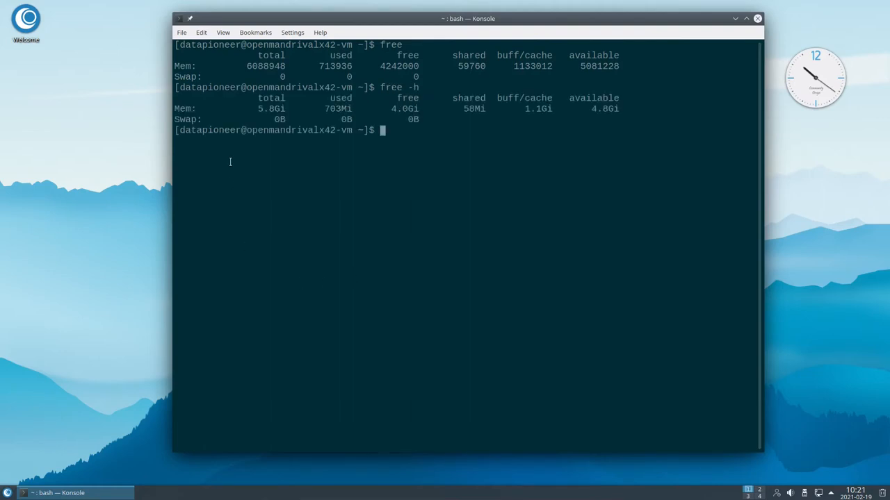
pyautogui.moveTo(267, 123)
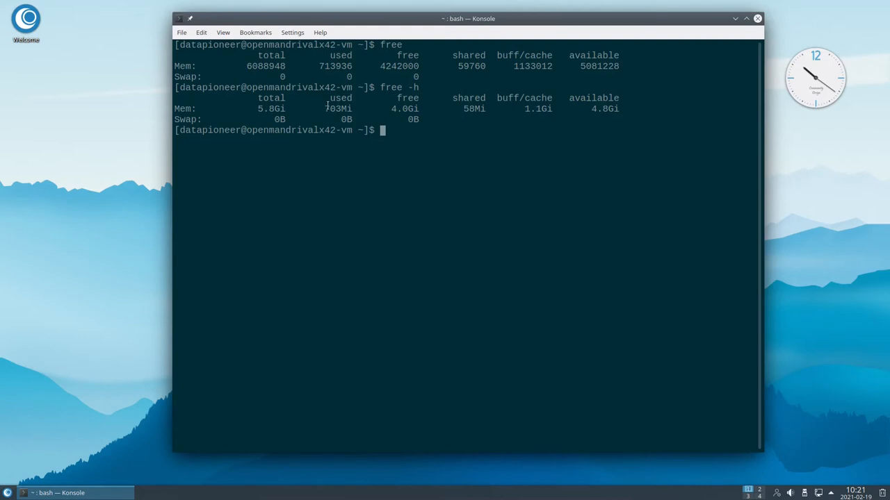
pyautogui.moveTo(327, 107)
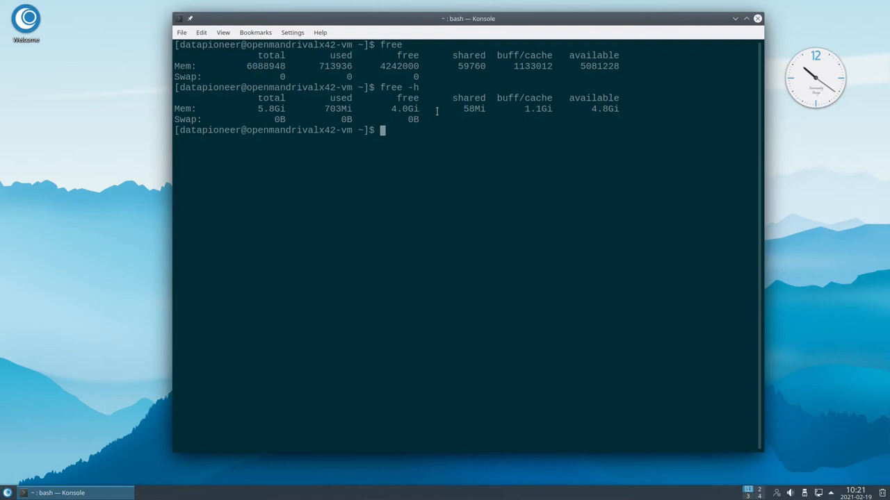
pyautogui.moveTo(466, 115)
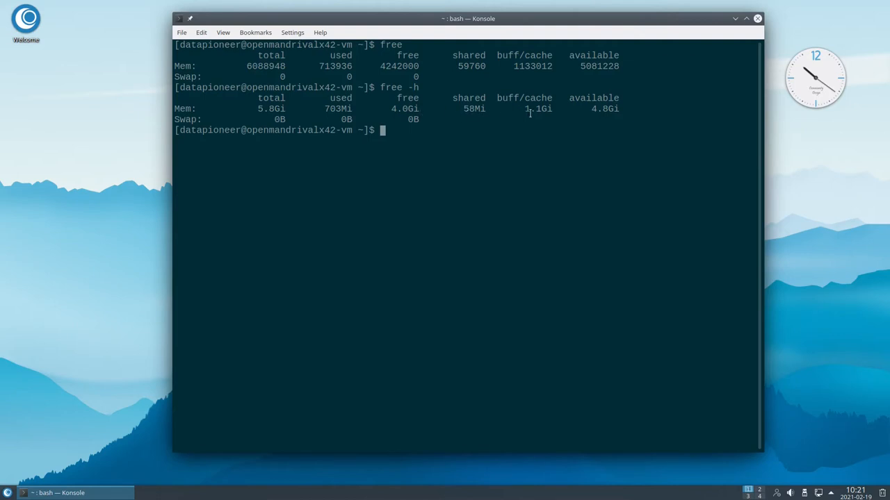
pyautogui.moveTo(528, 116)
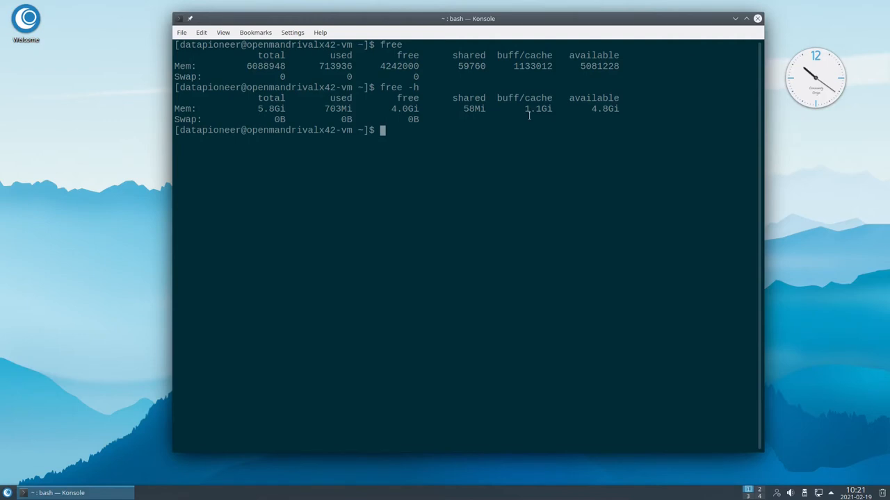
pyautogui.moveTo(632, 108)
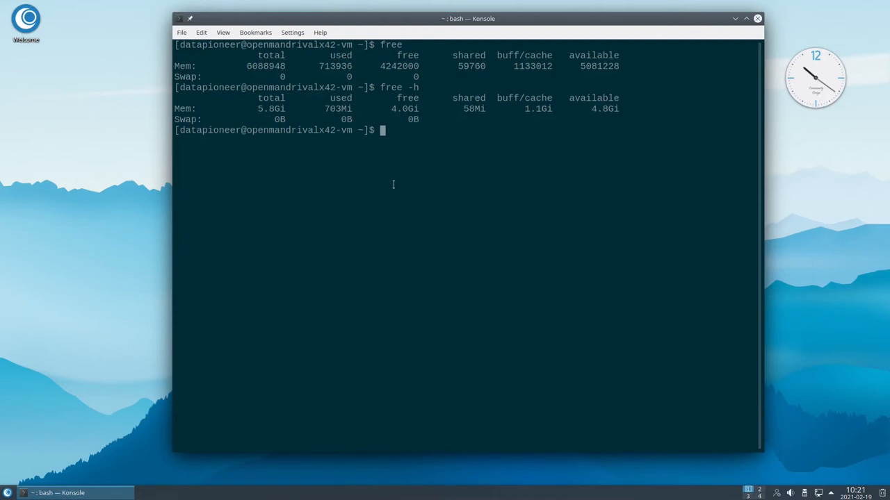
pyautogui.write('h')
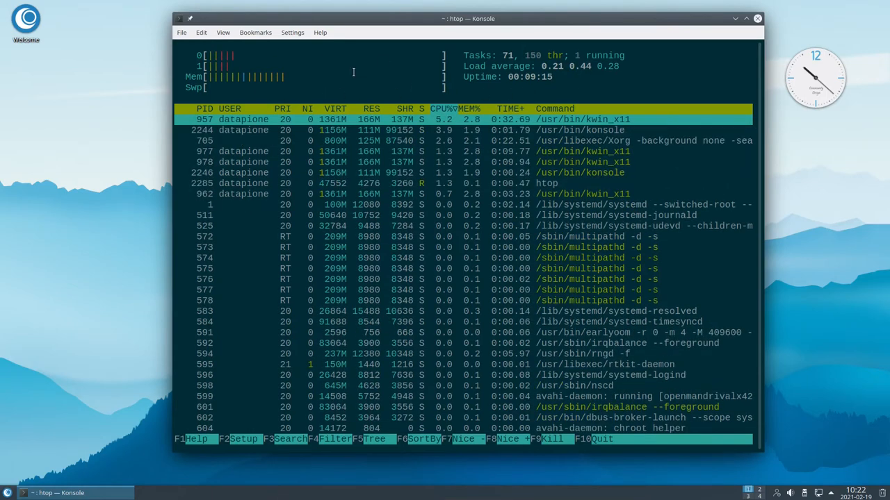
# Step: Quit htop with q, returning to the bash prompt
pyautogui.press('q')
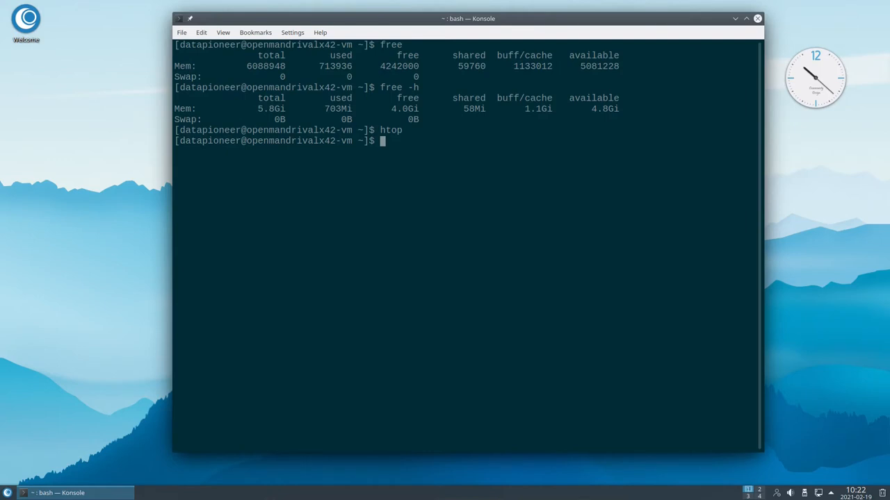
# Step: Run df -h in Konsole to list disk usage, then close the terminal
pyautogui.write('df -h')
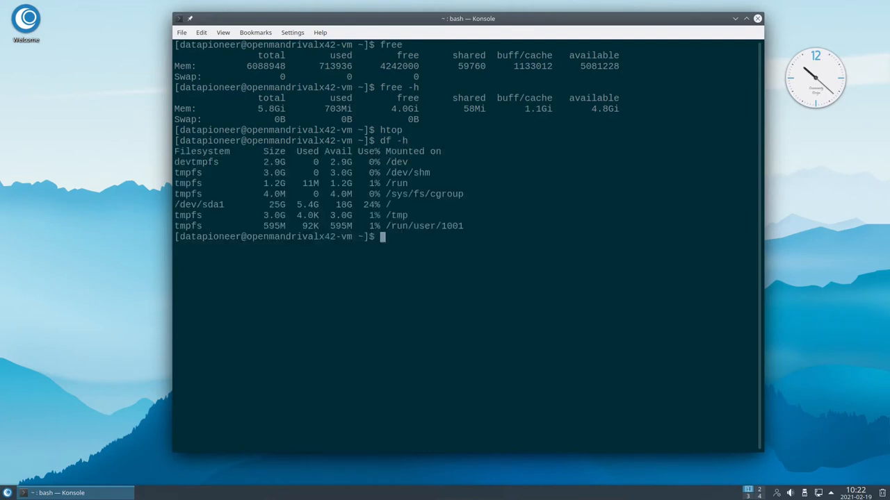
pyautogui.moveTo(382, 211)
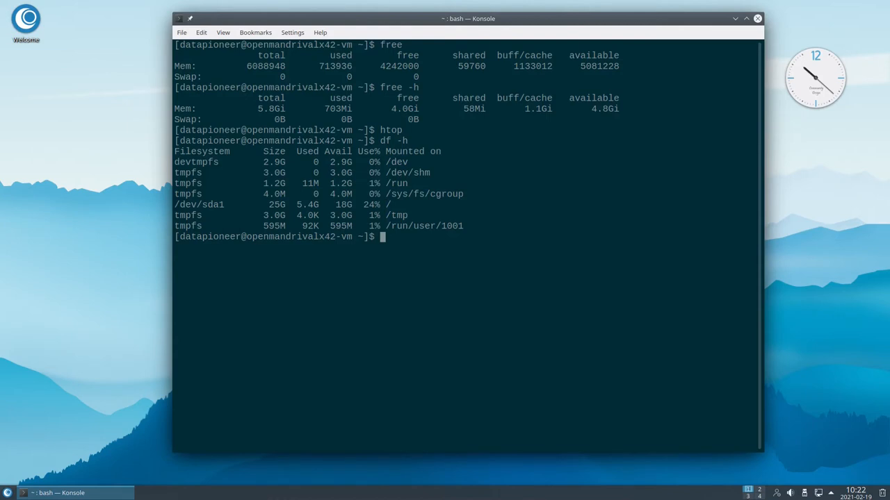
pyautogui.moveTo(412, 318)
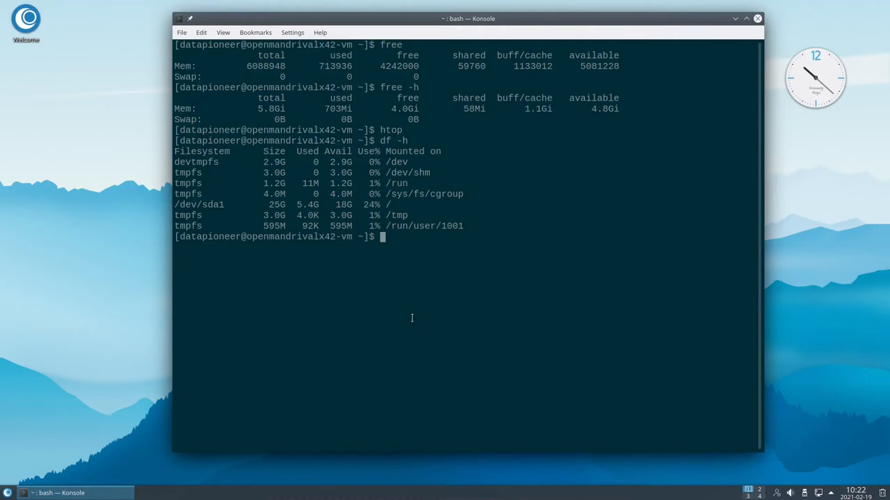
pyautogui.click(735, 19)
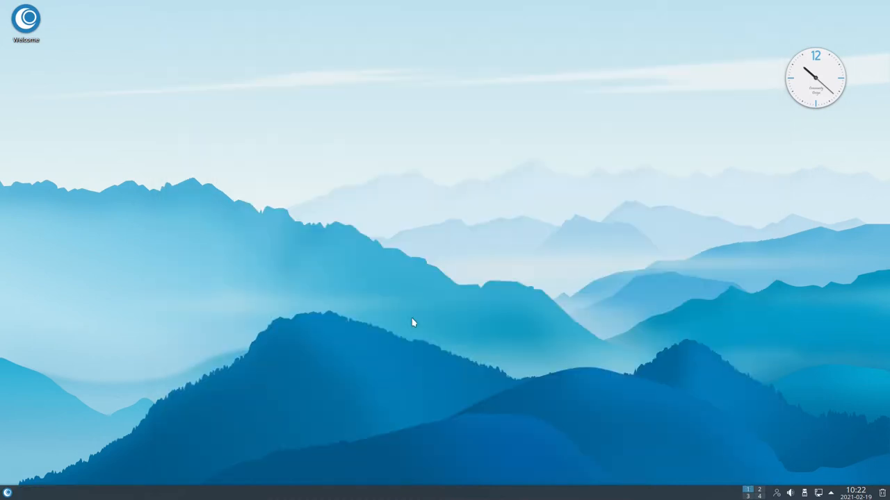
pyautogui.moveTo(8, 492)
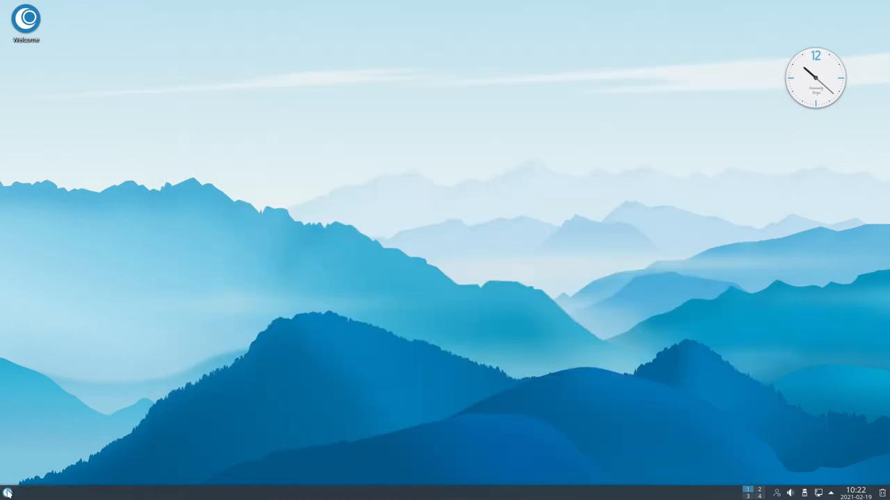
# Step: Launch Krita from the Graphics category of the application menu
pyautogui.click(7, 493)
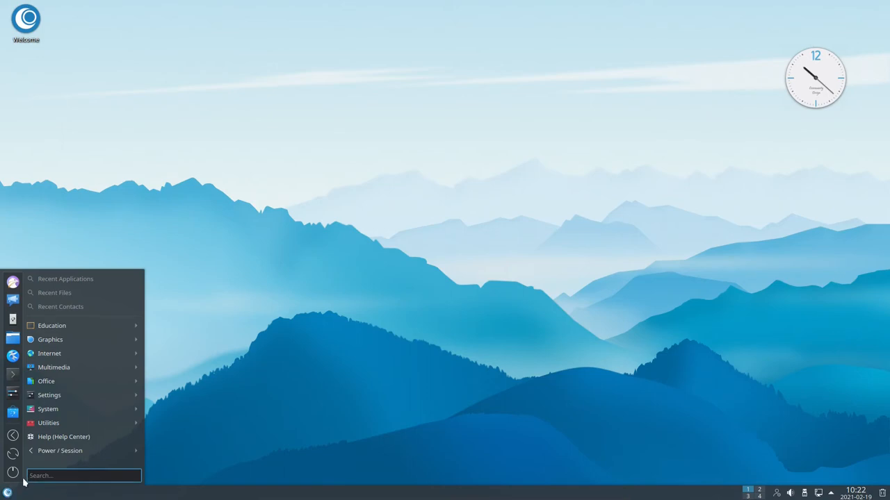
pyautogui.moveTo(51, 325)
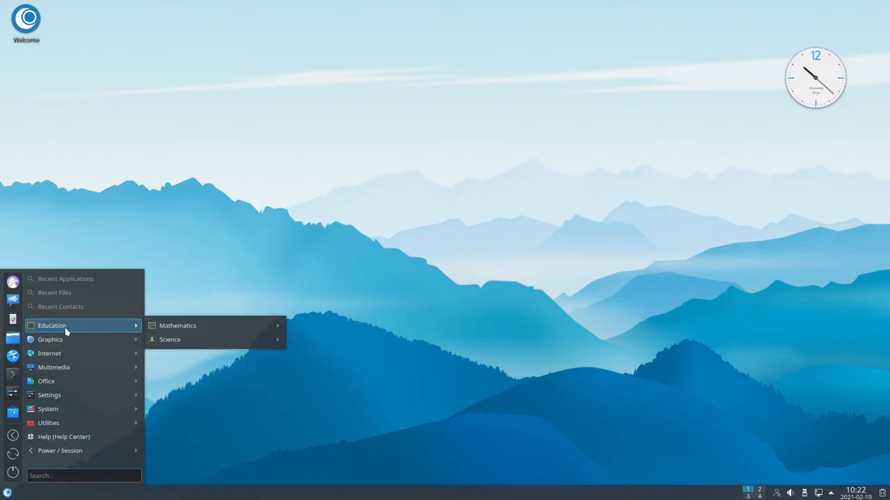
pyautogui.moveTo(109, 336)
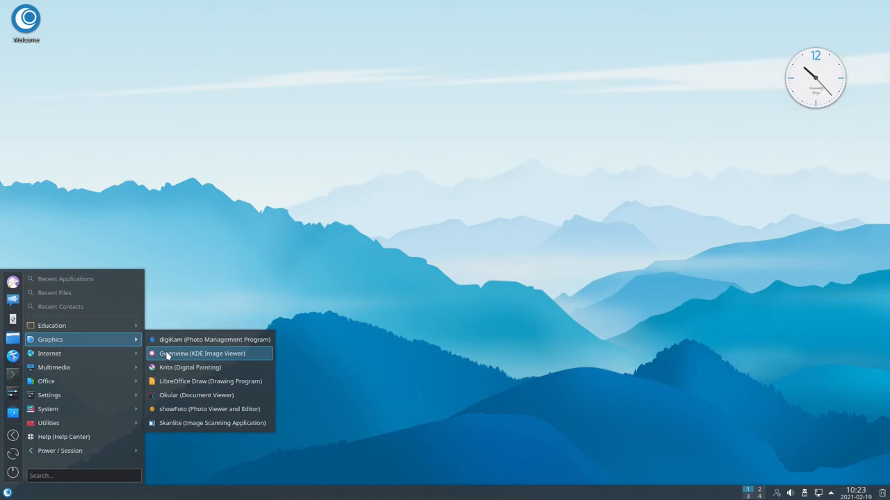
pyautogui.moveTo(167, 367)
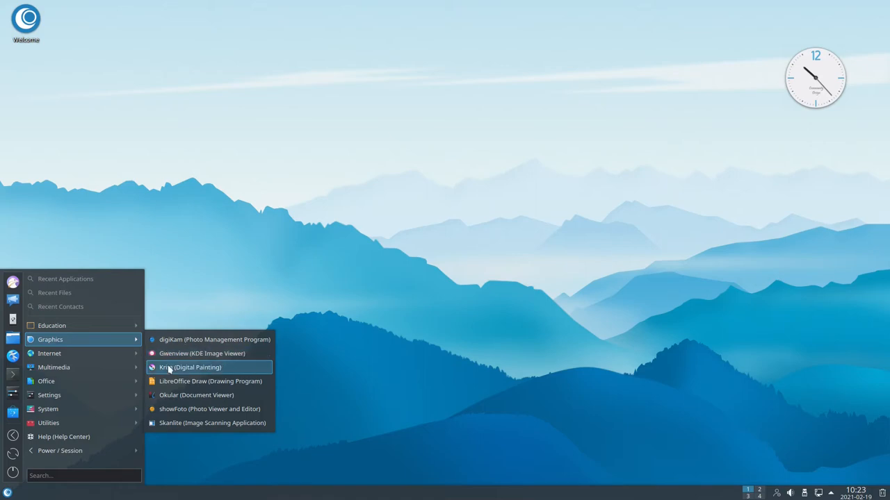
pyautogui.click(192, 367)
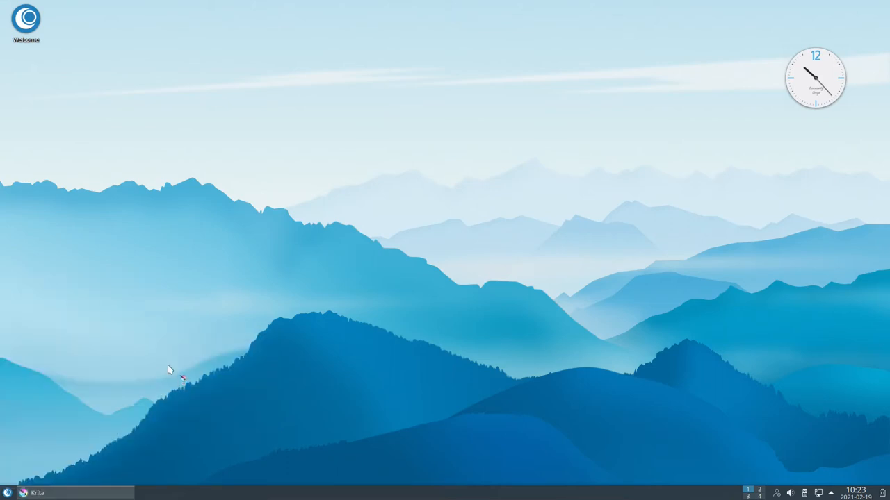
# Step: Cancel Krita's Open Images dialog without choosing a file, then quit Krita
pyautogui.click(28, 493)
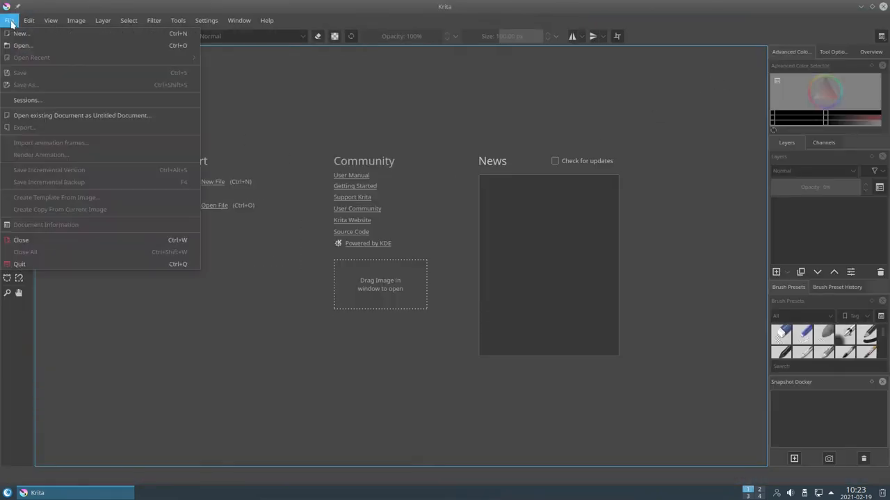
pyautogui.click(23, 45)
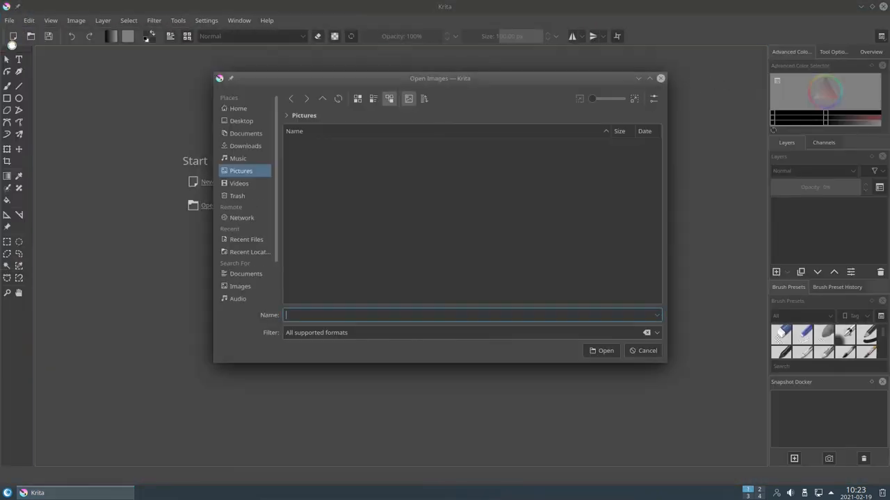
pyautogui.moveTo(238, 184)
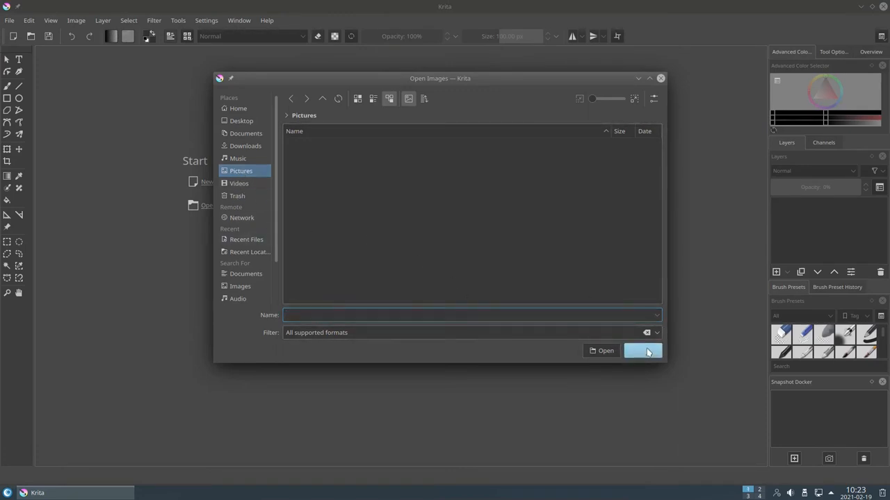
pyautogui.click(642, 350)
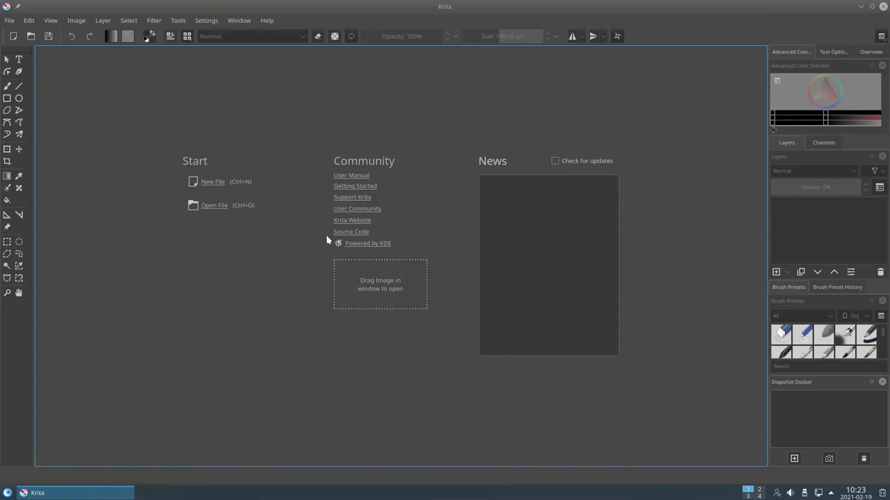
pyautogui.moveTo(326, 241)
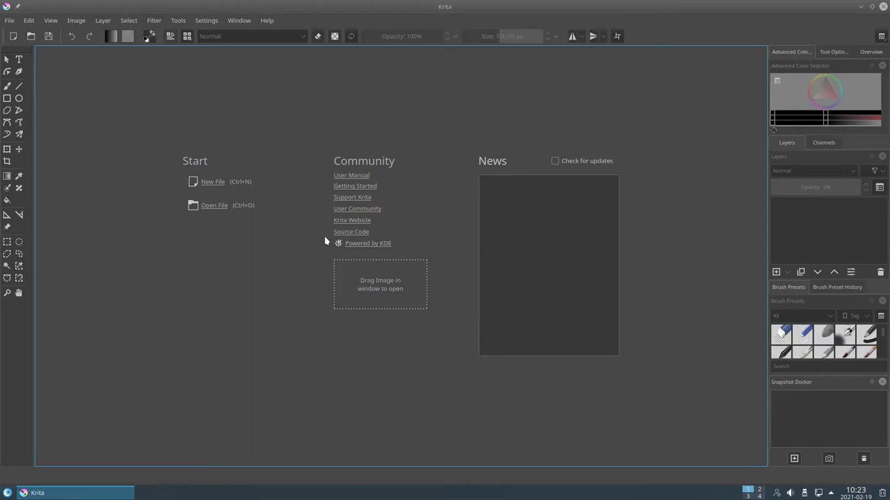
pyautogui.moveTo(276, 310)
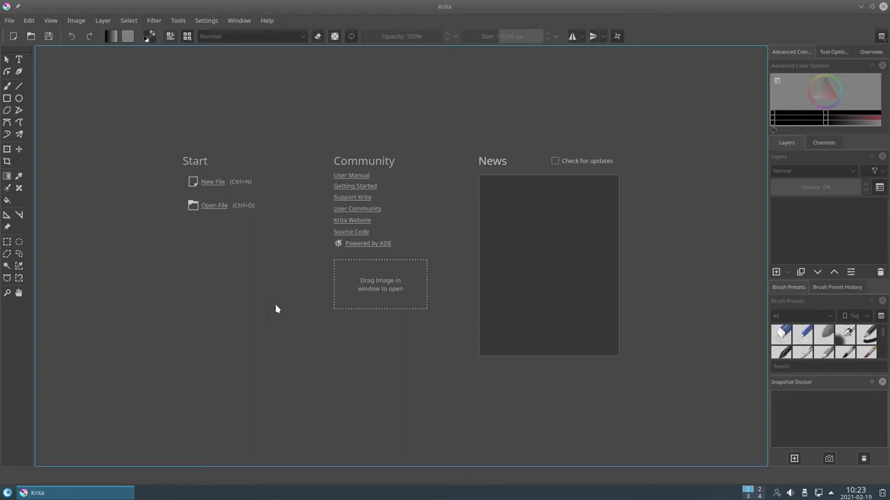
pyautogui.moveTo(59, 53)
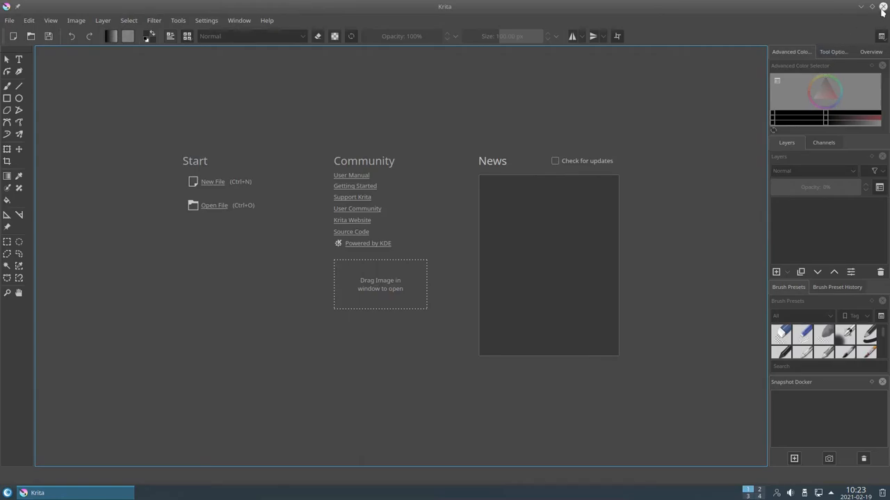
pyautogui.click(883, 7)
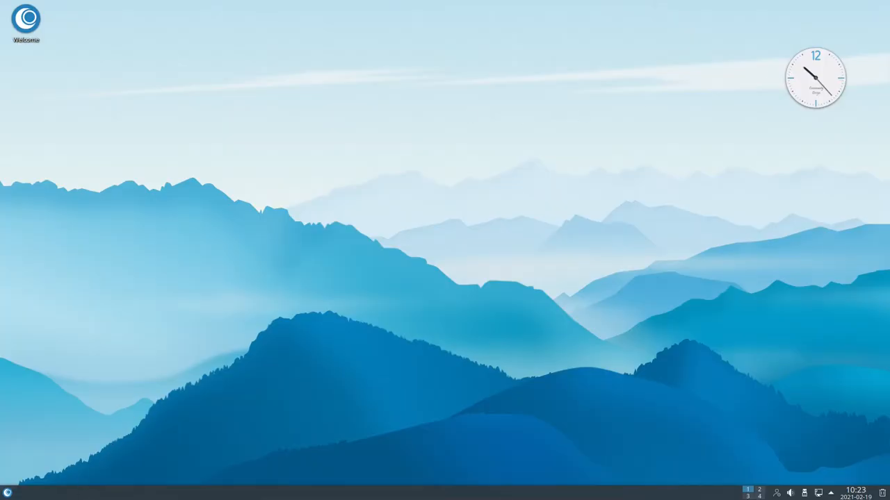
# Step: Launch the Falkon web browser from the application menu's Internet category
pyautogui.click(7, 493)
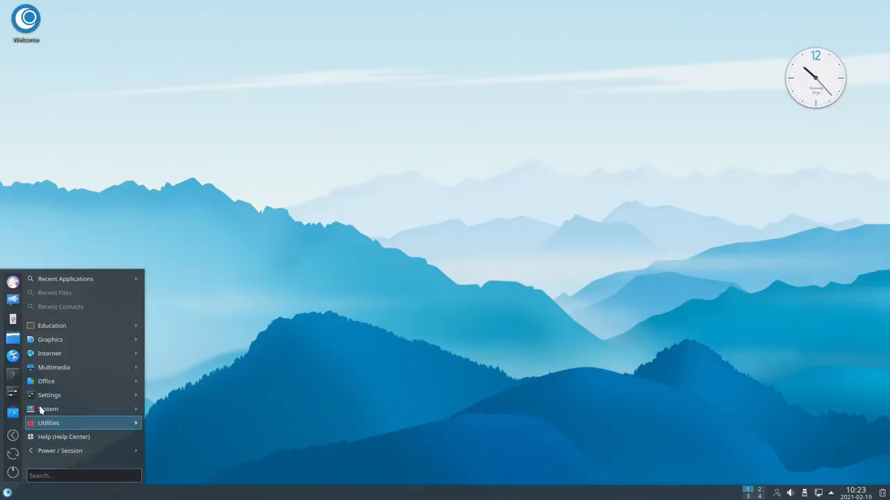
pyautogui.moveTo(50, 340)
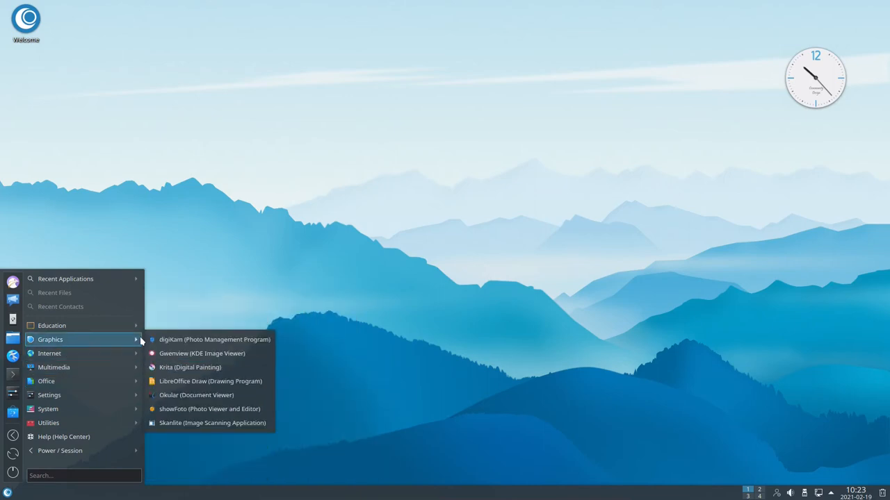
pyautogui.moveTo(196, 394)
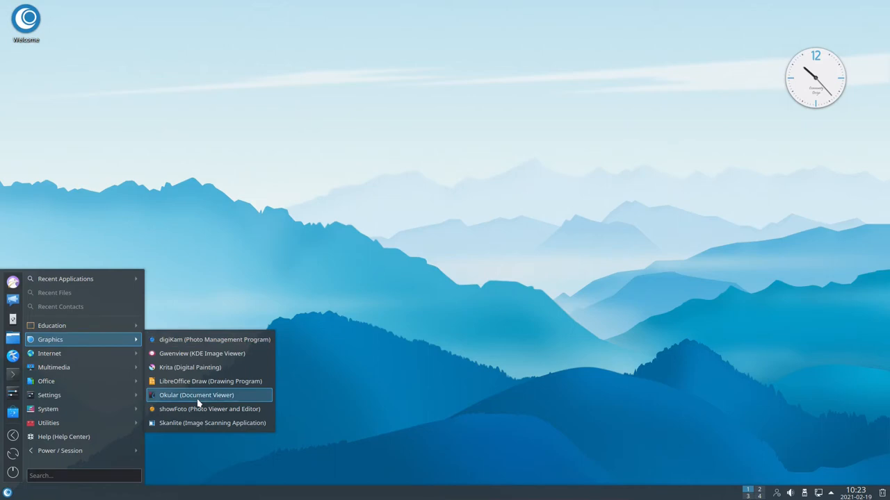
pyautogui.moveTo(199, 403)
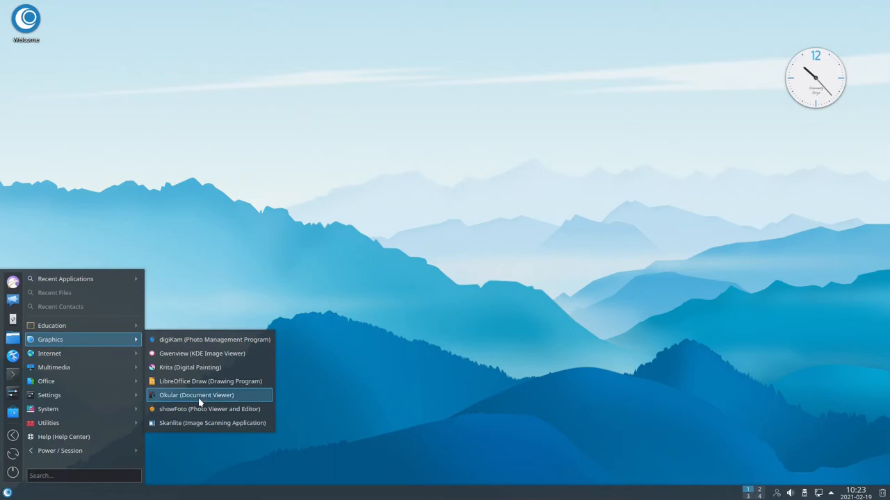
pyautogui.moveTo(202, 423)
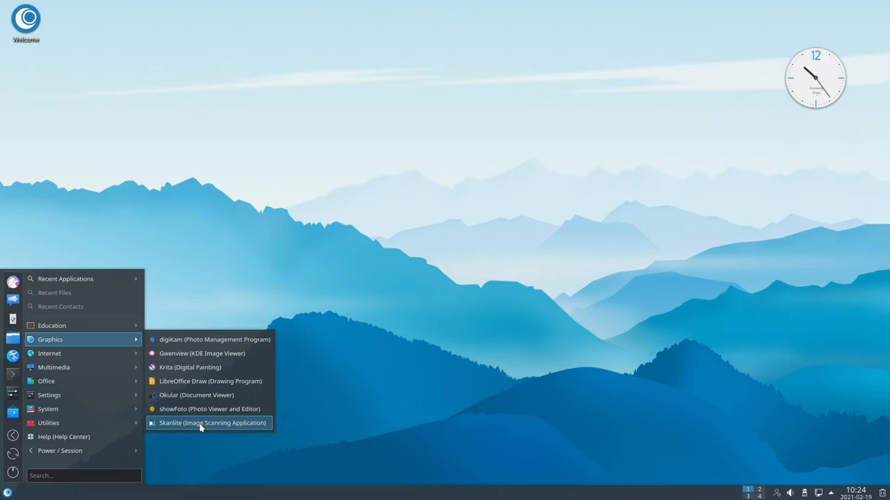
pyautogui.moveTo(201, 431)
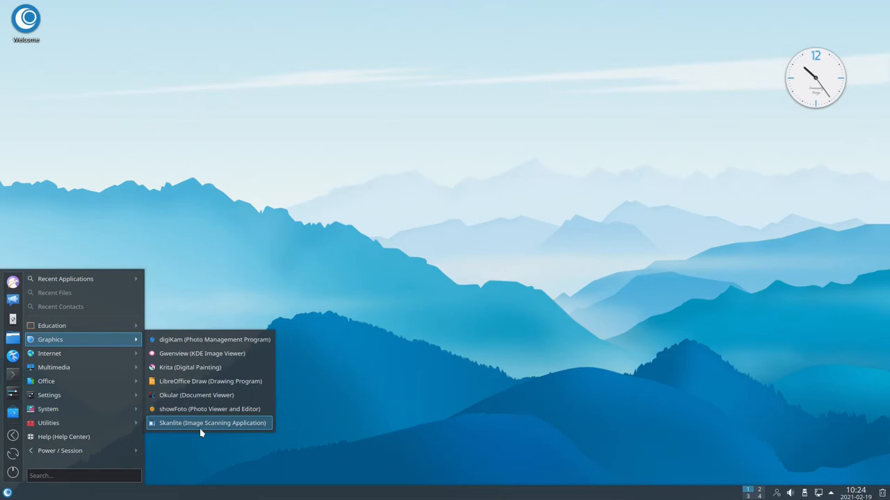
pyautogui.moveTo(204, 430)
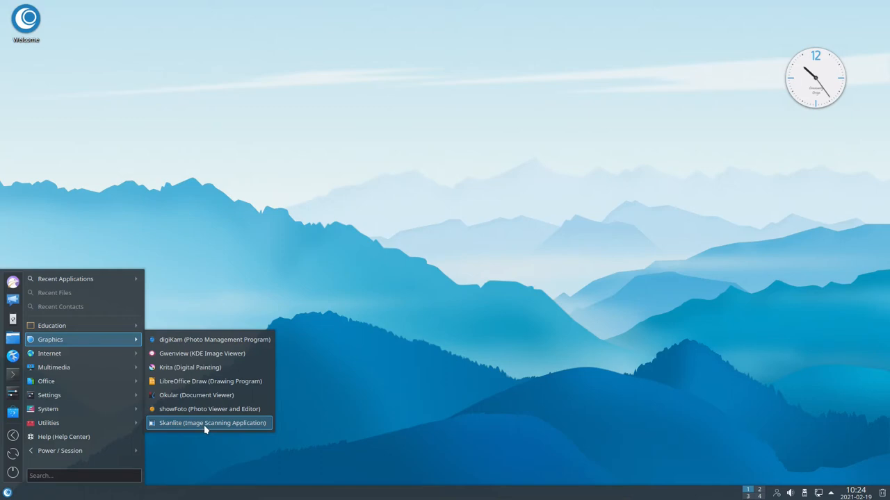
pyautogui.moveTo(54, 367)
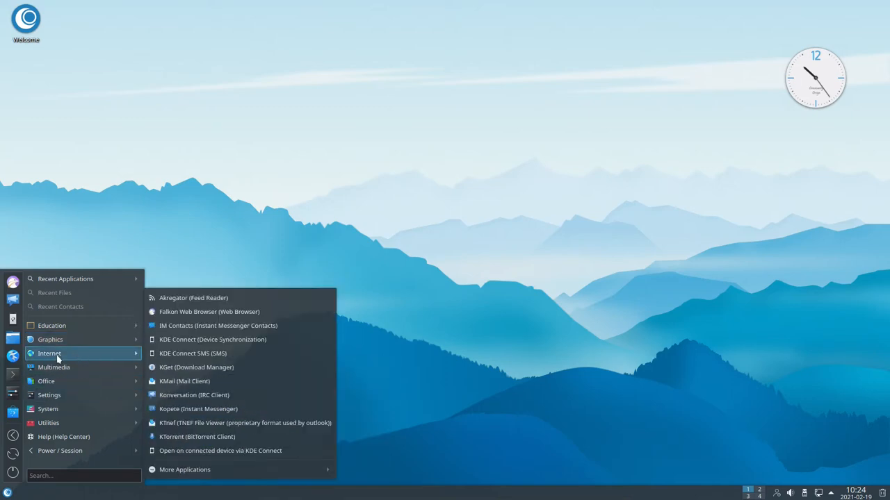
pyautogui.moveTo(209, 297)
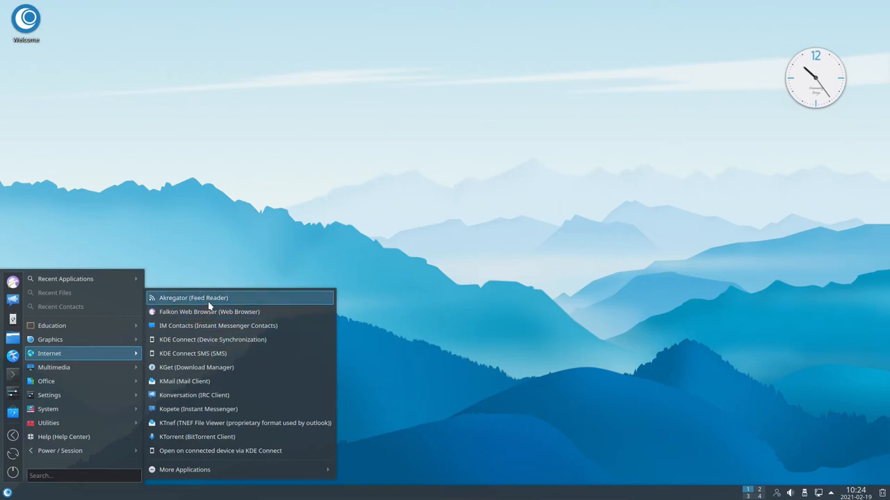
pyautogui.moveTo(216, 311)
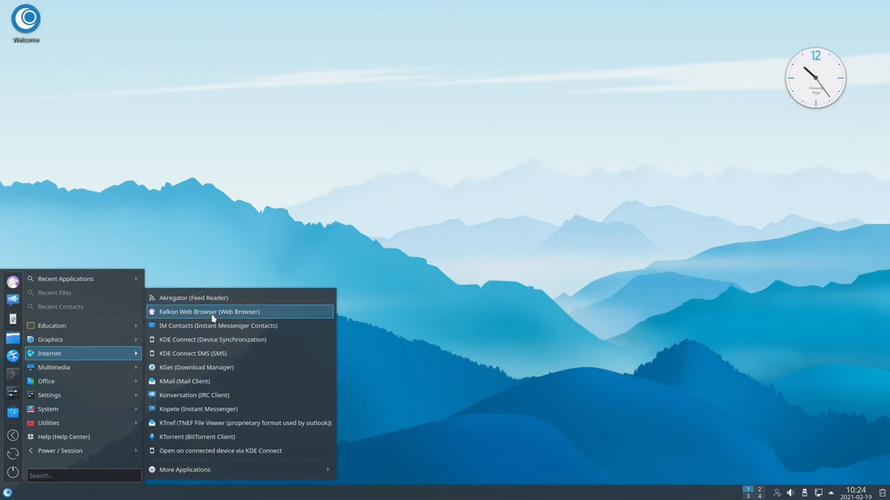
pyautogui.click(209, 311)
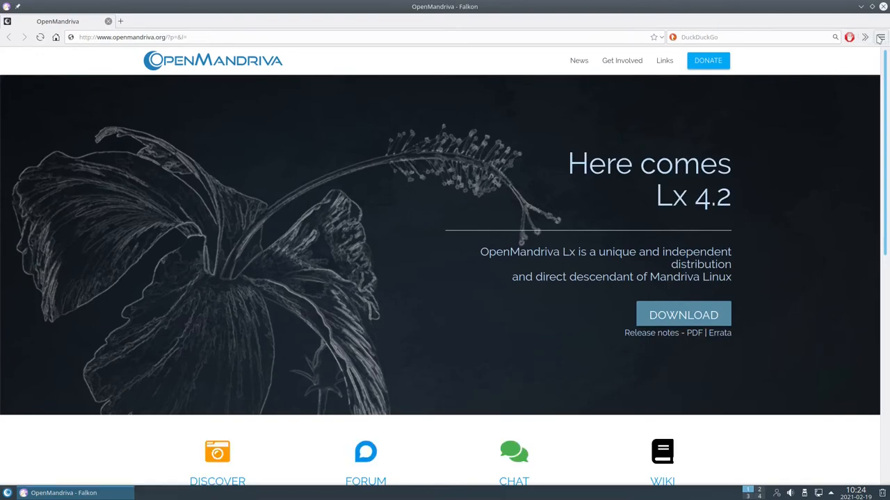
# Step: View the About Falkon version information, dismiss it and quit the browser
pyautogui.click(880, 37)
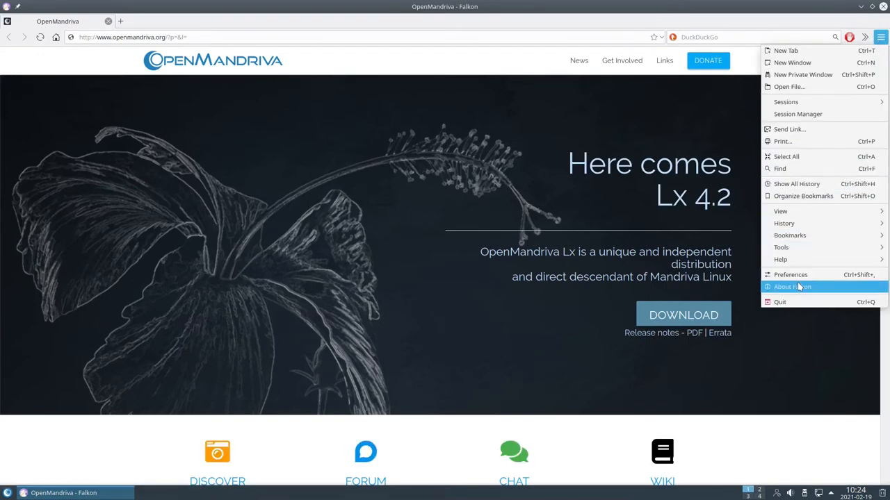
pyautogui.click(792, 287)
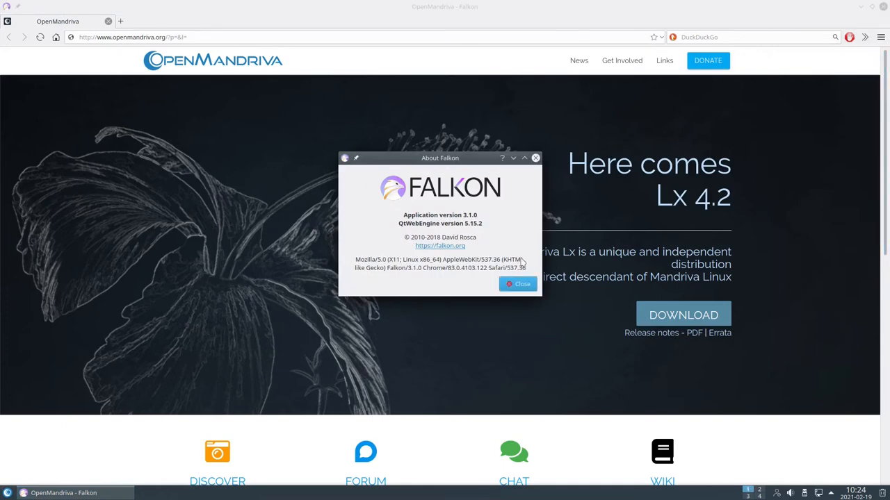
pyautogui.moveTo(407, 230)
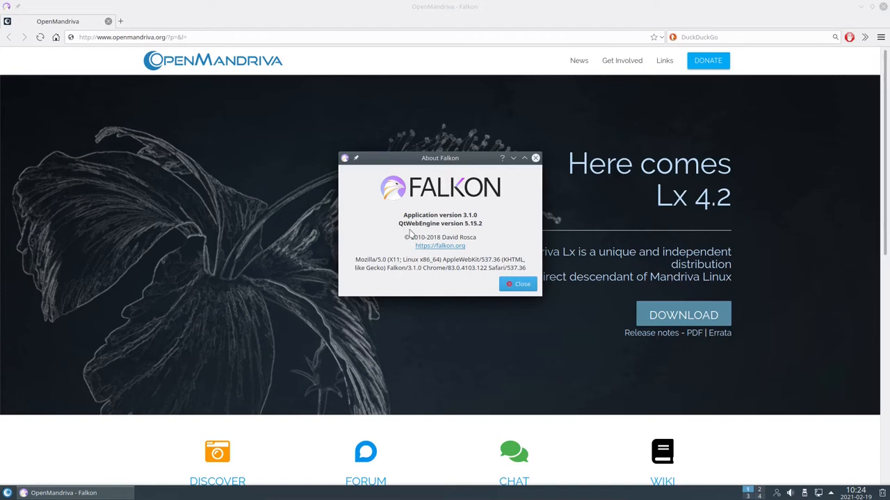
pyautogui.moveTo(485, 274)
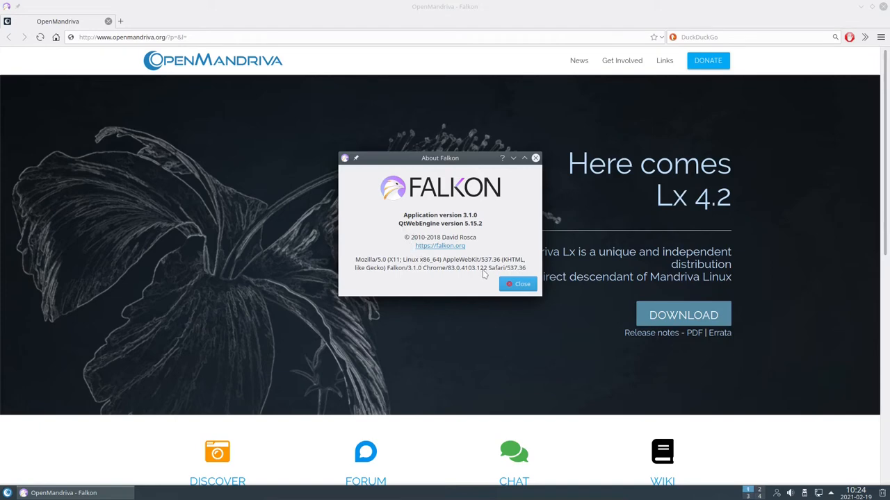
pyautogui.click(518, 283)
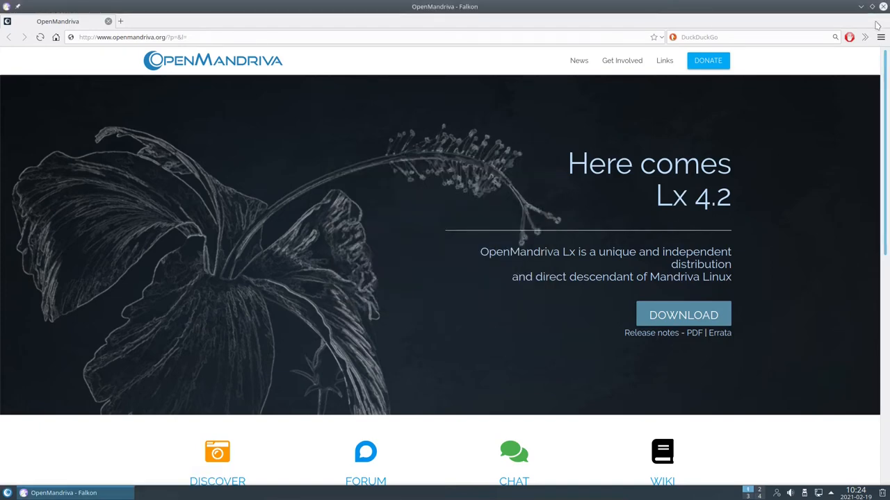
pyautogui.click(883, 6)
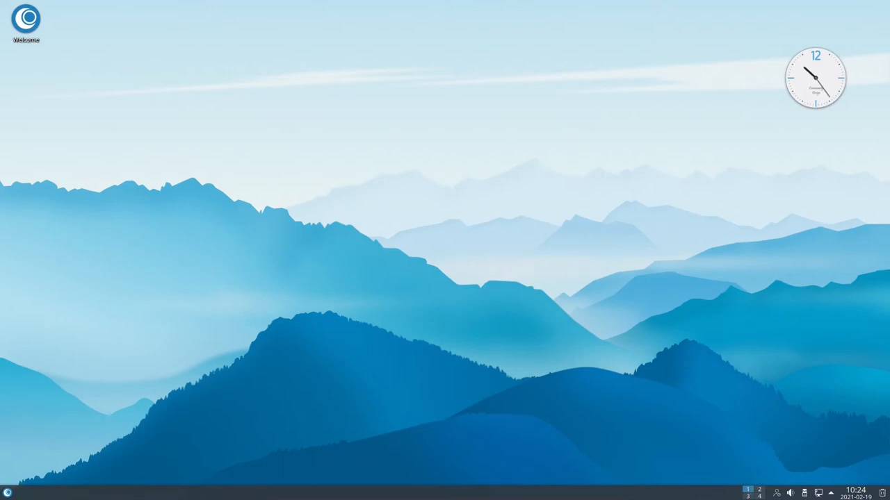
pyautogui.moveTo(238, 366)
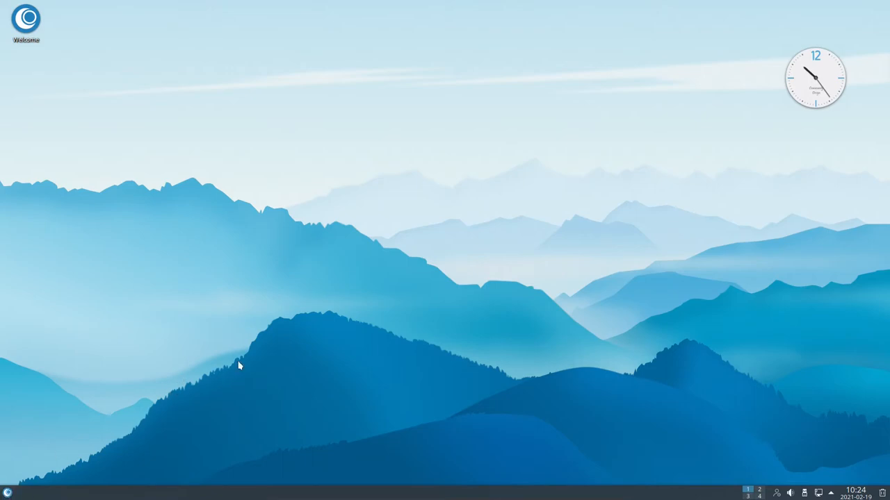
pyautogui.moveTo(27, 488)
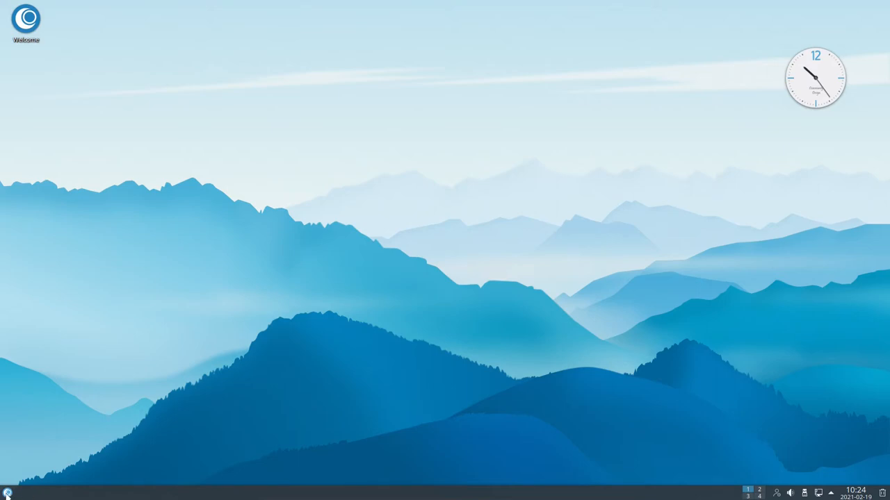
# Step: Find Launch Feedback via a 'launch' menu search, set the cursor to No Feedback and apply it
pyautogui.click(8, 493)
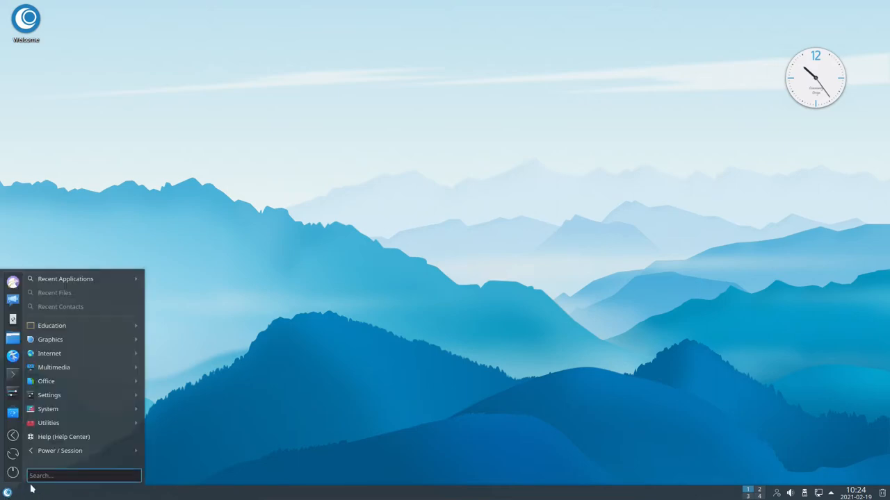
pyautogui.write('s')
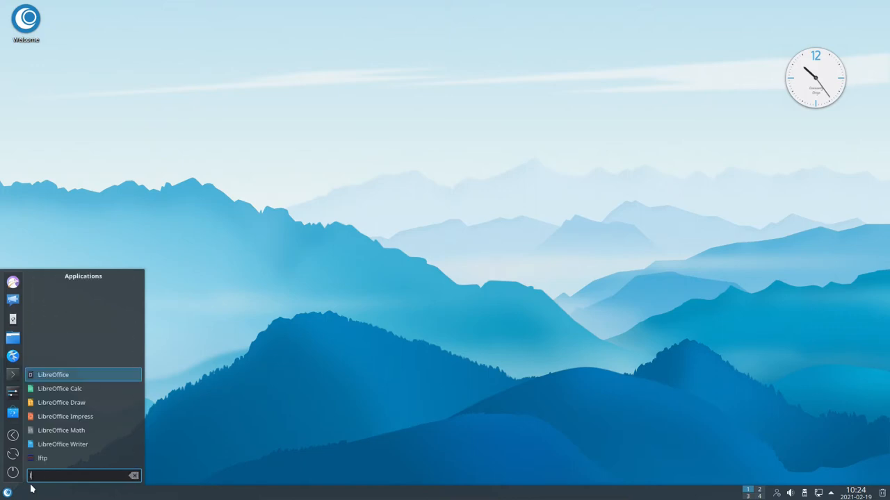
pyautogui.write('aun')
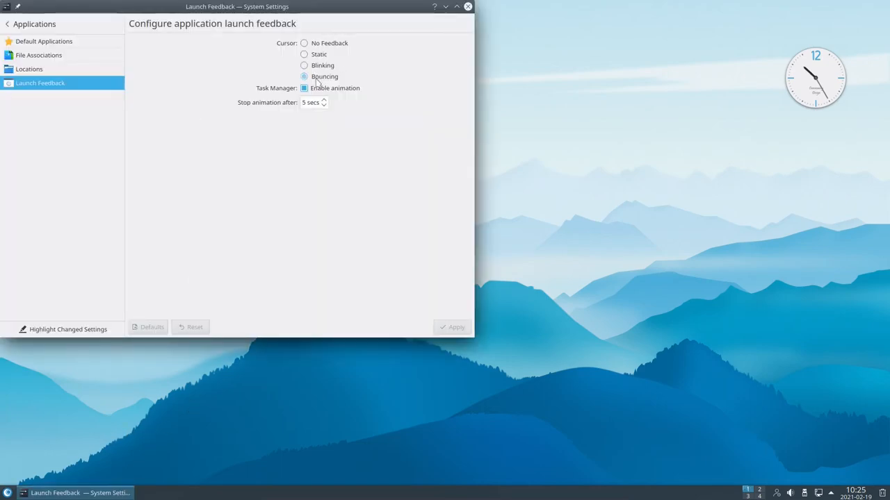
pyautogui.click(304, 42)
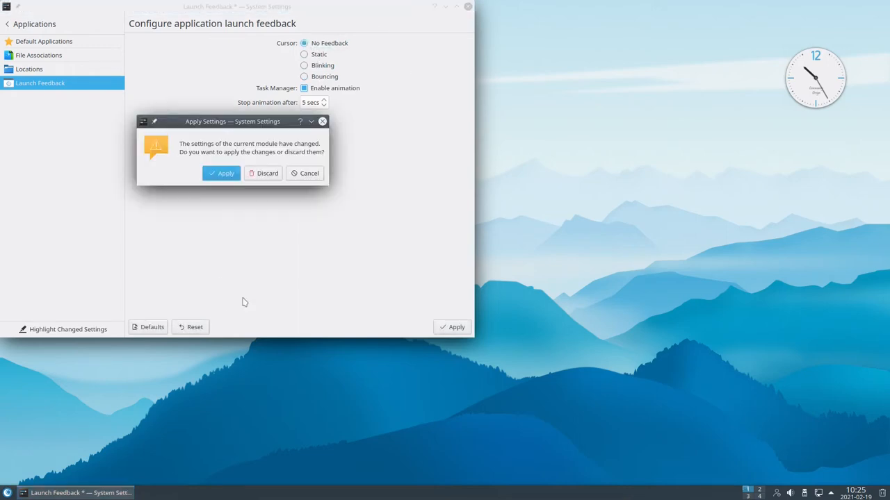
pyautogui.click(267, 173)
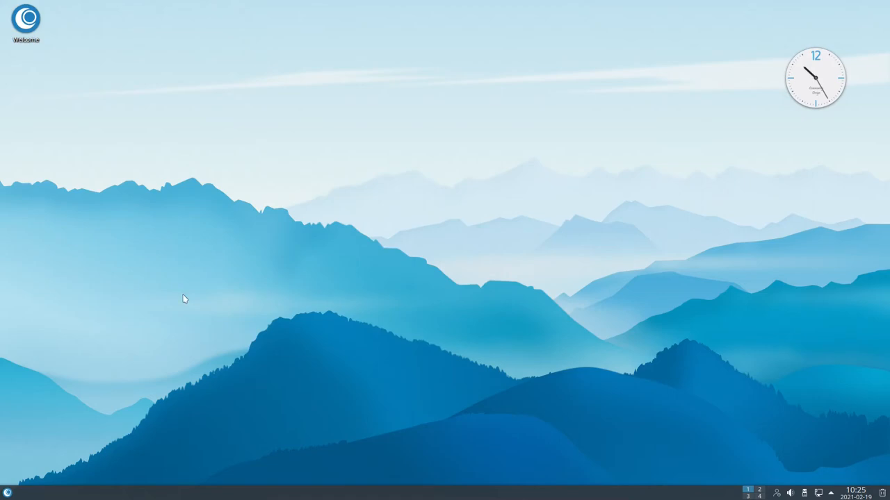
pyautogui.click(7, 494)
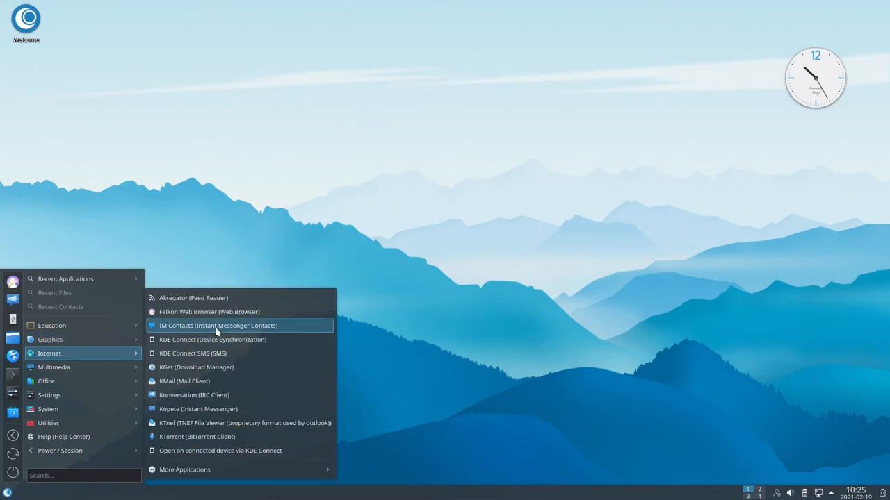
pyautogui.moveTo(229, 353)
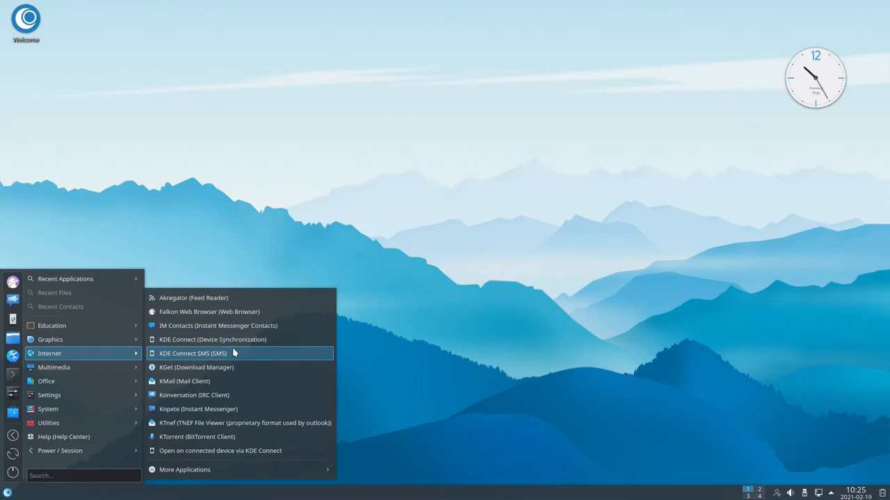
pyautogui.moveTo(246, 367)
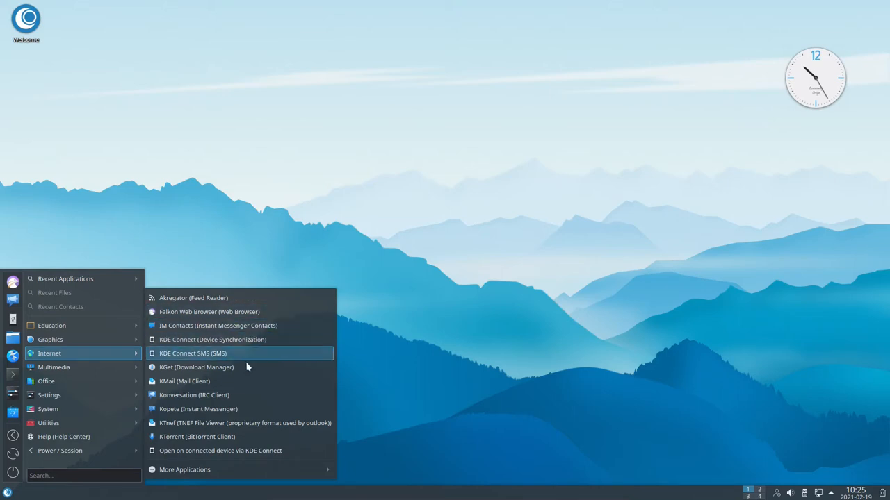
pyautogui.moveTo(244, 354)
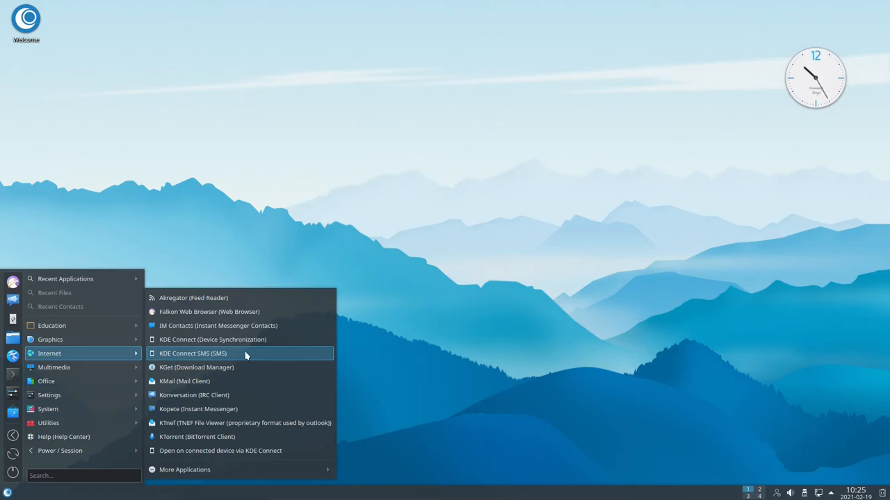
pyautogui.moveTo(234, 381)
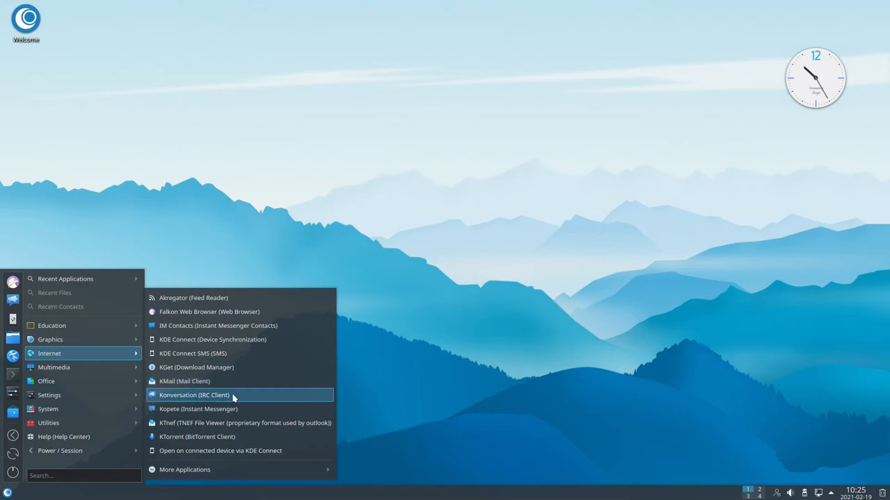
pyautogui.moveTo(233, 408)
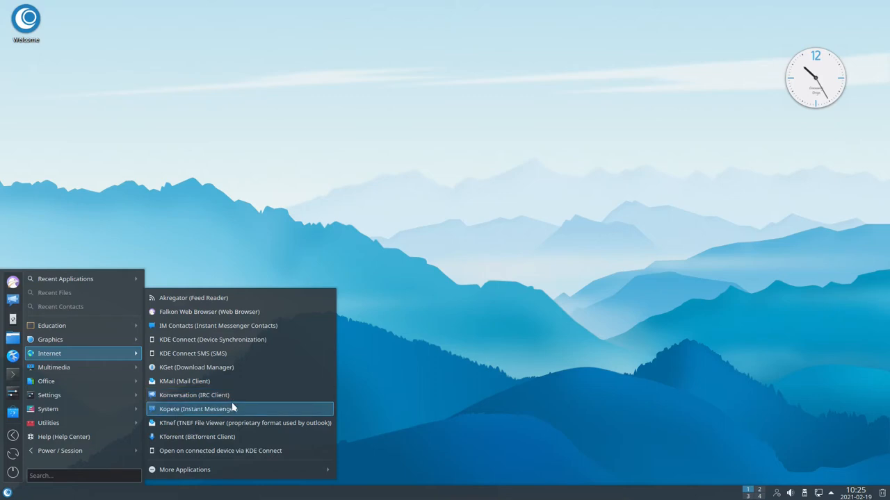
pyautogui.moveTo(237, 417)
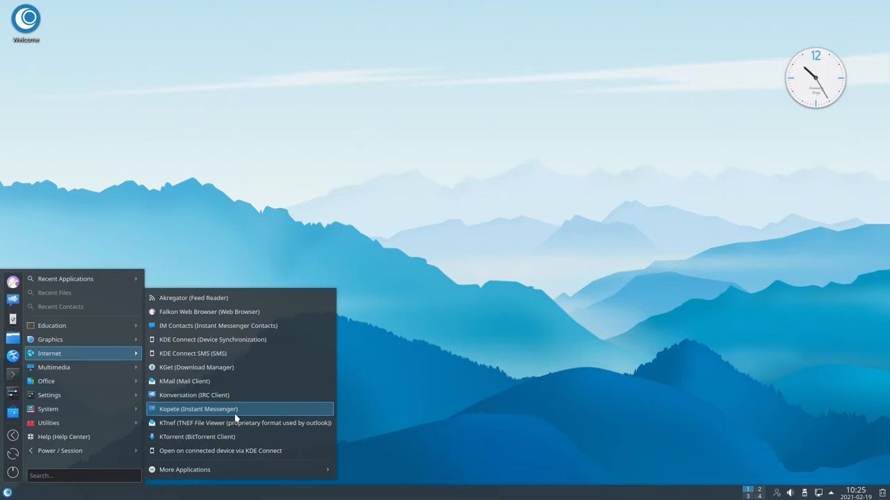
pyautogui.moveTo(237, 437)
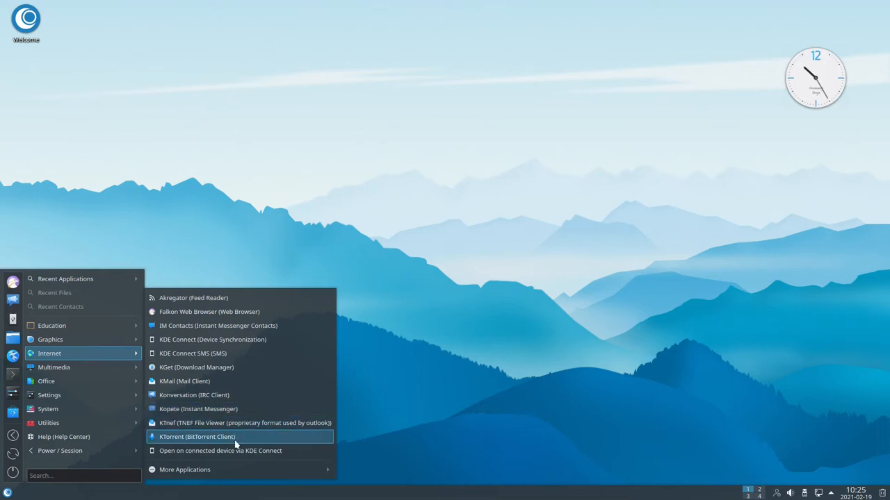
pyautogui.moveTo(238, 451)
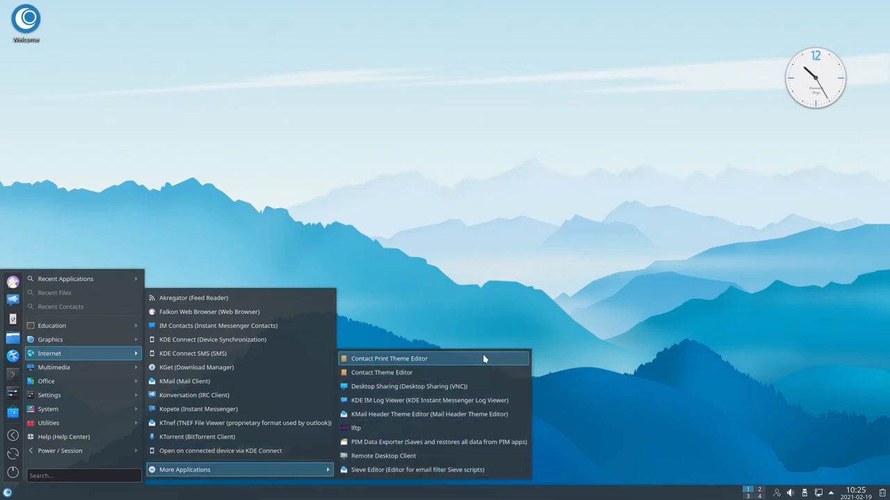
pyautogui.moveTo(480, 386)
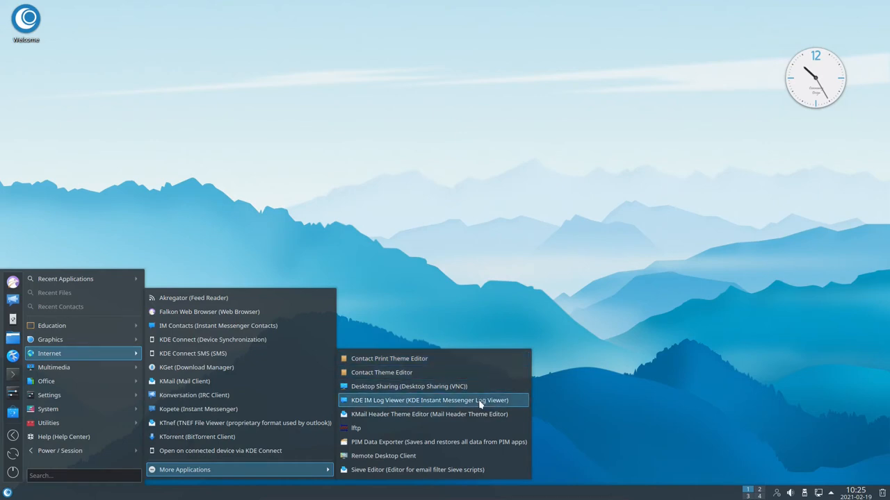
pyautogui.moveTo(471, 428)
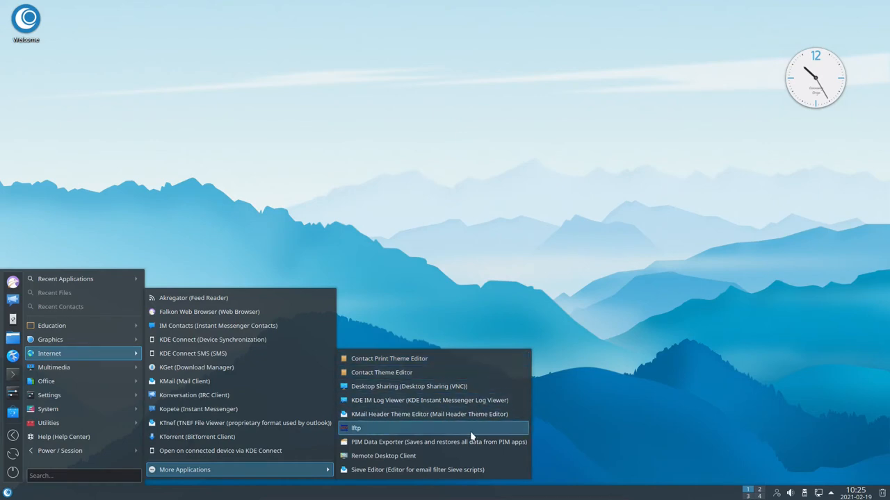
pyautogui.moveTo(466, 455)
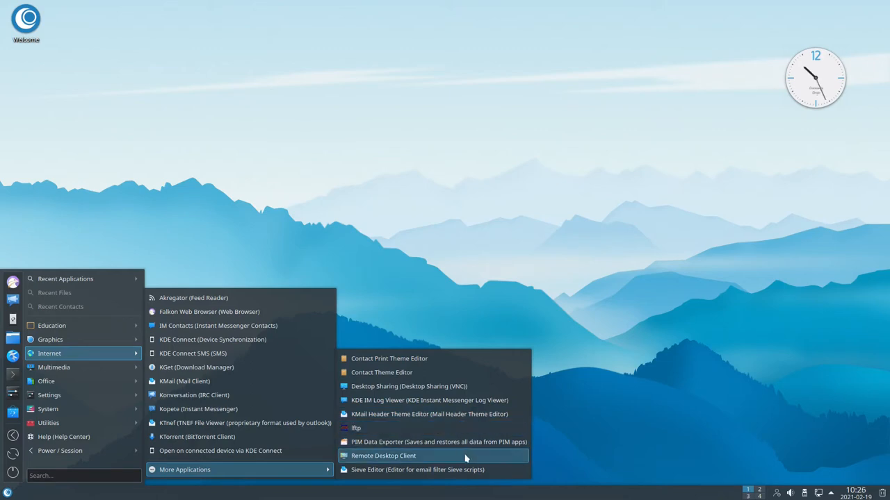
pyautogui.moveTo(49, 395)
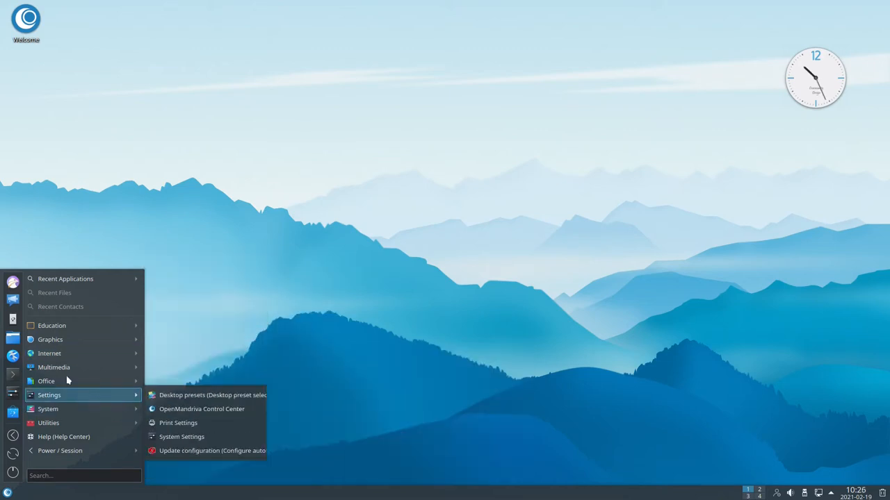
pyautogui.moveTo(53, 367)
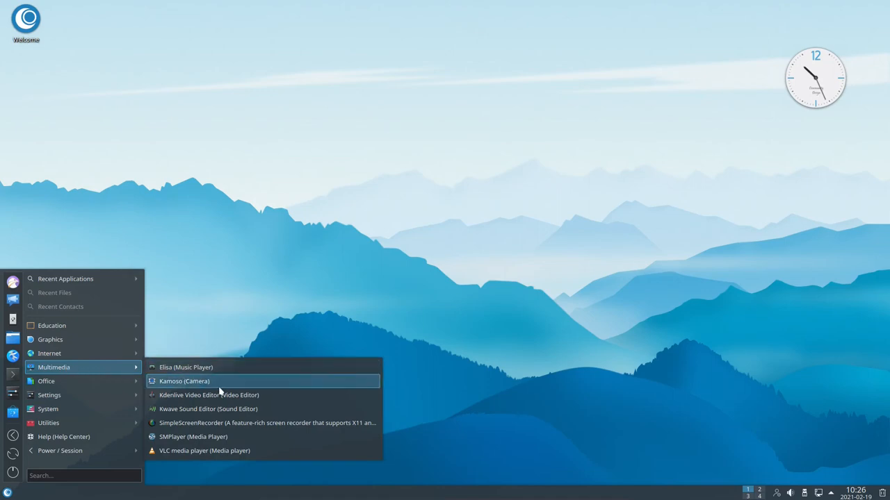
pyautogui.moveTo(240, 384)
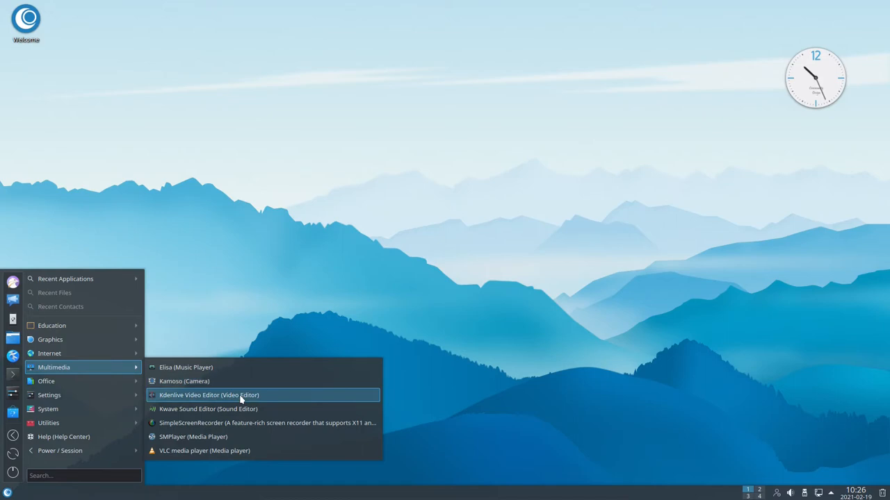
# Step: Launch Kdenlive from the Multimedia menu and close its untitled project window
pyautogui.click(209, 395)
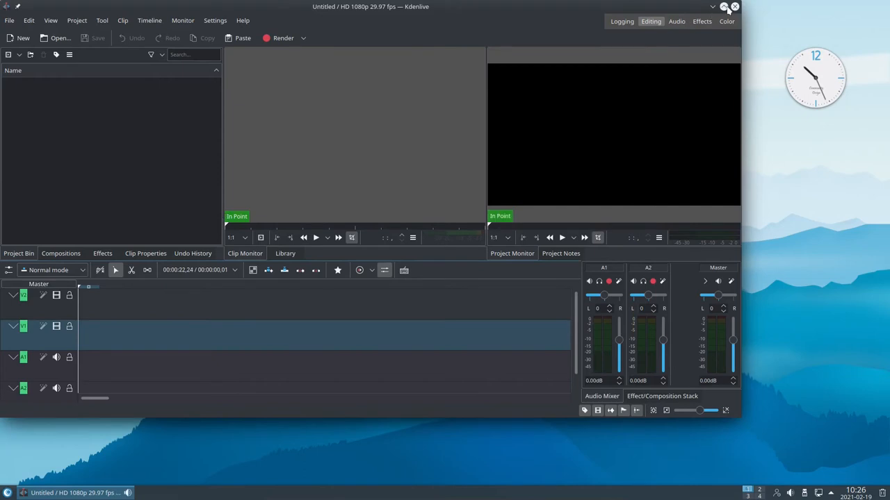
pyautogui.click(724, 7)
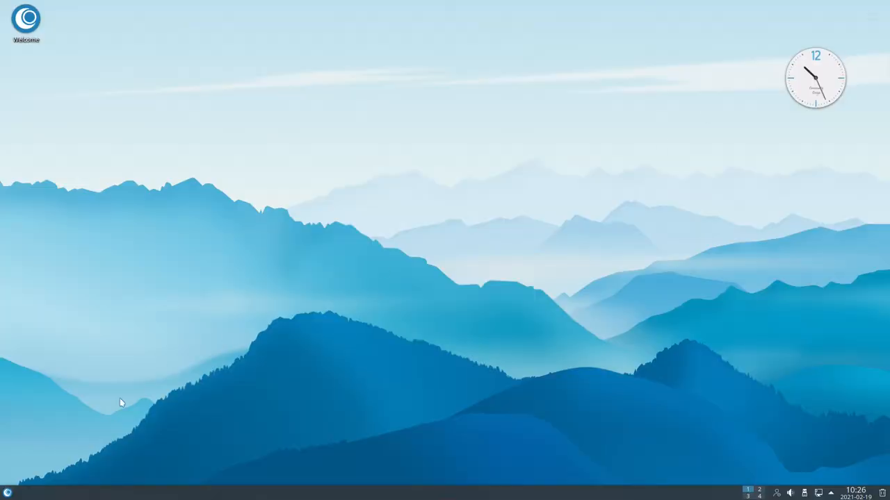
# Step: Launch VLC from the menu, accept its network access policy and maximise the player
pyautogui.click(7, 493)
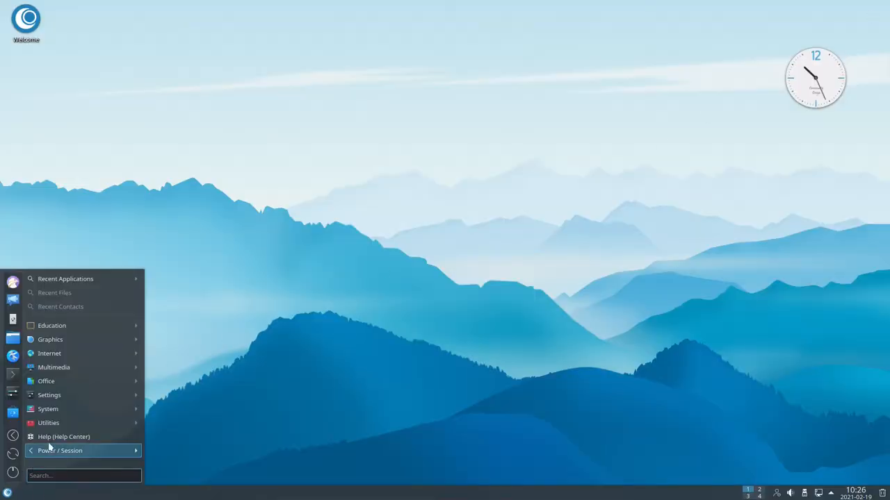
pyautogui.moveTo(54, 367)
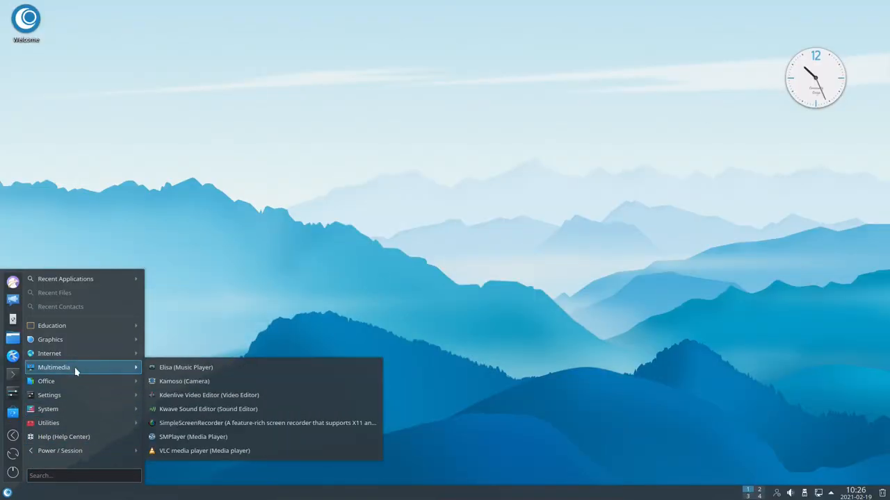
pyautogui.moveTo(46, 381)
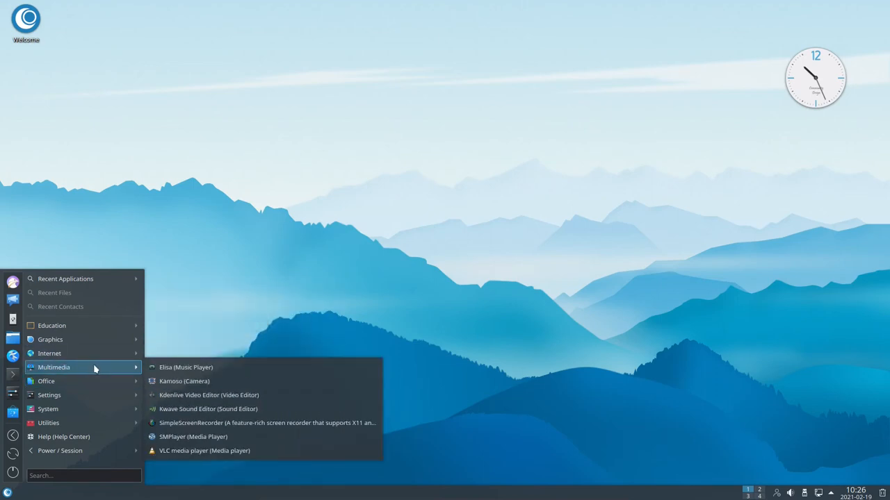
pyautogui.moveTo(200, 408)
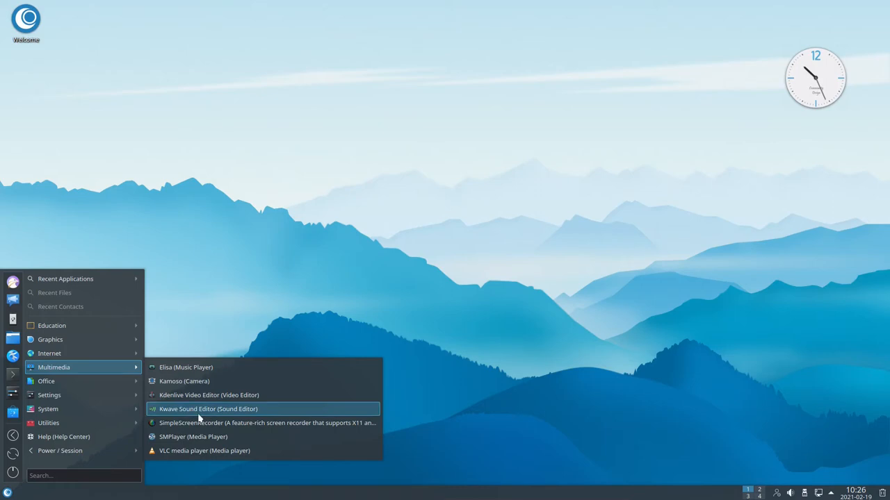
pyautogui.moveTo(202, 424)
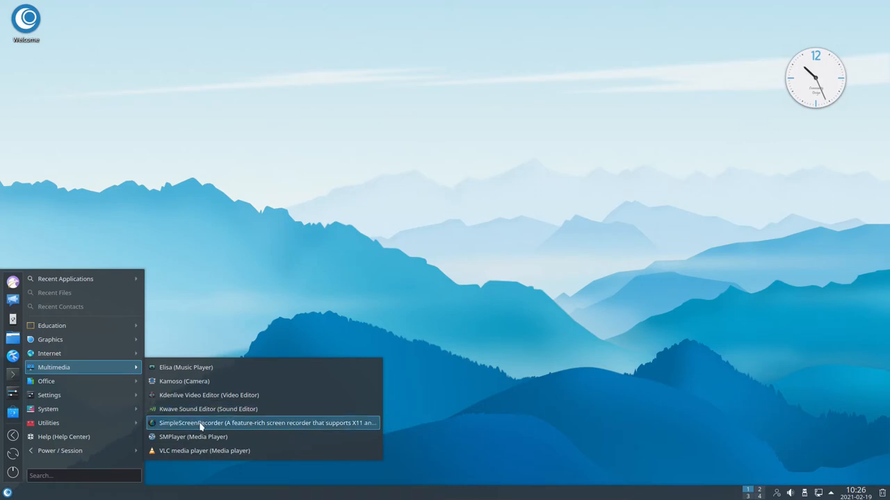
pyautogui.moveTo(204, 450)
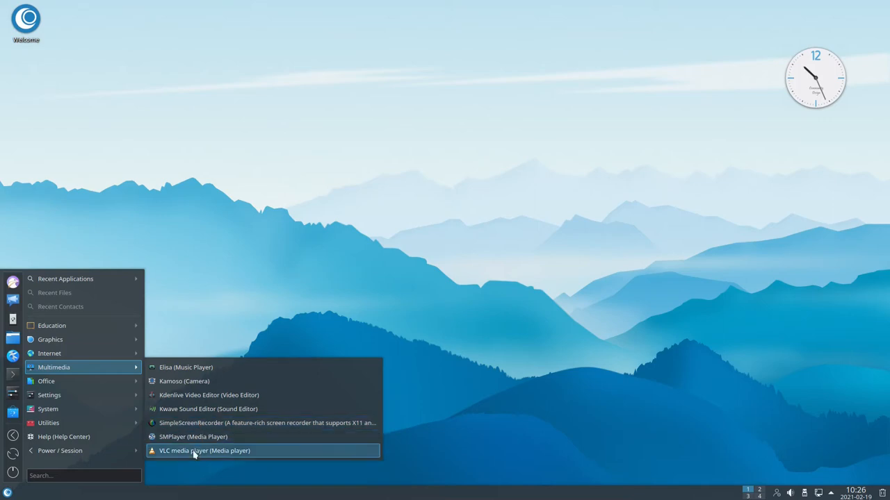
pyautogui.click(205, 450)
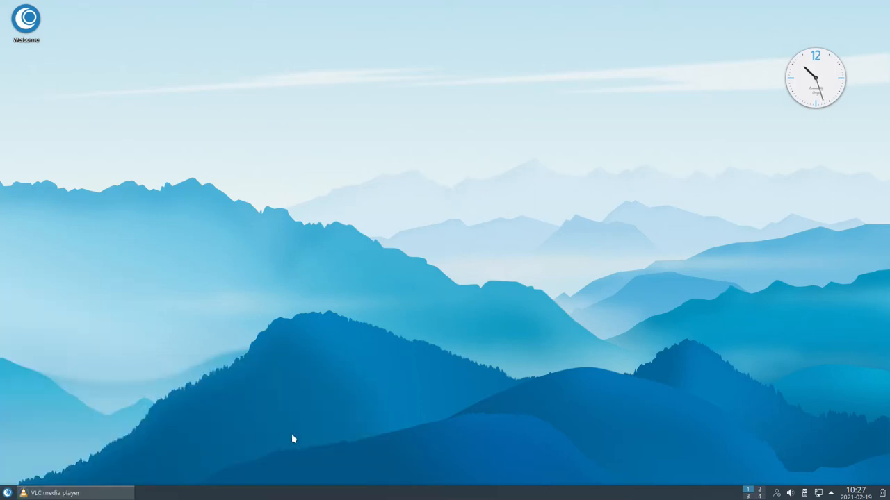
pyautogui.click(48, 493)
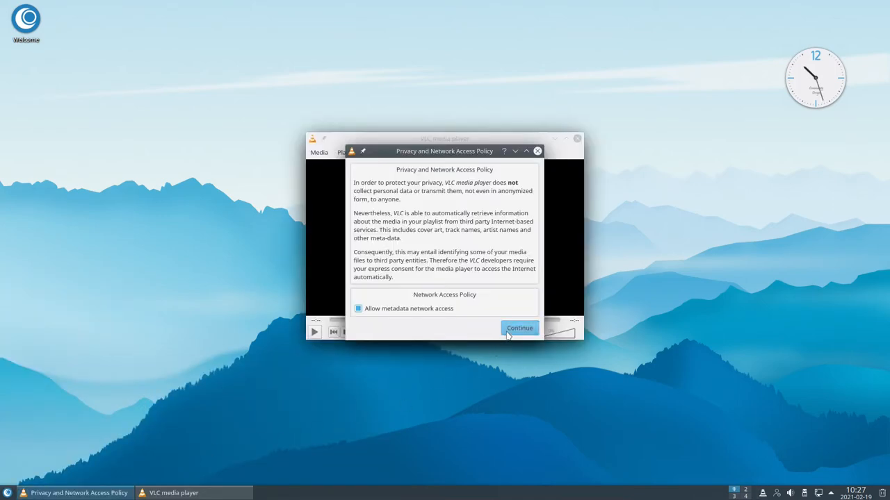
pyautogui.click(519, 328)
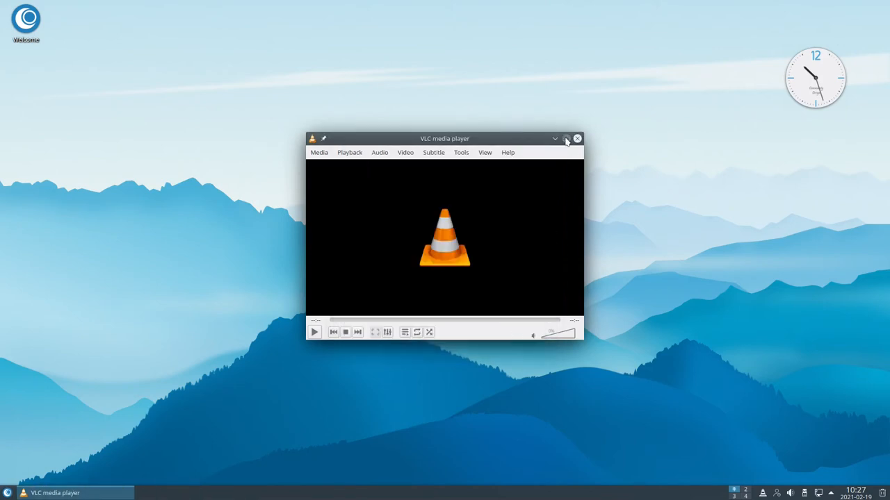
pyautogui.click(577, 139)
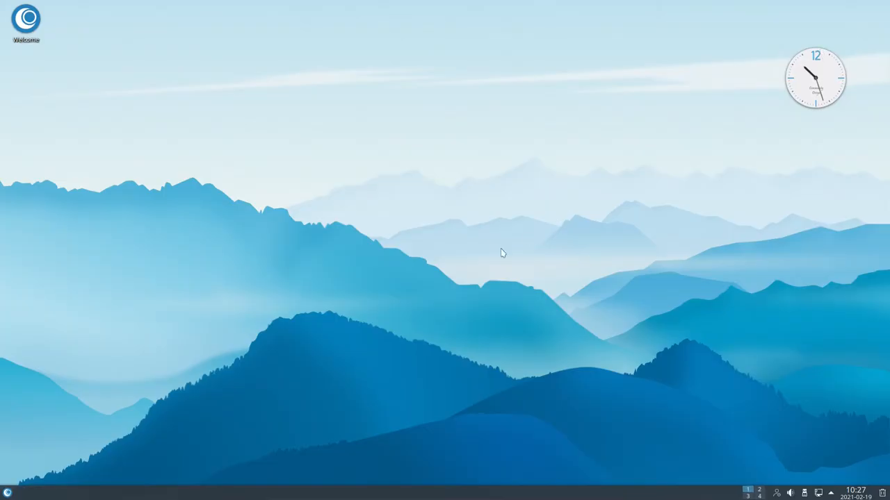
pyautogui.click(7, 492)
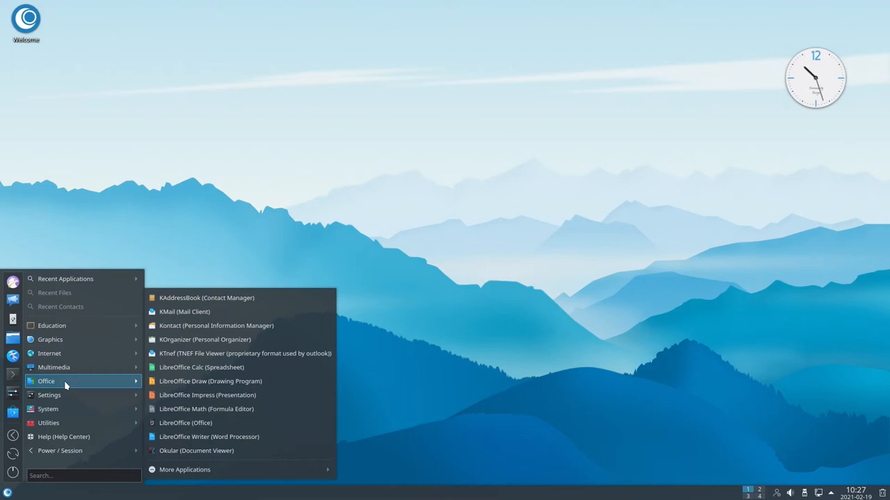
pyautogui.moveTo(109, 385)
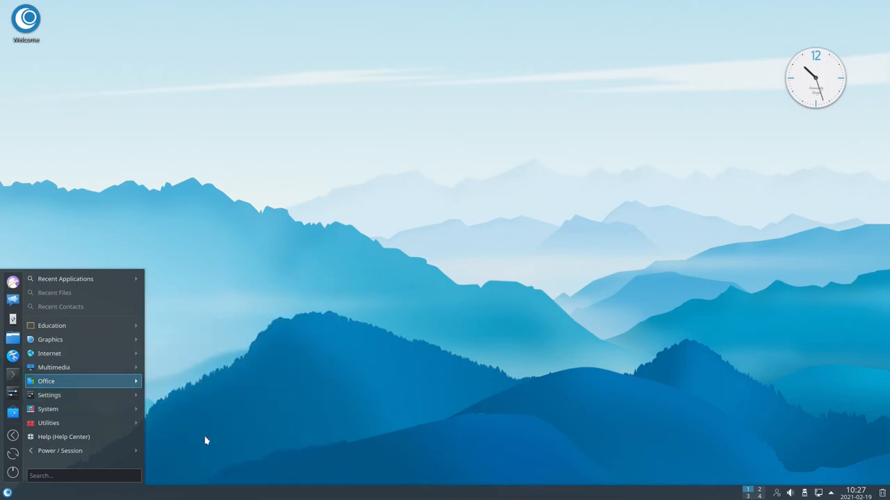
# Step: Launch LibreOffice Writer from the Office category of the application menu
pyautogui.click(46, 381)
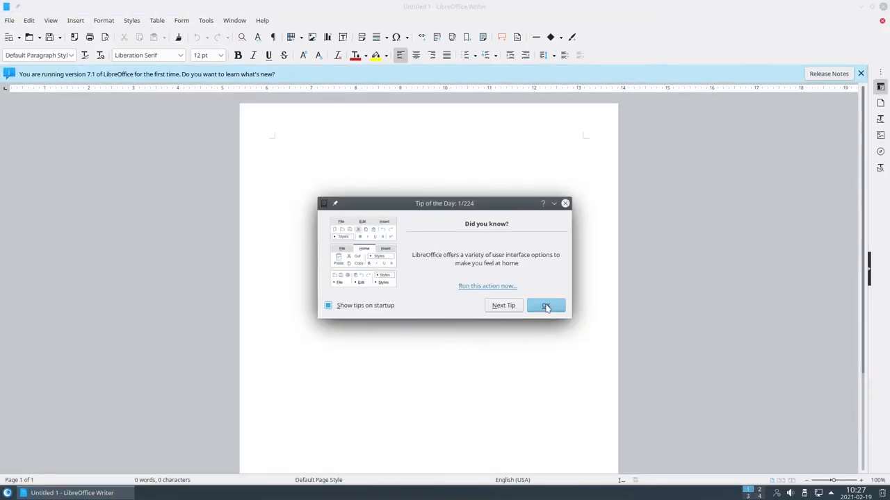
# Step: Dismiss the Tip of the Day, view About LibreOffice version 7.1.0.3, close it and the first-run infobar
pyautogui.click(546, 306)
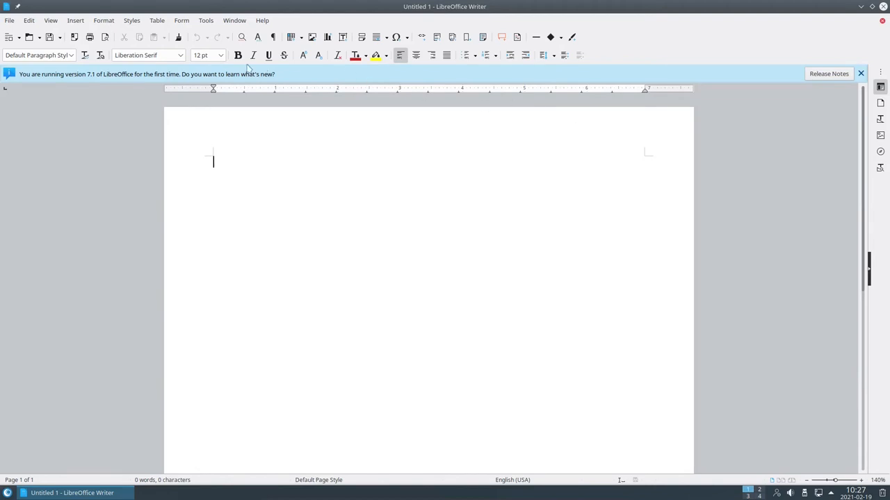
pyautogui.click(262, 20)
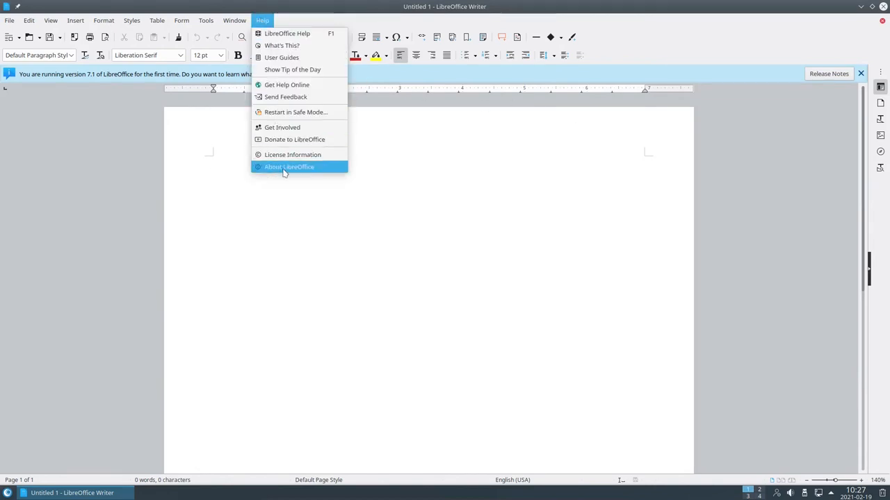
pyautogui.click(288, 166)
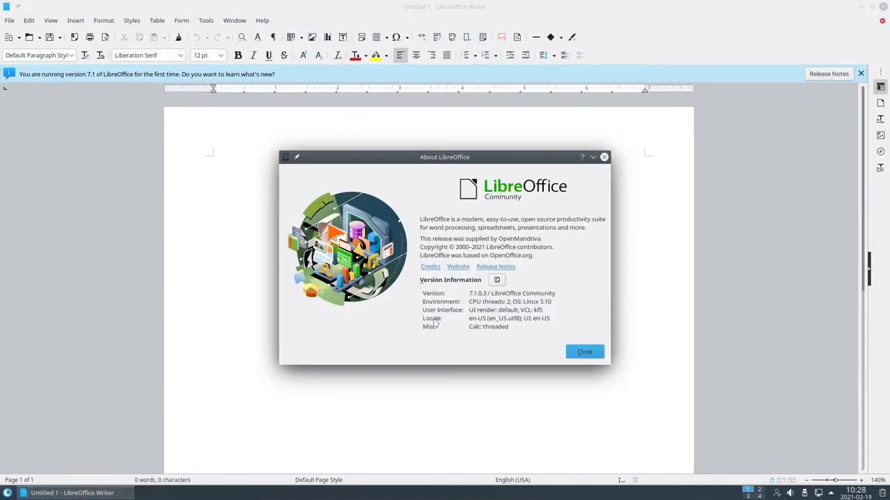
pyautogui.moveTo(481, 308)
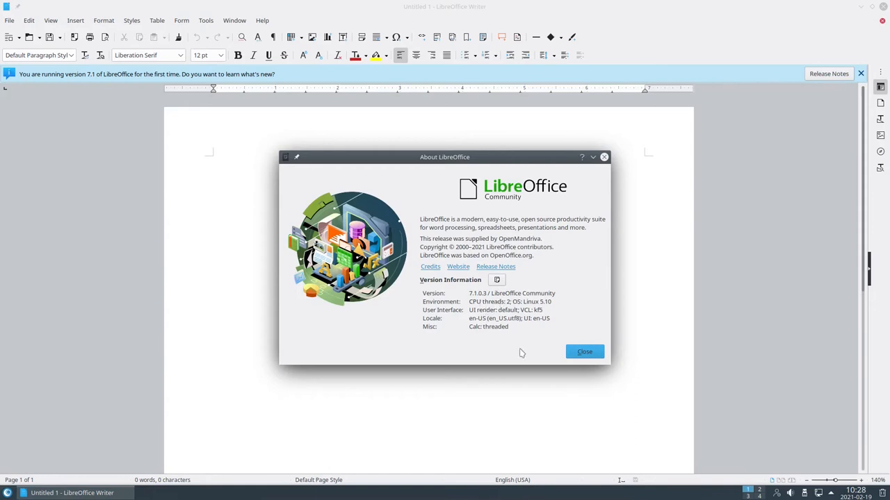
pyautogui.moveTo(524, 352)
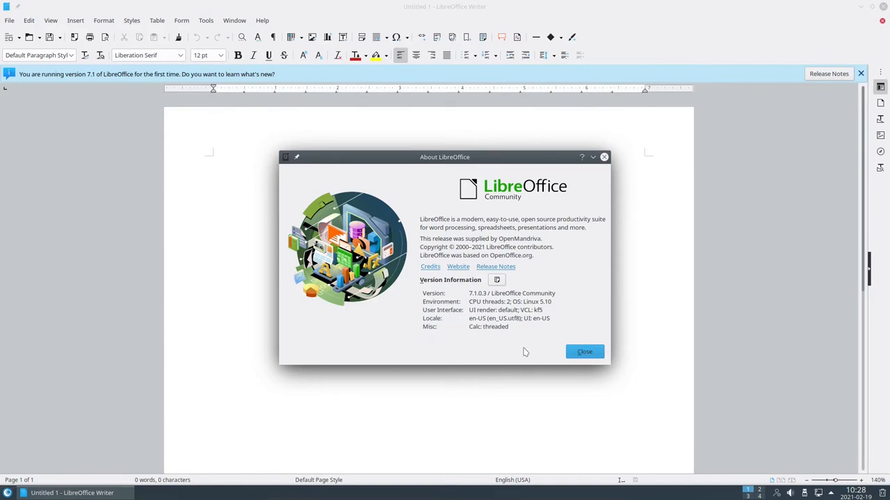
pyautogui.click(584, 351)
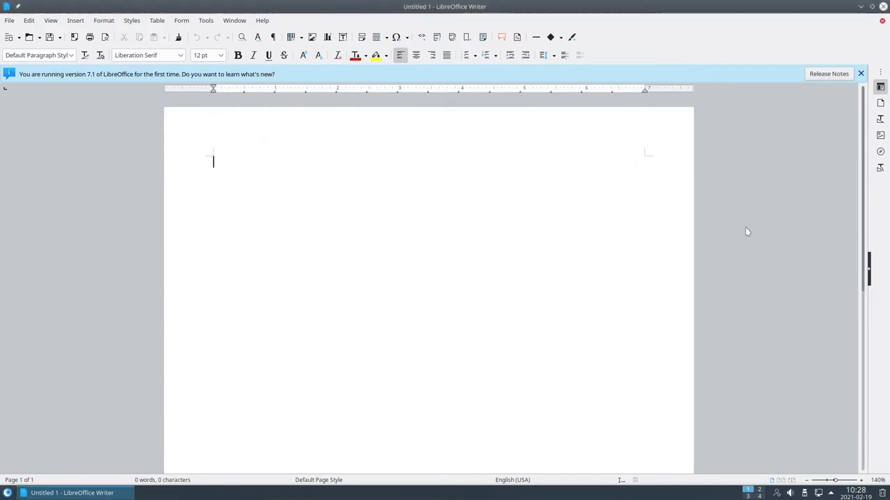
pyautogui.click(861, 73)
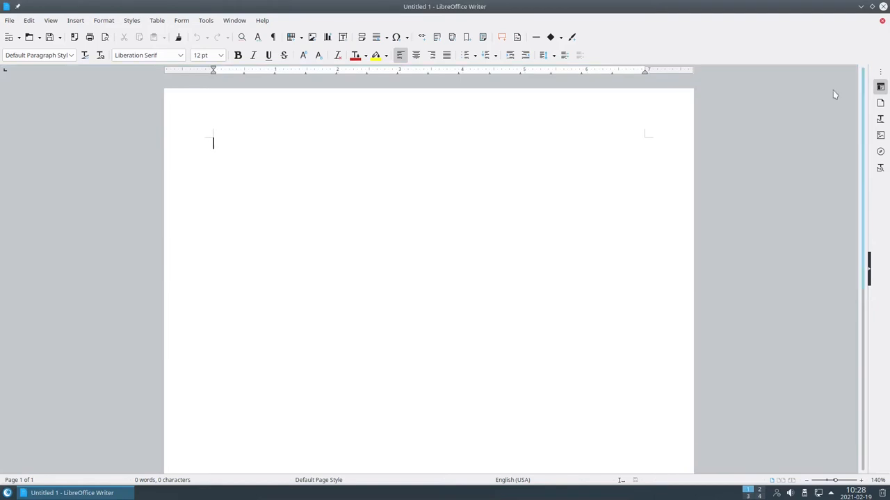
pyautogui.moveTo(319, 219)
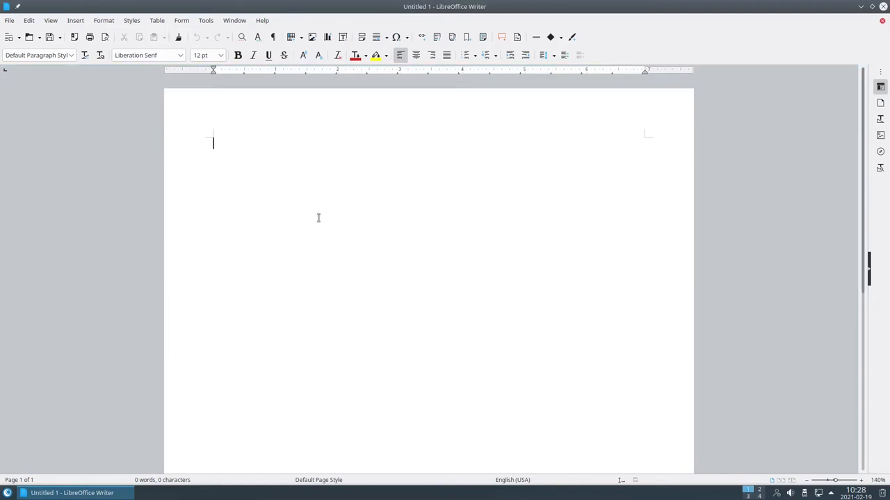
pyautogui.moveTo(258, 131)
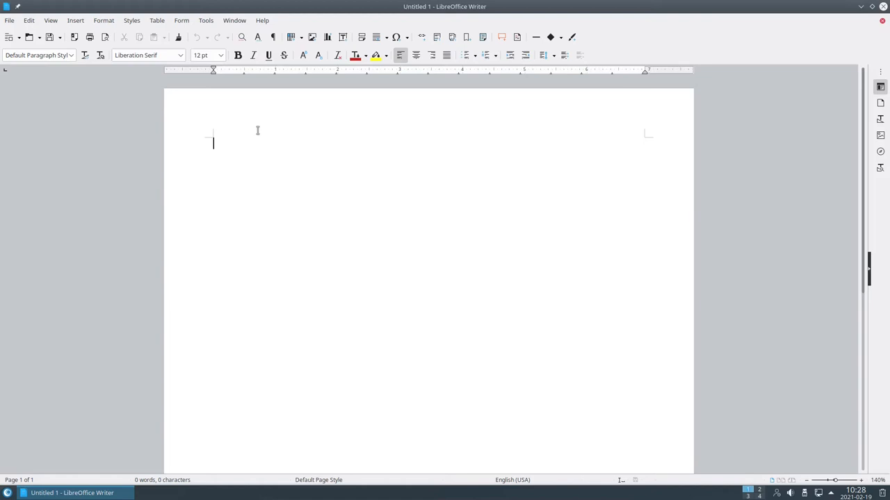
pyautogui.moveTo(538, 155)
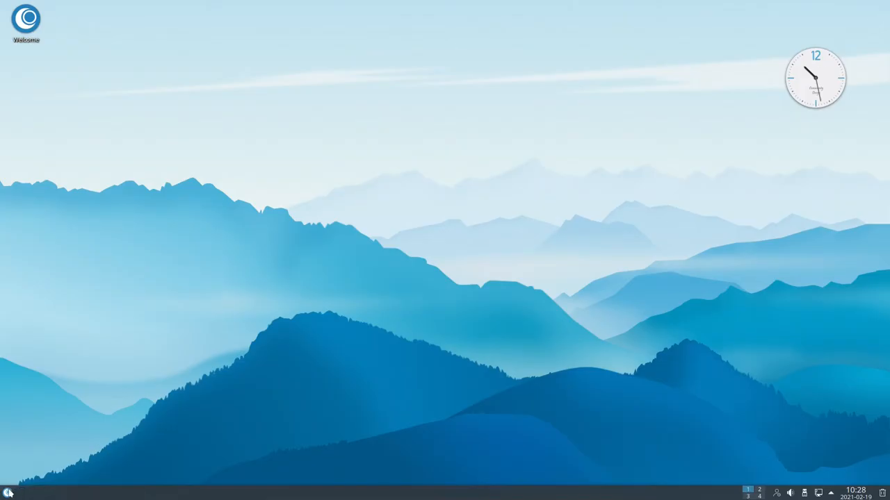
# Step: Launch OpenMandriva Control Center from the menu and centre its window
pyautogui.click(7, 492)
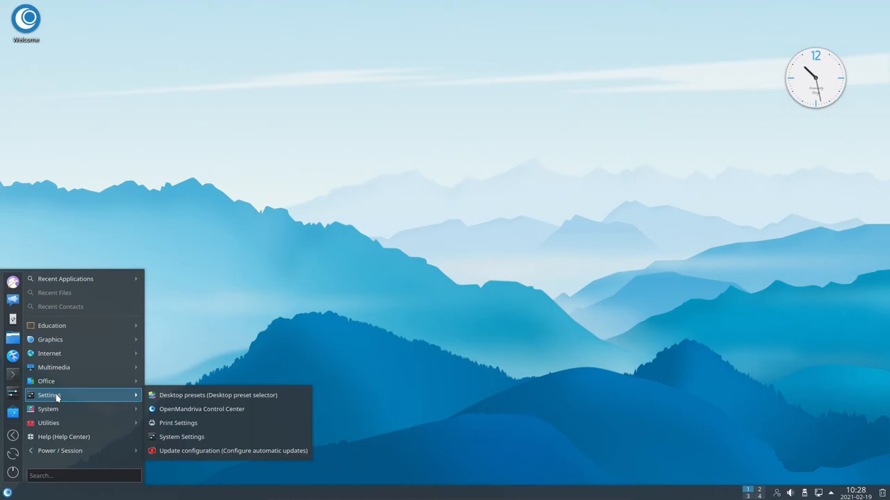
pyautogui.moveTo(202, 409)
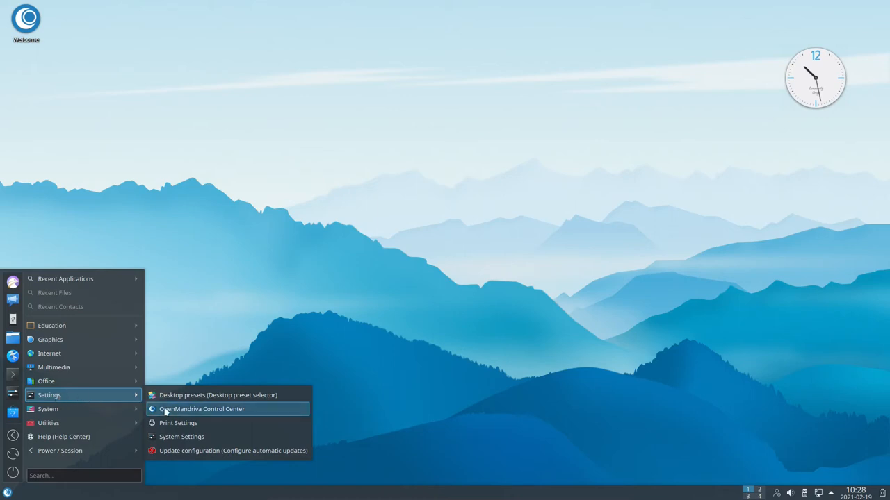
pyautogui.click(201, 409)
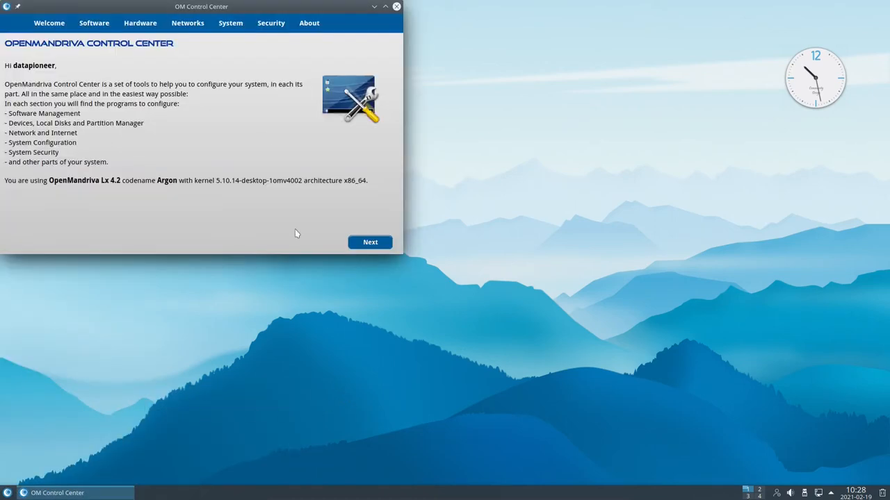
pyautogui.moveTo(202, 6); pyautogui.dragTo(449, 93)
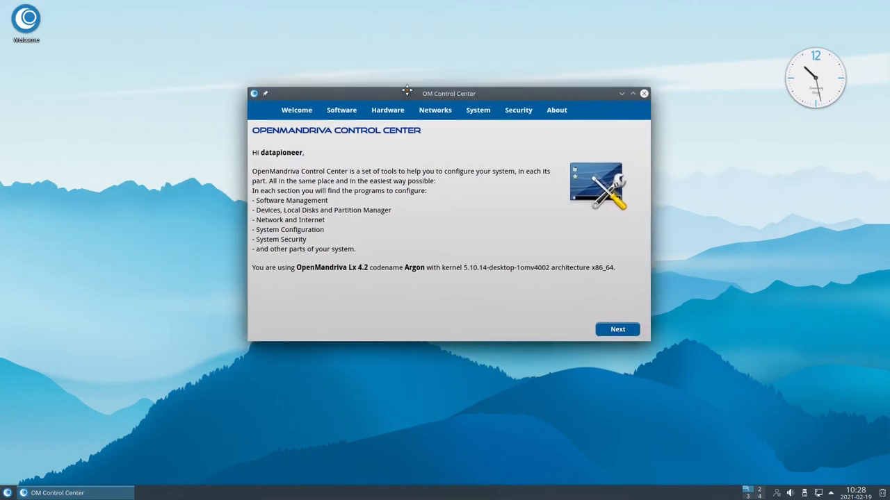
pyautogui.moveTo(341, 112)
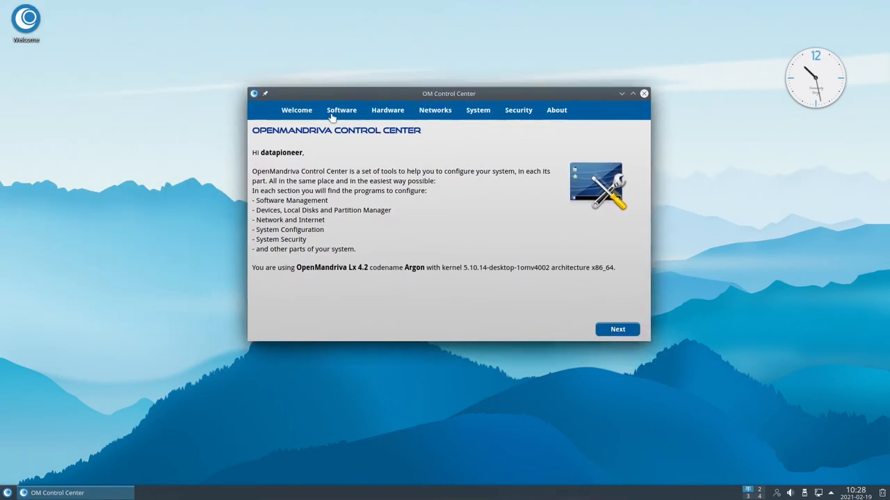
# Step: Show the Software section and launch dnfdragora from it
pyautogui.click(341, 110)
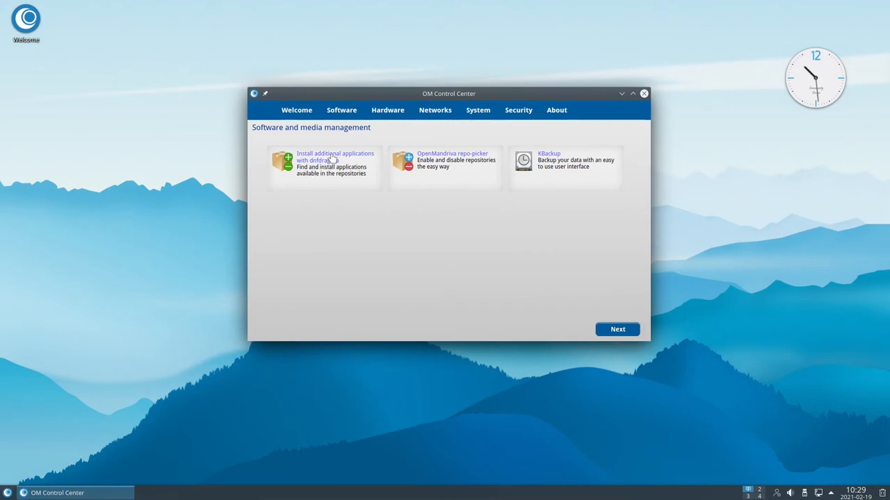
pyautogui.click(335, 156)
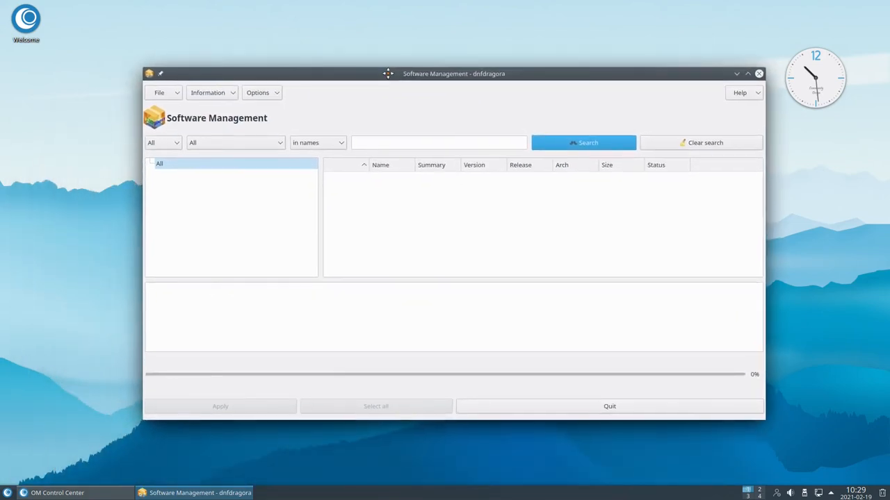
pyautogui.moveTo(370, 159)
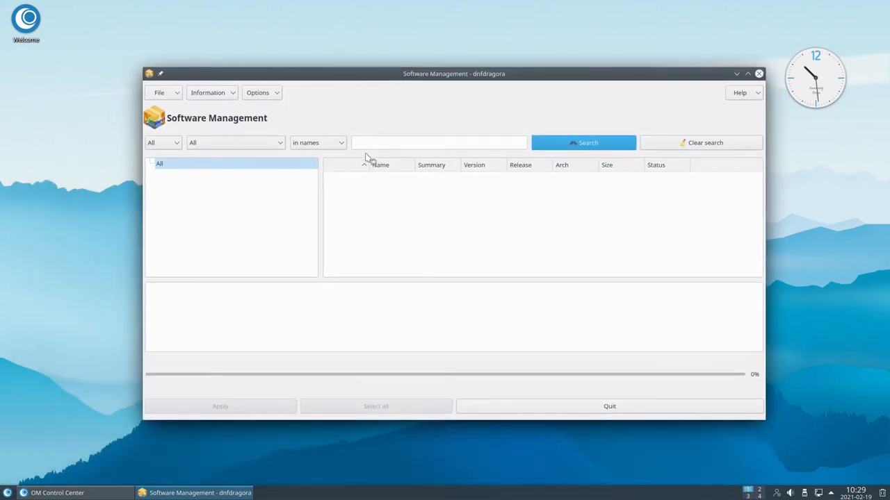
pyautogui.moveTo(346, 233)
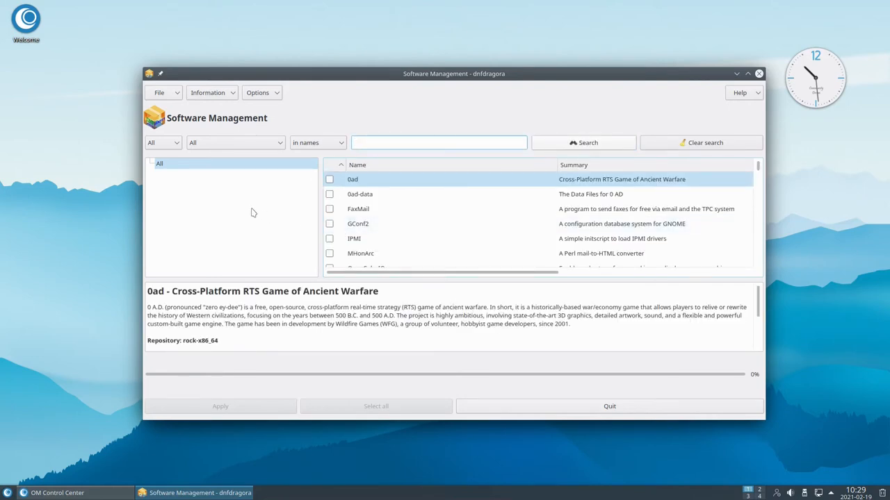
pyautogui.moveTo(257, 218)
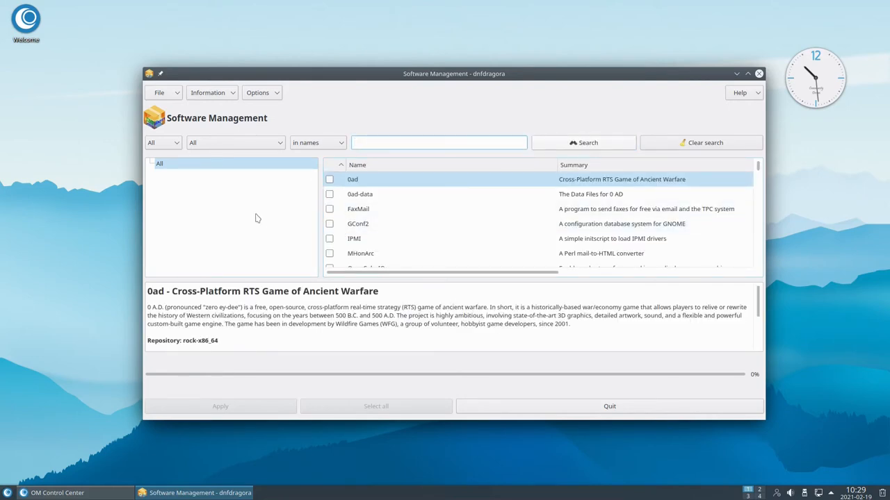
pyautogui.moveTo(245, 209)
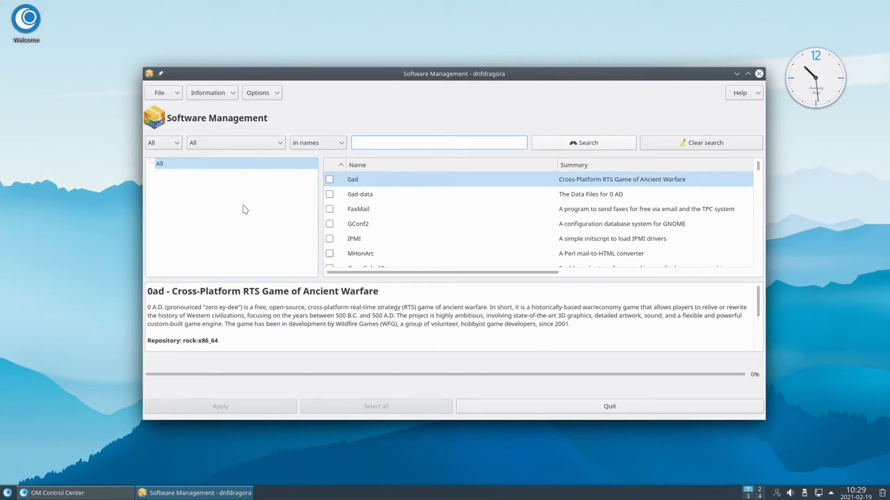
# Step: Search dnfdragora for gimp, mark the package for install and apply the changes
pyautogui.write('gimp')
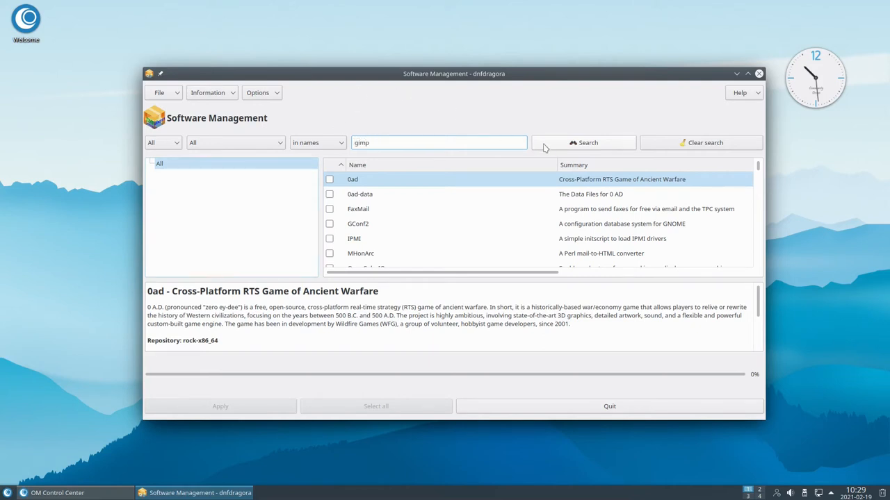
pyautogui.click(583, 142)
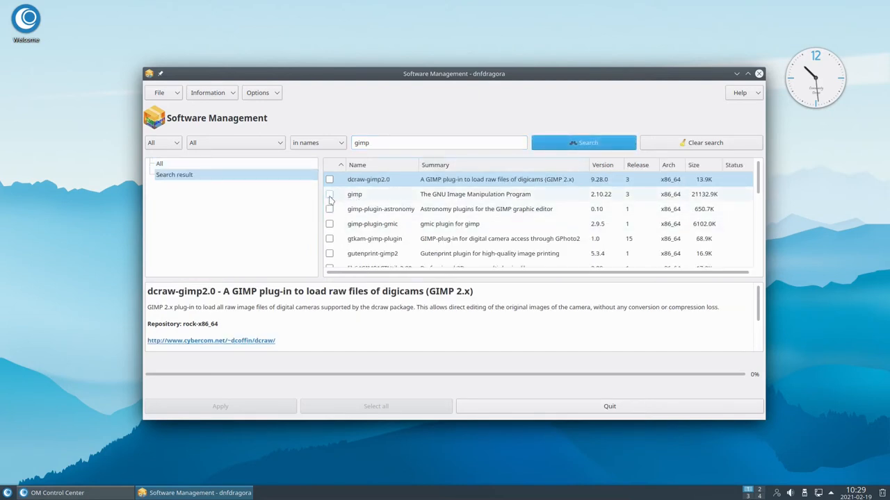
pyautogui.click(329, 194)
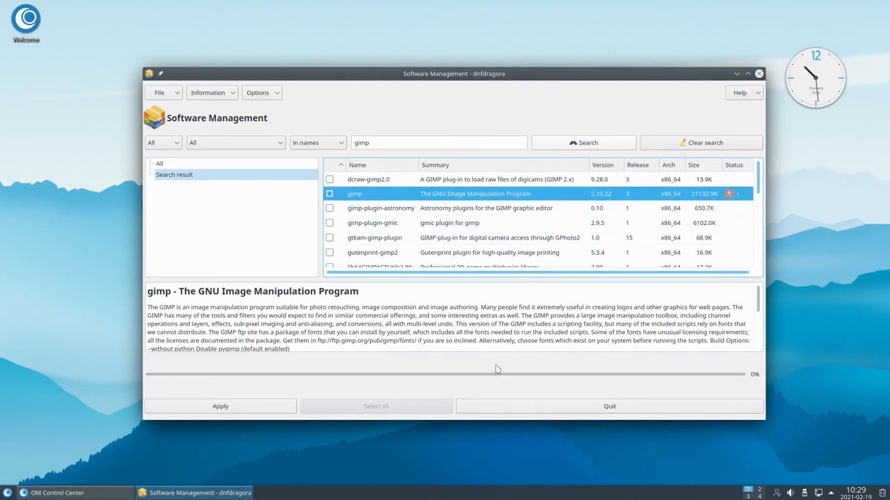
pyautogui.click(219, 406)
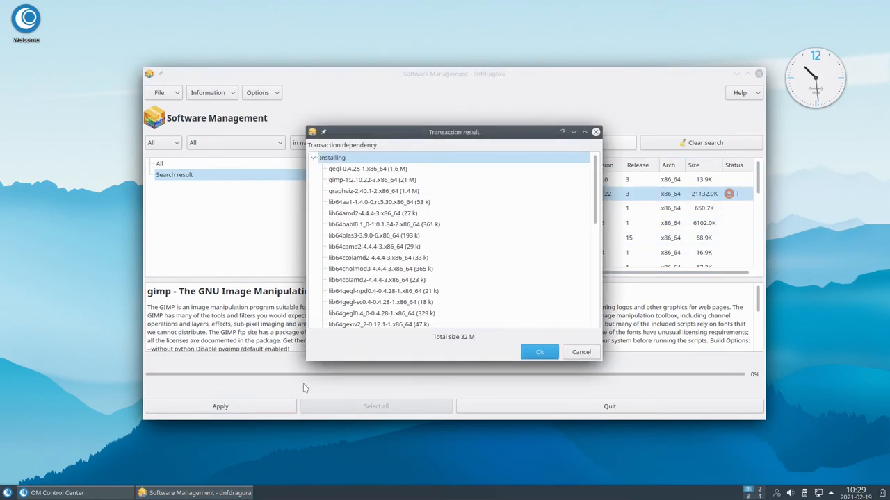
pyautogui.moveTo(468, 343)
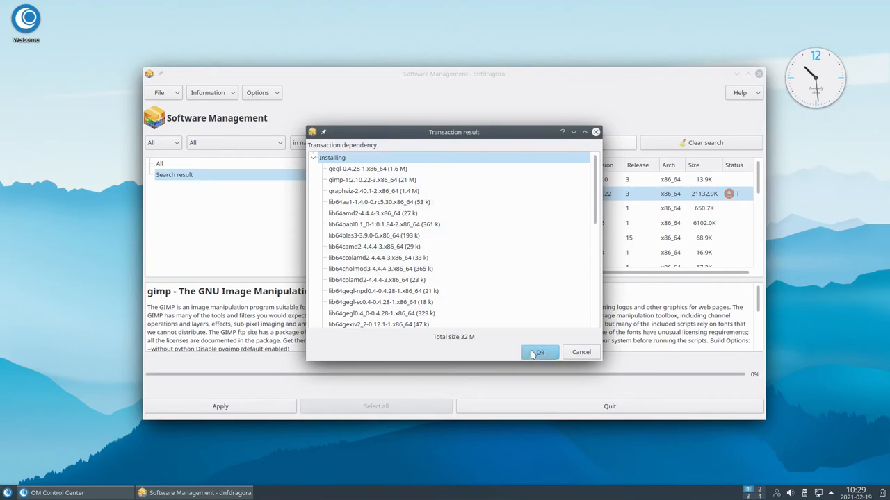
# Step: Confirm the gimp transaction, authenticate, then launch GIMP from the Graphics menu
pyautogui.click(539, 352)
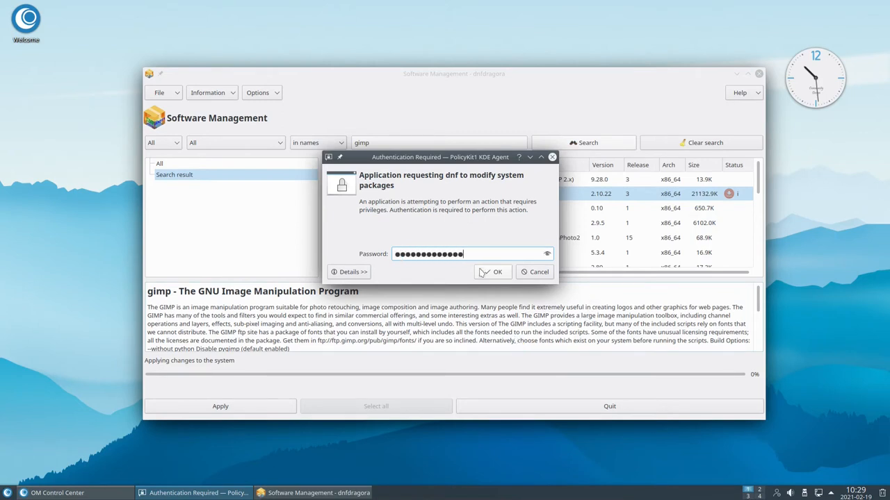
pyautogui.click(492, 272)
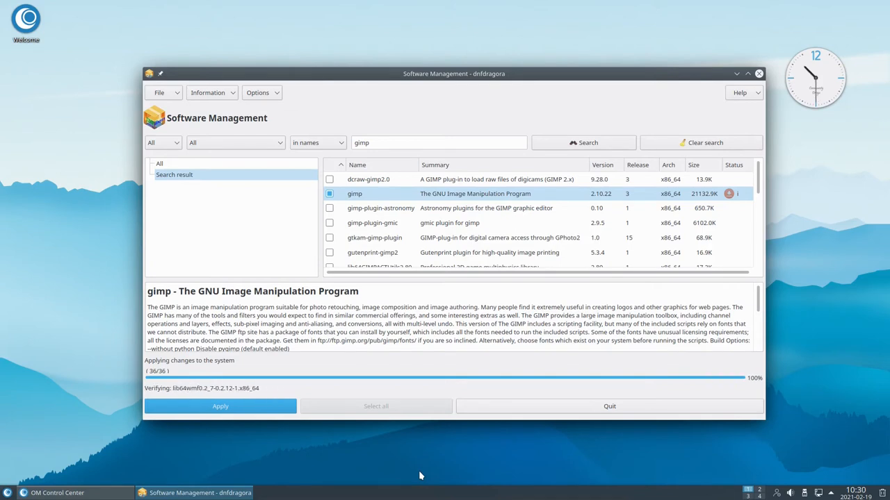
pyautogui.moveTo(372, 461)
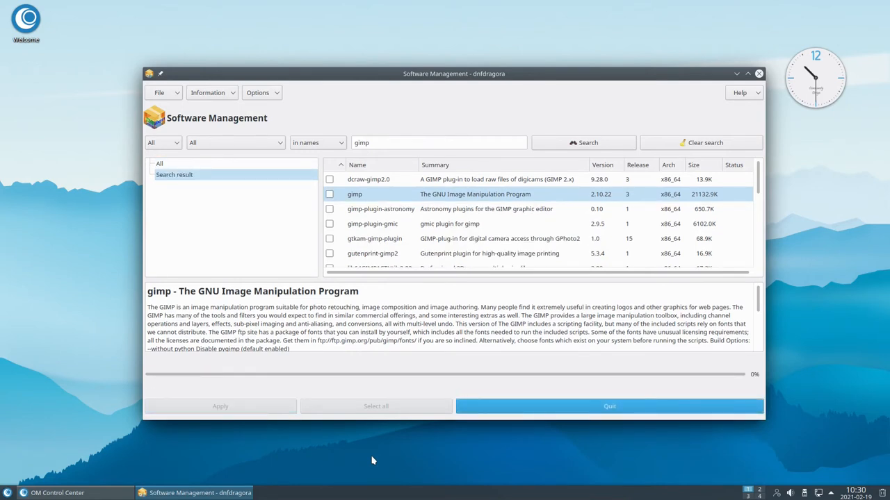
pyautogui.moveTo(623, 124)
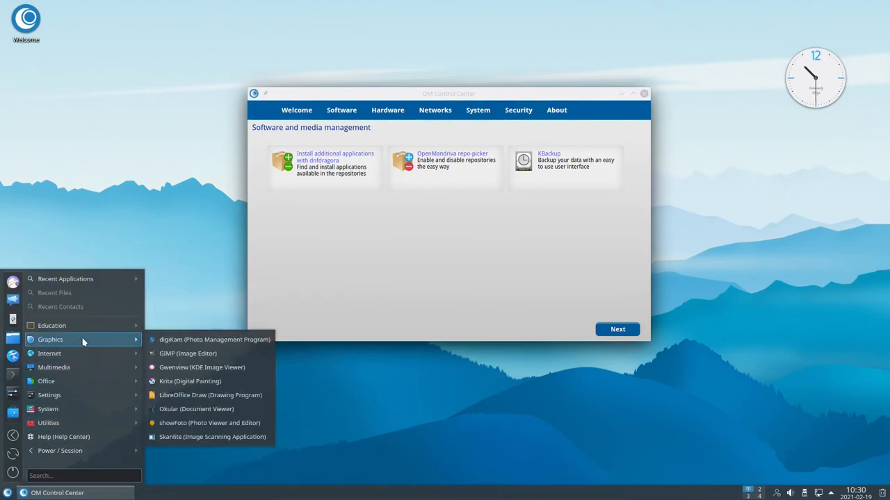
pyautogui.click(179, 362)
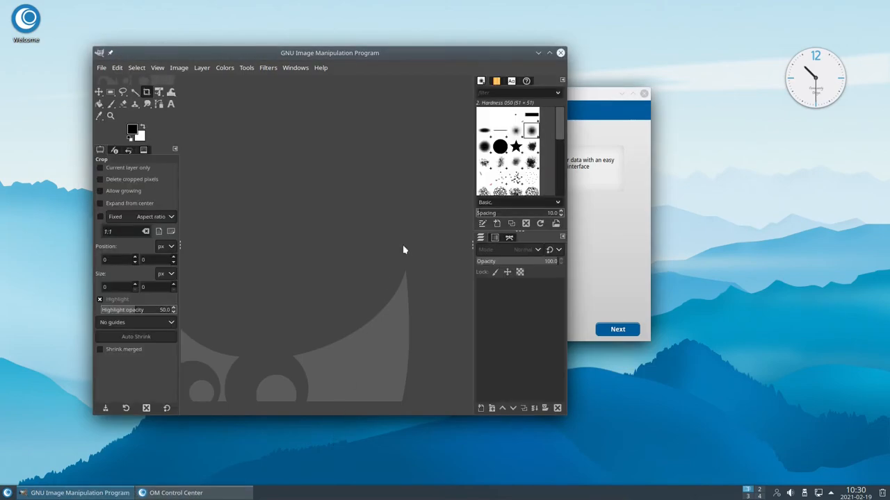
# Step: Maximise the GIMP image editor window to fill the screen
pyautogui.click(550, 53)
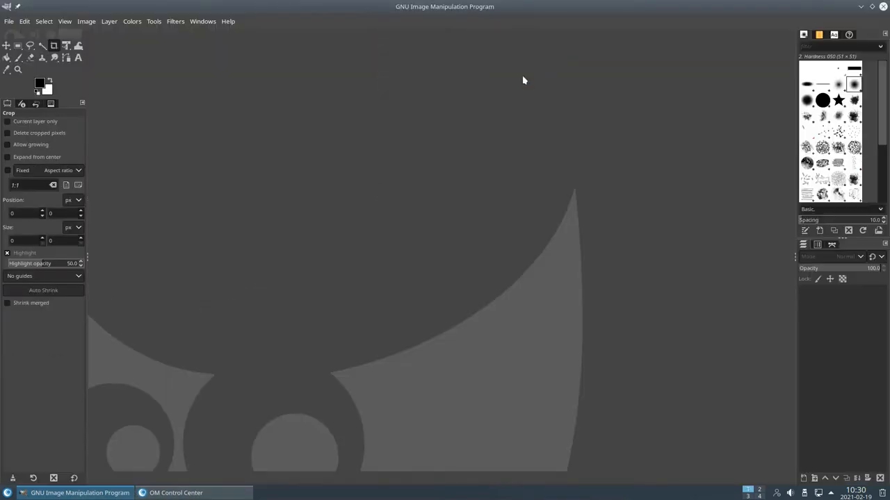
pyautogui.moveTo(292, 247)
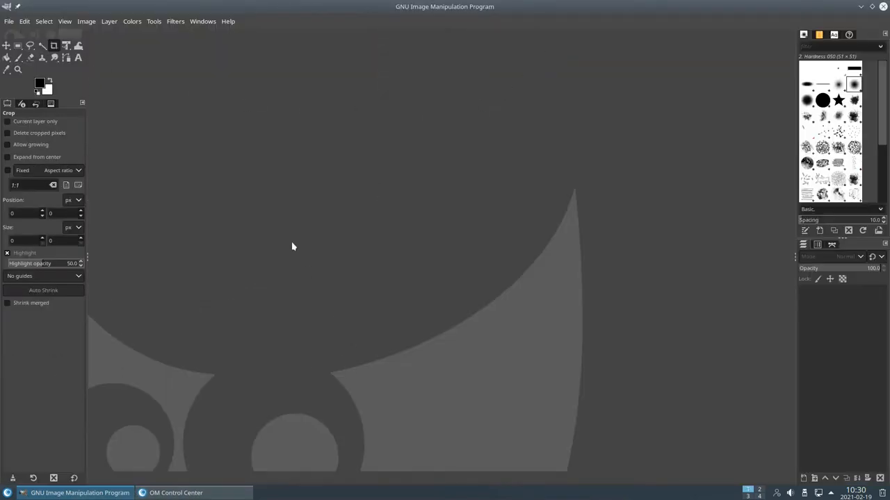
pyautogui.moveTo(410, 273)
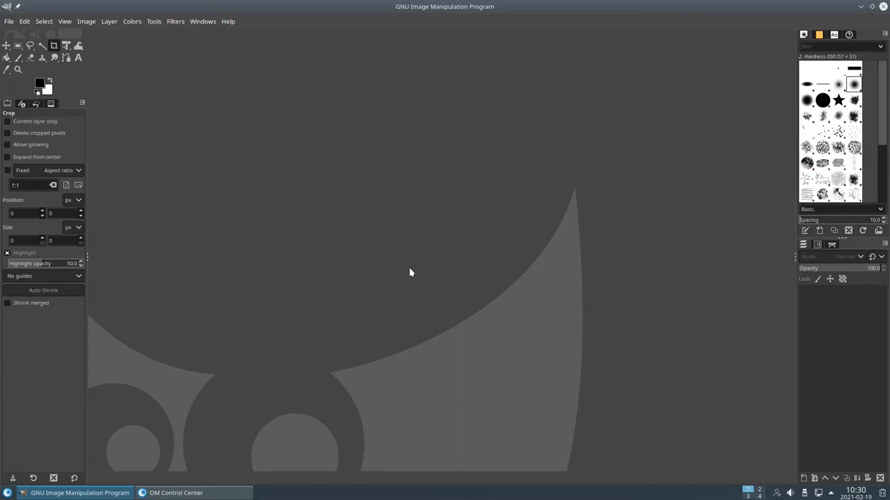
pyautogui.moveTo(461, 284)
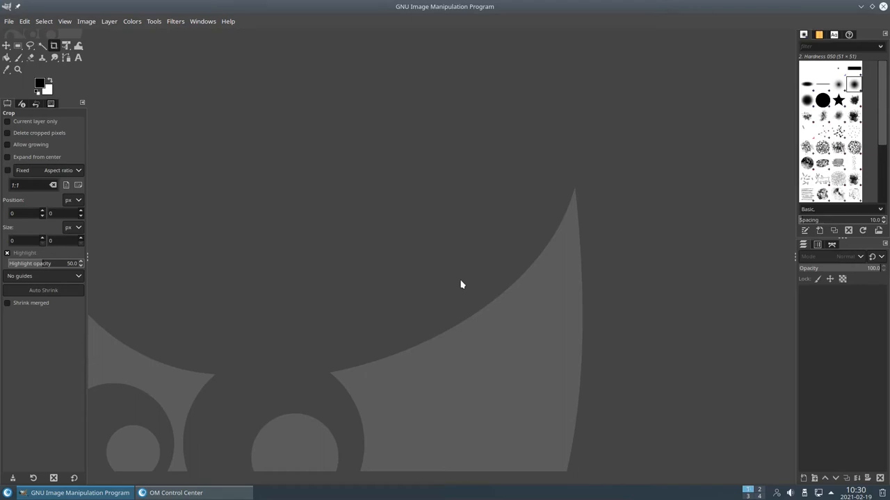
pyautogui.moveTo(434, 292)
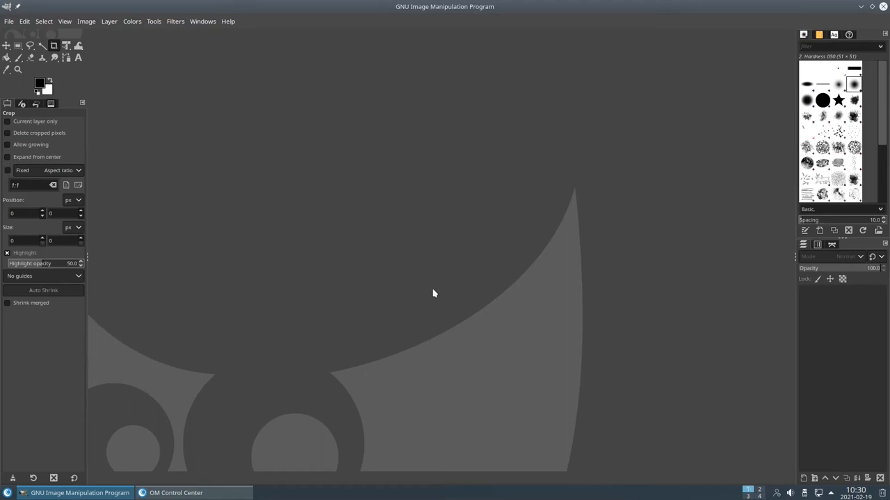
pyautogui.moveTo(824, 93)
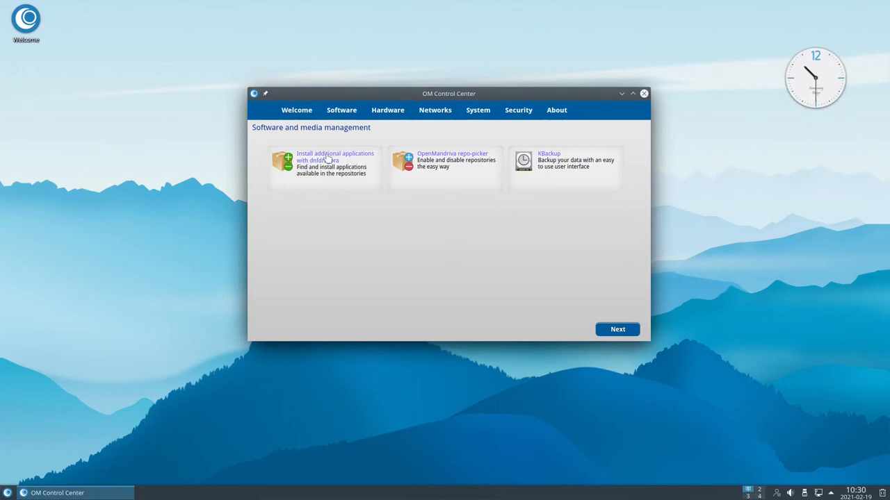
pyautogui.moveTo(382, 169)
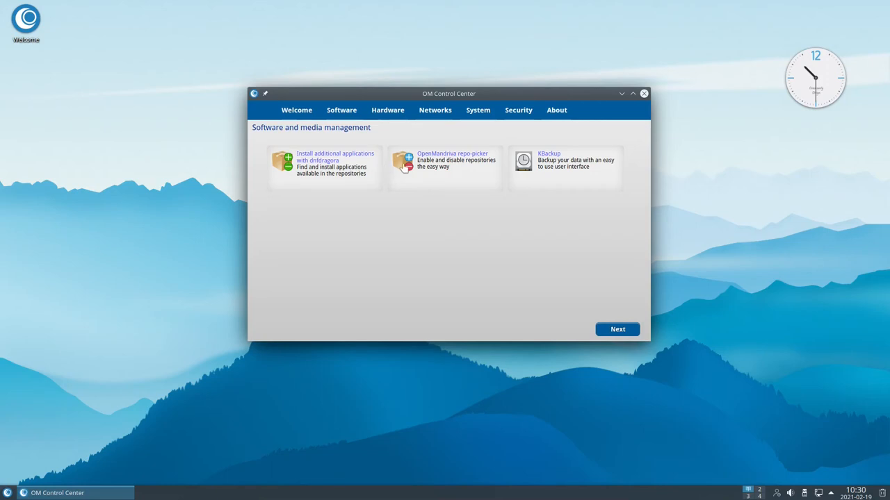
pyautogui.moveTo(453, 156)
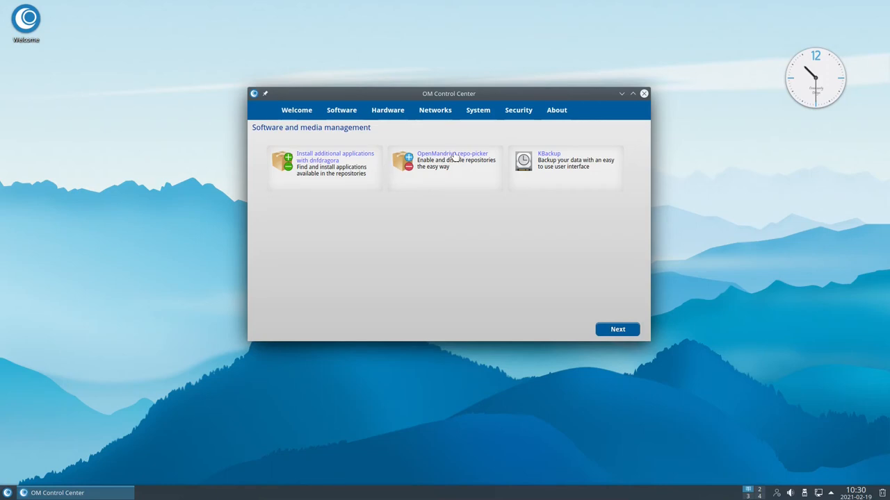
# Step: Launch the repo-picker and enter the root password, retrying until the third attempt is accepted
pyautogui.click(444, 163)
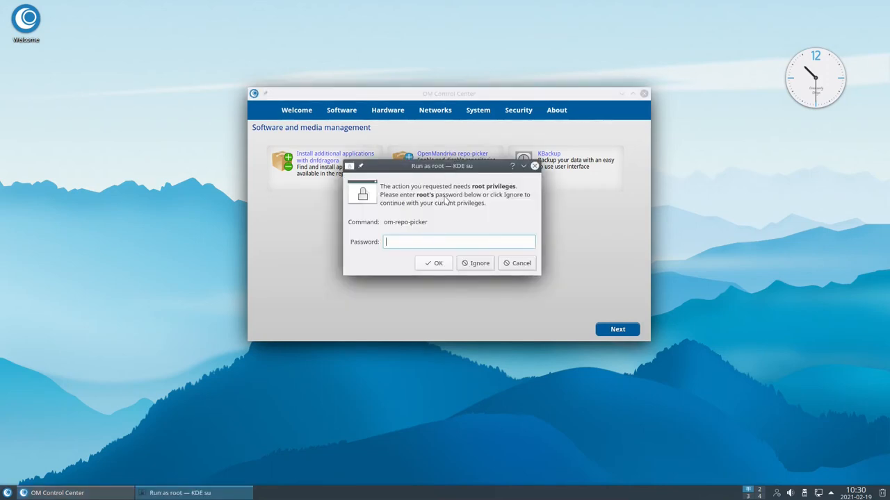
pyautogui.write('password')
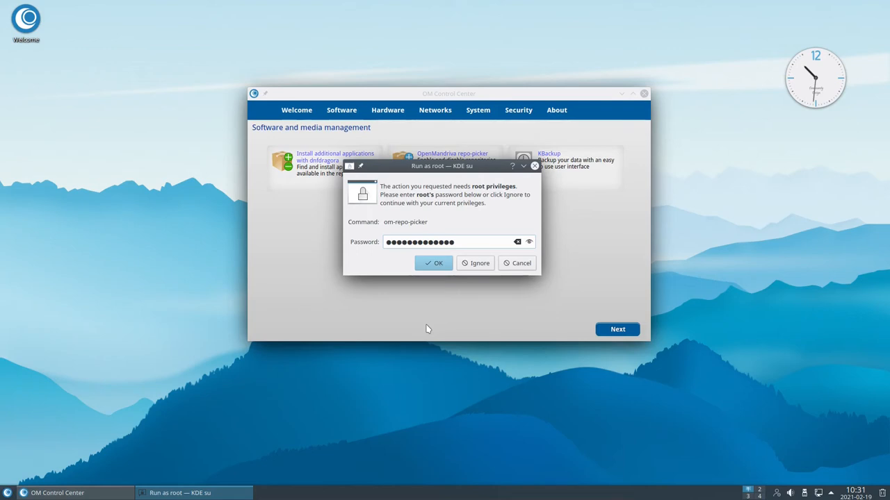
pyautogui.click(434, 263)
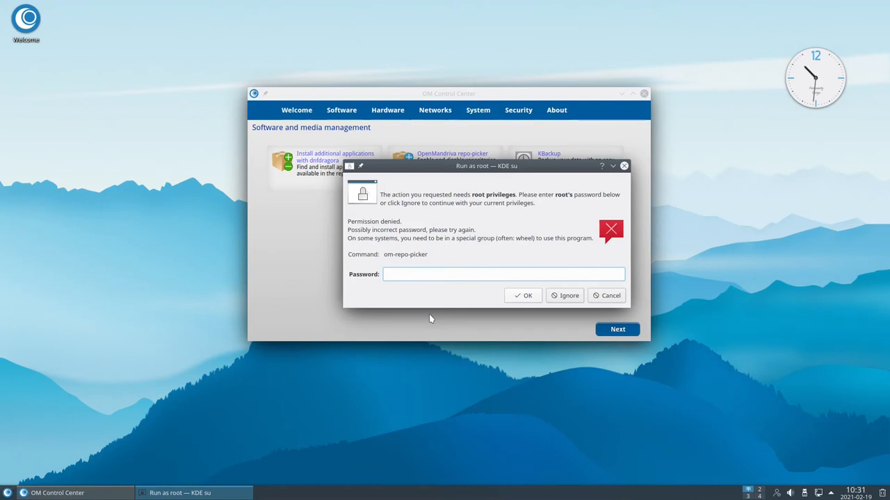
pyautogui.write('password')
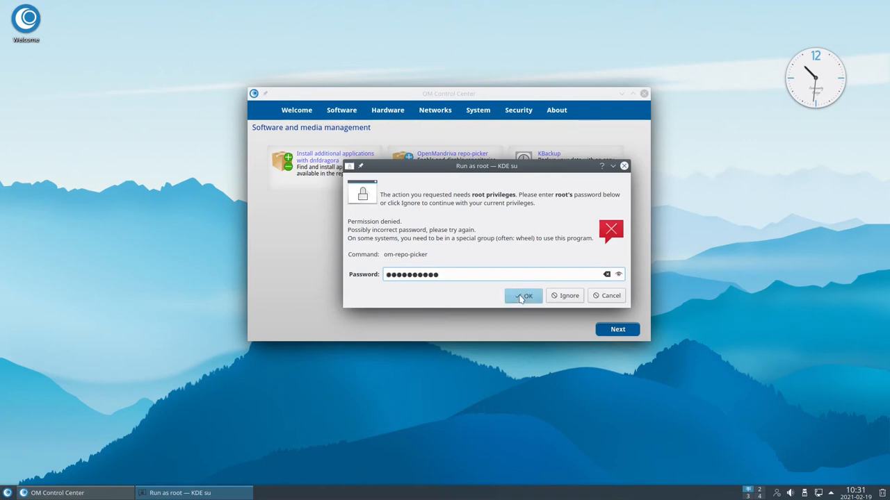
pyautogui.click(522, 296)
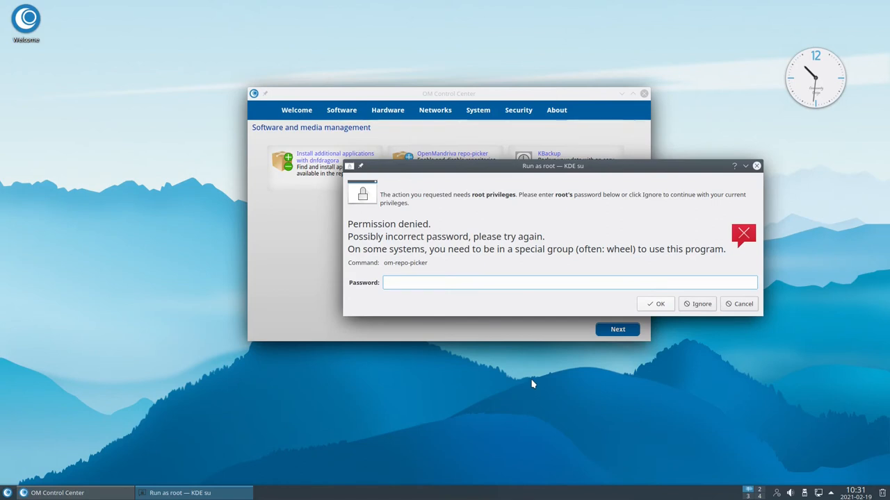
pyautogui.write('••••')
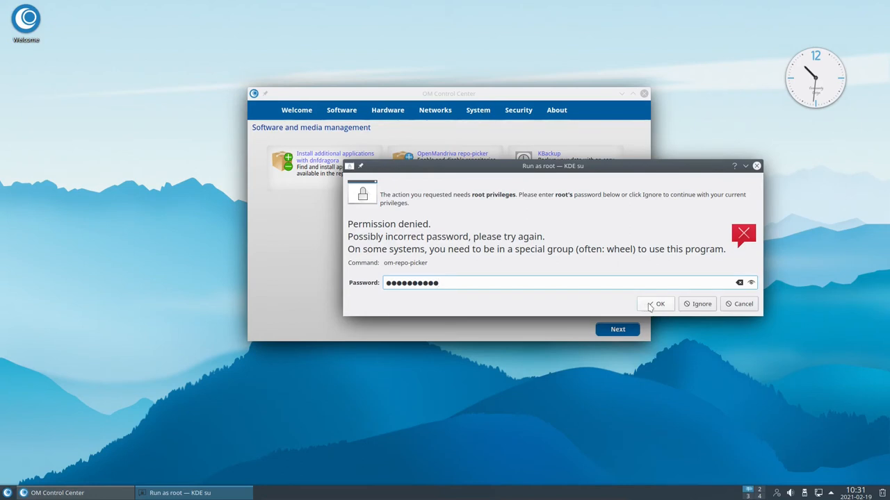
pyautogui.click(742, 304)
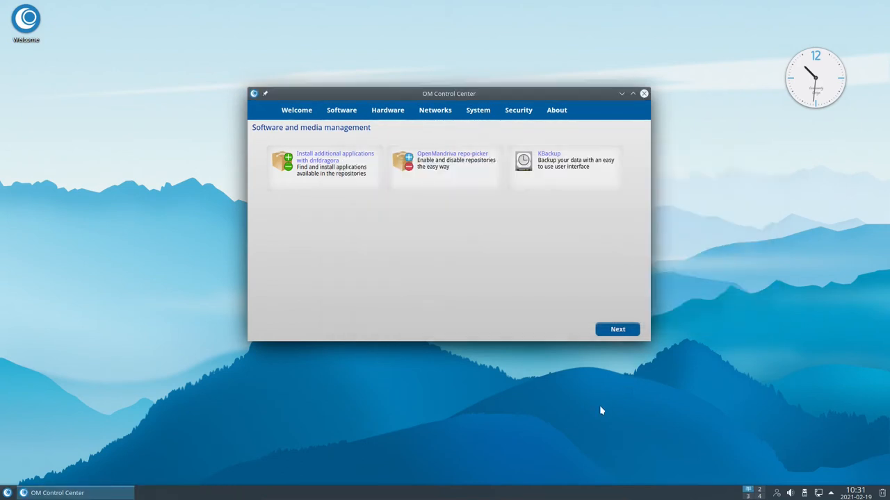
# Step: Choose Rolling as the update channel in the repository picker
pyautogui.click(444, 163)
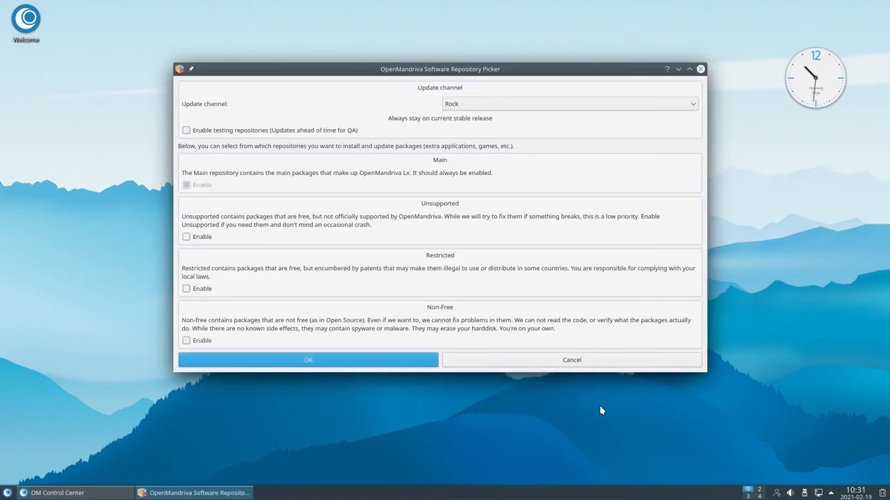
pyautogui.moveTo(497, 169)
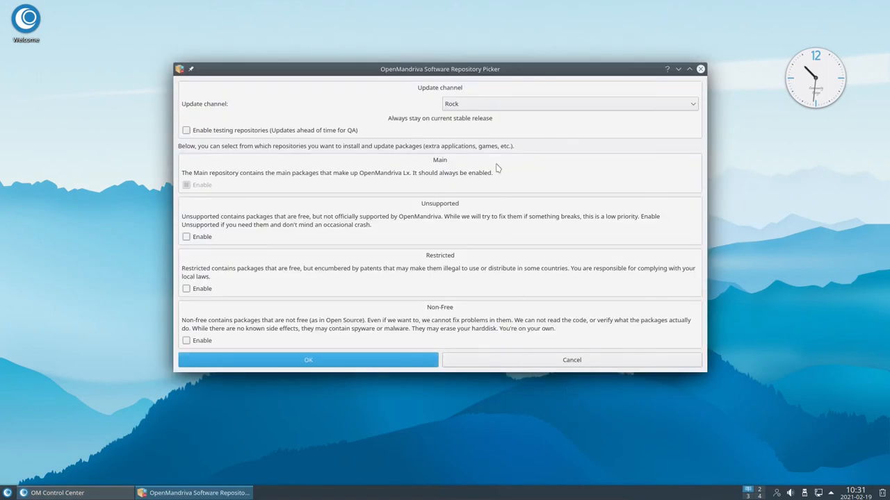
pyautogui.moveTo(639, 122)
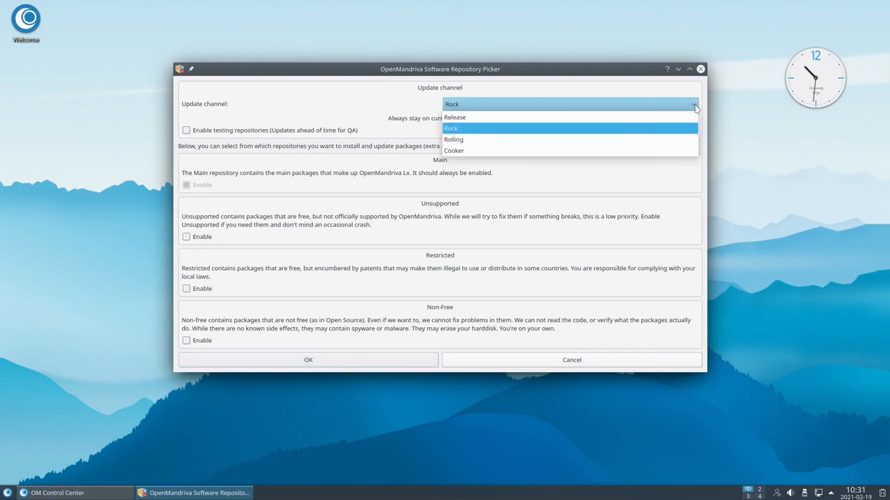
pyautogui.moveTo(556, 139)
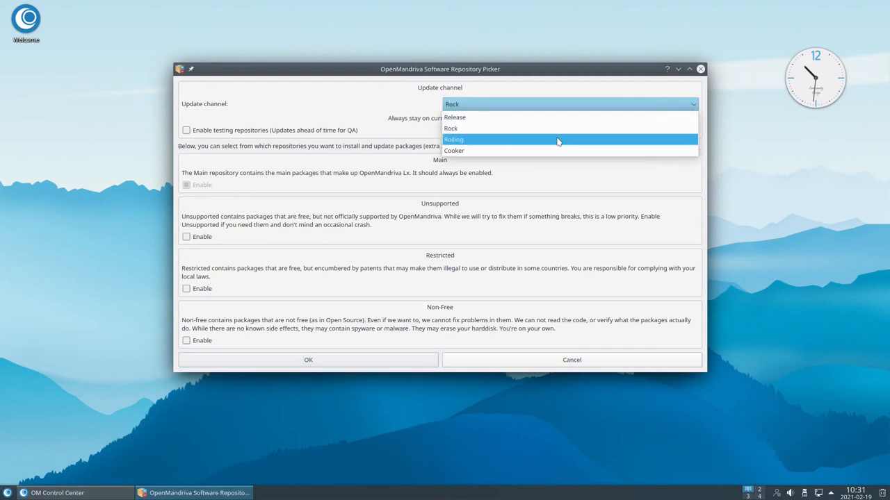
pyautogui.click(453, 139)
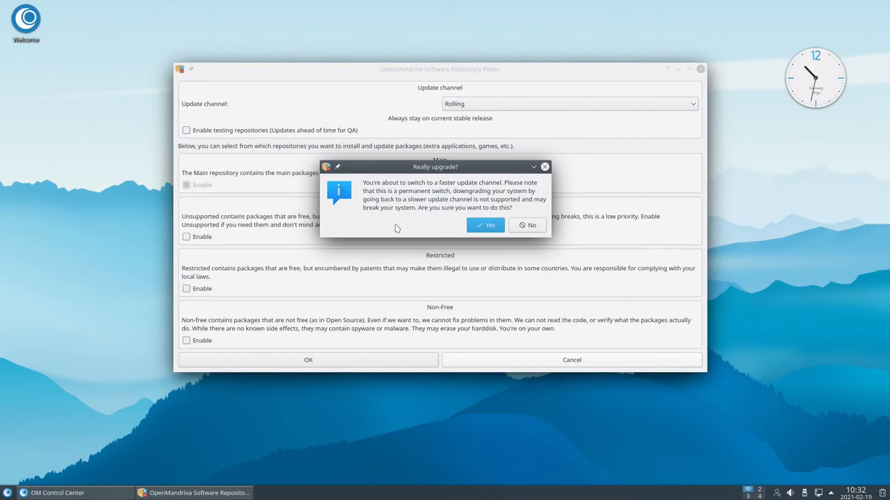
pyautogui.moveTo(397, 223)
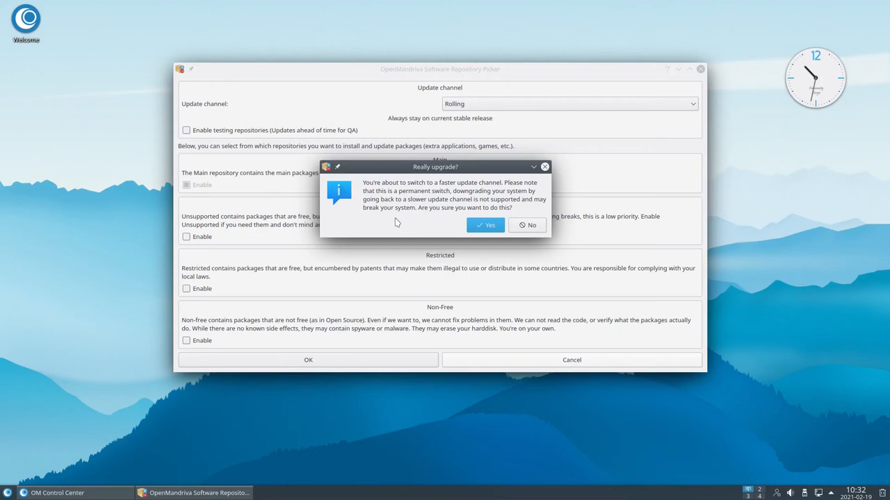
pyautogui.moveTo(431, 139)
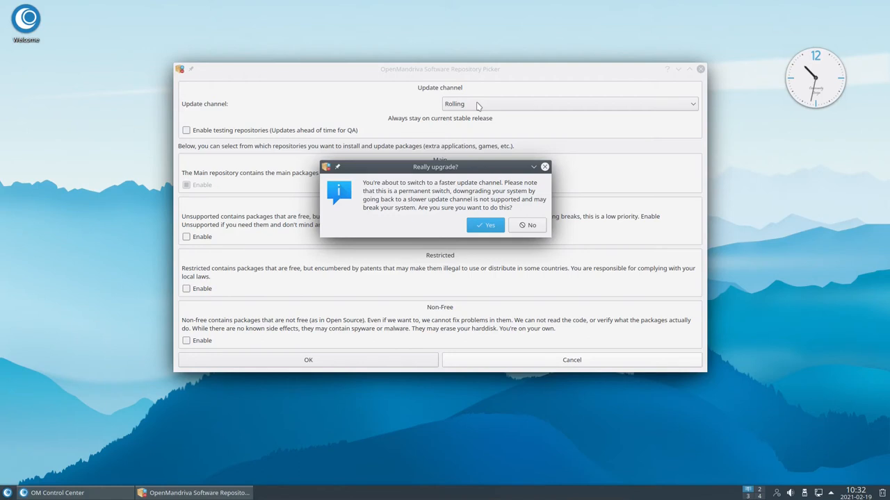
pyautogui.moveTo(477, 158)
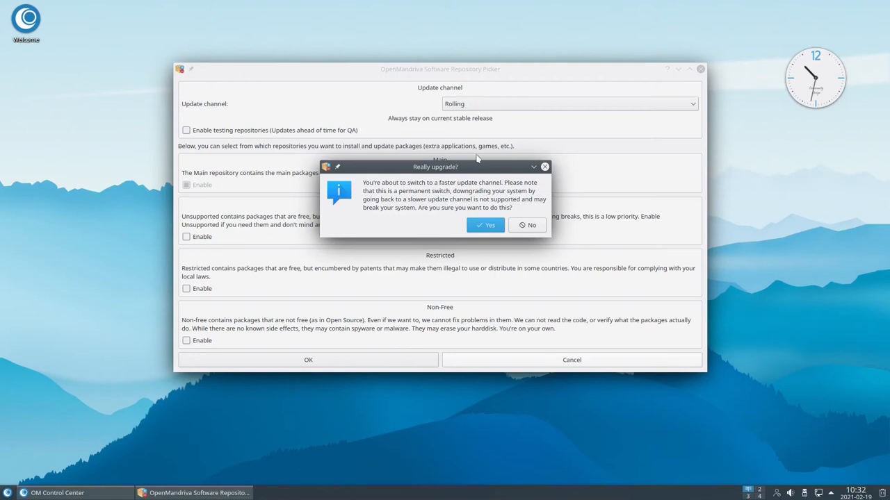
# Step: Answer Yes to the Really upgrade? warning to confirm the Rolling channel
pyautogui.click(485, 225)
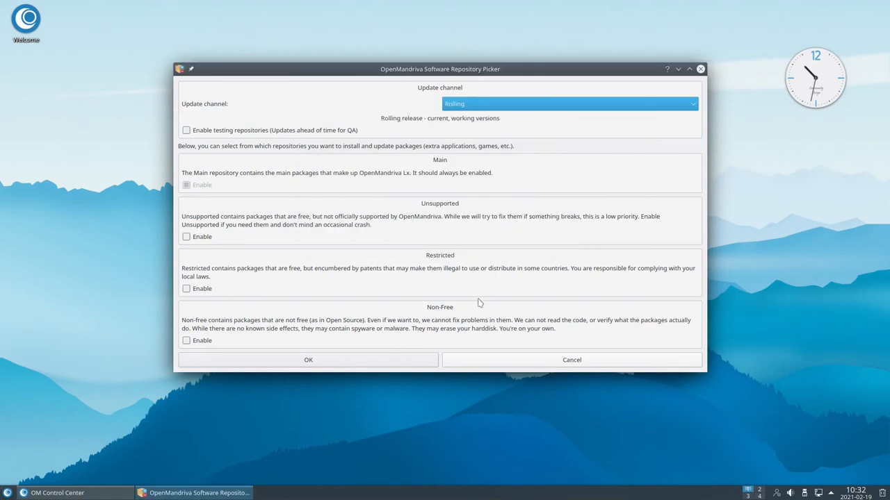
pyautogui.moveTo(485, 297)
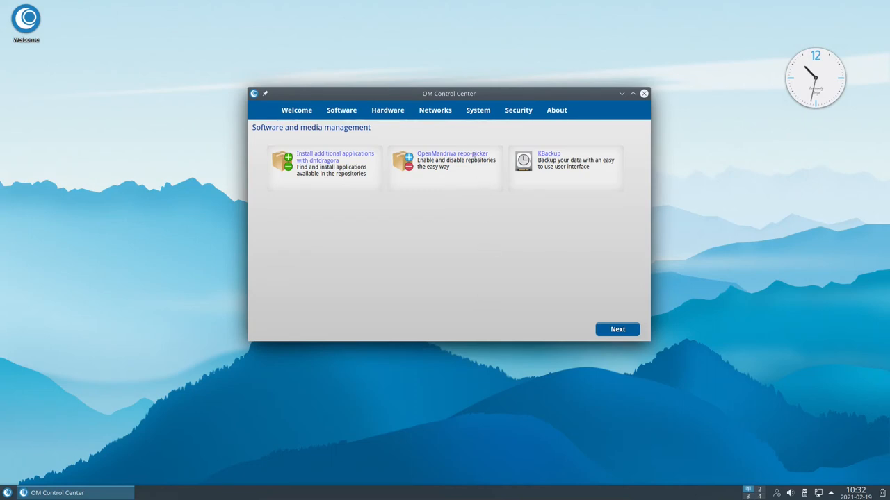
# Step: Dismiss the channel-changed notice and relaunch the repo-picker with root access
pyautogui.click(445, 164)
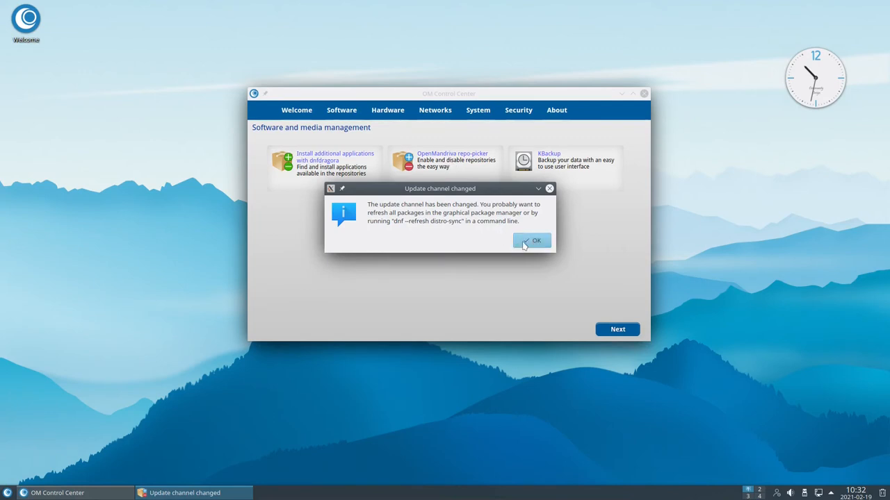
pyautogui.click(532, 240)
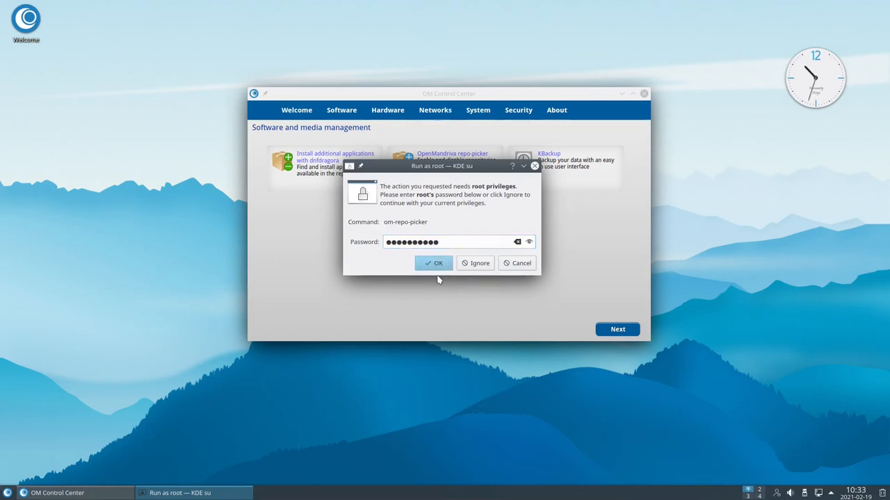
pyautogui.click(434, 263)
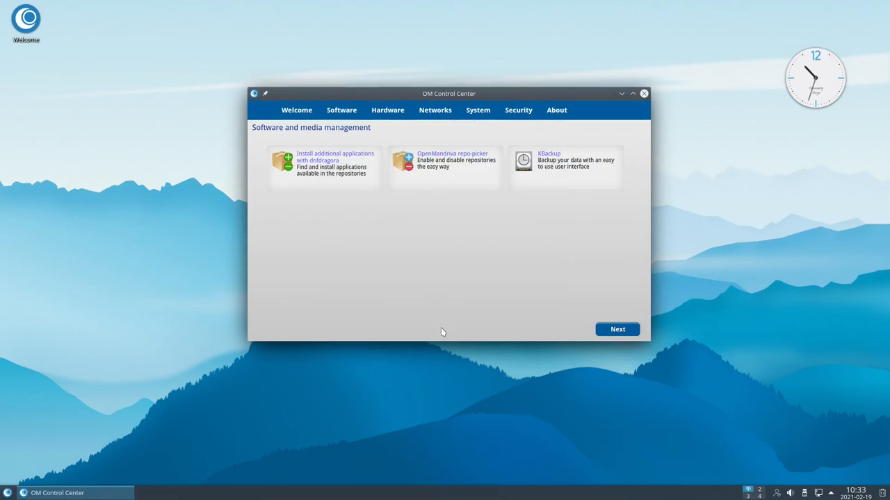
# Step: Reopen the repository picker to review the Rolling channel and enabled repositories
pyautogui.click(445, 166)
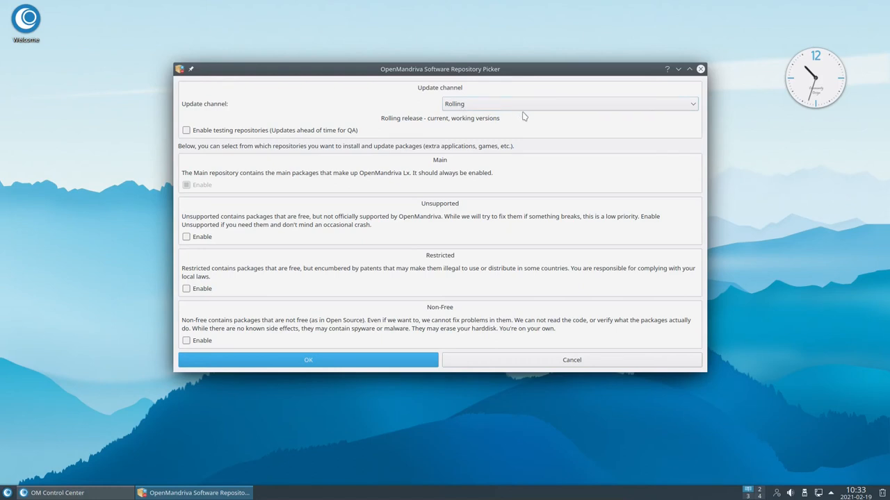
pyautogui.moveTo(417, 135)
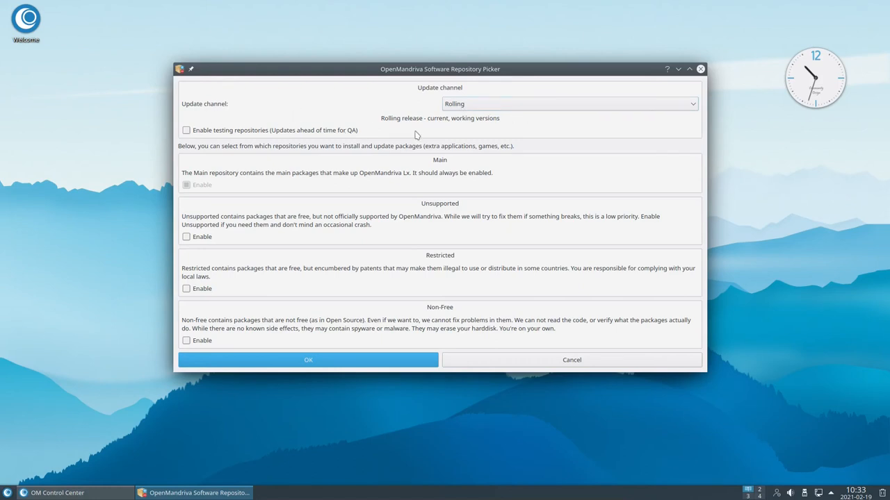
pyautogui.moveTo(479, 125)
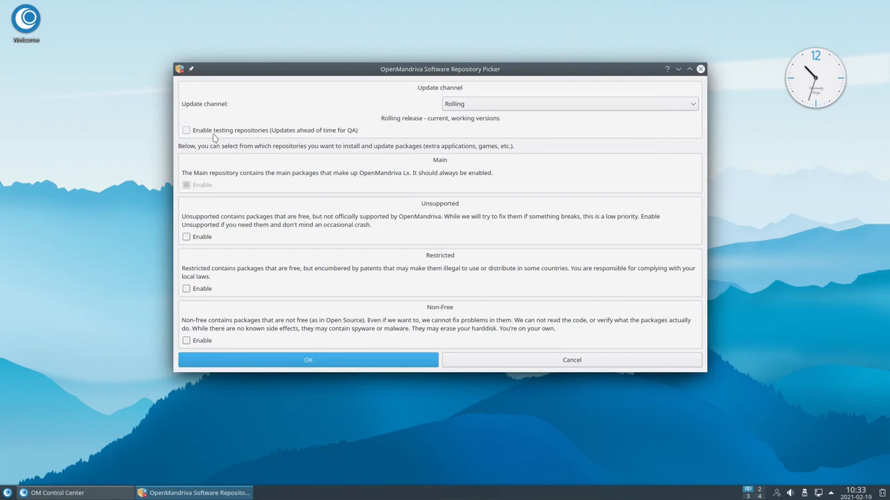
pyautogui.moveTo(327, 153)
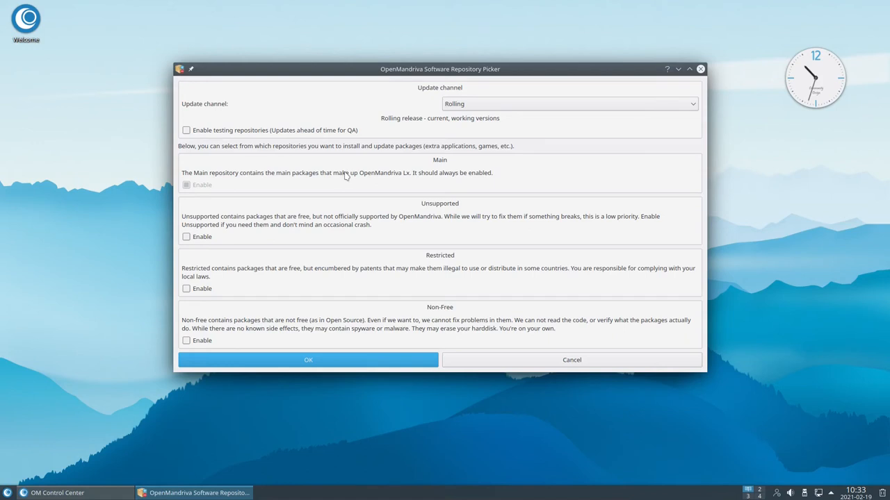
pyautogui.moveTo(327, 232)
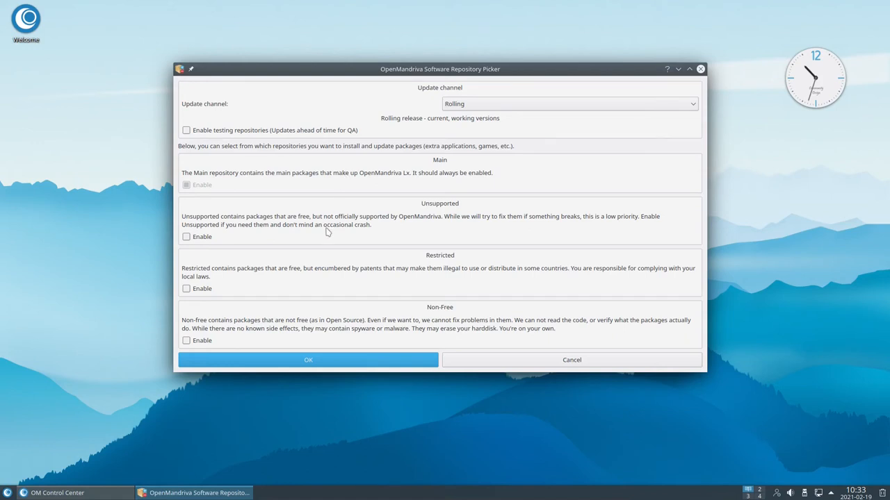
pyautogui.moveTo(273, 224)
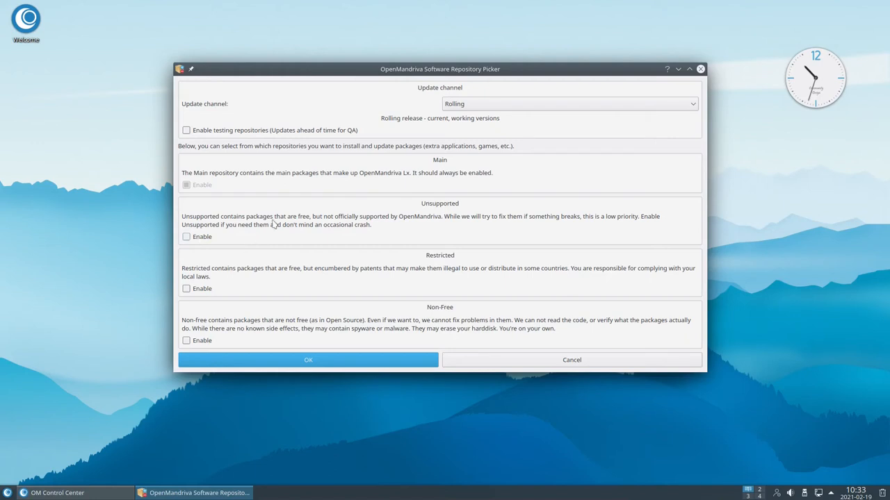
pyautogui.moveTo(400, 284)
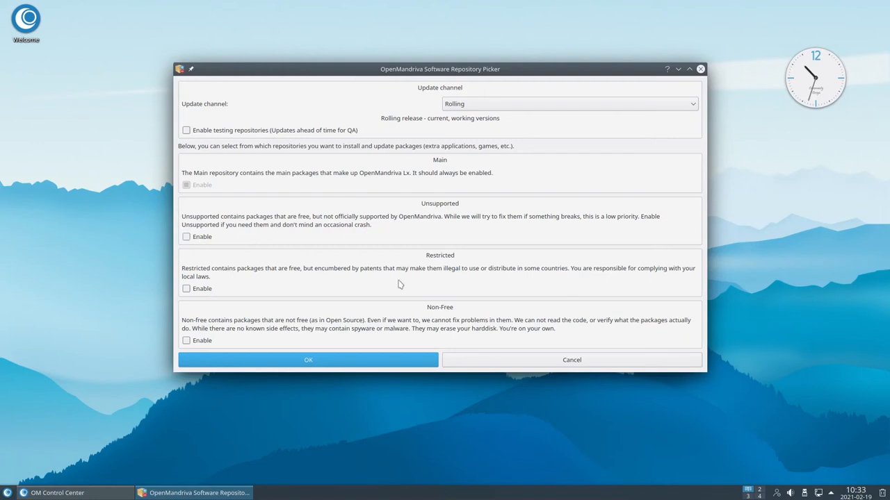
pyautogui.moveTo(293, 294)
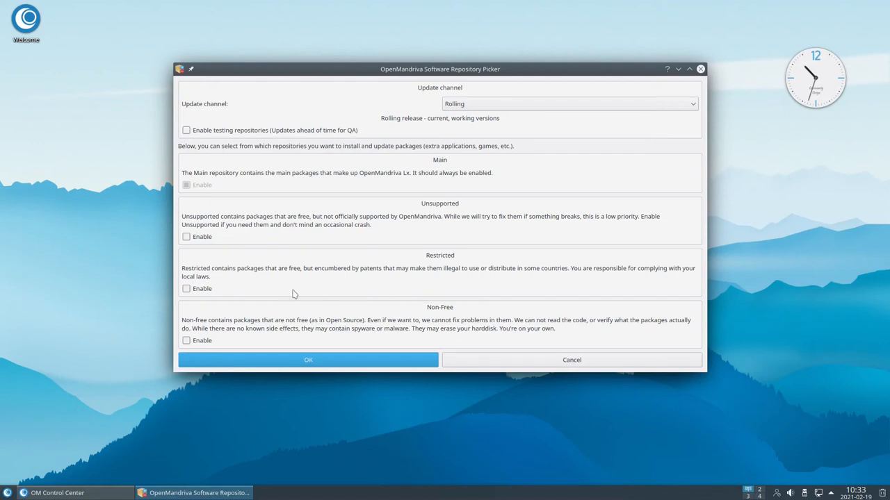
pyautogui.moveTo(252, 296)
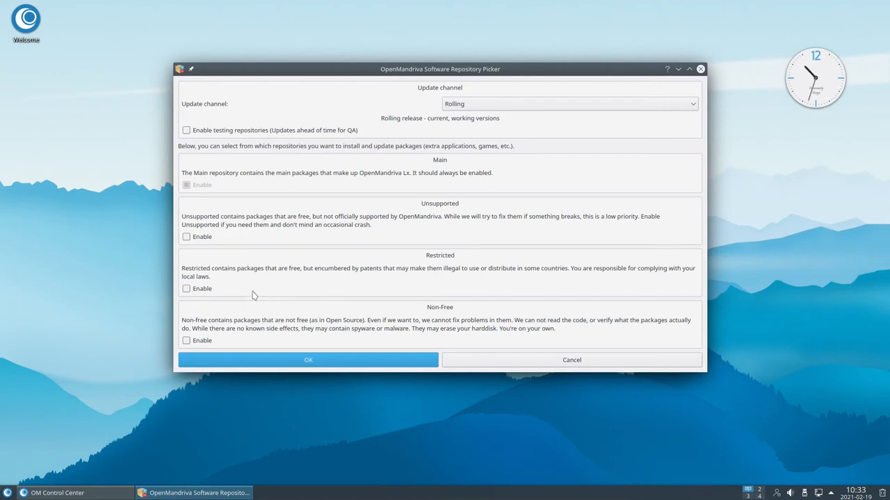
pyautogui.moveTo(259, 327)
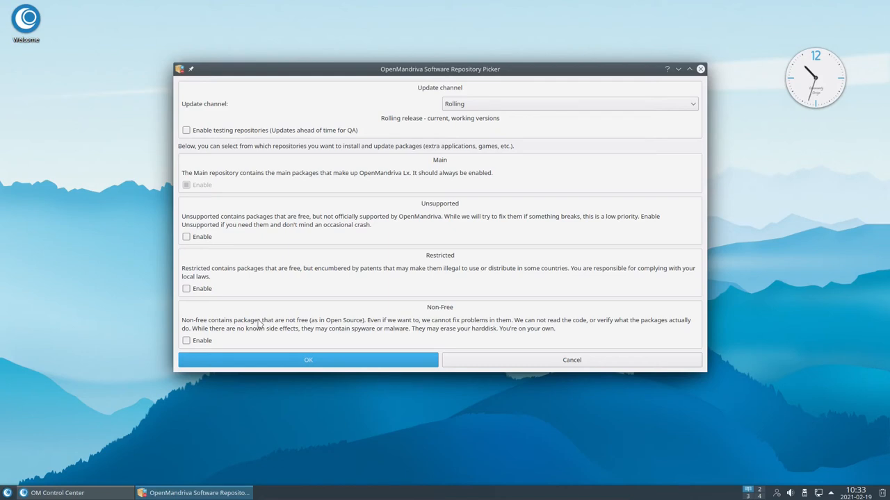
pyautogui.moveTo(266, 342)
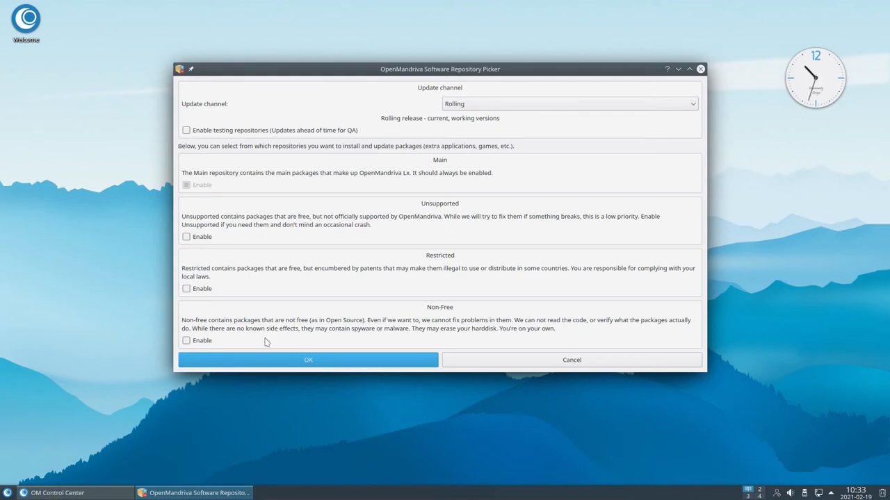
pyautogui.moveTo(517, 358)
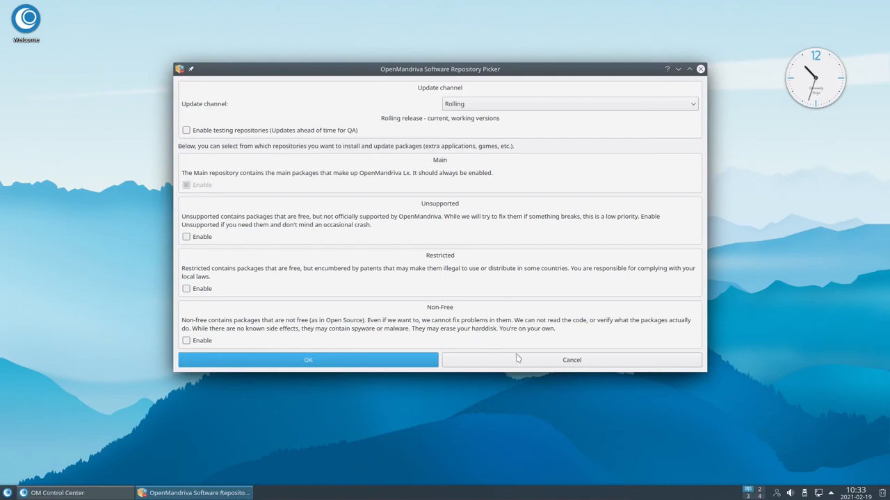
# Step: Cancel the repo picker, launch KBackup, centre its window and close it again
pyautogui.click(571, 359)
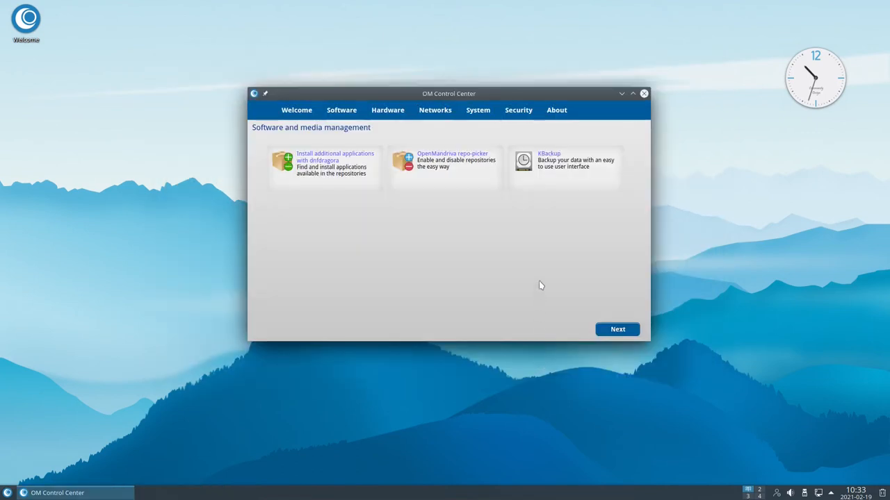
pyautogui.moveTo(553, 160)
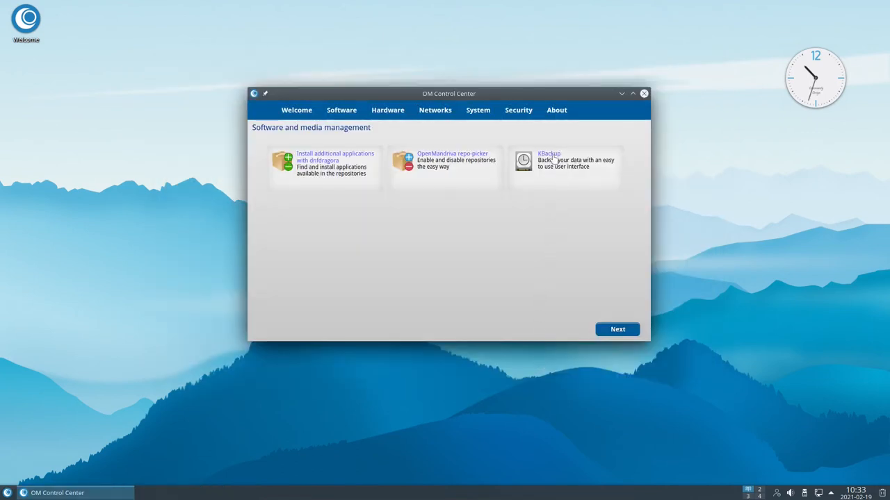
pyautogui.click(548, 153)
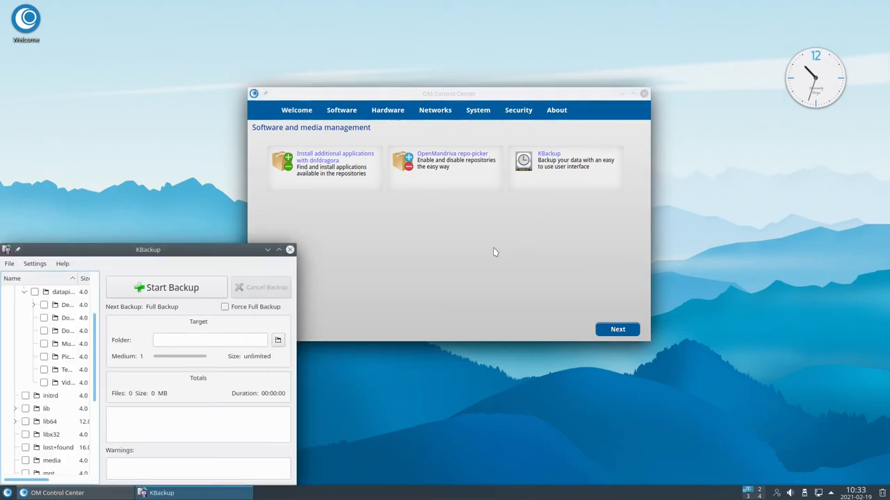
pyautogui.moveTo(176, 256)
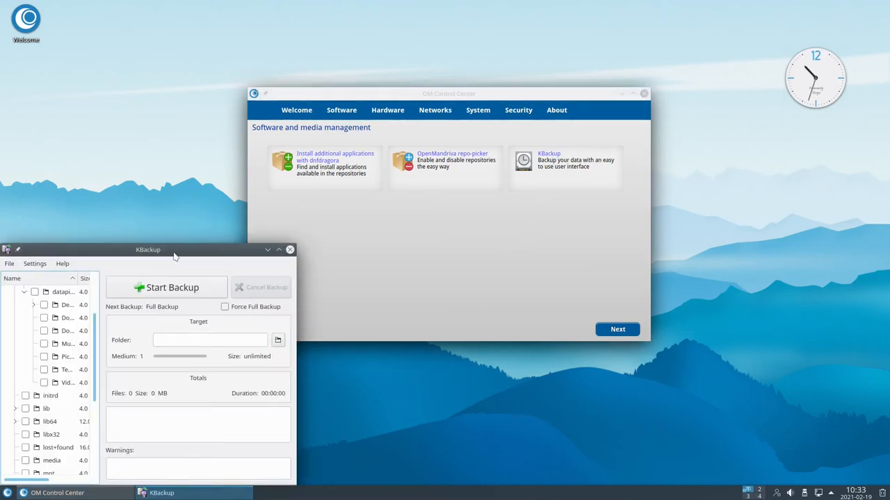
pyautogui.moveTo(148, 249); pyautogui.dragTo(367, 139)
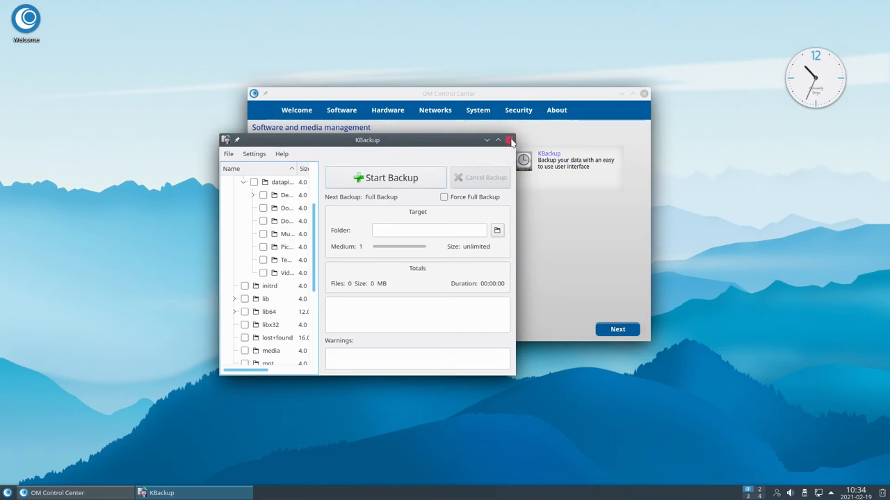
pyautogui.click(511, 140)
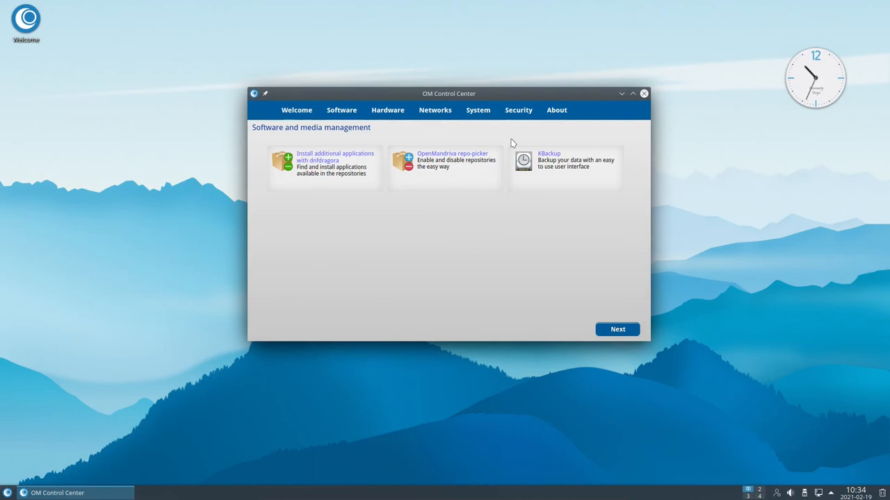
pyautogui.moveTo(465, 228)
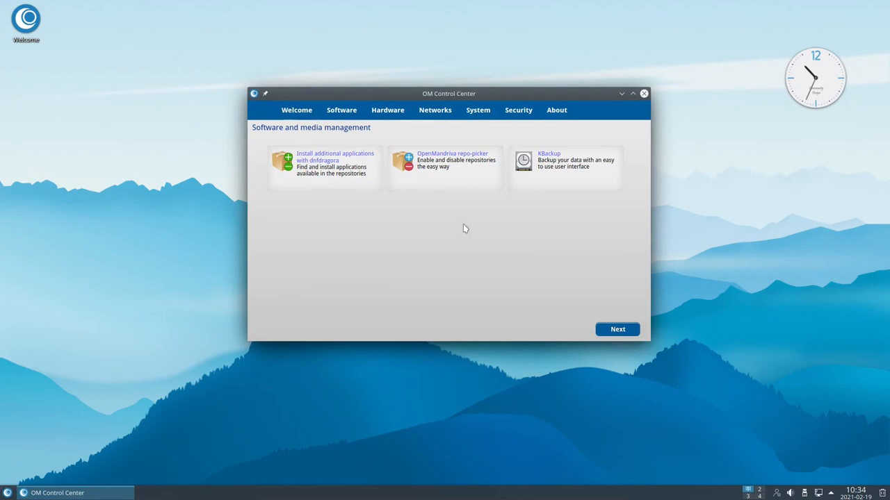
pyautogui.moveTo(388, 109)
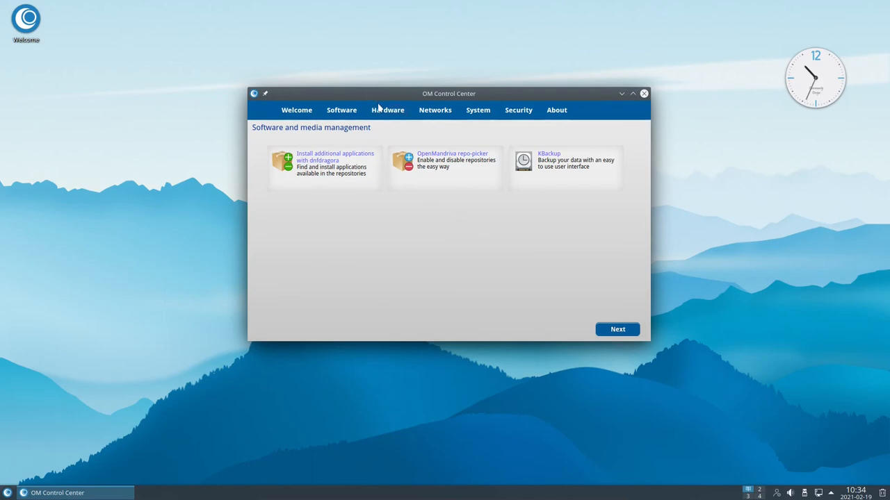
# Step: View the Hardware page's Display and Monitor module, then show its local disk tools
pyautogui.click(387, 109)
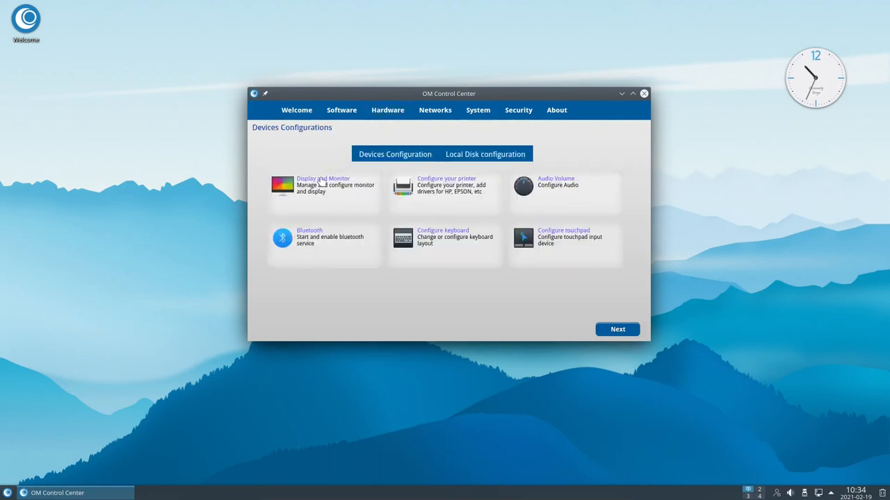
pyautogui.click(324, 185)
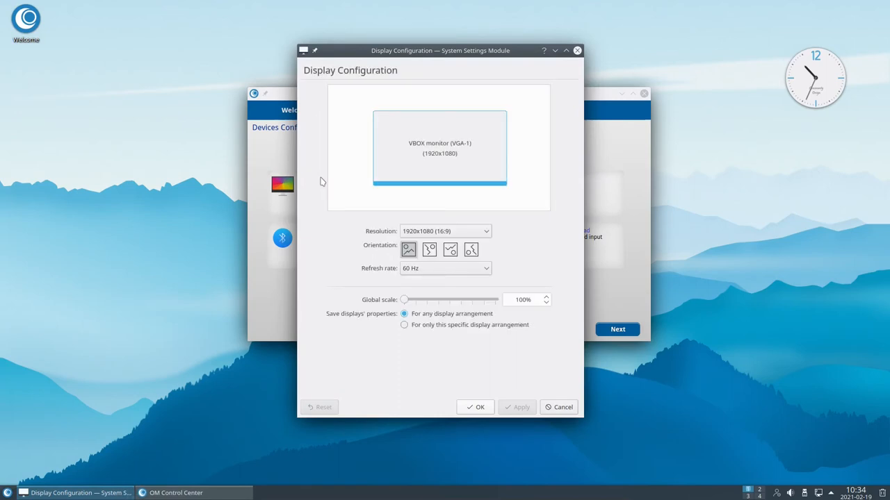
pyautogui.moveTo(433, 165)
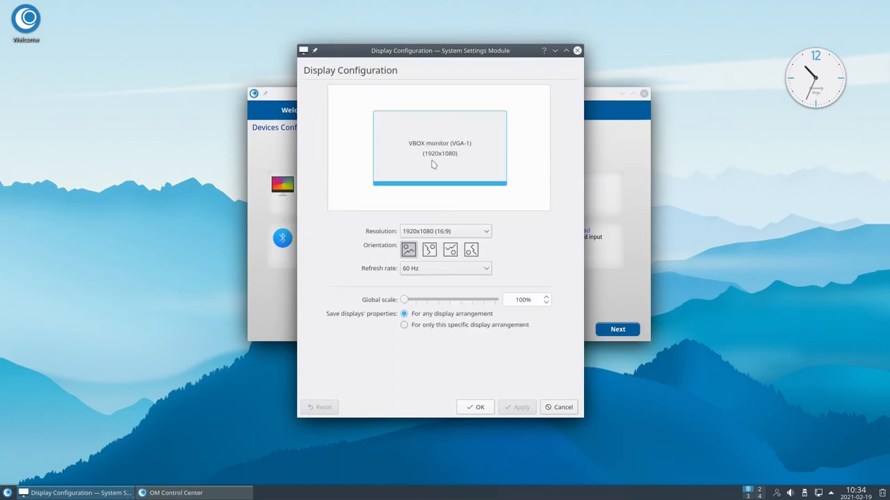
pyautogui.moveTo(439, 272)
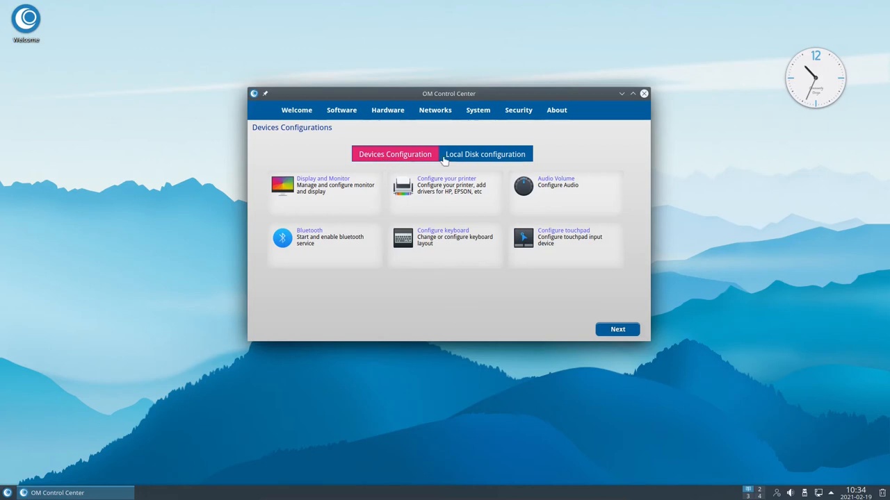
pyautogui.click(484, 153)
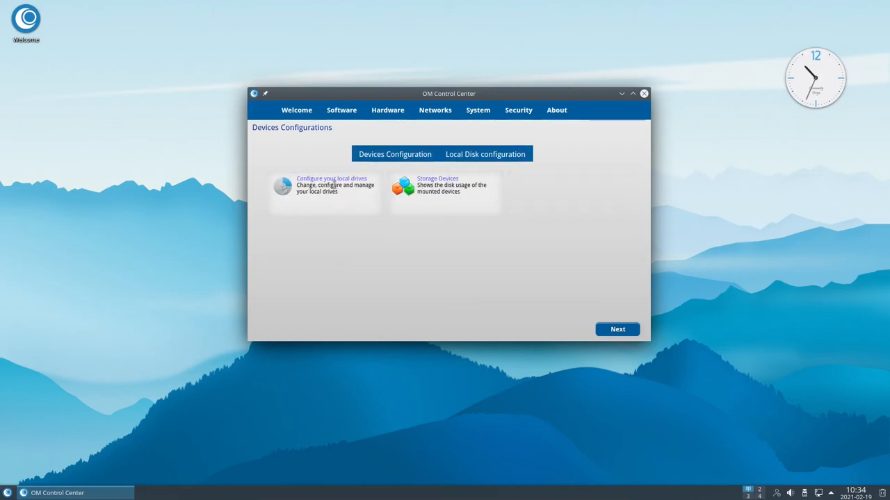
pyautogui.moveTo(288, 141)
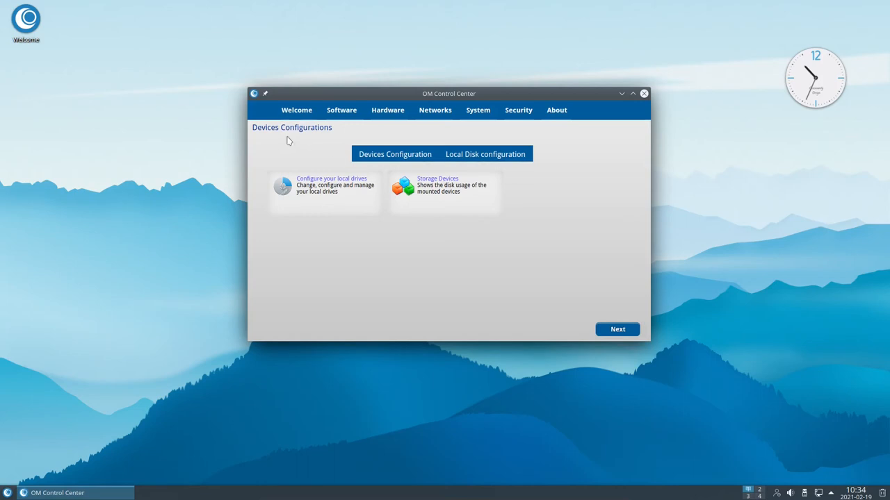
pyautogui.moveTo(347, 127)
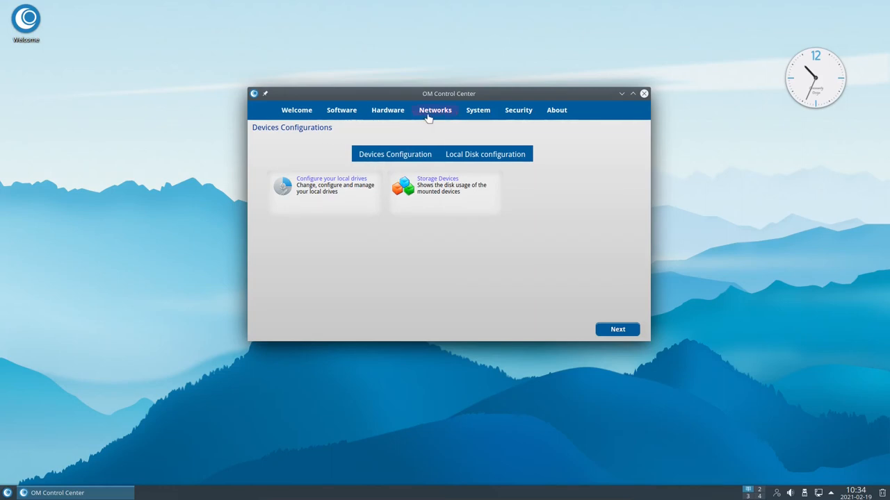
# Step: Browse the Networks page, then switch to the System Configurations page
pyautogui.click(435, 109)
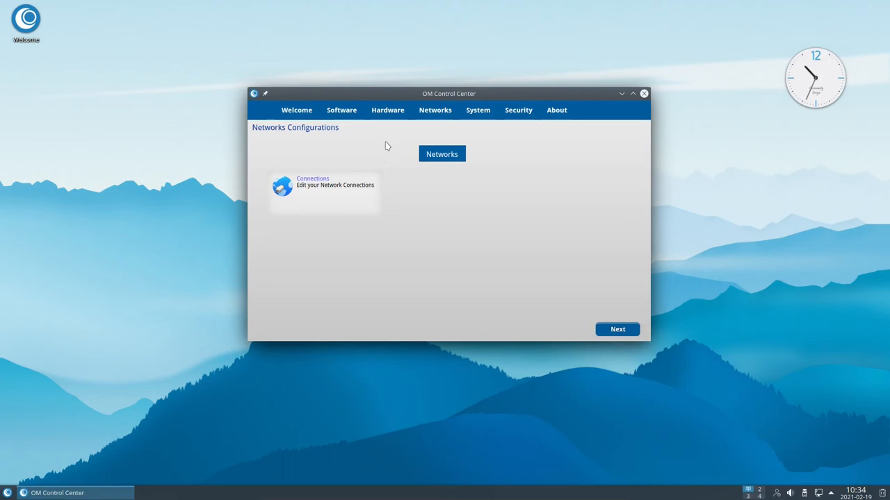
pyautogui.moveTo(316, 184)
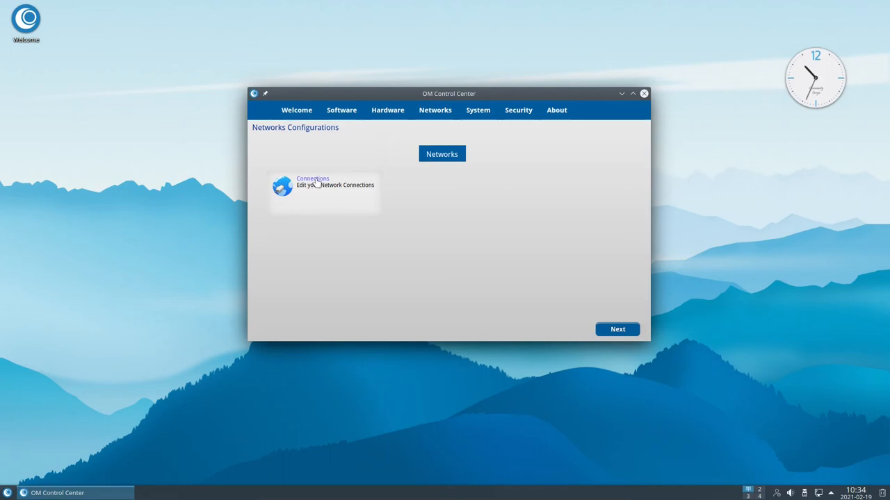
pyautogui.moveTo(314, 256)
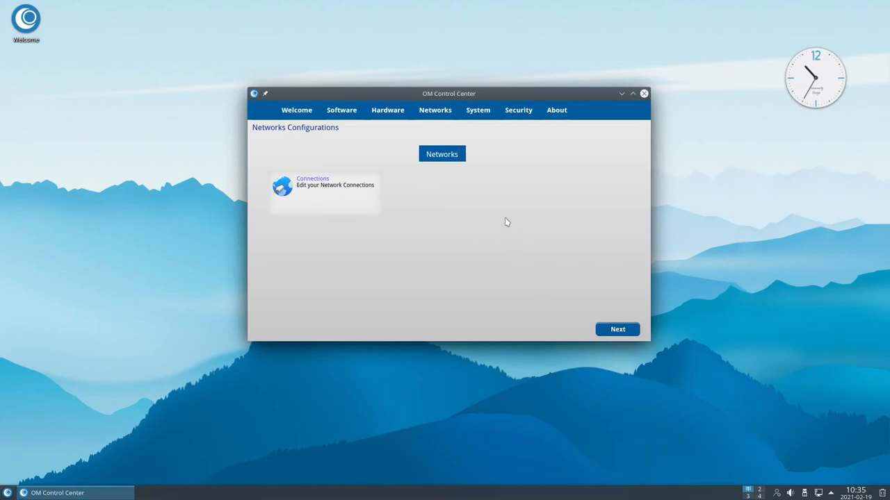
pyautogui.moveTo(507, 211)
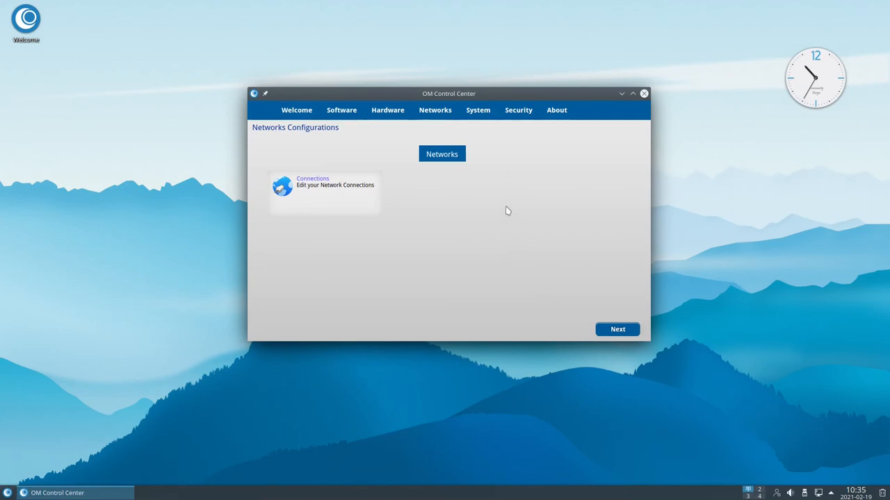
pyautogui.moveTo(505, 122)
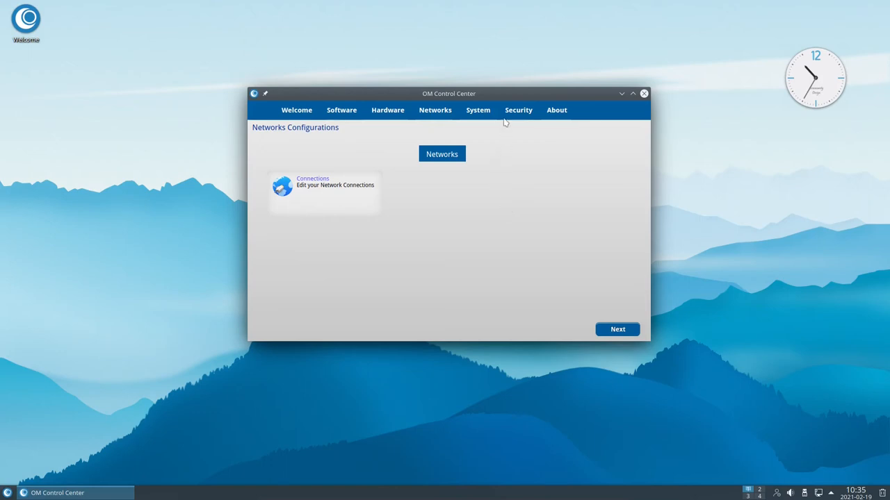
pyautogui.click(478, 110)
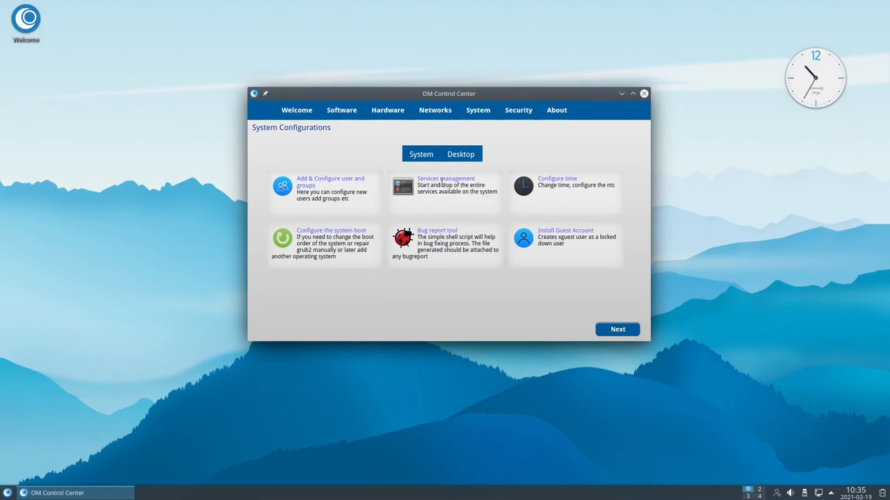
# Step: Browse the services tool's units, config, sessions and timers views, then cancel out
pyautogui.click(402, 188)
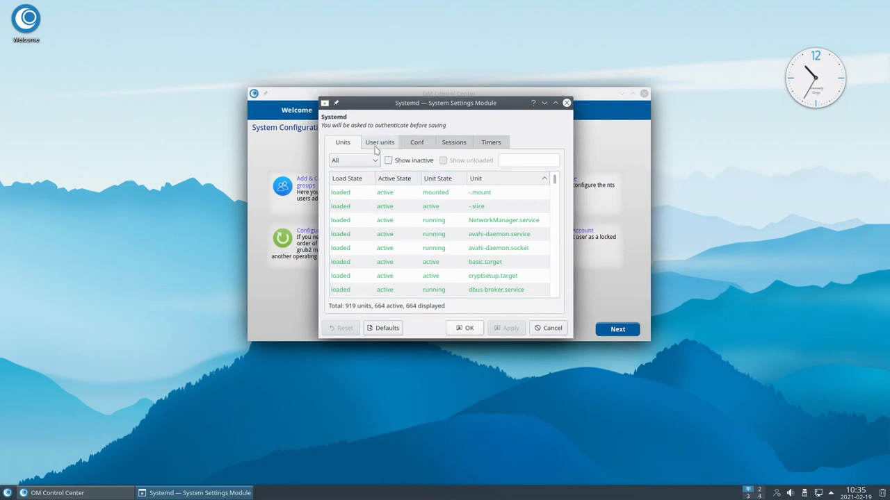
pyautogui.click(380, 142)
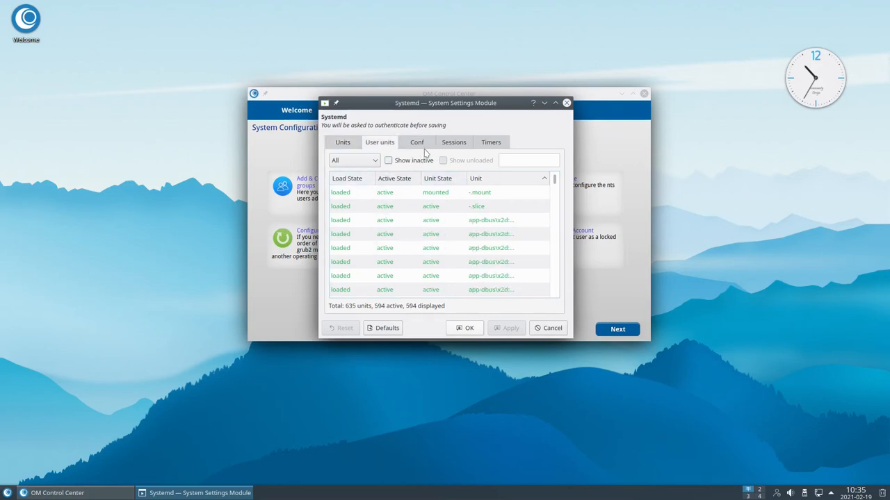
pyautogui.click(416, 142)
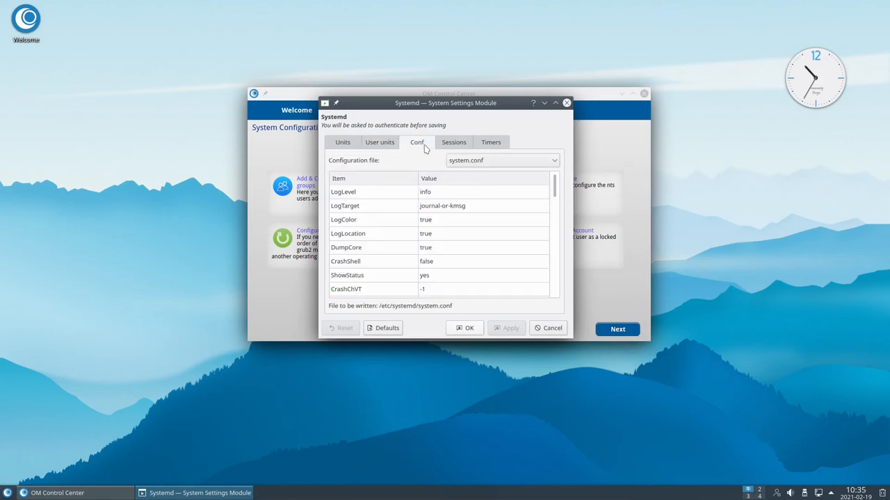
pyautogui.click(453, 142)
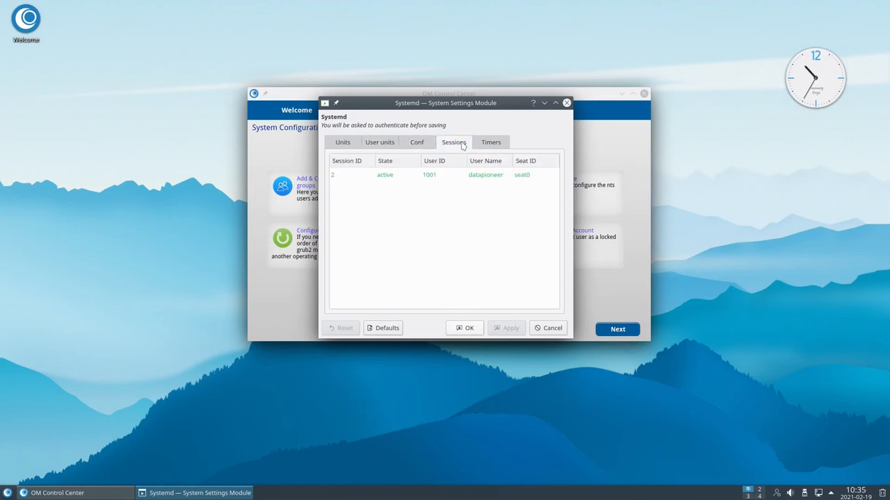
pyautogui.click(490, 142)
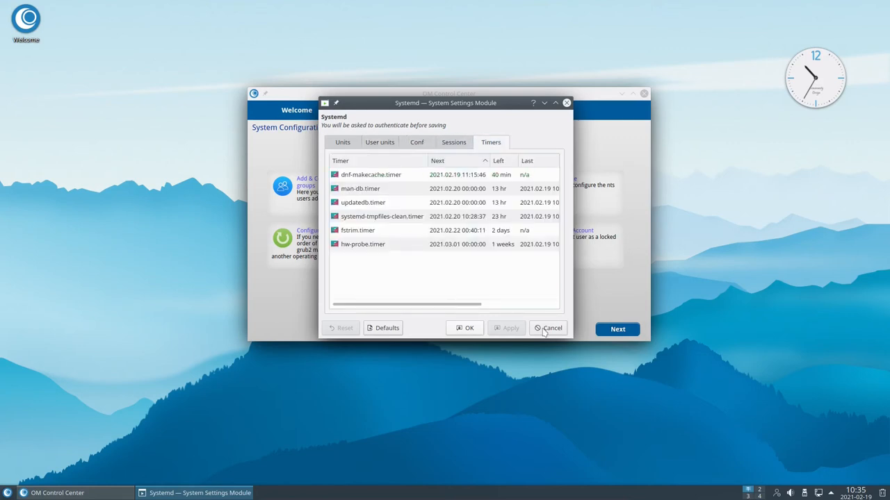
pyautogui.click(548, 327)
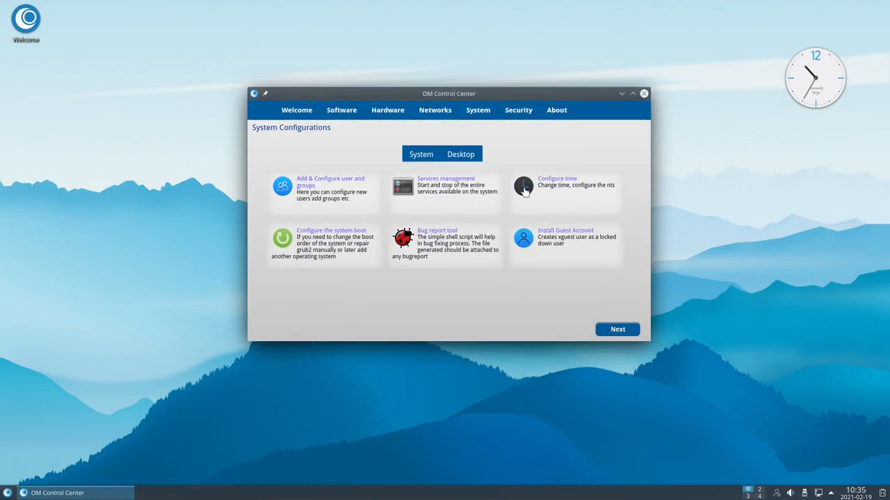
pyautogui.moveTo(555, 184)
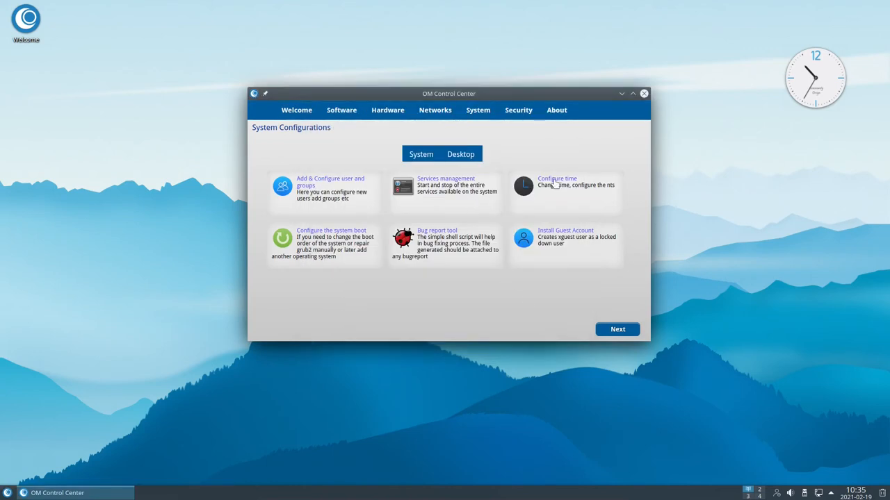
# Step: Review the date and time settings with OK, then nudge the Control Center window lower right
pyautogui.click(565, 192)
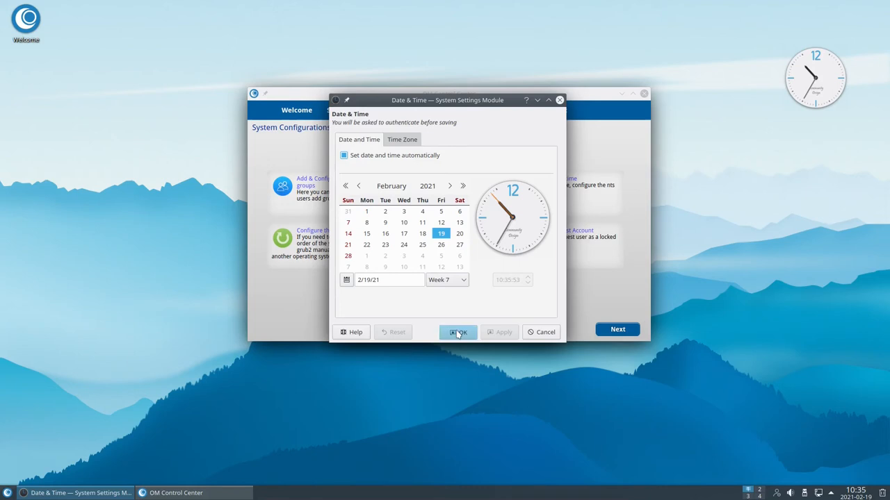
pyautogui.click(457, 333)
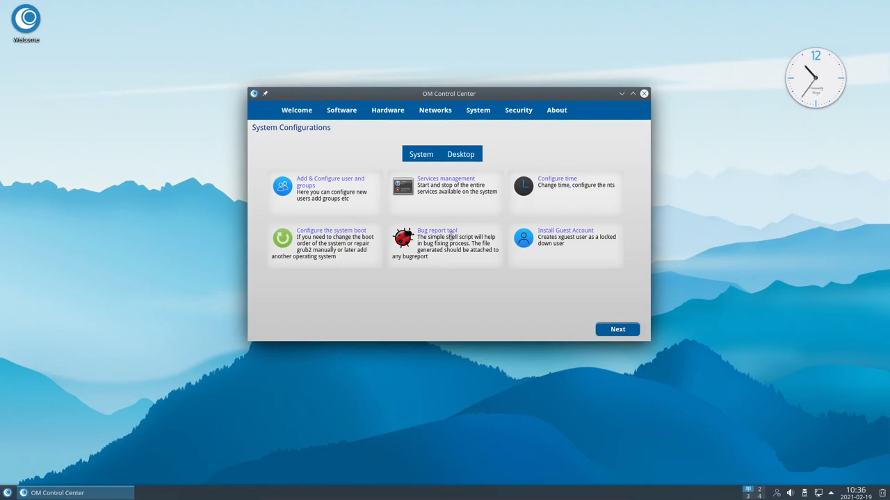
pyautogui.moveTo(532, 240)
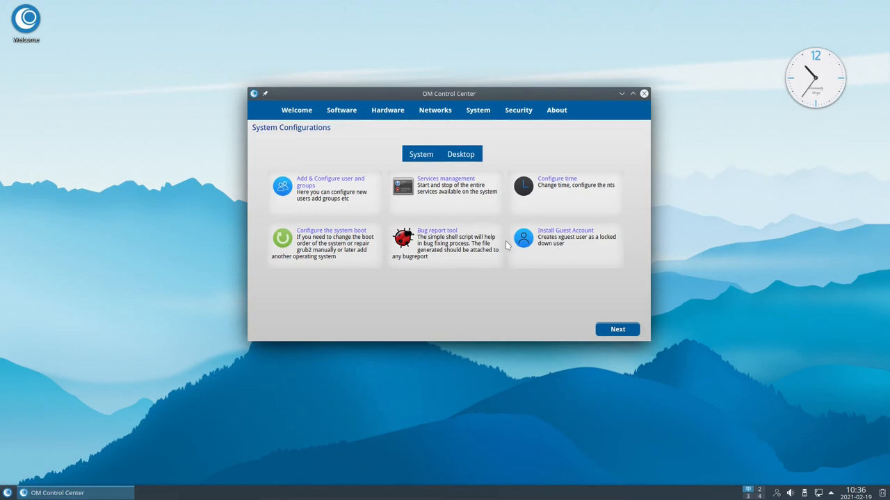
pyautogui.moveTo(545, 262)
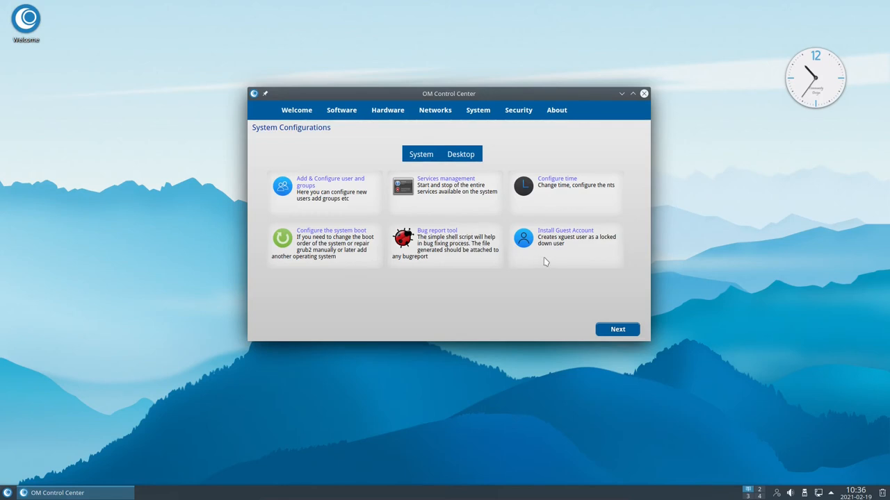
pyautogui.moveTo(439, 168)
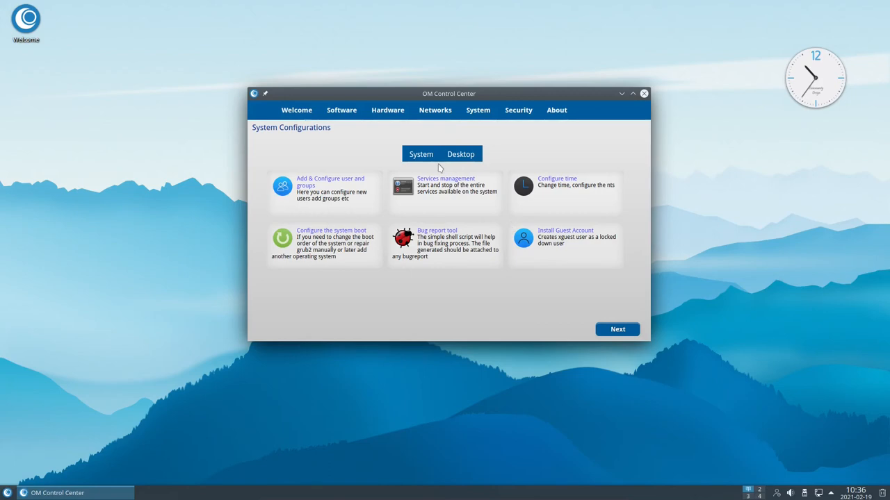
pyautogui.moveTo(449, 93); pyautogui.dragTo(457, 77)
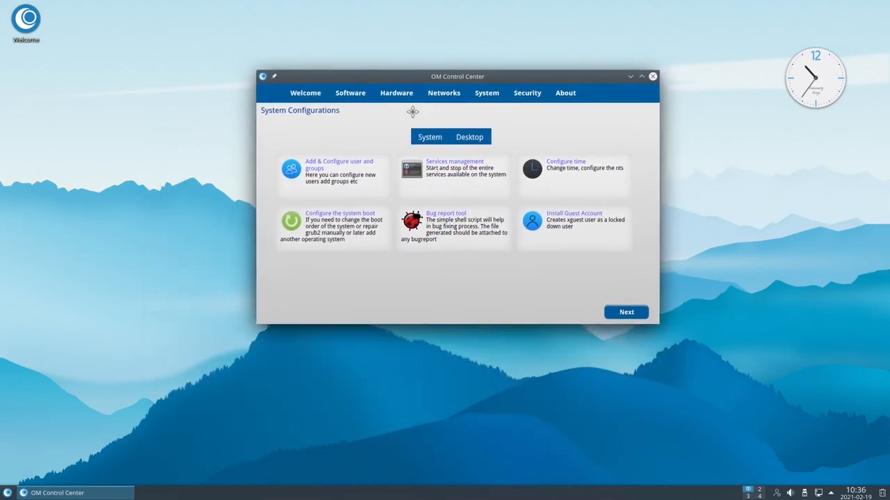
pyautogui.moveTo(457, 77); pyautogui.dragTo(476, 128)
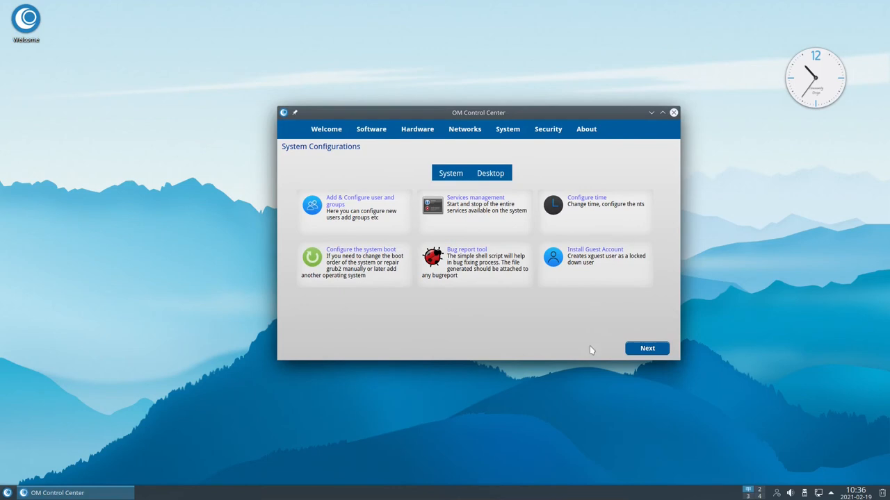
pyautogui.moveTo(569, 124)
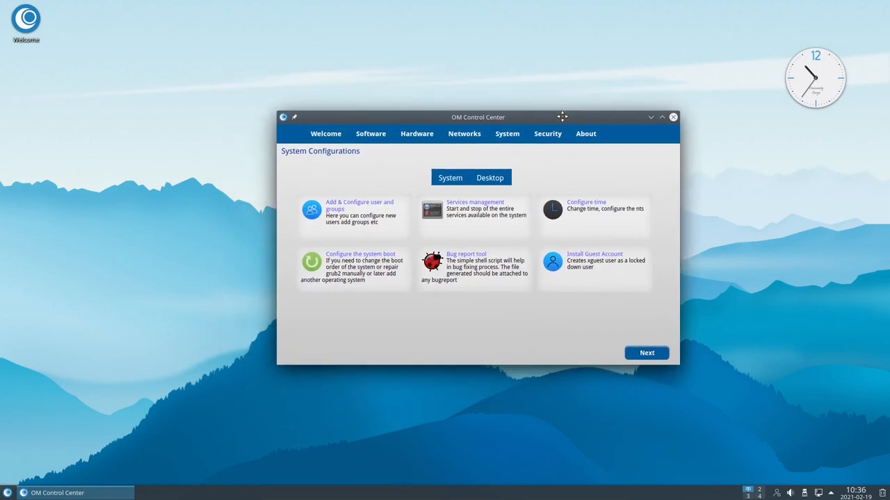
pyautogui.moveTo(561, 117); pyautogui.dragTo(546, 109)
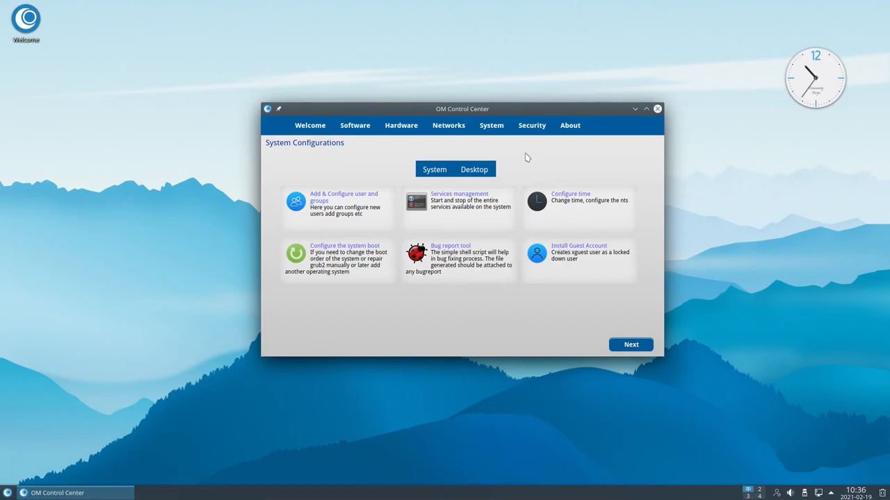
# Step: Show the Desktop configuration options and bring up the Icons module
pyautogui.click(473, 169)
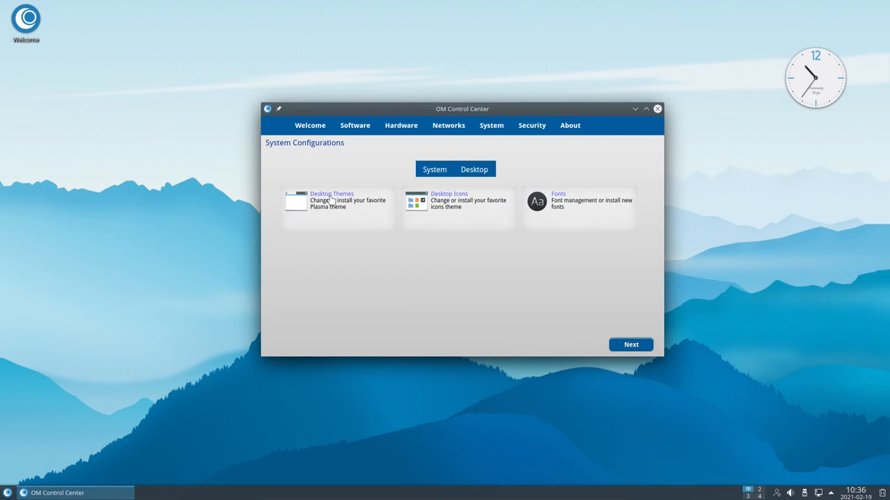
pyautogui.click(337, 208)
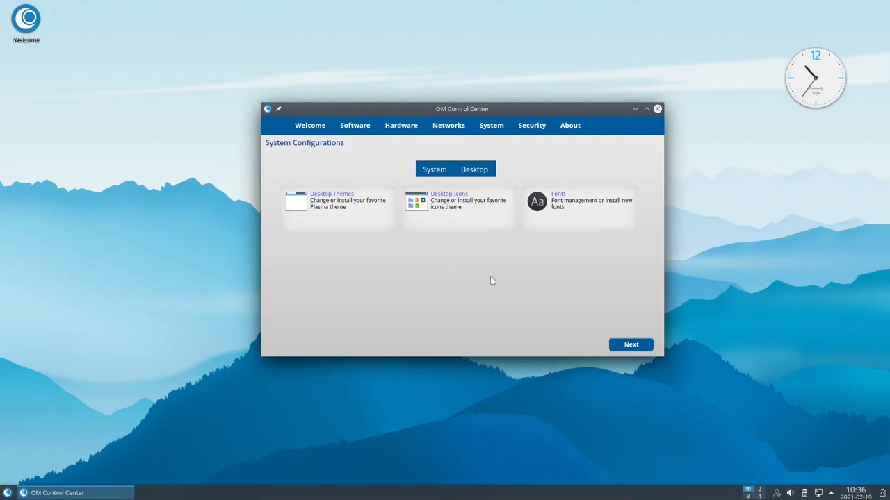
pyautogui.moveTo(477, 291)
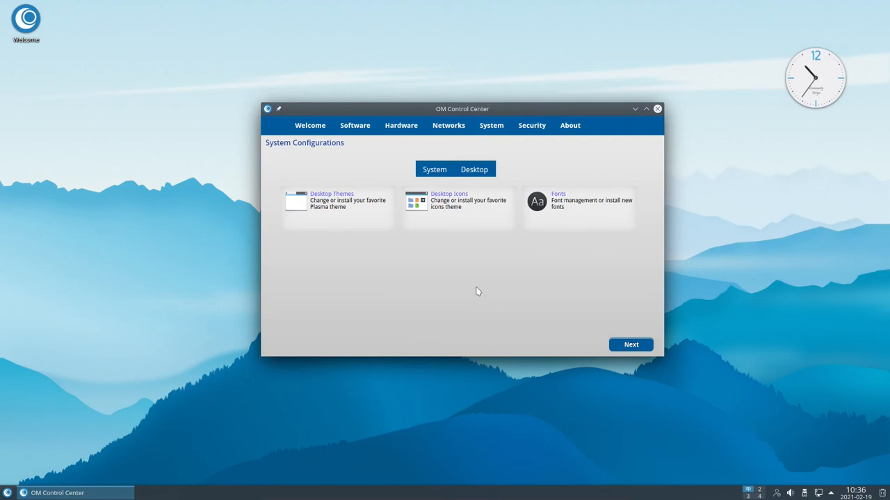
pyautogui.moveTo(337, 197)
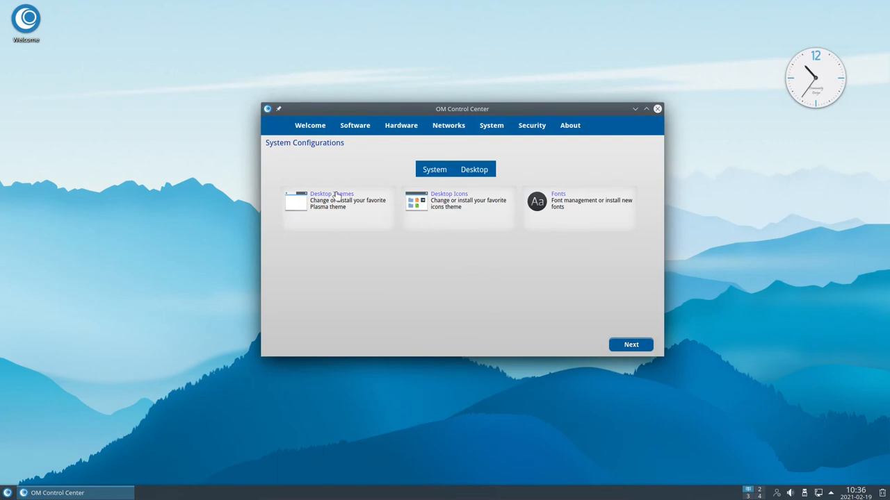
pyautogui.click(337, 201)
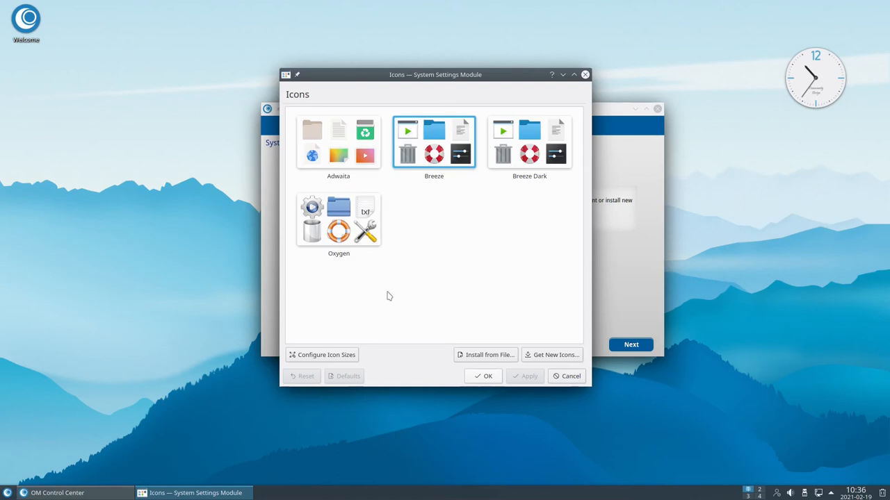
pyautogui.moveTo(436, 314)
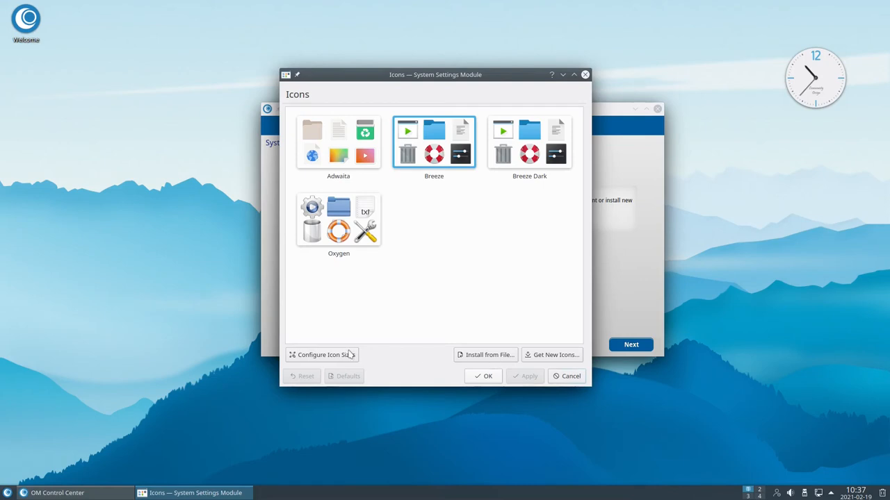
# Step: Lower the desktop icon size to 22 via Configure Icon Sizes and confirm with OK
pyautogui.click(322, 354)
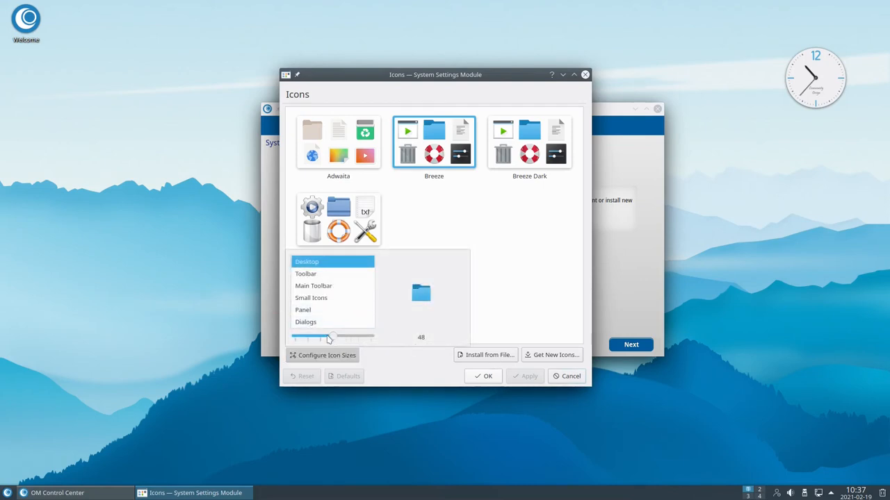
pyautogui.moveTo(330, 337); pyautogui.dragTo(319, 337)
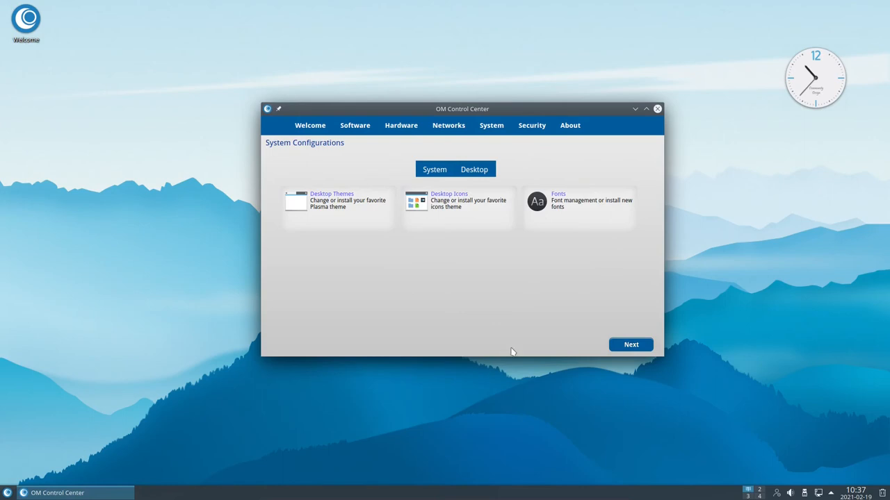
pyautogui.moveTo(473, 231)
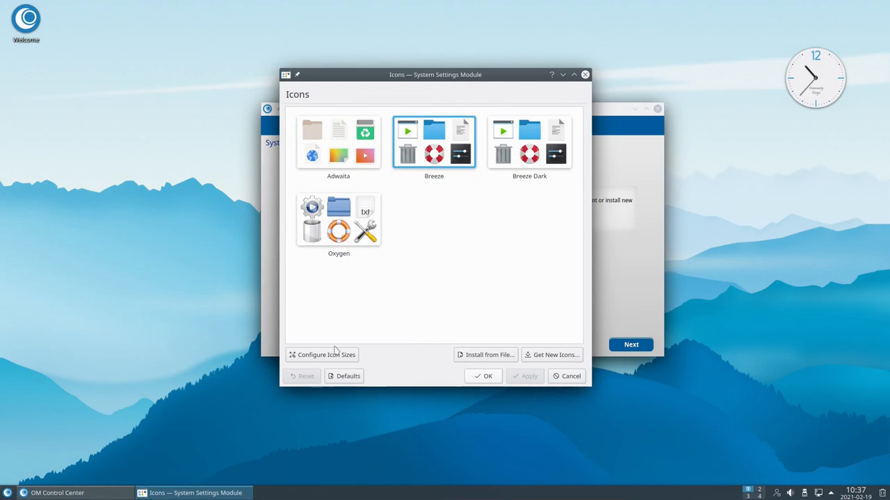
pyautogui.click(321, 354)
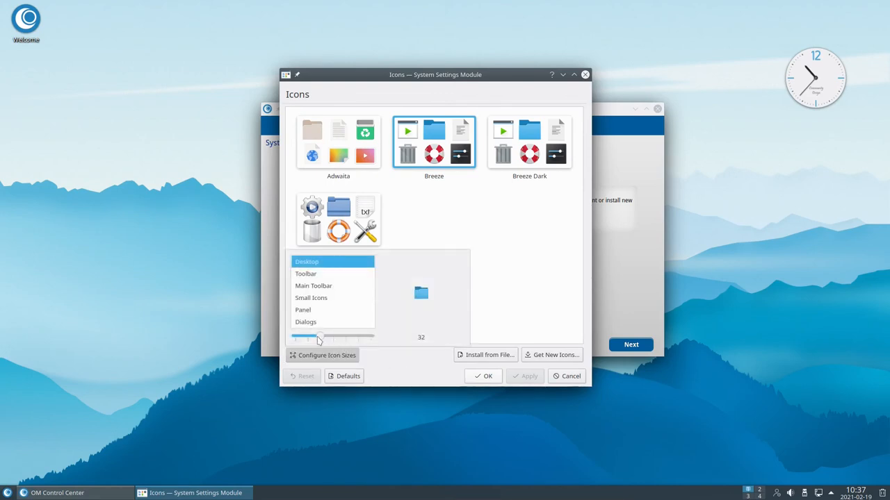
pyautogui.moveTo(319, 336); pyautogui.dragTo(298, 337)
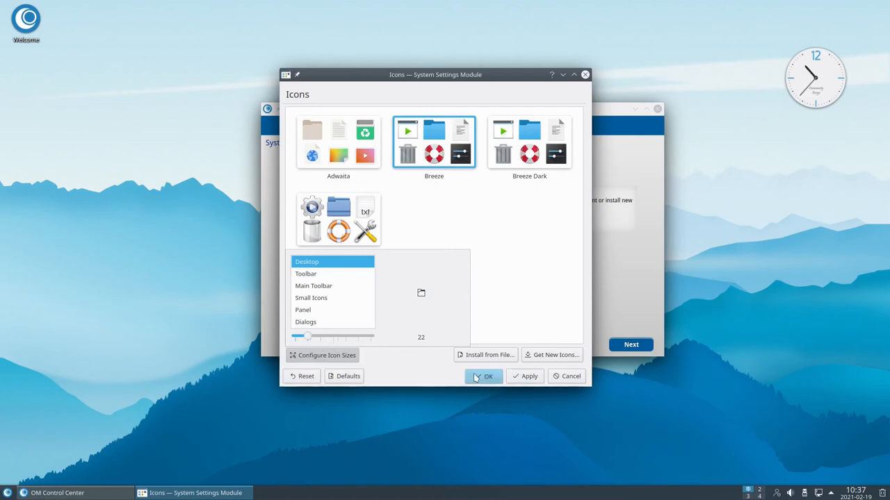
pyautogui.click(489, 376)
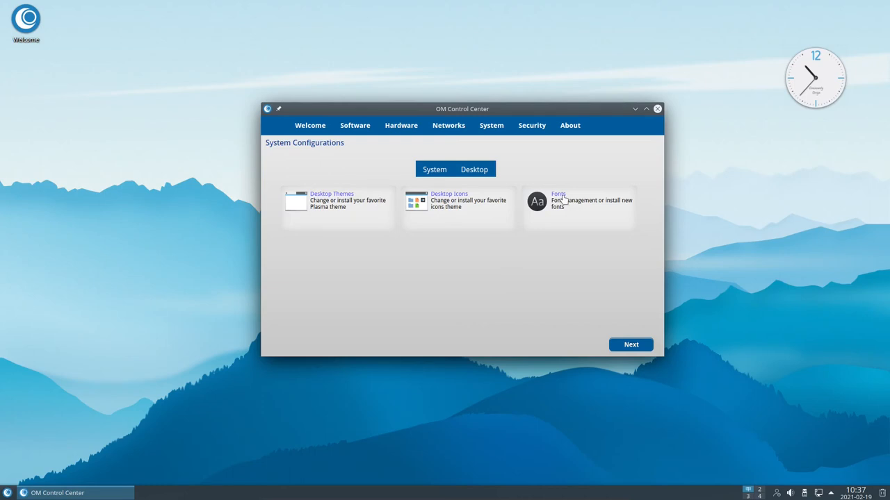
# Step: View and close Font Management, then show the Security page with firewall and password tools
pyautogui.click(577, 201)
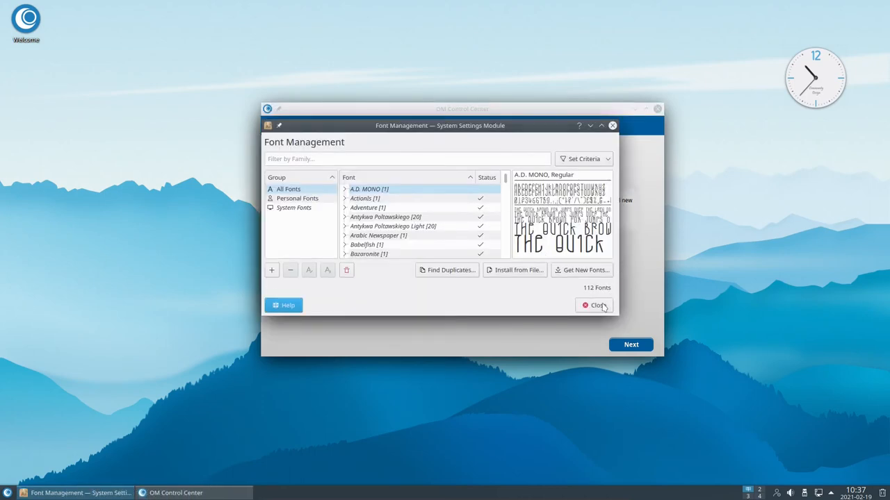
pyautogui.moveTo(595, 305)
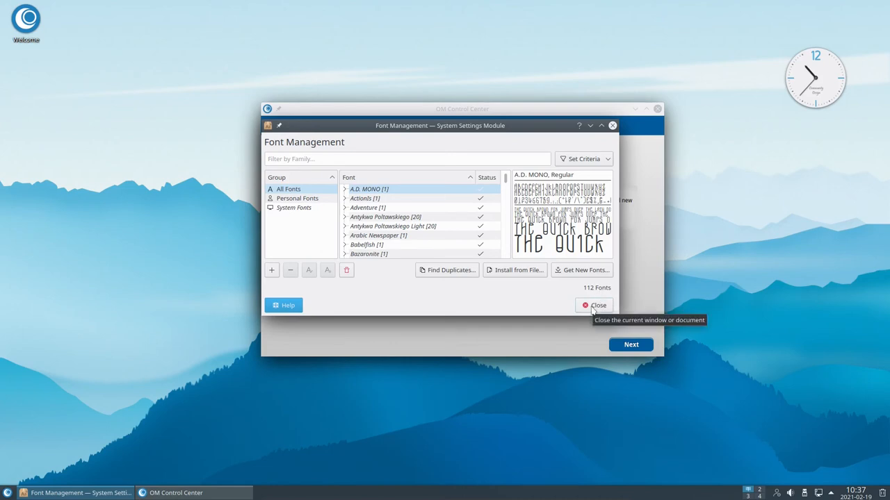
pyautogui.click(598, 305)
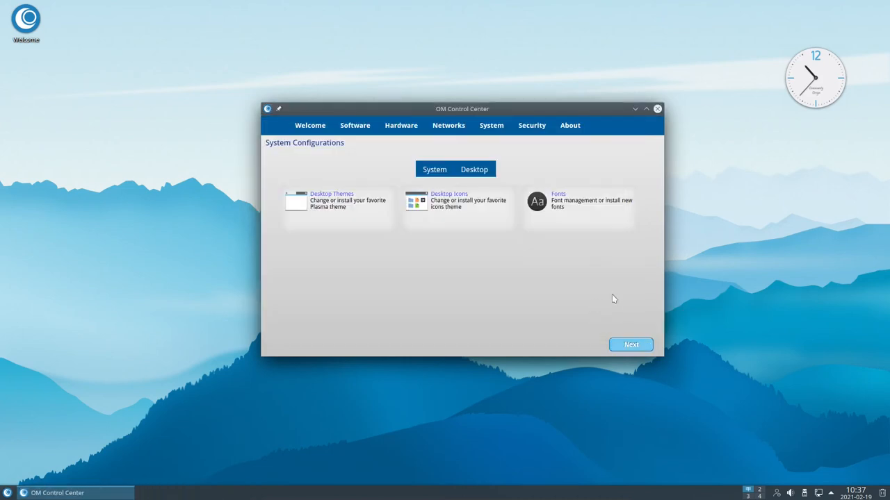
pyautogui.click(531, 125)
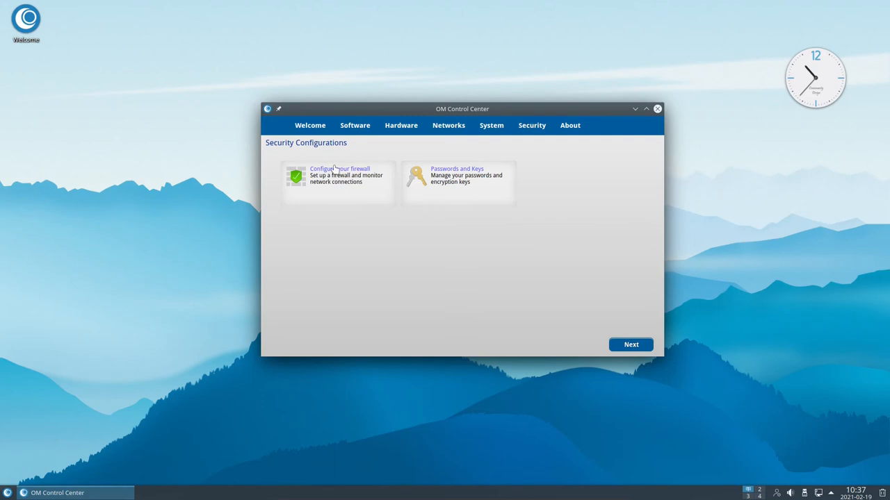
pyautogui.click(339, 168)
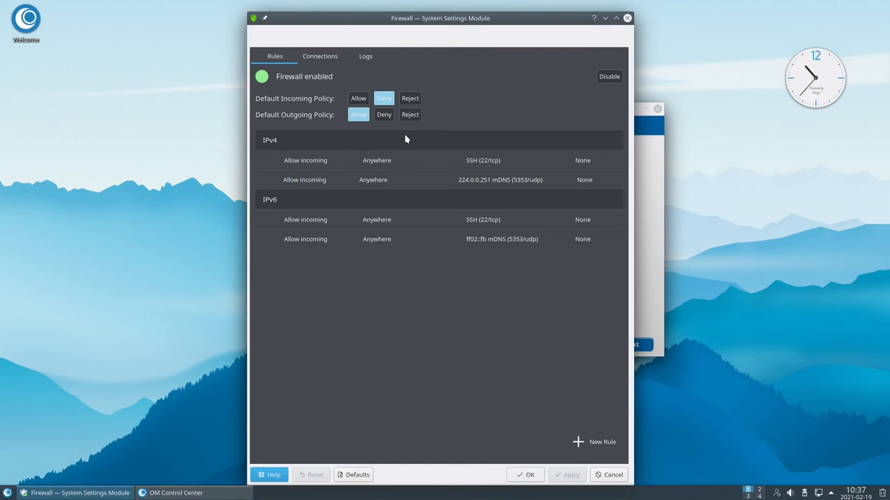
pyautogui.moveTo(417, 132)
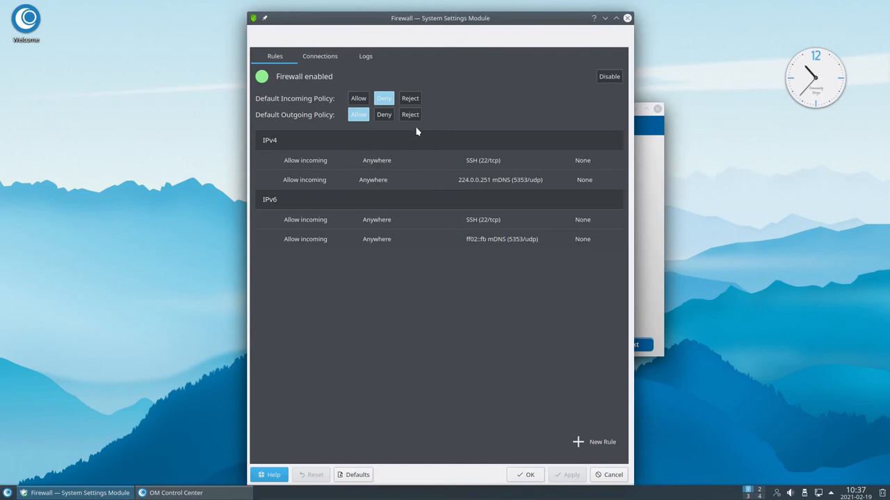
pyautogui.moveTo(383, 127)
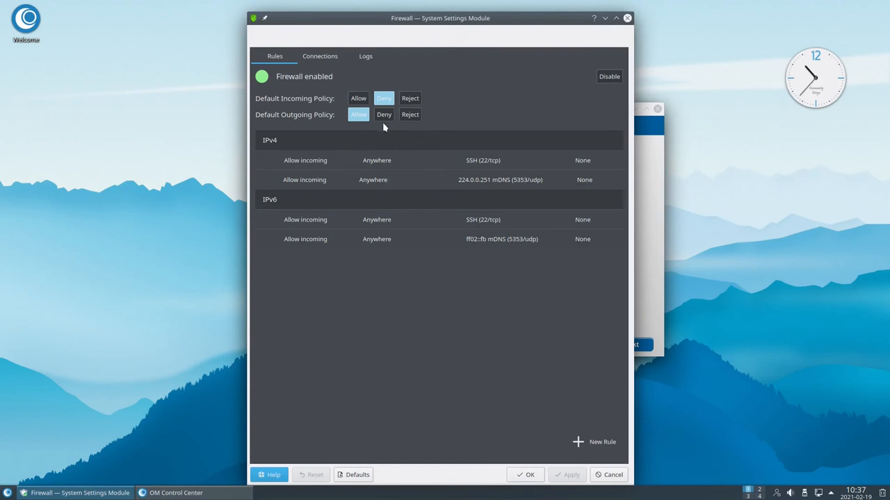
pyautogui.moveTo(296, 76)
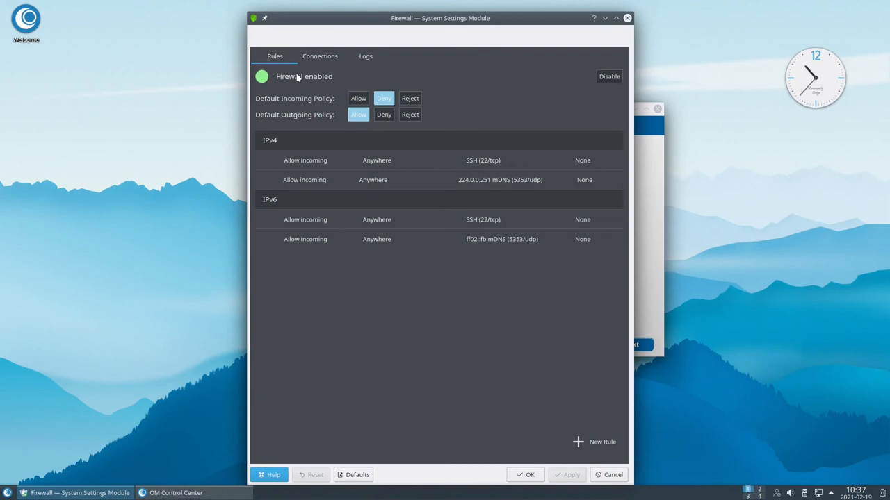
pyautogui.moveTo(428, 179)
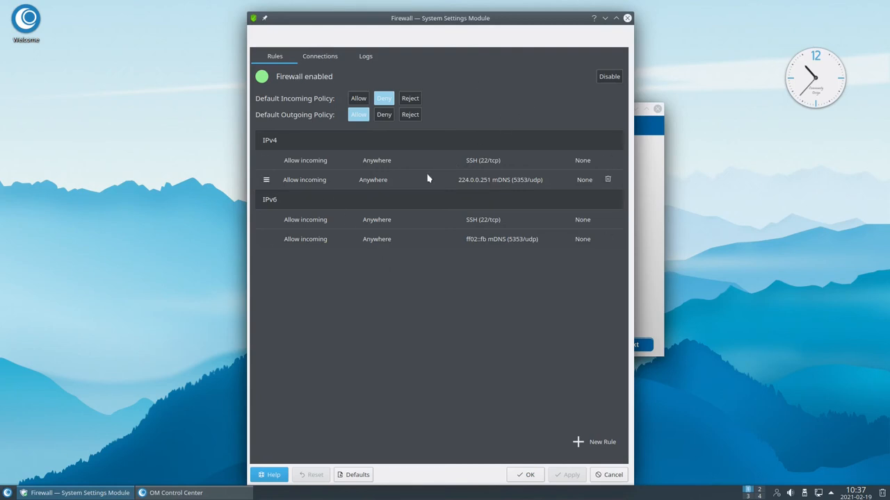
pyautogui.moveTo(286, 158)
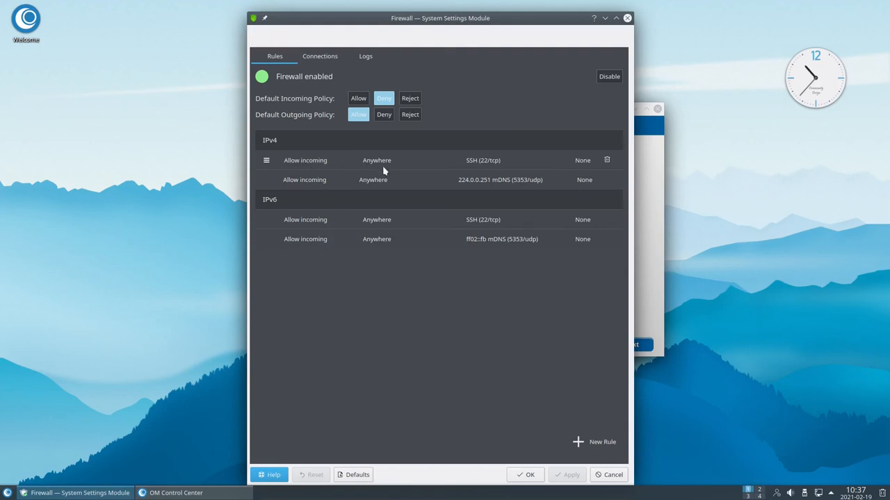
pyautogui.moveTo(468, 164)
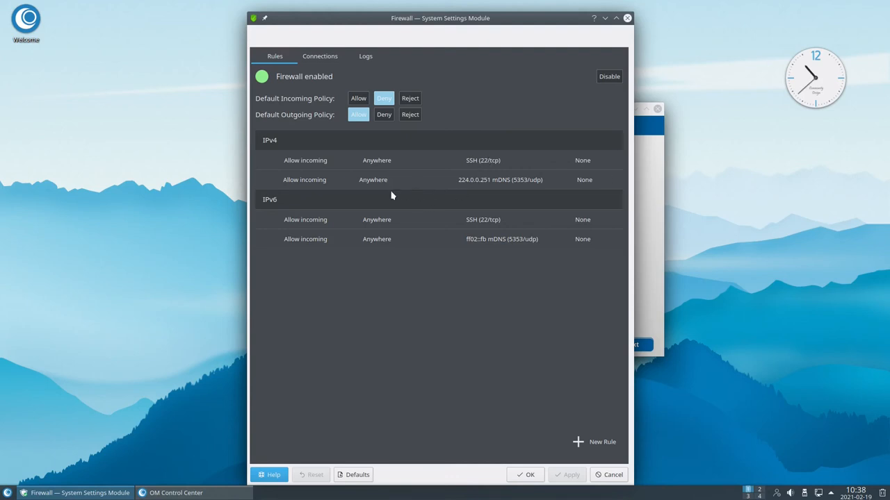
pyautogui.moveTo(473, 188)
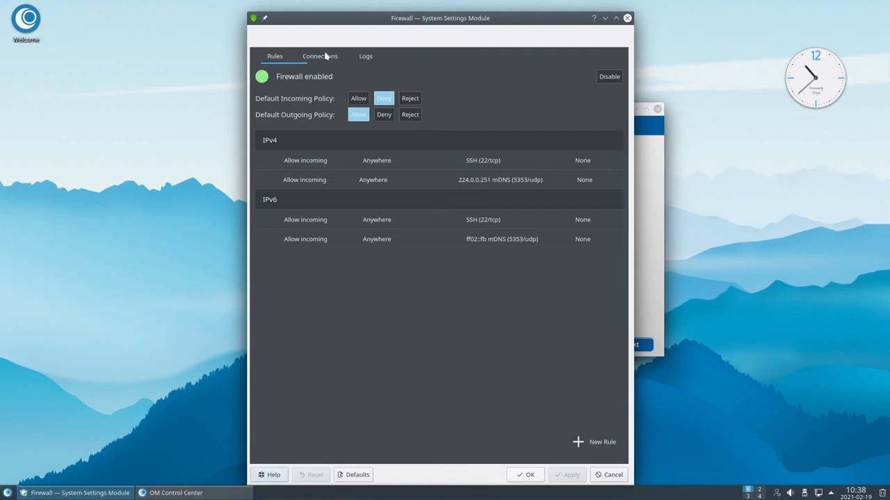
pyautogui.click(320, 56)
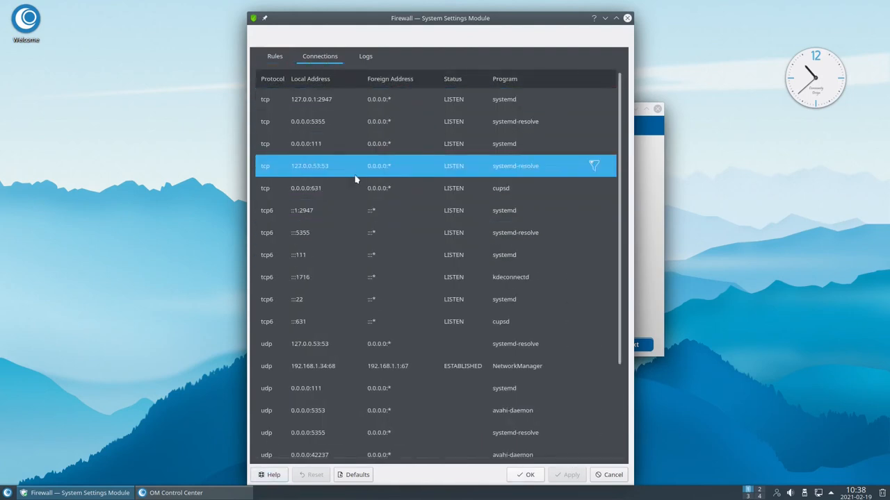
pyautogui.click(366, 56)
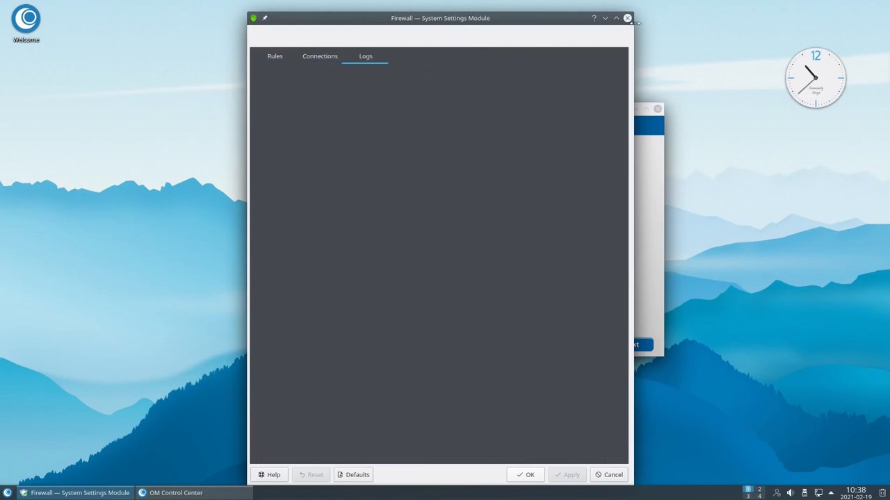
pyautogui.click(627, 17)
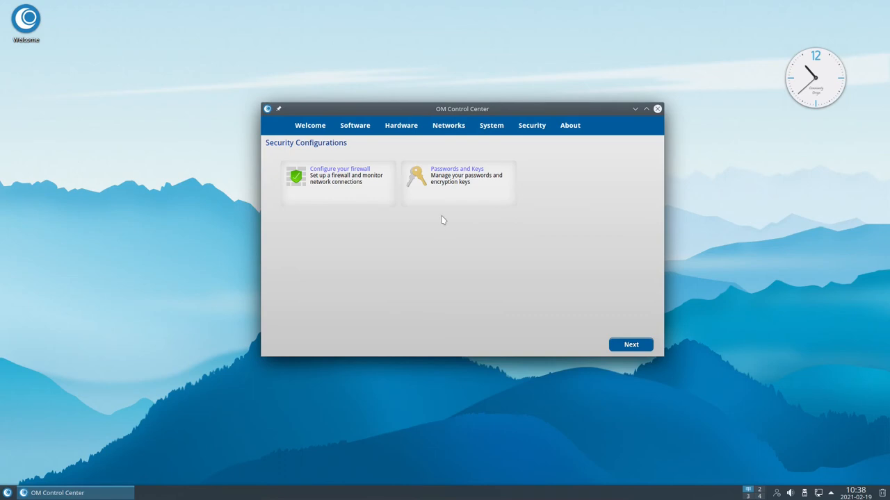
pyautogui.moveTo(469, 174)
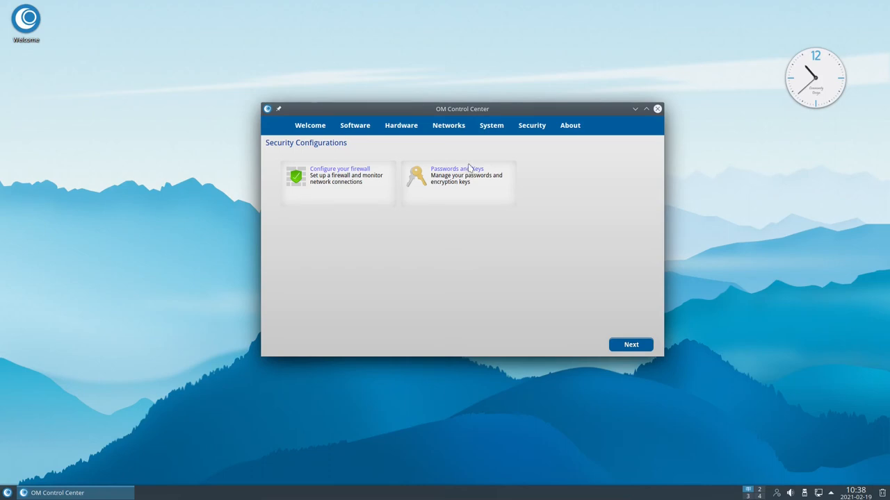
pyautogui.moveTo(610, 141)
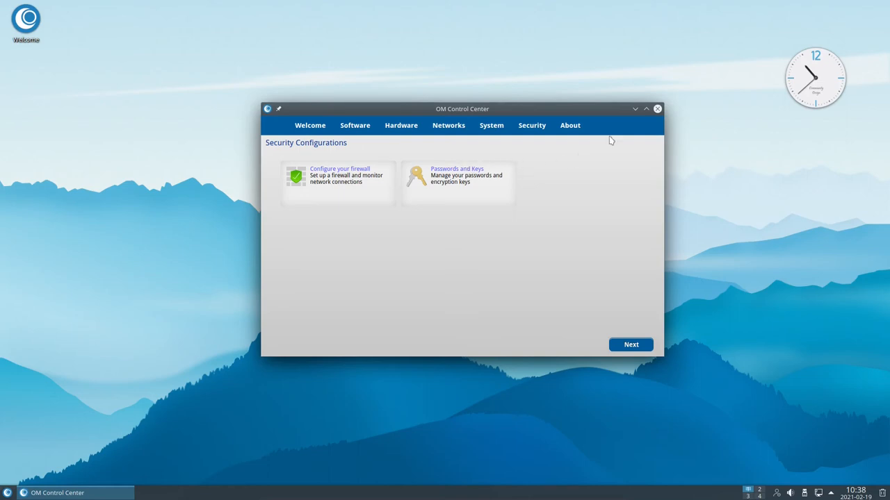
# Step: View the About page (version 1.0.0, GPLv2) and exit the control center
pyautogui.click(570, 125)
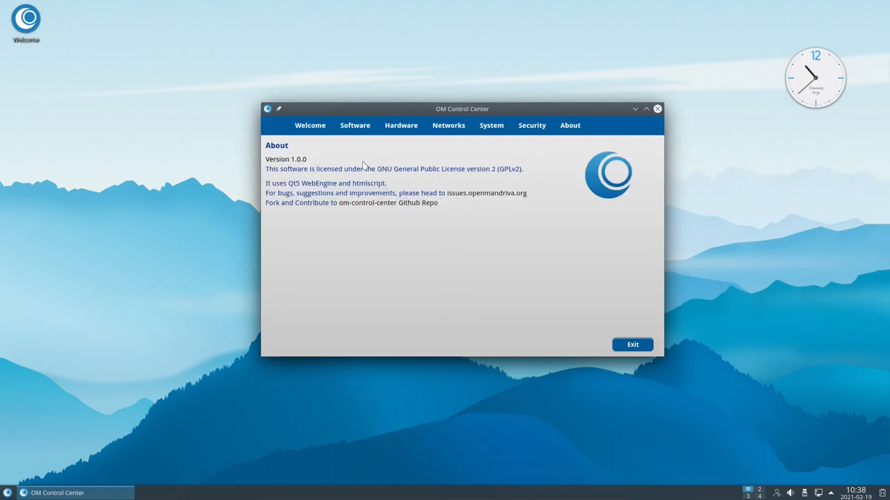
pyautogui.moveTo(309, 178)
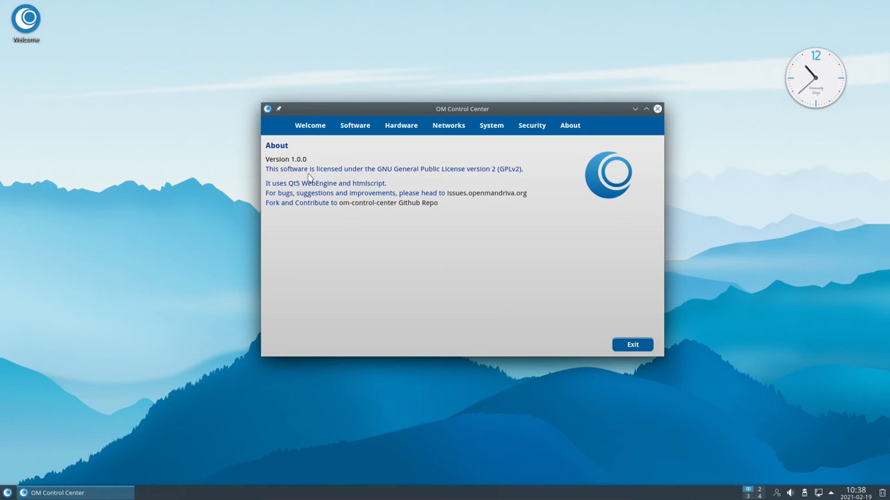
pyautogui.moveTo(337, 146)
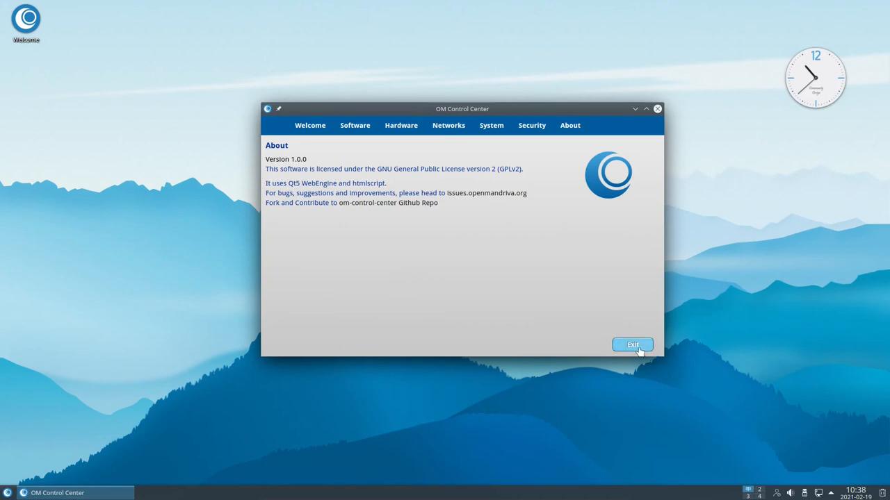
pyautogui.click(631, 345)
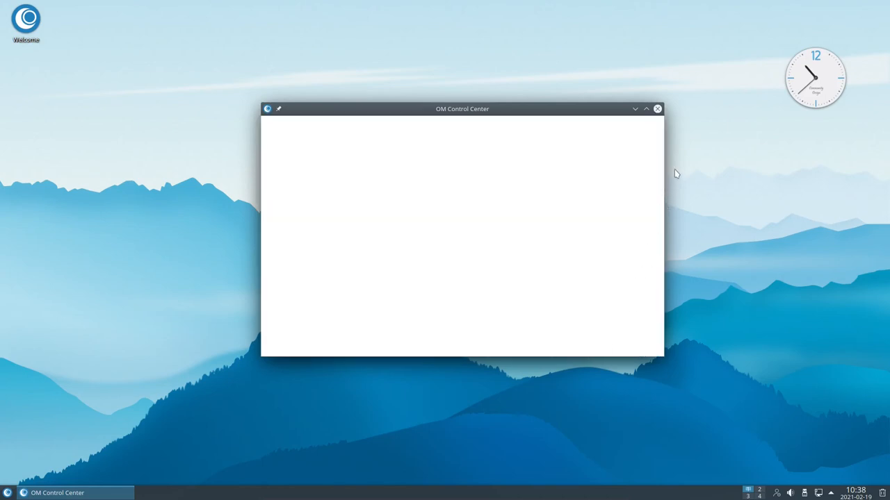
# Step: Launch KDE System Settings from the application launcher's Settings menu
pyautogui.click(656, 108)
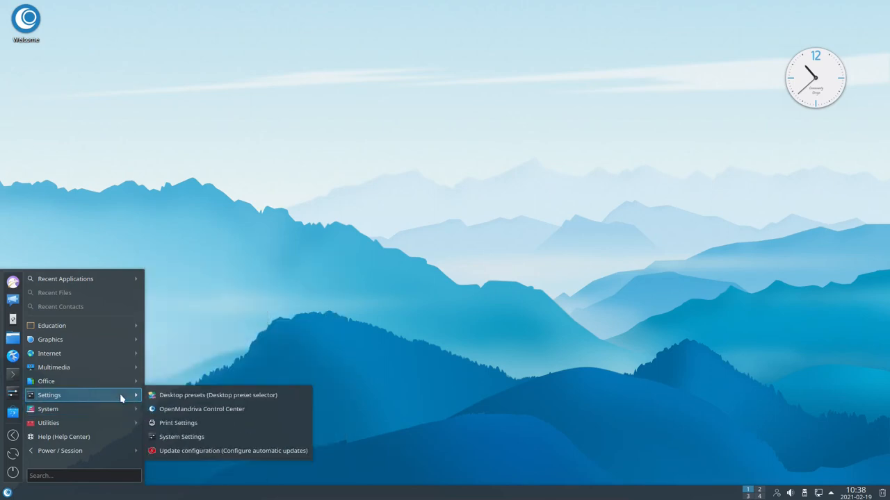
pyautogui.moveTo(182, 437)
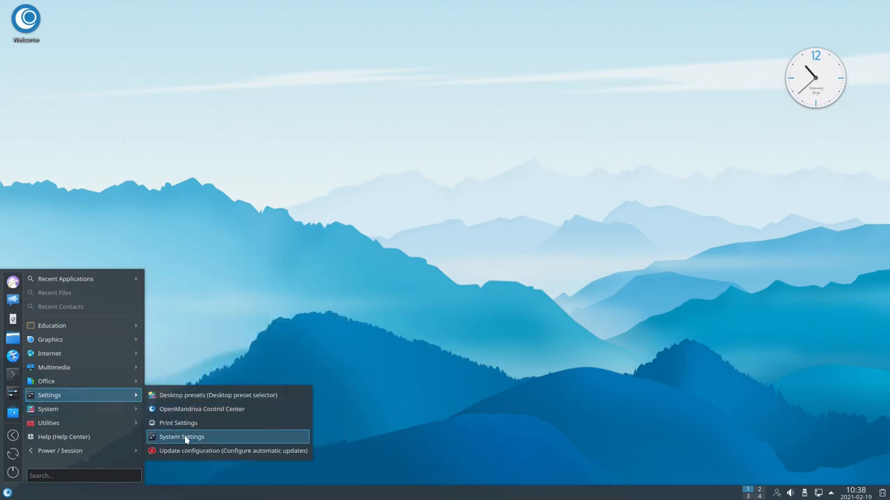
pyautogui.click(182, 436)
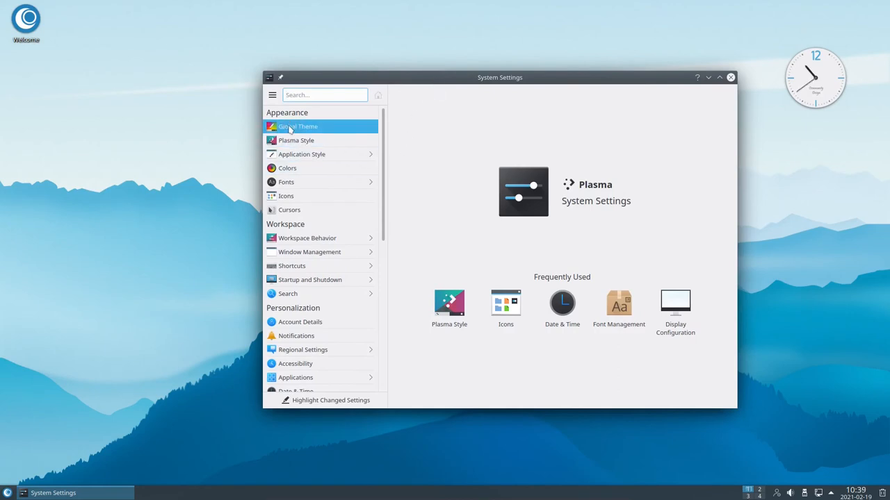
# Step: Browse Global Theme, then show Plasma Style listing Air, Breeze, Breeze Dark, Breeze Light and Oxygen
pyautogui.click(297, 126)
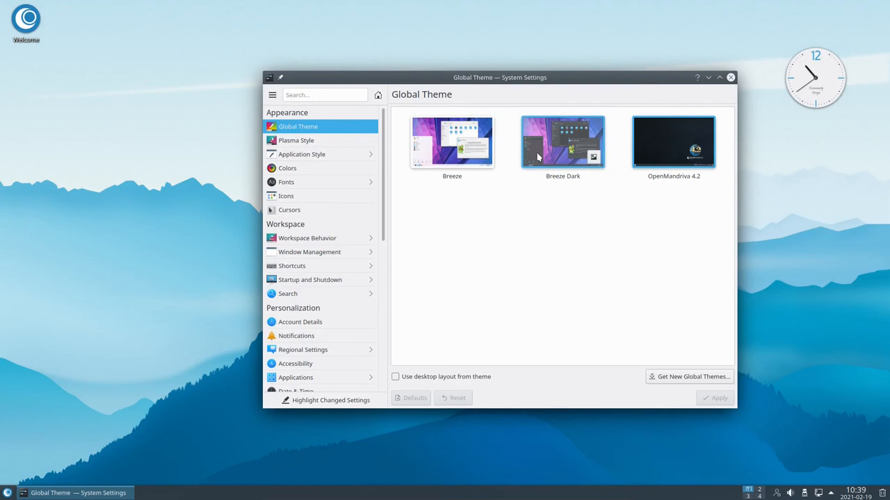
pyautogui.click(673, 141)
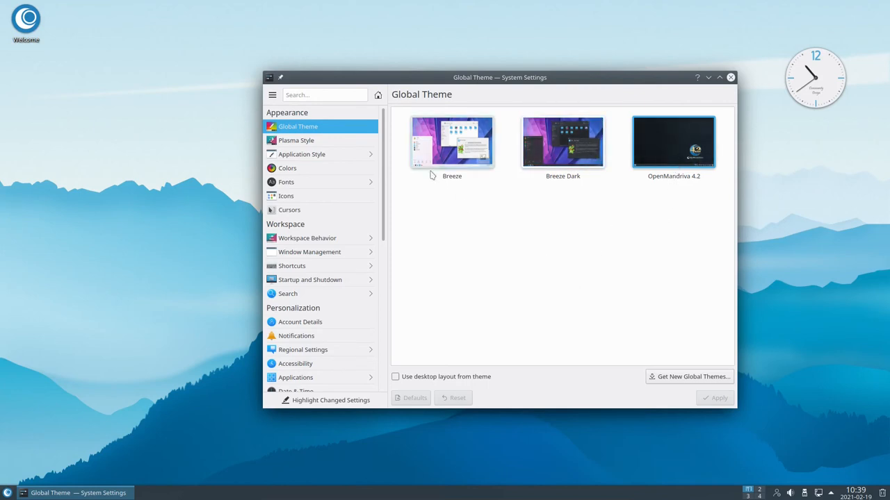
pyautogui.click(297, 141)
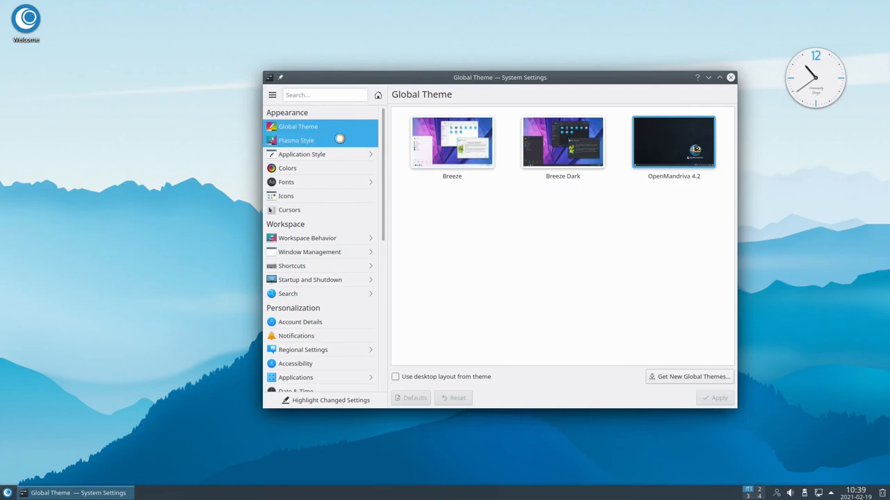
pyautogui.click(296, 139)
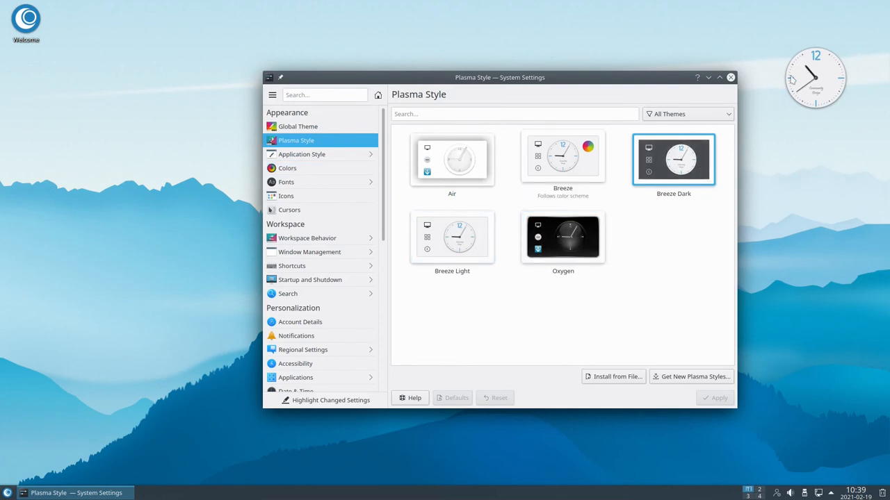
pyautogui.moveTo(327, 154)
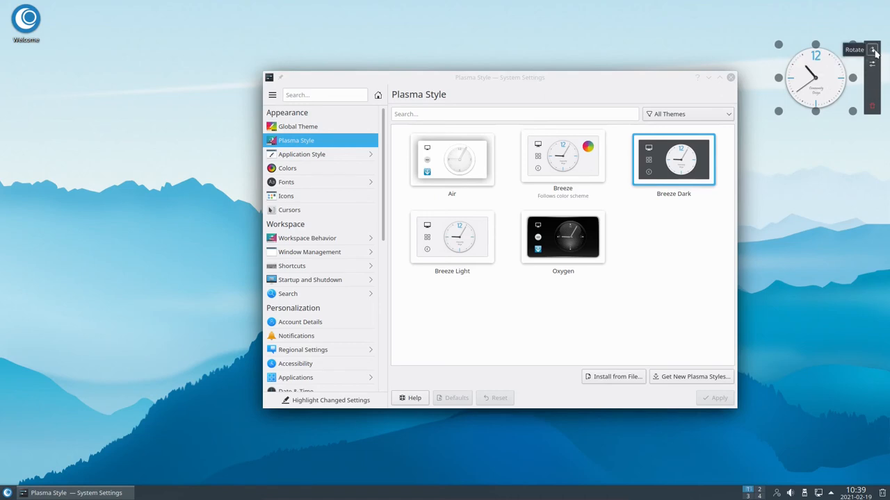
pyautogui.moveTo(871, 63)
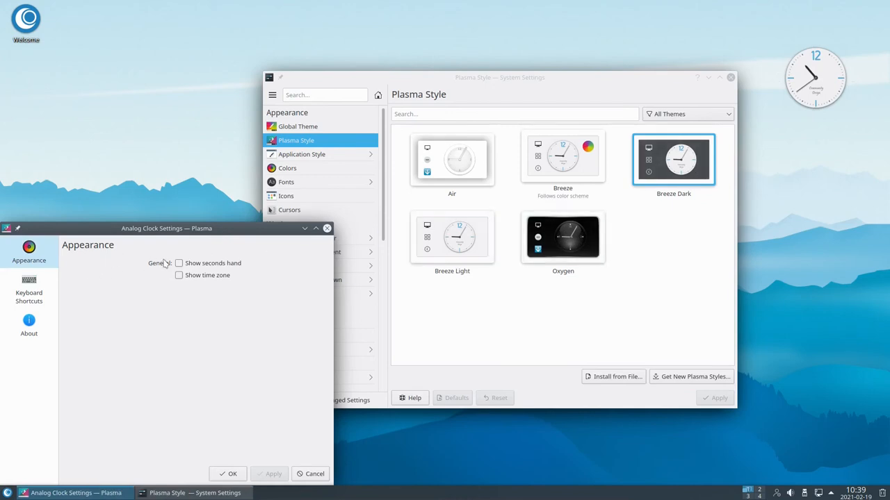
# Step: Enable the desktop analog clock's seconds hand and confirm
pyautogui.click(180, 263)
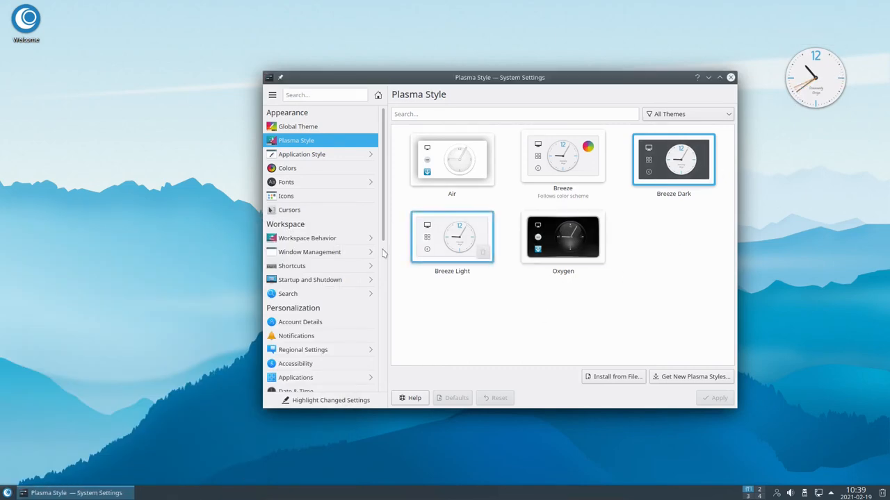
# Step: Check Application Style, then apply the Breeze Dark colour scheme under Colors
pyautogui.click(301, 153)
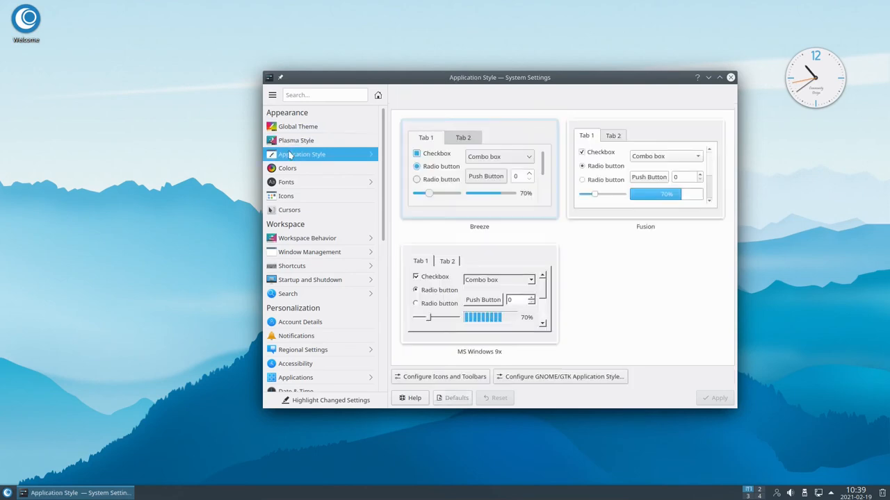
pyautogui.click(302, 155)
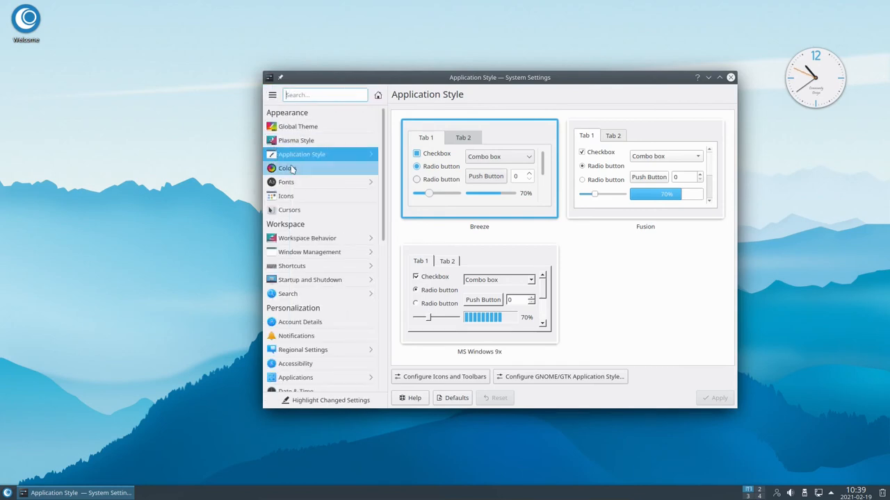
pyautogui.click(288, 168)
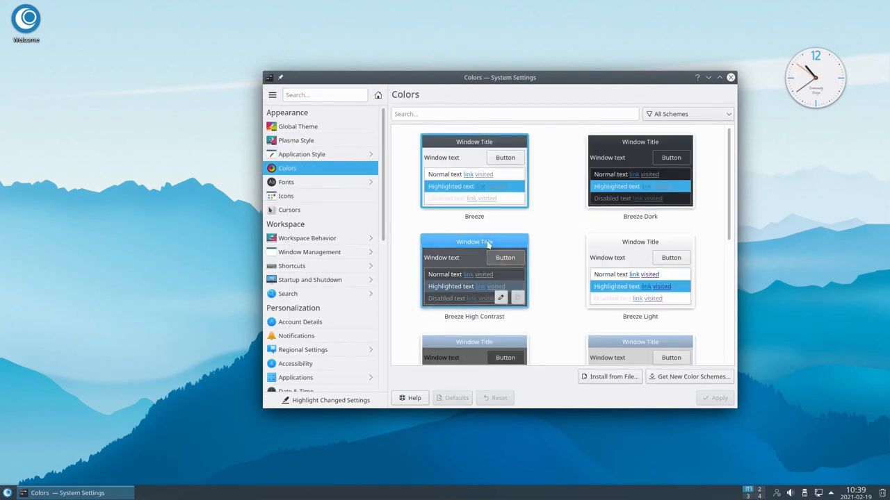
pyautogui.click(639, 271)
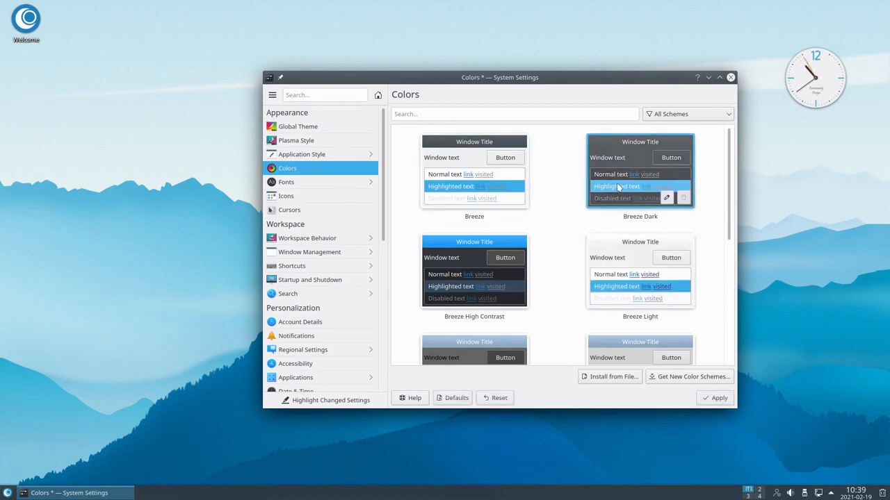
pyautogui.click(287, 182)
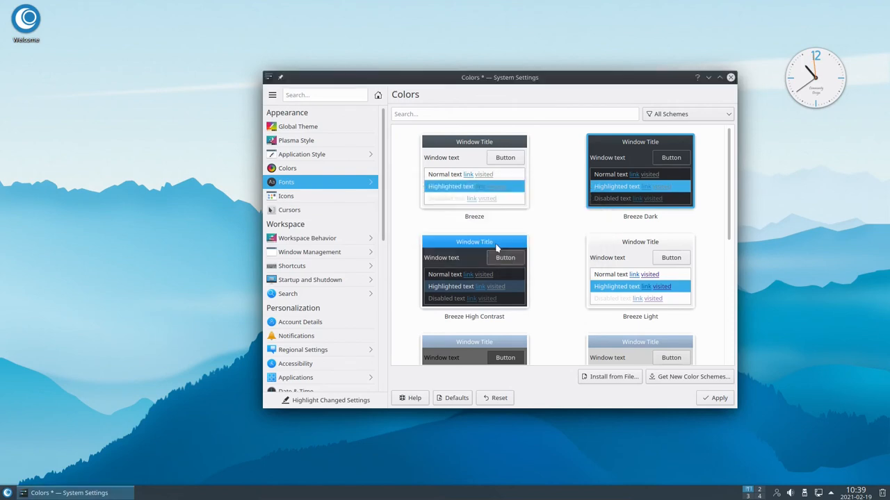
# Step: Glance at the Fonts and Icons pages and head to Workspace Behavior
pyautogui.click(286, 182)
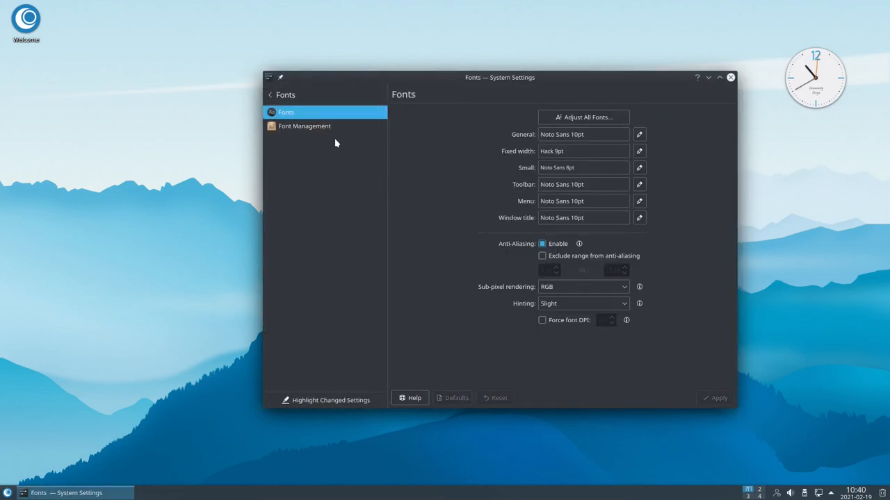
pyautogui.click(270, 95)
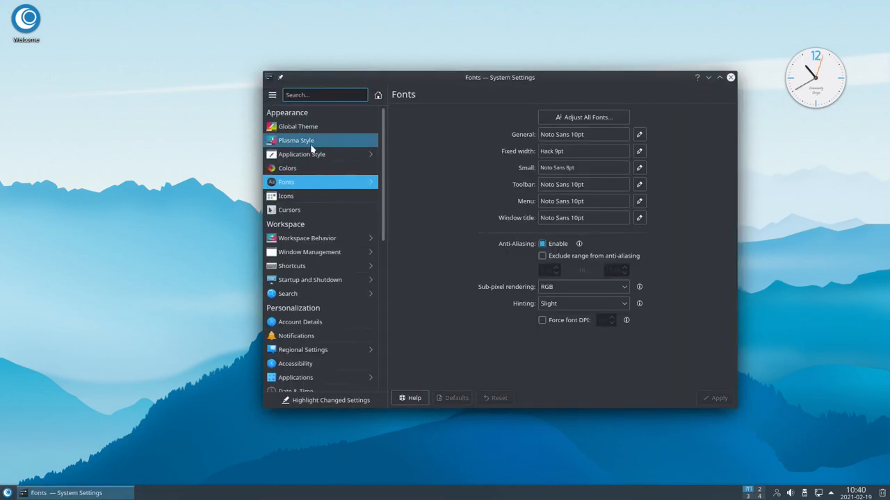
pyautogui.click(286, 196)
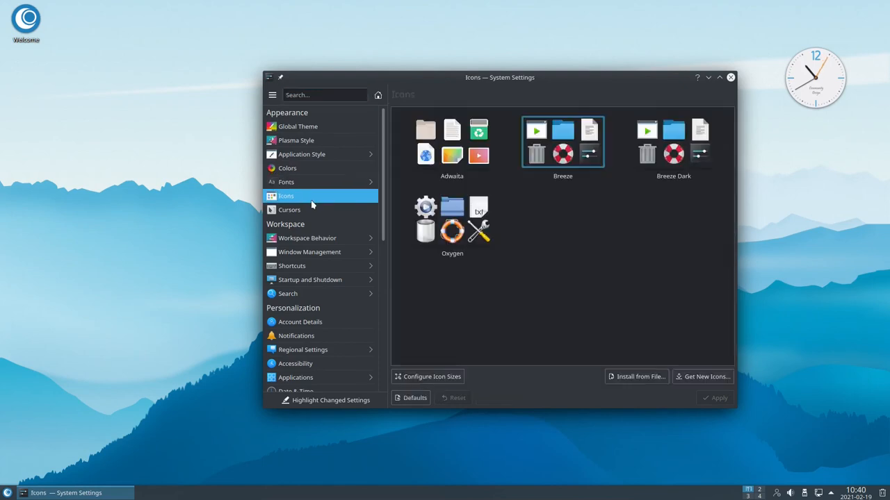
pyautogui.click(452, 141)
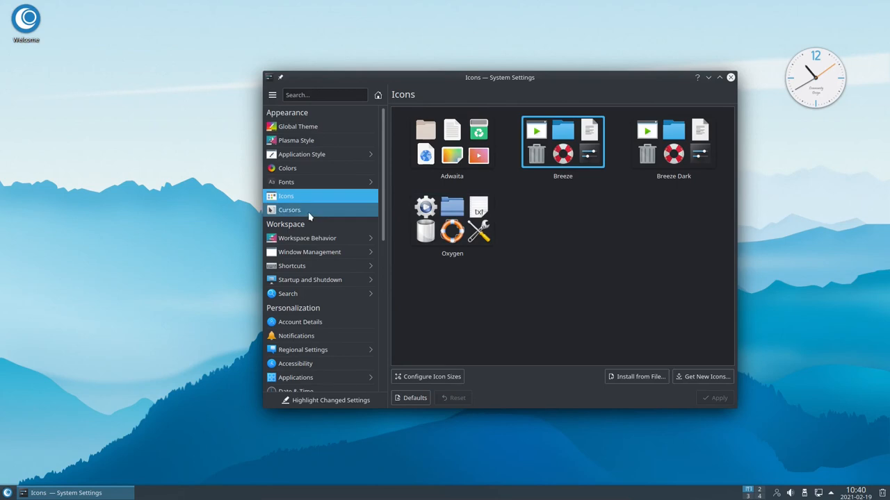
pyautogui.click(307, 237)
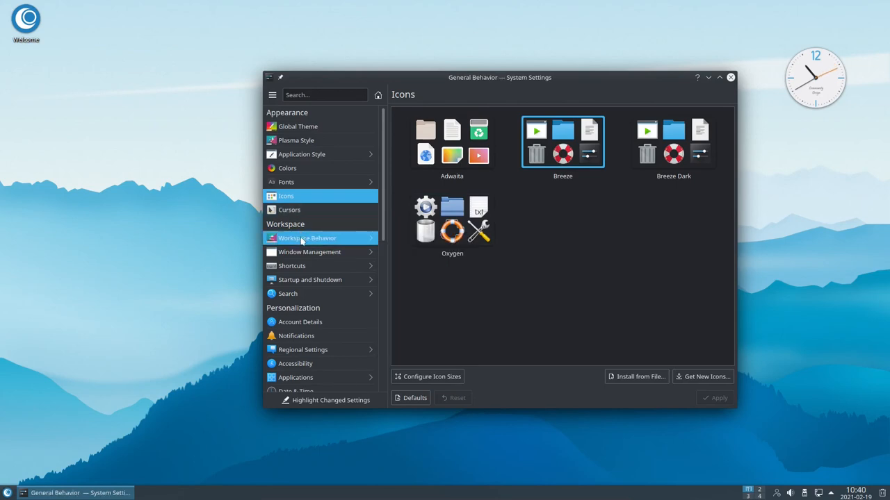
# Step: Browse Workspace Behavior: General Behavior, Desktop Effects, then Virtual Desktops
pyautogui.click(307, 237)
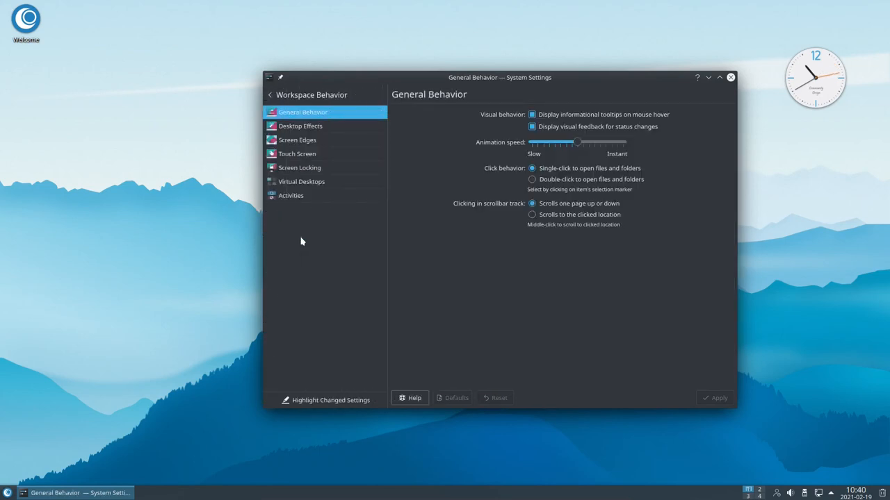
pyautogui.moveTo(506, 184)
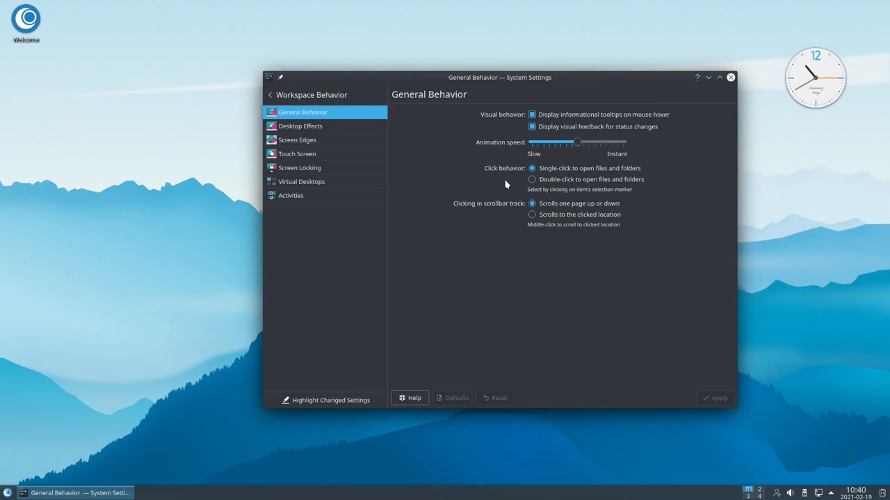
pyautogui.moveTo(594, 151)
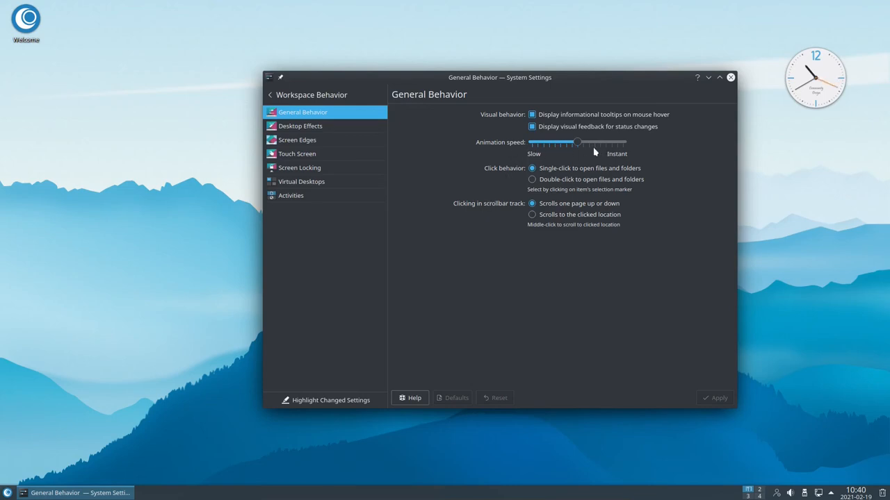
pyautogui.click(300, 126)
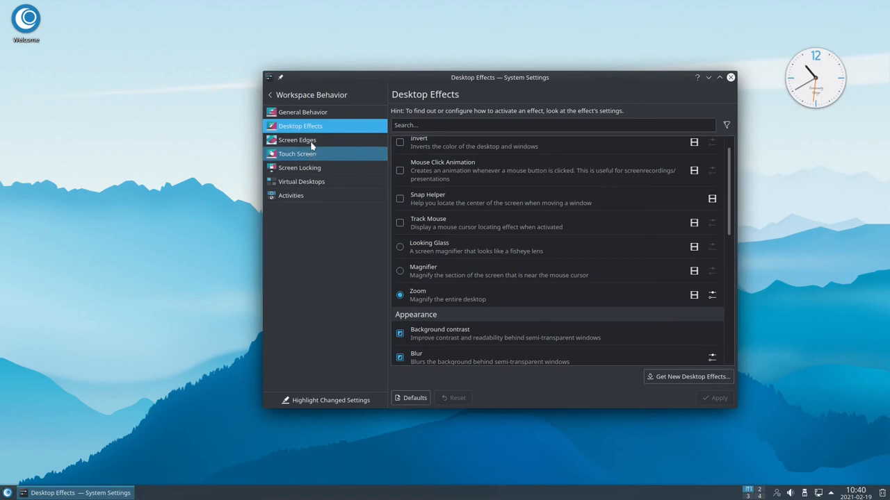
pyautogui.click(301, 181)
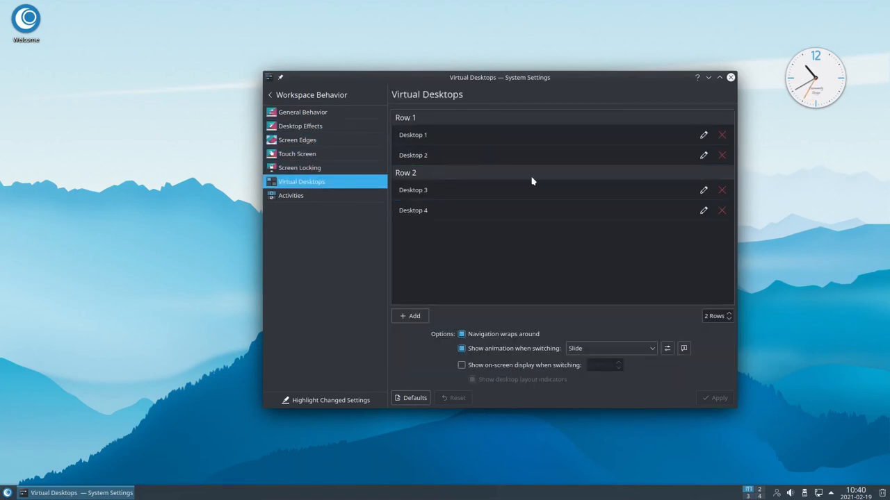
# Step: Set the four virtual desktops to one row, apply, and close System Settings
pyautogui.click(487, 155)
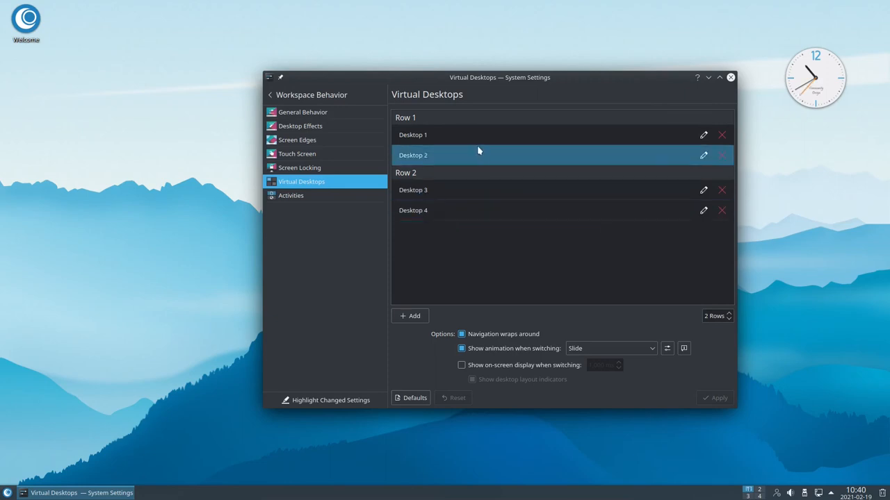
pyautogui.click(489, 134)
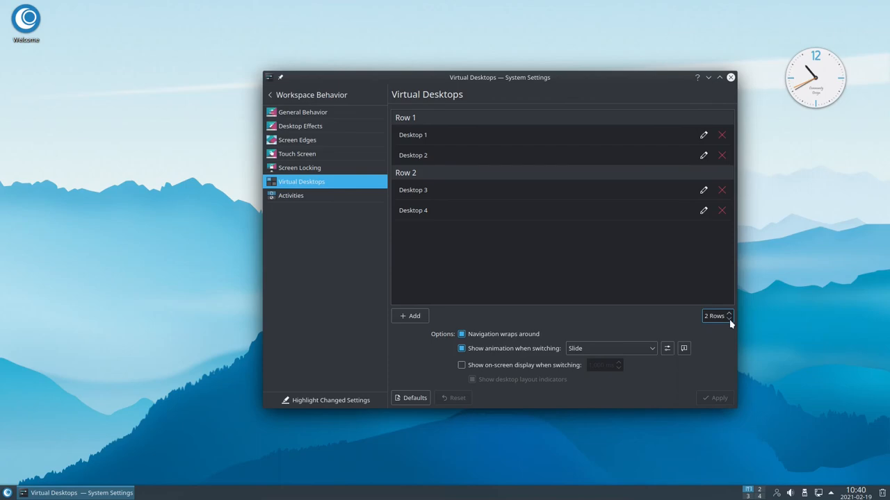
pyautogui.click(729, 319)
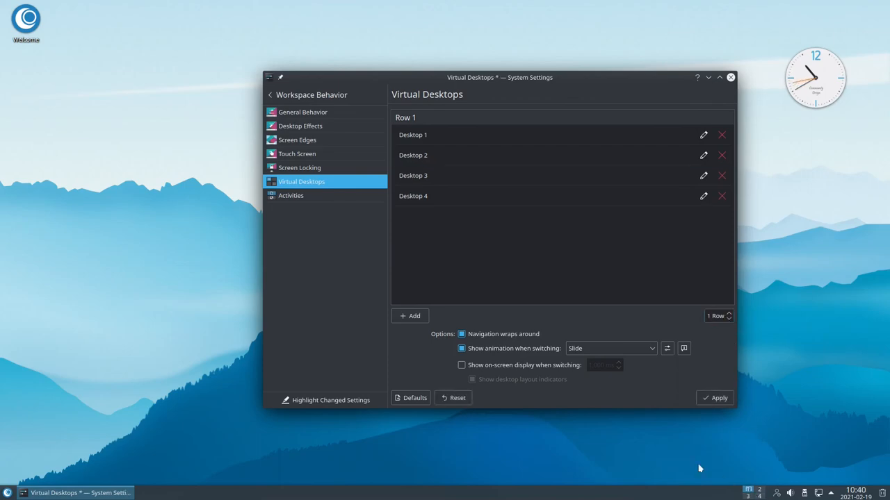
pyautogui.click(714, 398)
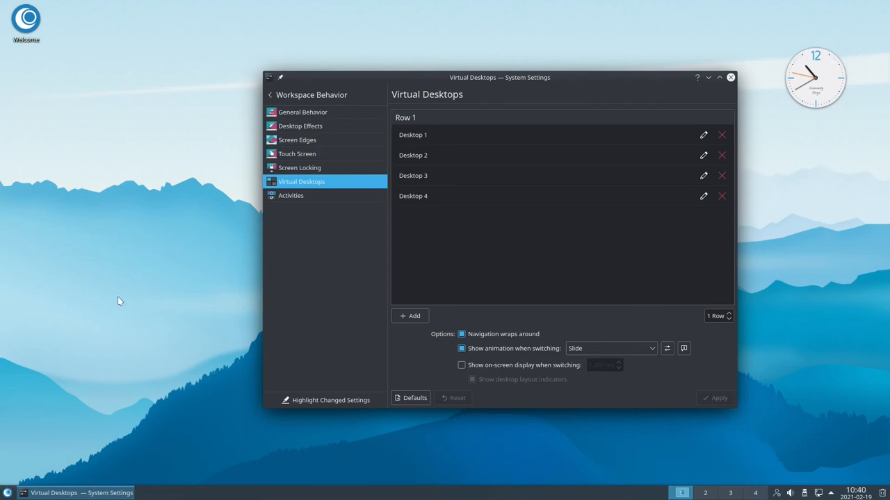
pyautogui.moveTo(179, 69)
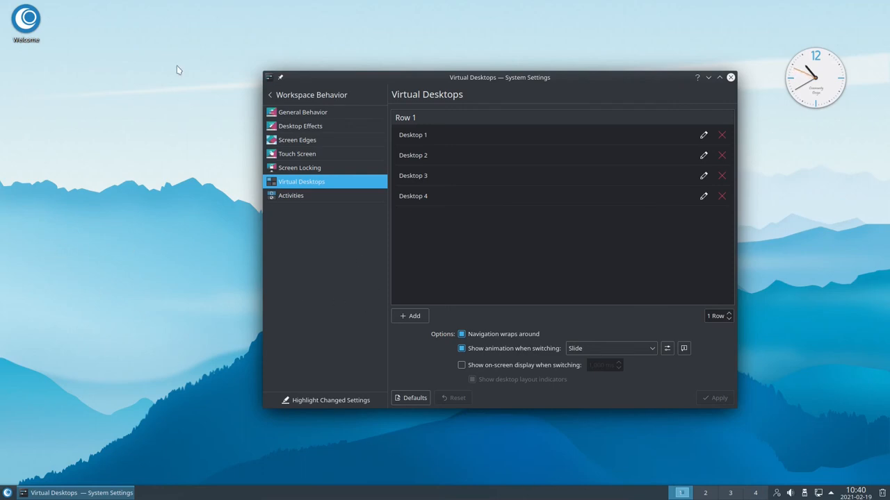
pyautogui.click(730, 77)
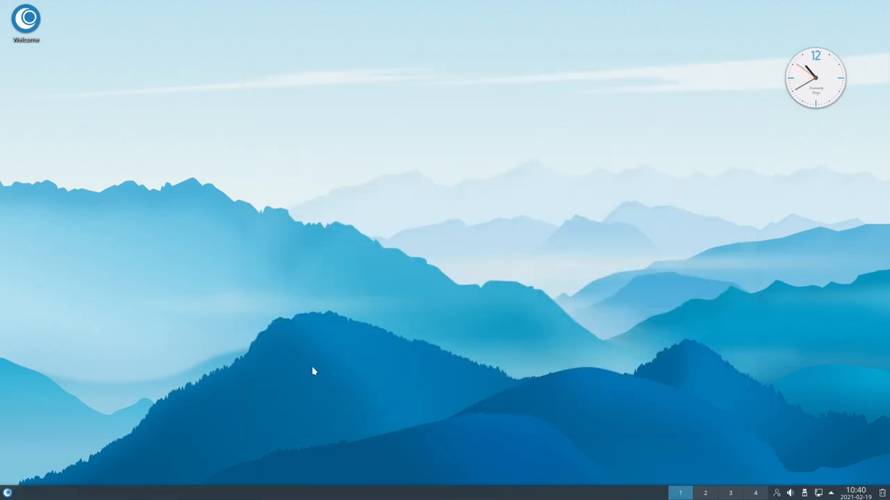
# Step: Launch Dolphin from the launcher's System category, showing the Home folder
pyautogui.click(6, 492)
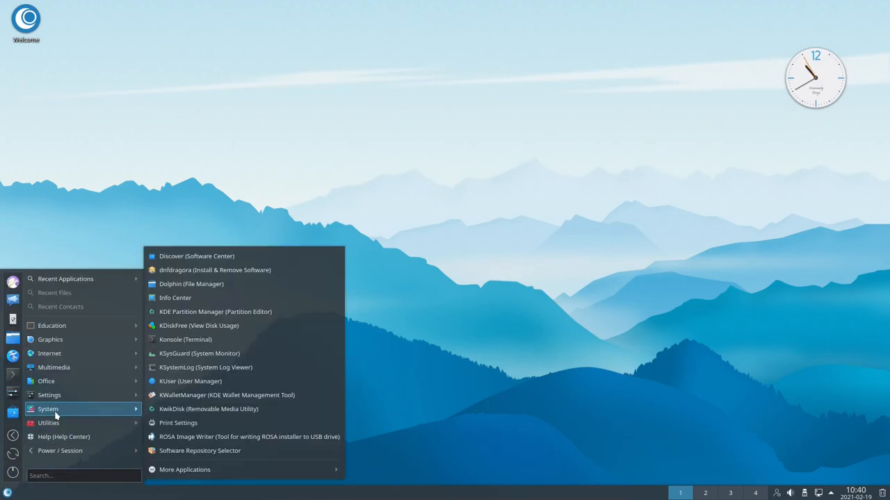
pyautogui.moveTo(80, 410)
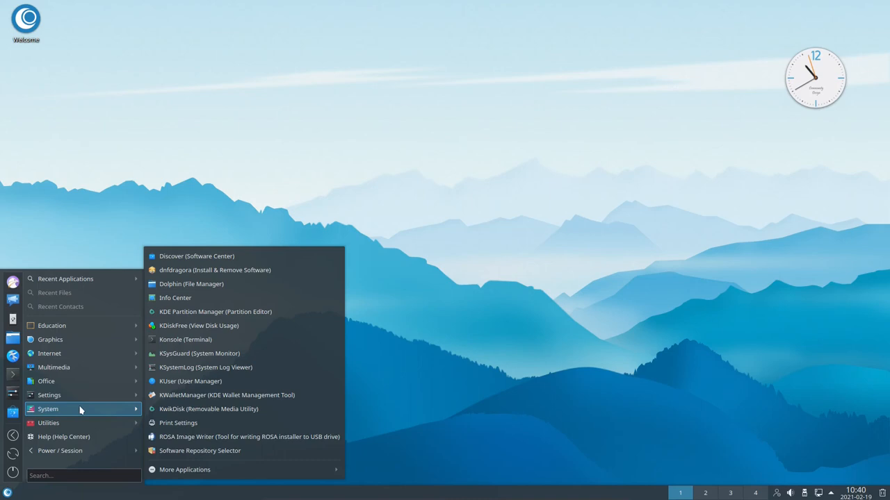
pyautogui.moveTo(129, 408)
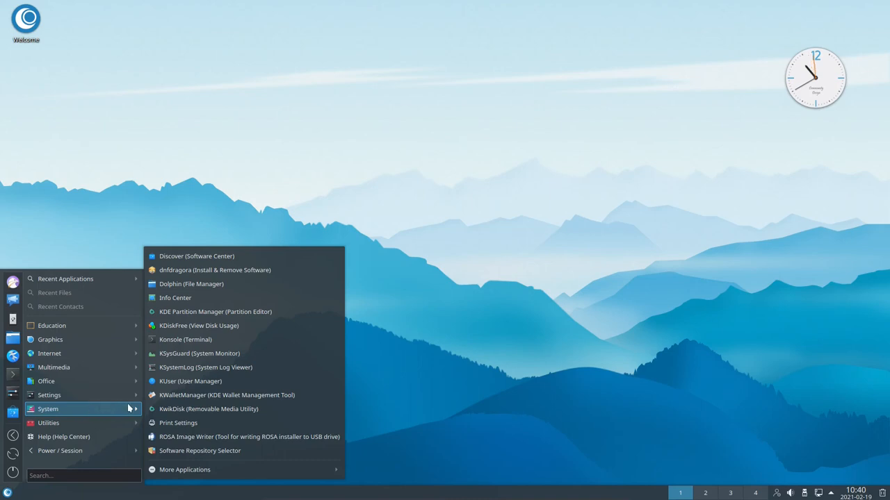
pyautogui.moveTo(208, 270)
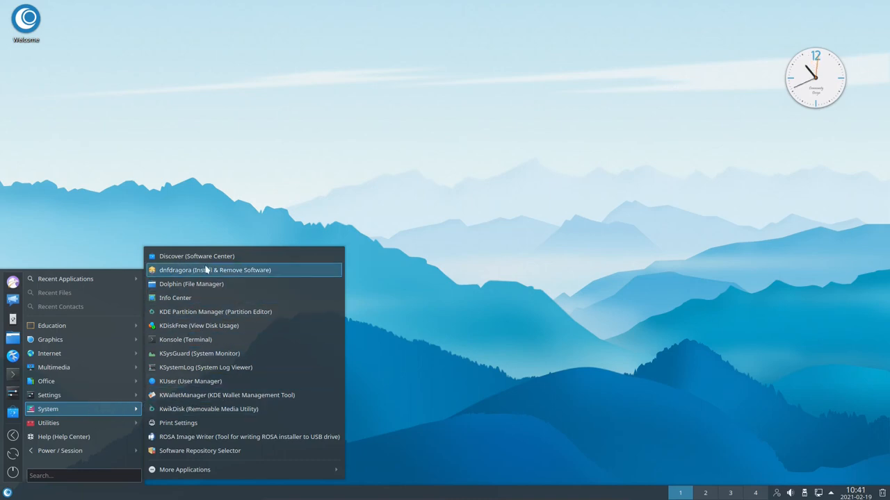
pyautogui.moveTo(206, 288)
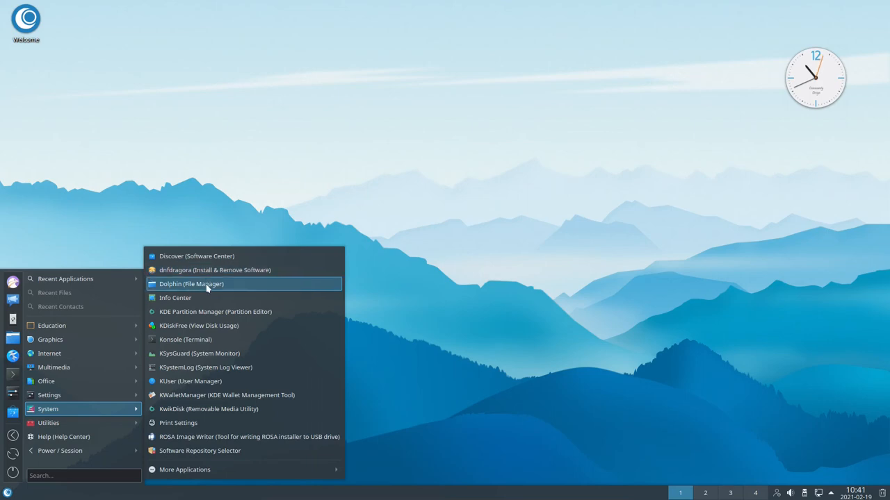
pyautogui.click(191, 284)
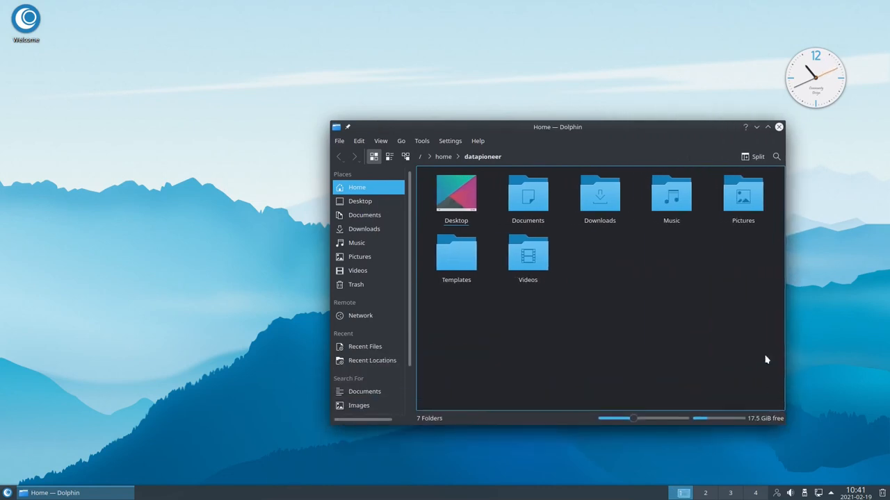
# Step: Go to Network, Samba shares, and enter smb://192.168.1.125, hitting the smb.so error
pyautogui.moveTo(556, 126); pyautogui.dragTo(431, 93)
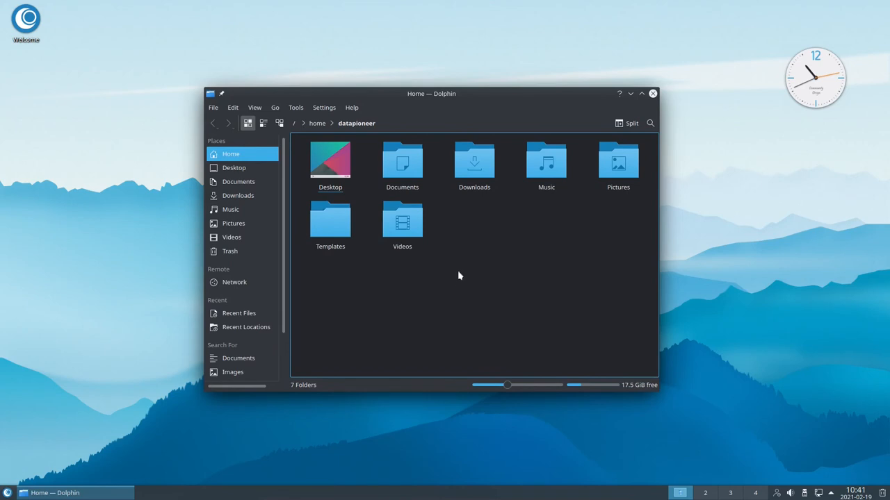
pyautogui.moveTo(351, 333)
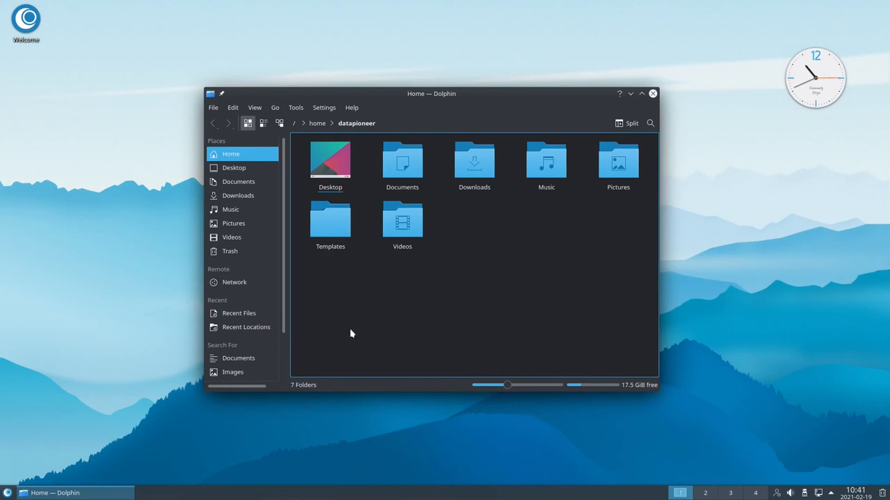
pyautogui.click(235, 282)
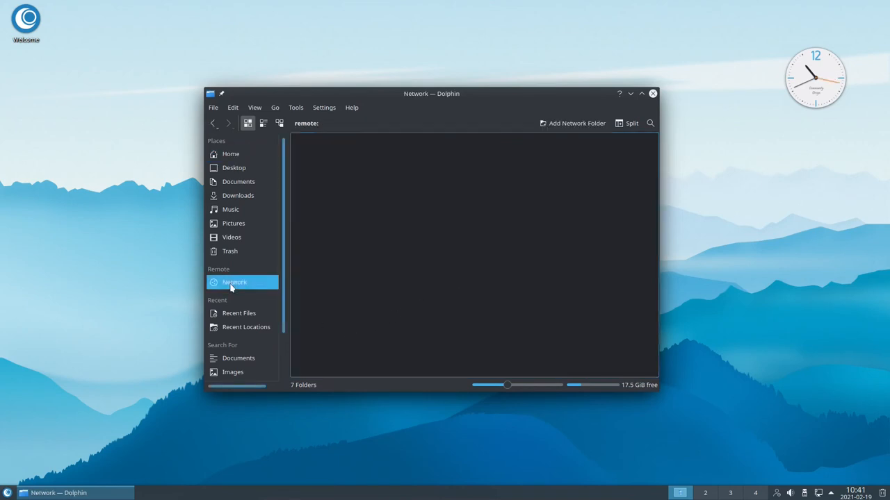
pyautogui.click(234, 282)
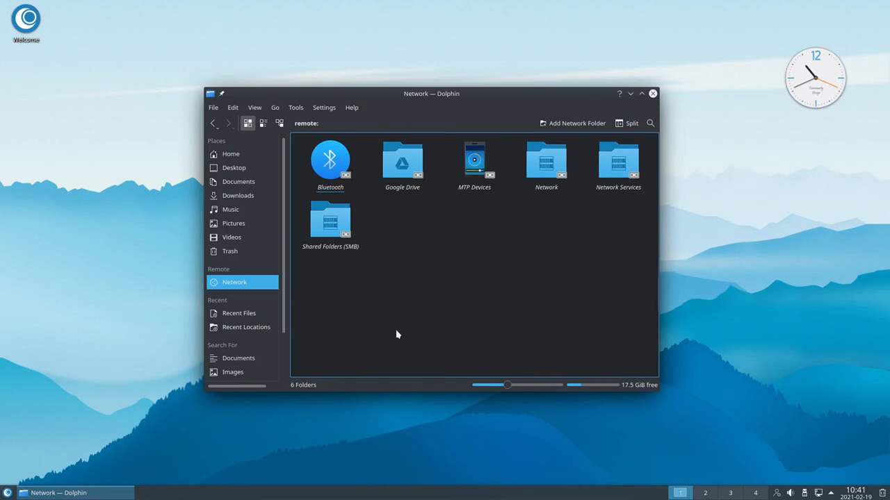
pyautogui.doubleClick(330, 219)
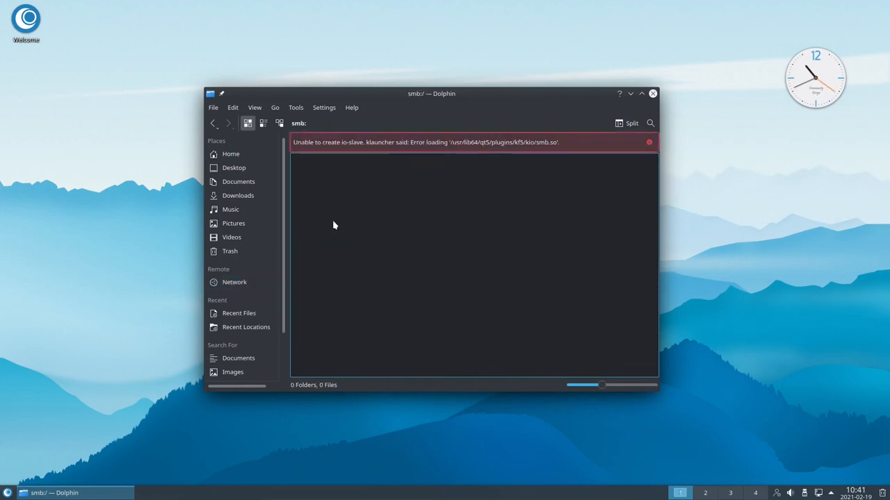
pyautogui.moveTo(549, 287)
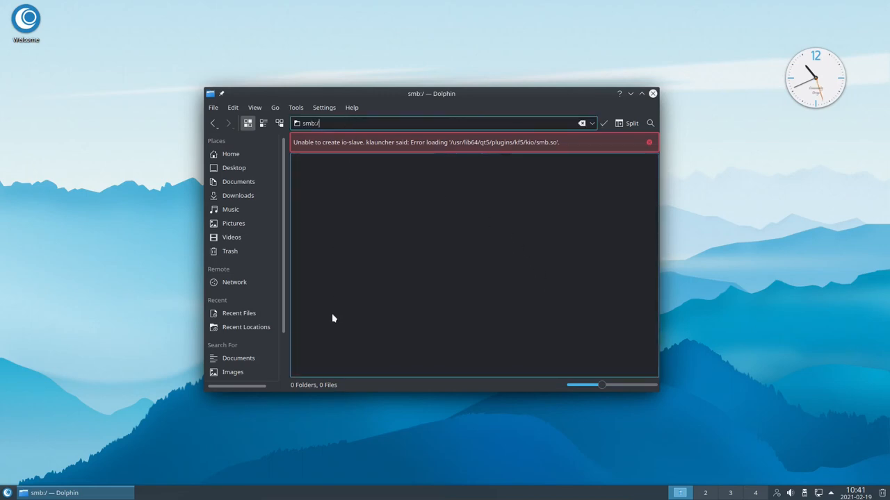
pyautogui.write('192.168.1.125')
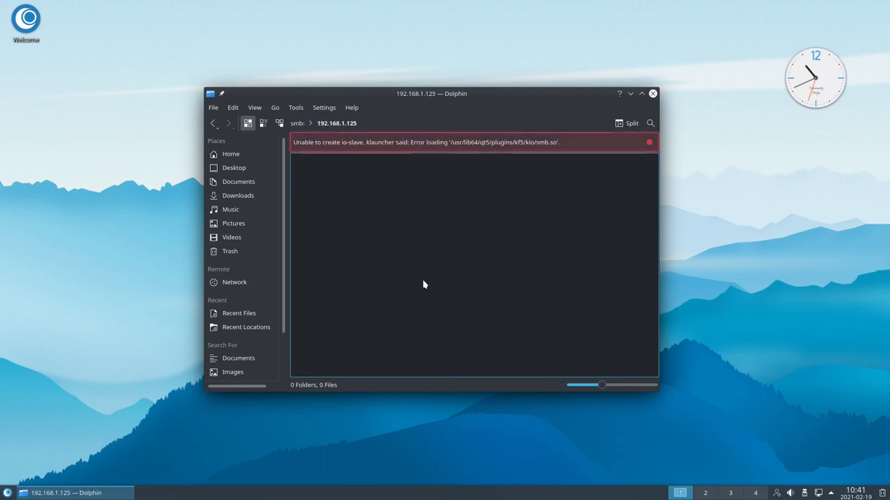
pyautogui.moveTo(652, 93)
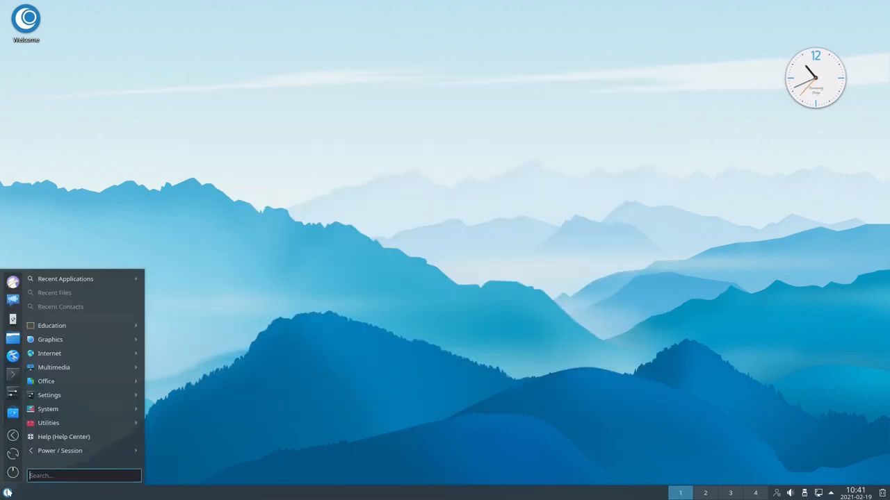
# Step: Launch Info Center from the launcher's System applications
pyautogui.click(48, 409)
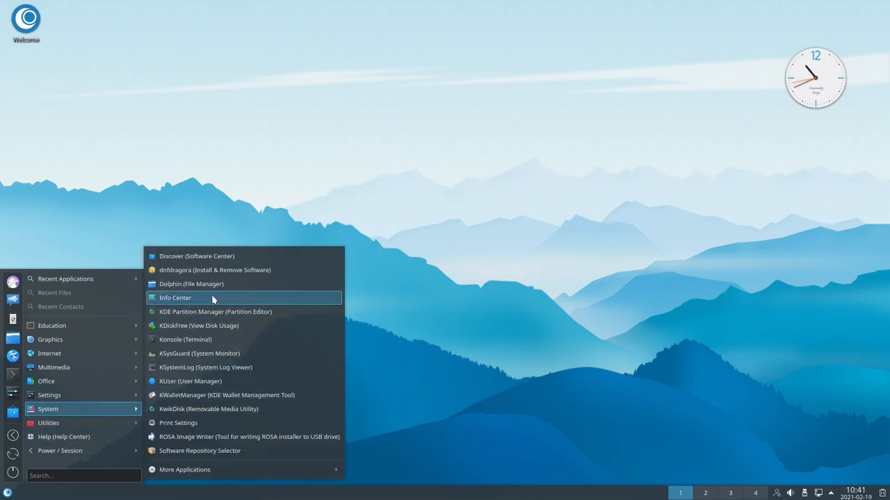
pyautogui.click(176, 298)
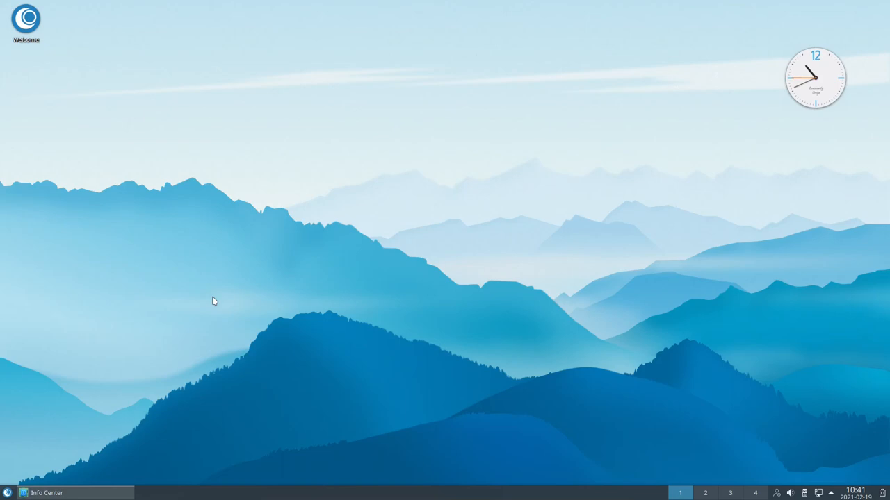
pyautogui.click(41, 492)
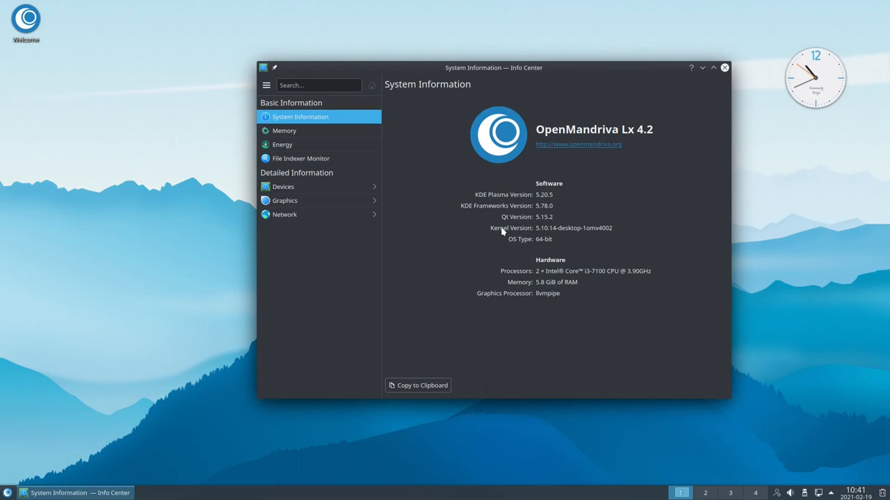
pyautogui.moveTo(477, 213)
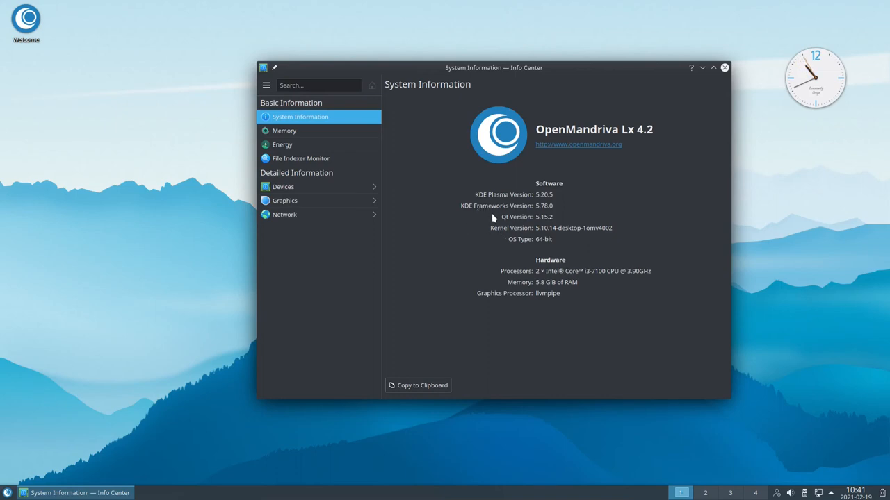
pyautogui.moveTo(513, 239)
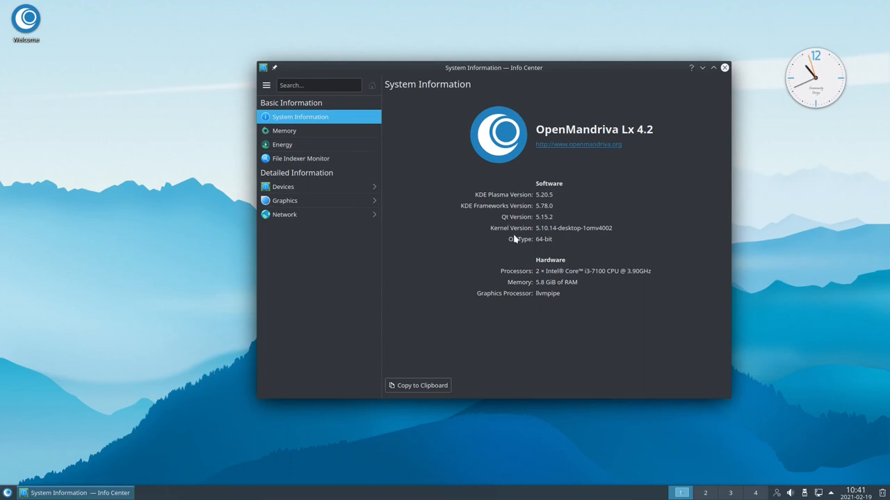
pyautogui.moveTo(549, 232)
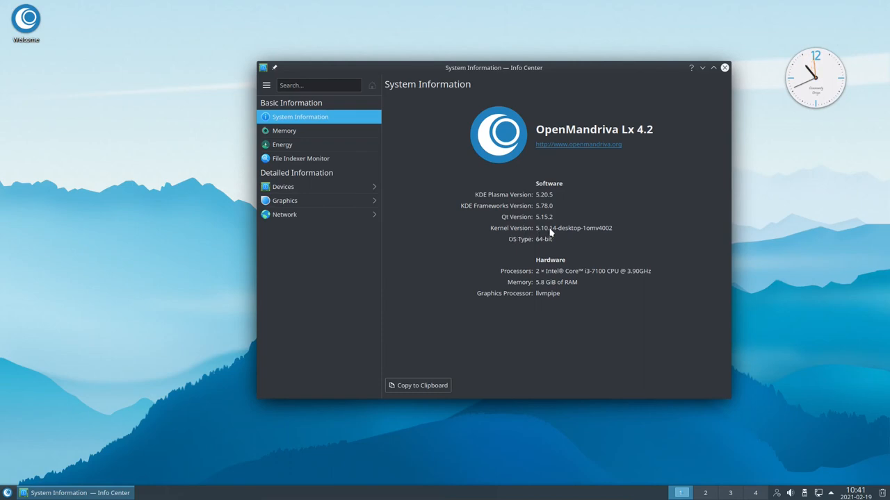
pyautogui.moveTo(548, 249)
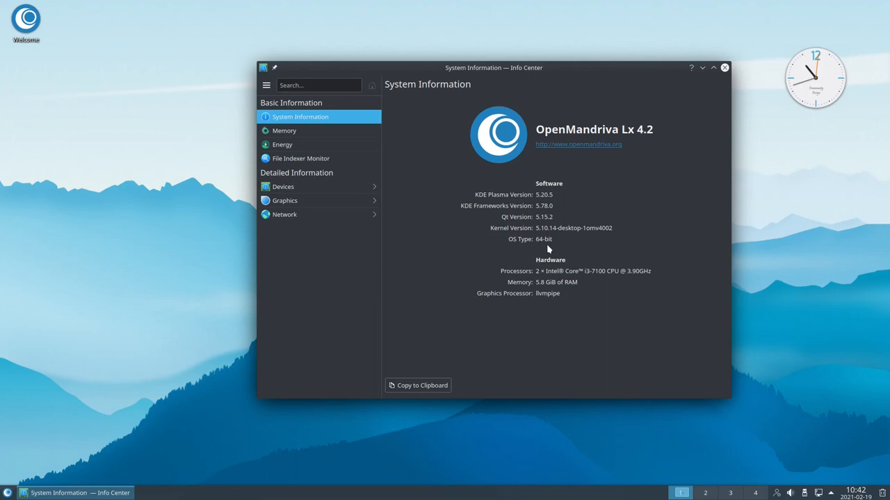
pyautogui.moveTo(379, 239)
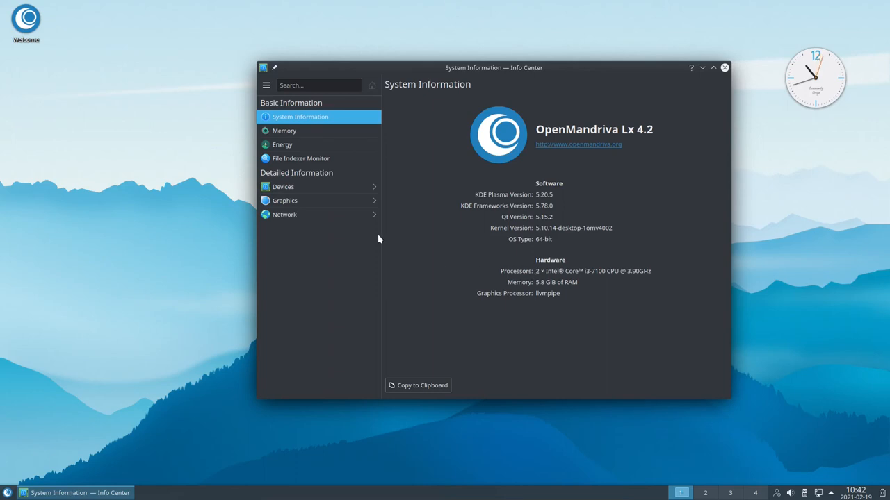
# Step: Show the Memory page reporting 5.81 GiB total and 3.37 GiB free
pyautogui.click(284, 131)
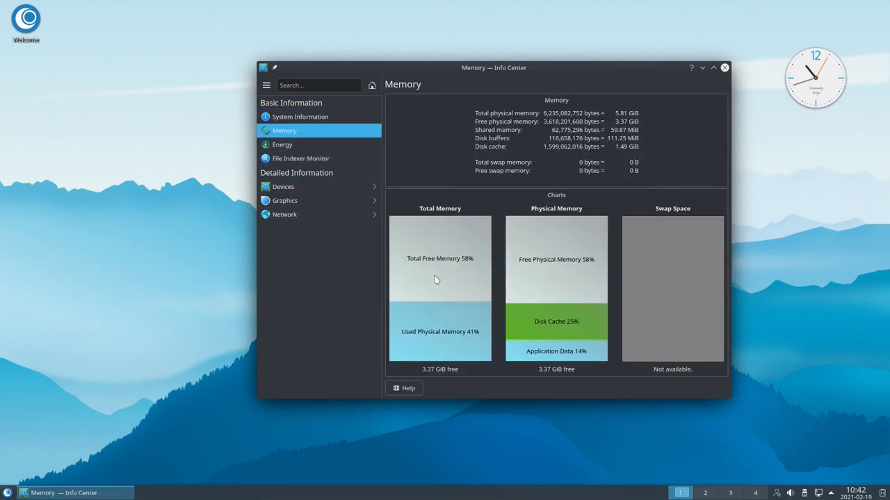
pyautogui.moveTo(485, 143)
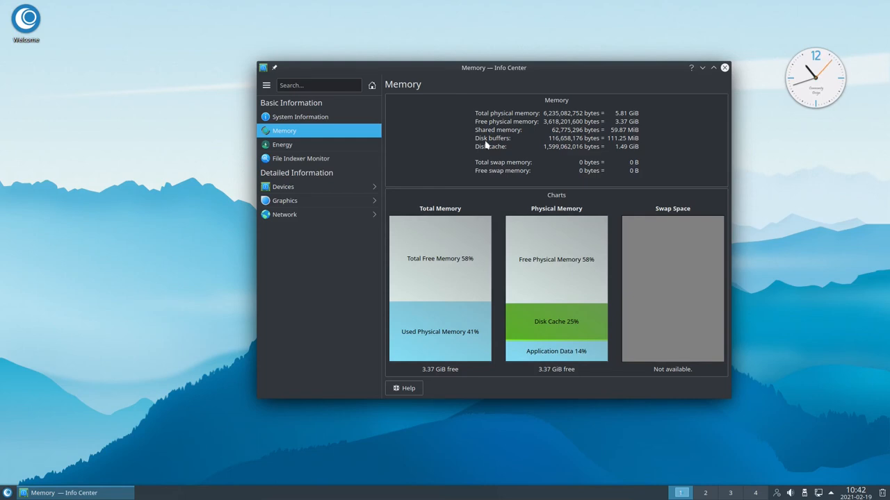
pyautogui.moveTo(301, 158)
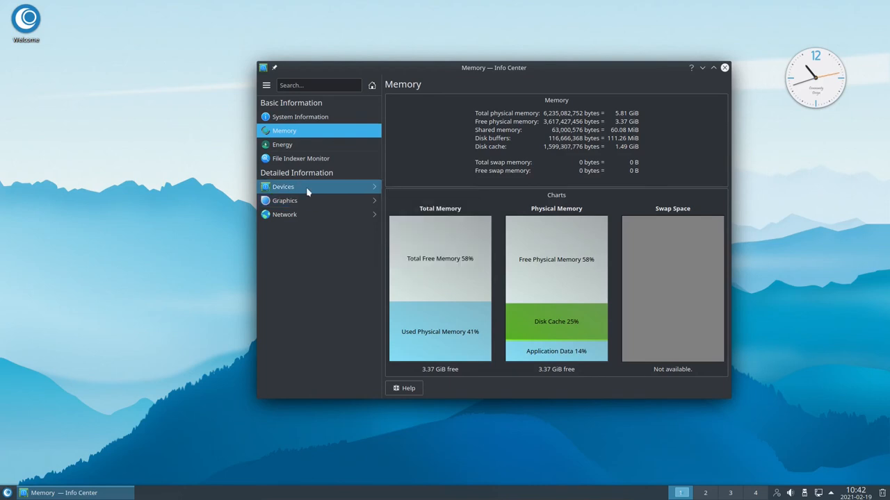
# Step: Close Info Center and launch Konsole from the System applications
pyautogui.click(724, 67)
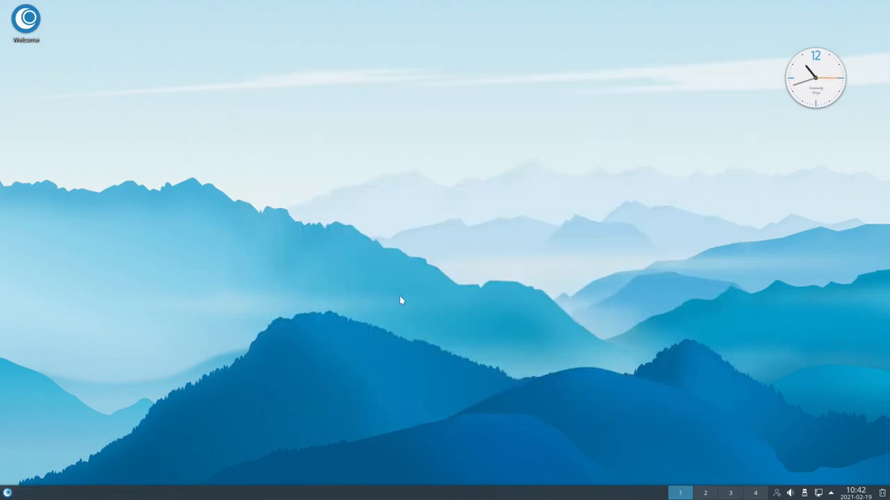
pyautogui.click(7, 492)
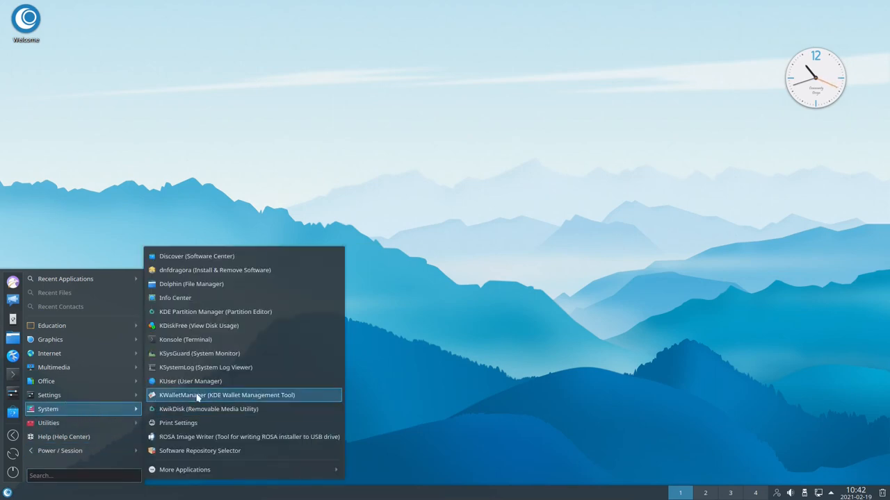
pyautogui.moveTo(240, 312)
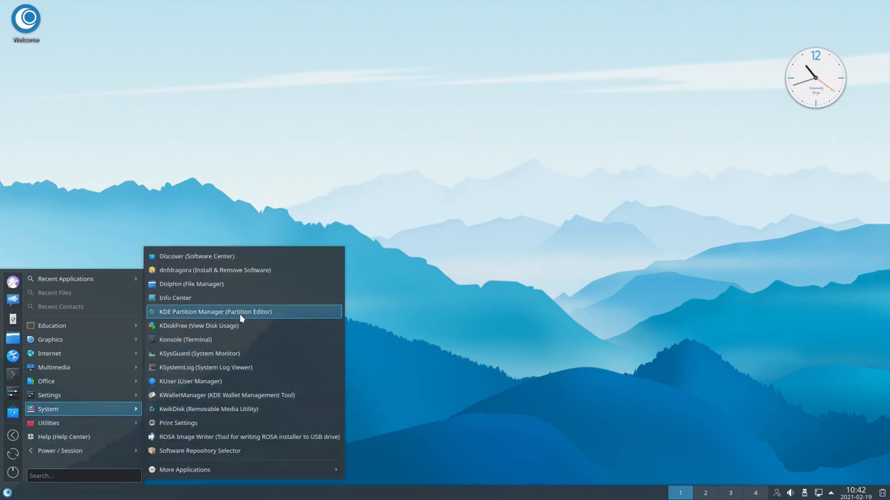
pyautogui.moveTo(242, 325)
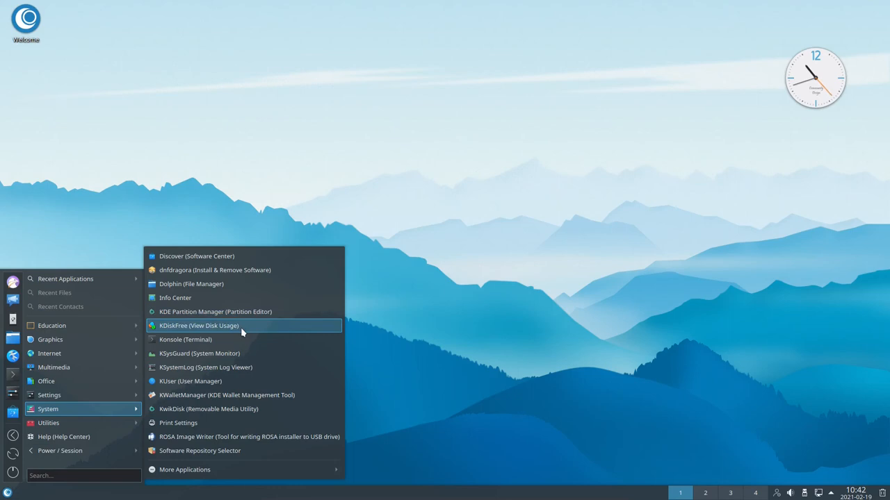
pyautogui.moveTo(240, 340)
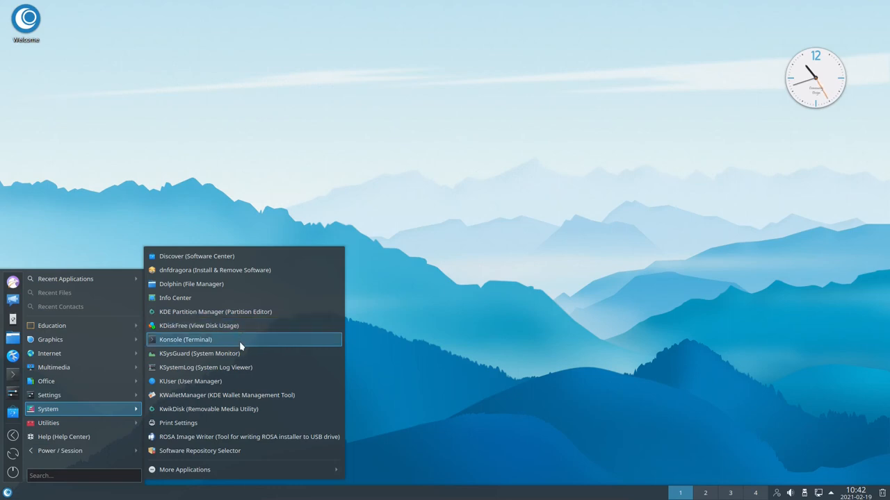
pyautogui.click(185, 339)
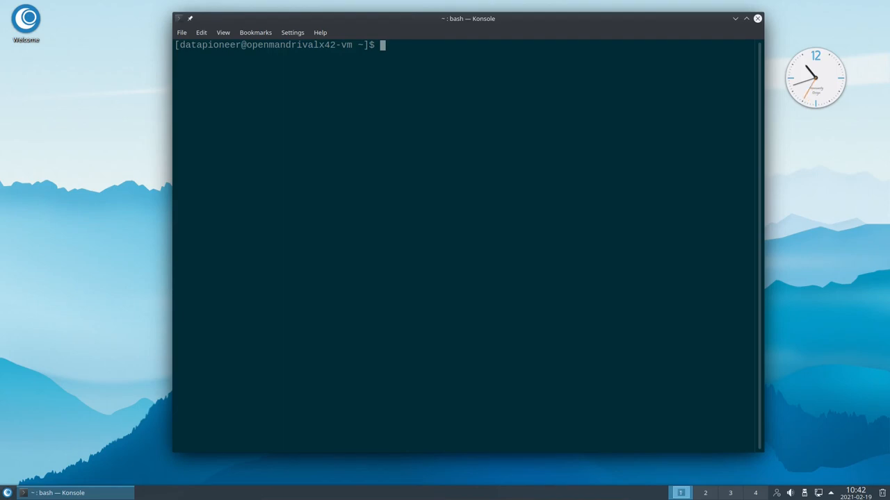
# Step: Run 'sudo dnf update', which reports nothing to do, then close Konsole
pyautogui.write('sudo')
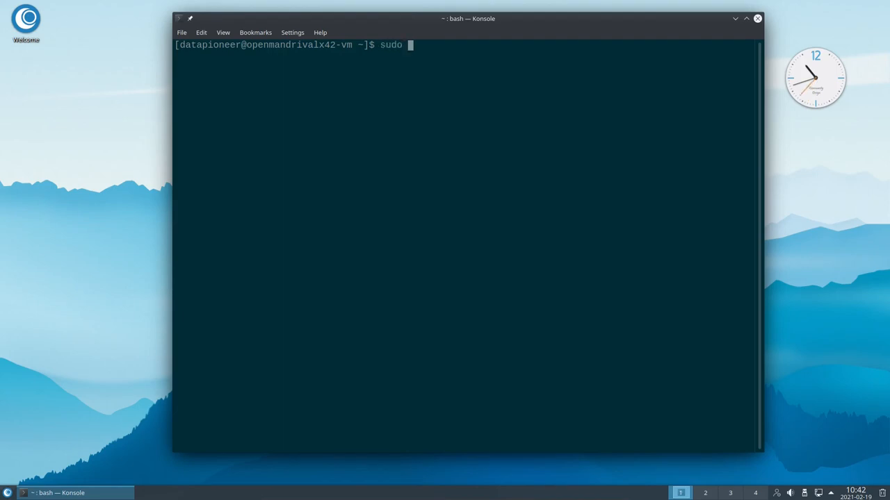
pyautogui.write('dnf')
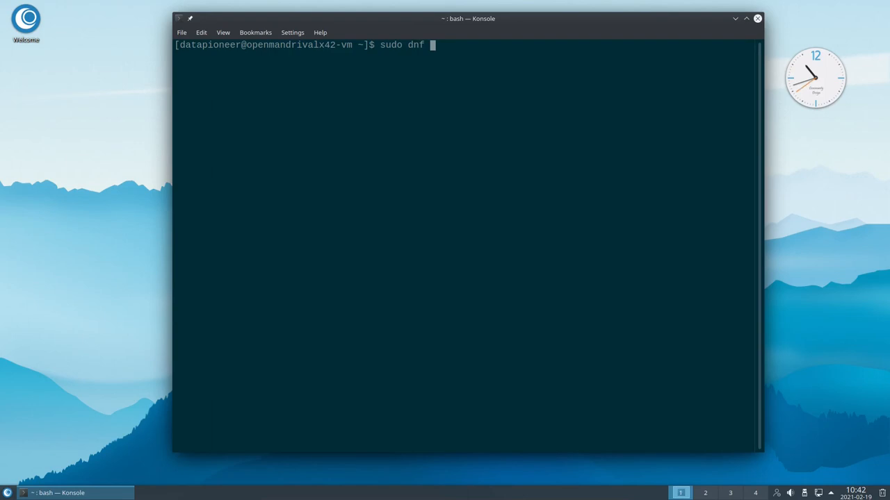
pyautogui.write('update')
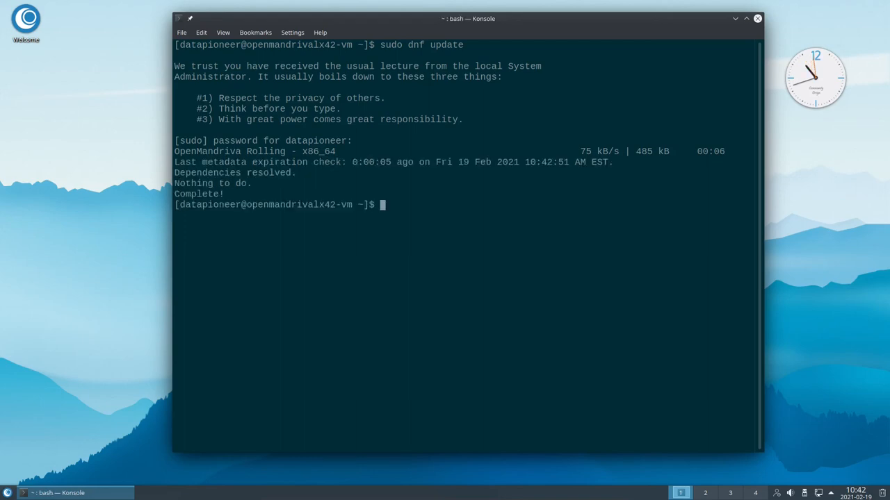
pyautogui.click(757, 18)
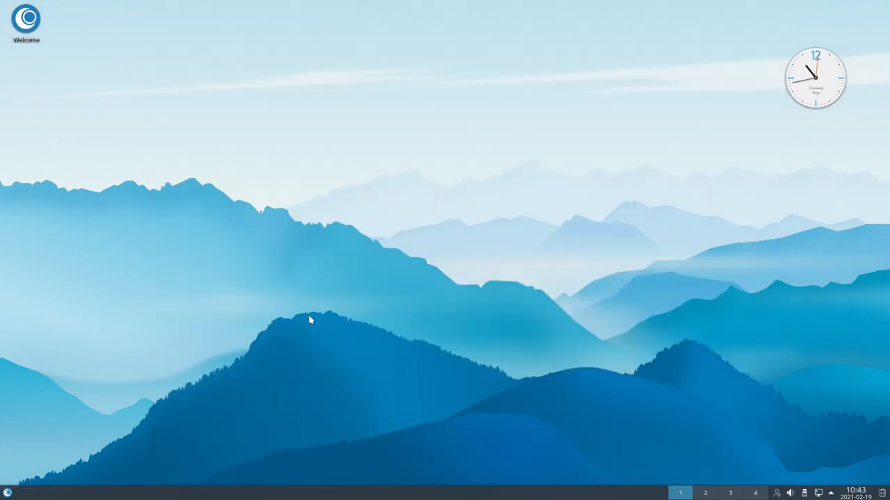
pyautogui.click(8, 493)
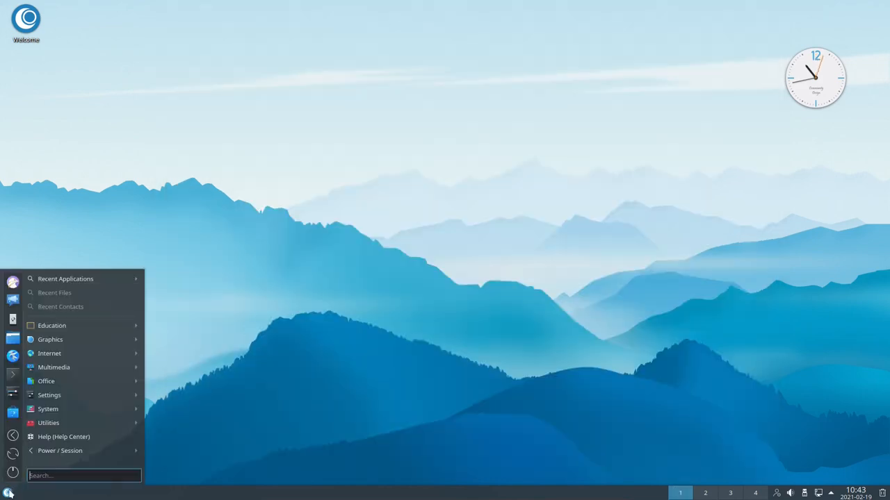
pyautogui.click(48, 409)
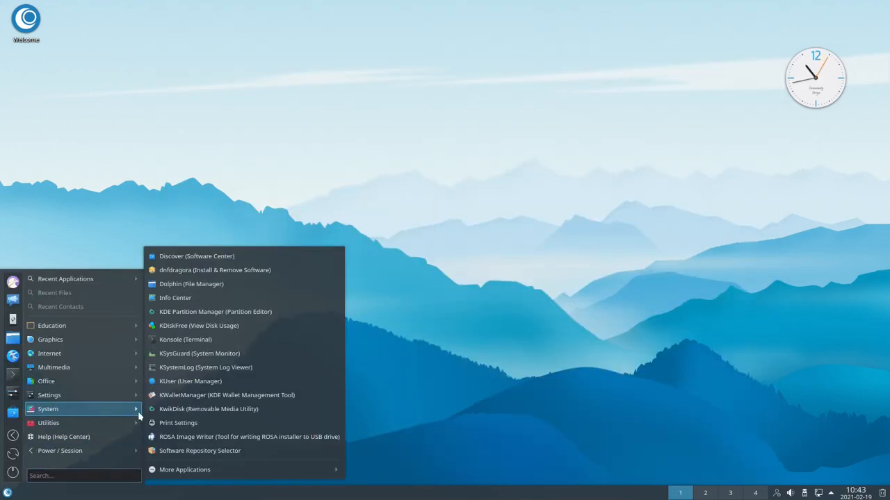
pyautogui.moveTo(225, 353)
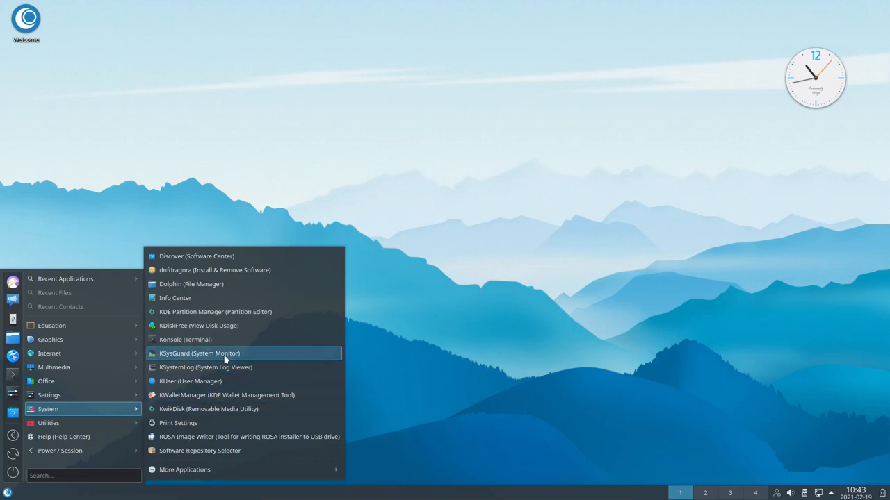
pyautogui.moveTo(224, 367)
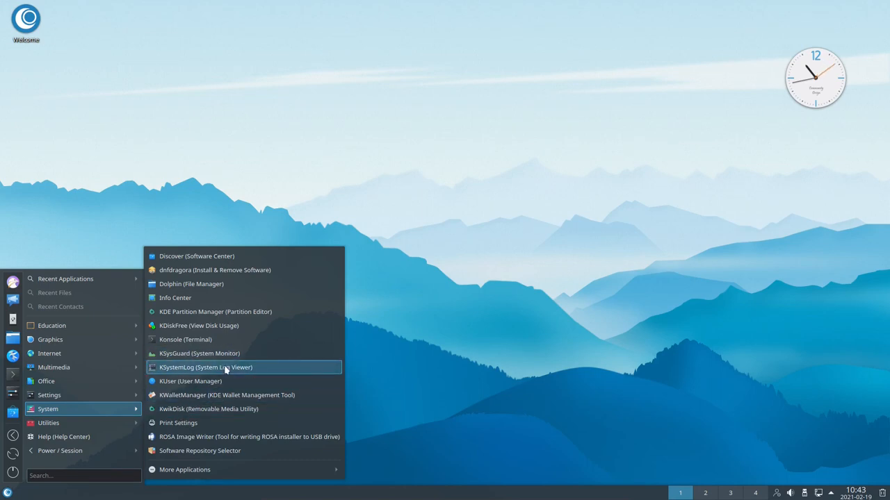
pyautogui.moveTo(225, 381)
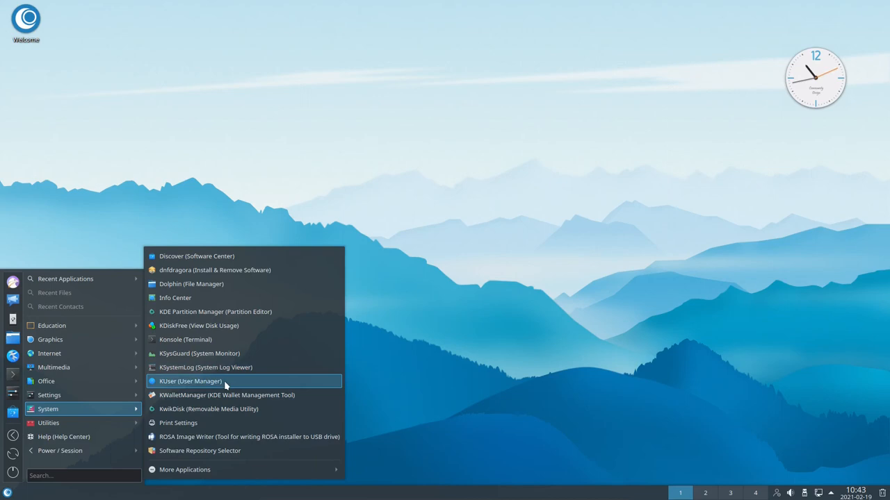
pyautogui.moveTo(229, 394)
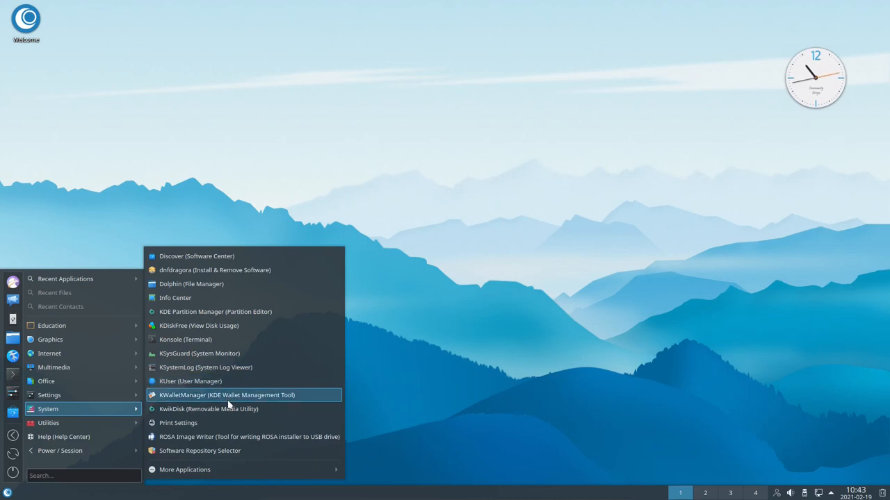
pyautogui.moveTo(236, 436)
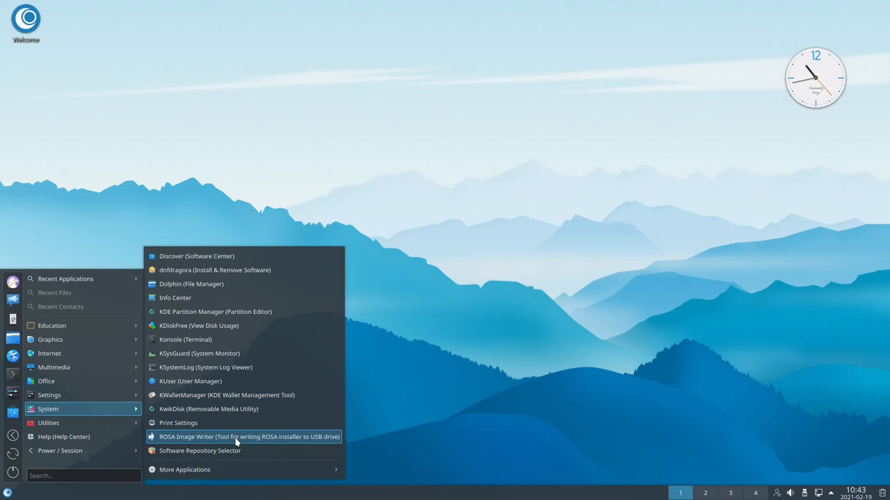
pyautogui.click(200, 450)
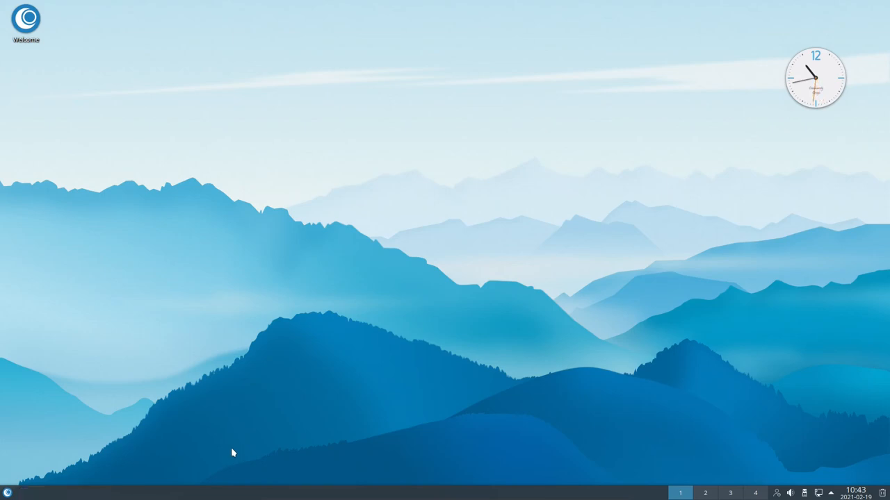
pyautogui.click(25, 24)
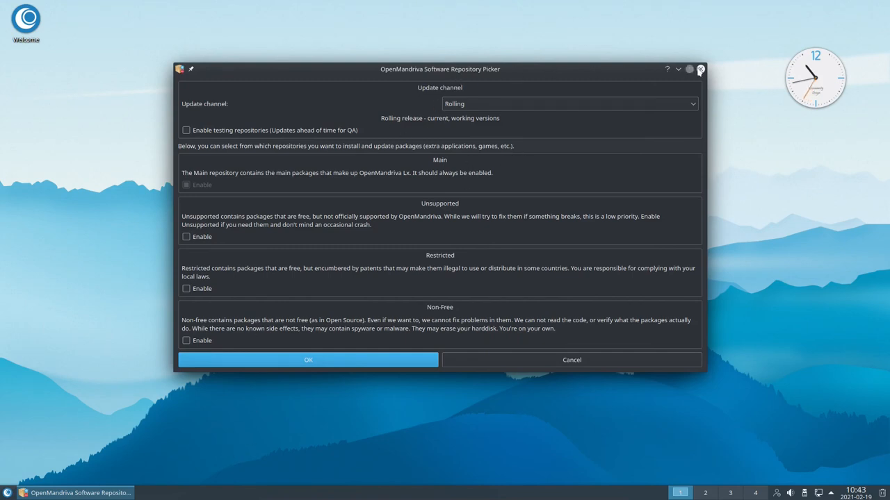
pyautogui.click(700, 69)
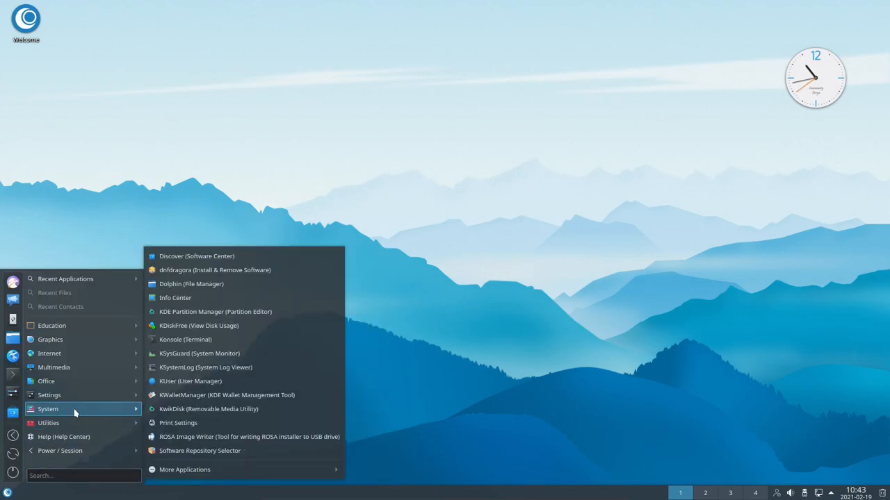
pyautogui.moveTo(88, 412)
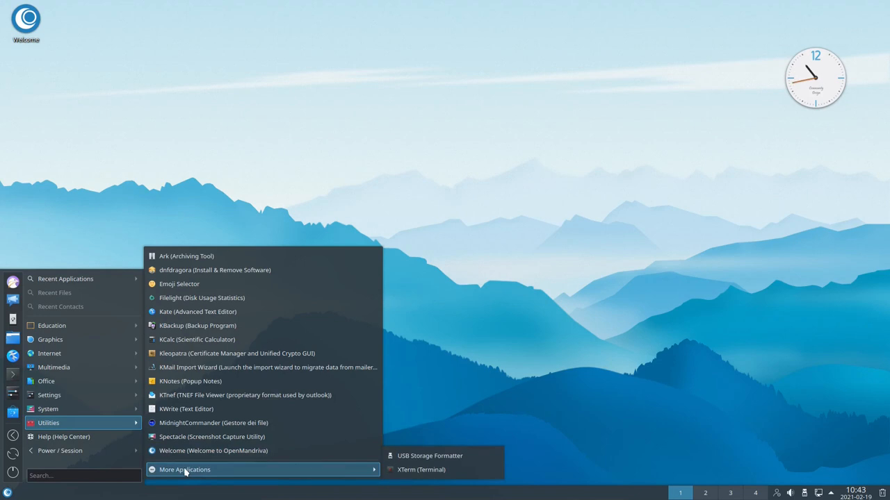
pyautogui.moveTo(420, 469)
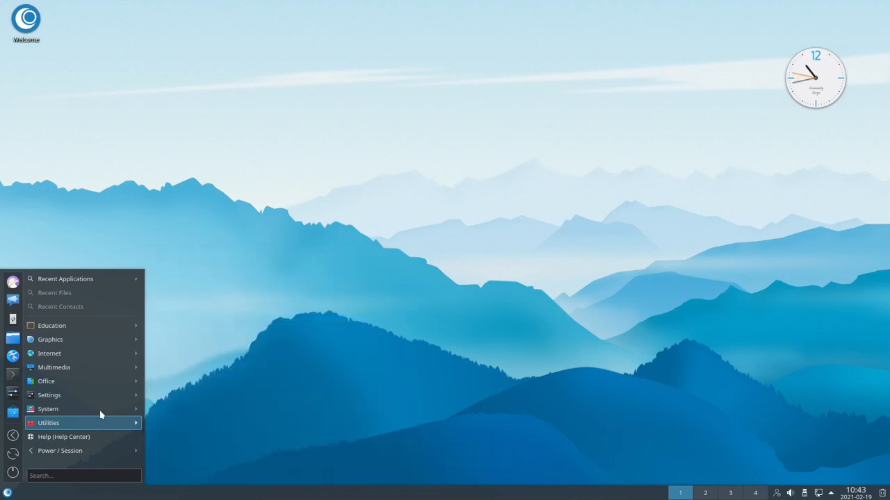
pyautogui.moveTo(48, 395)
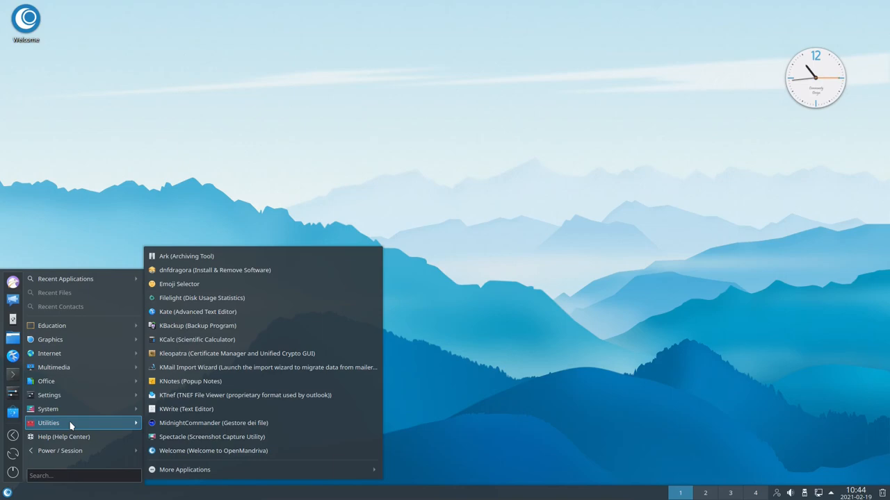
pyautogui.moveTo(106, 428)
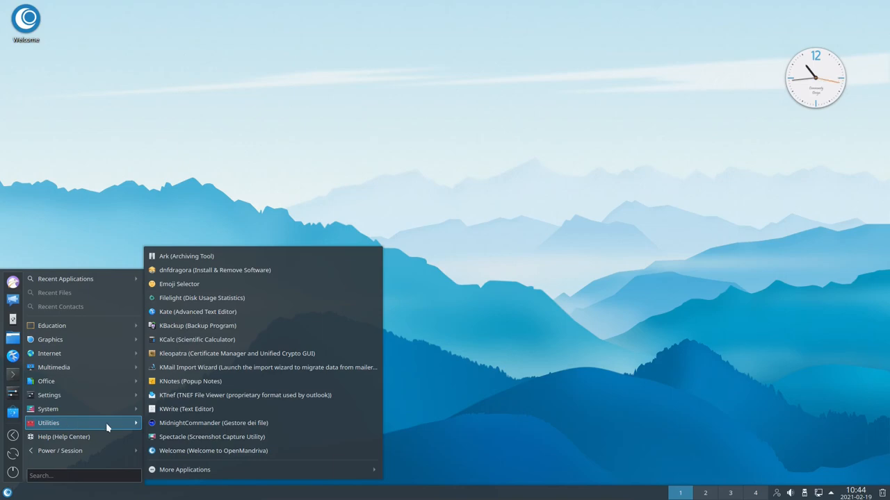
# Step: Launch Midnight Commander from the Utilities applications
pyautogui.click(213, 422)
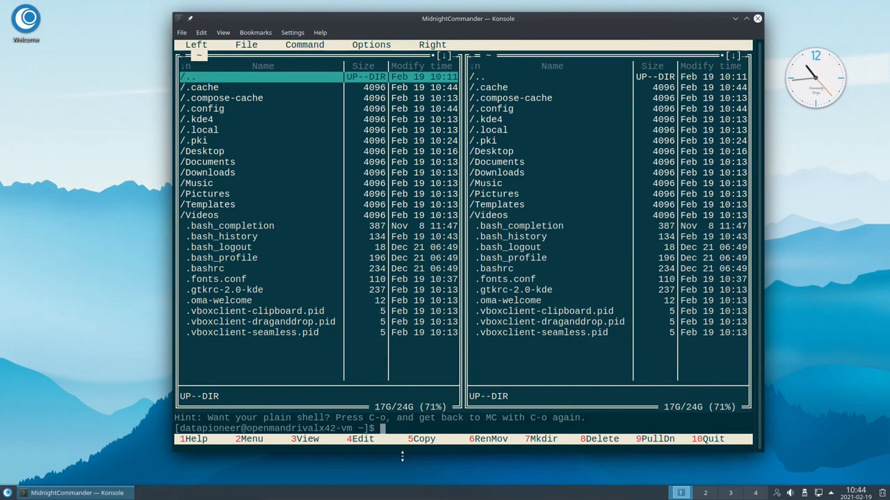
pyautogui.moveTo(322, 327)
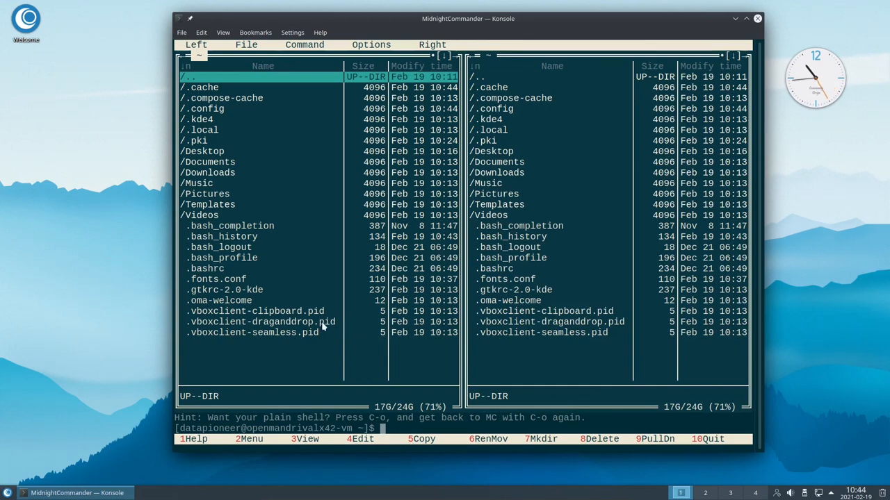
pyautogui.moveTo(426, 269)
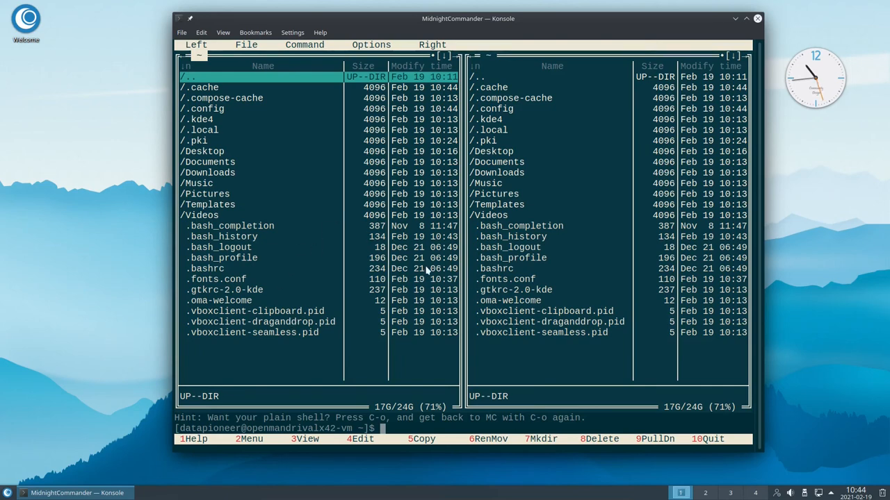
pyautogui.moveTo(276, 159)
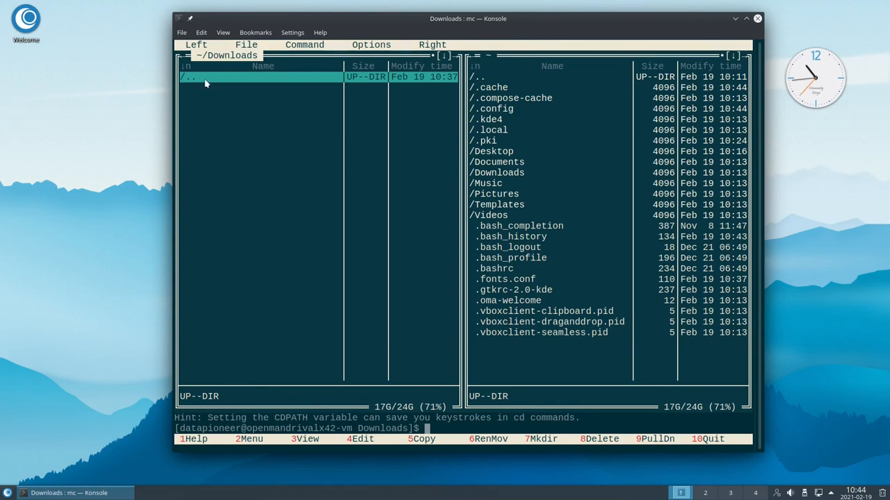
pyautogui.moveTo(461, 313)
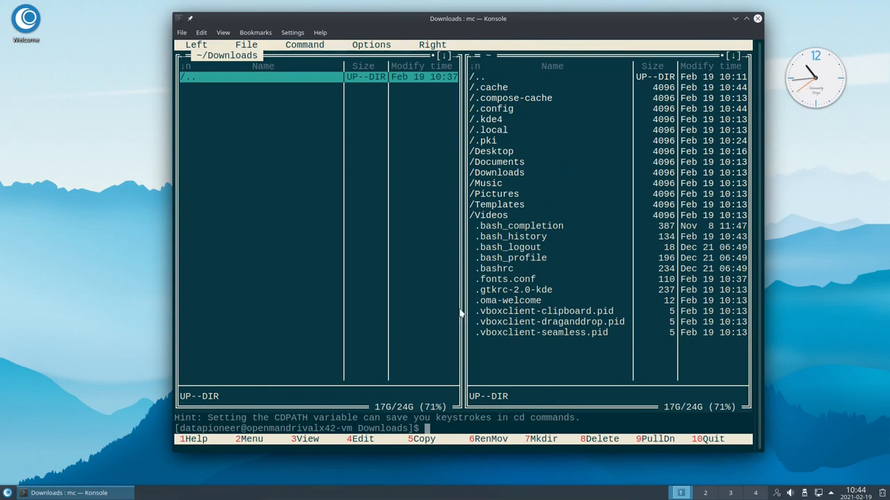
pyautogui.moveTo(457, 190)
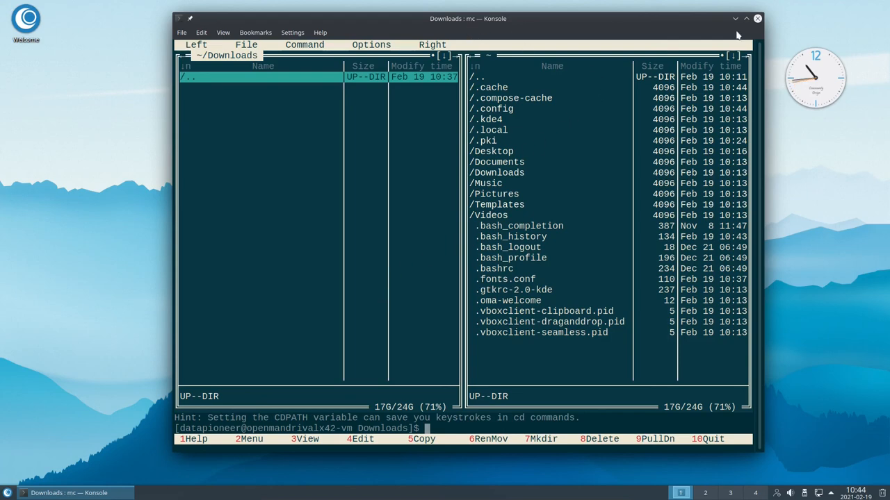
pyautogui.moveTo(758, 19)
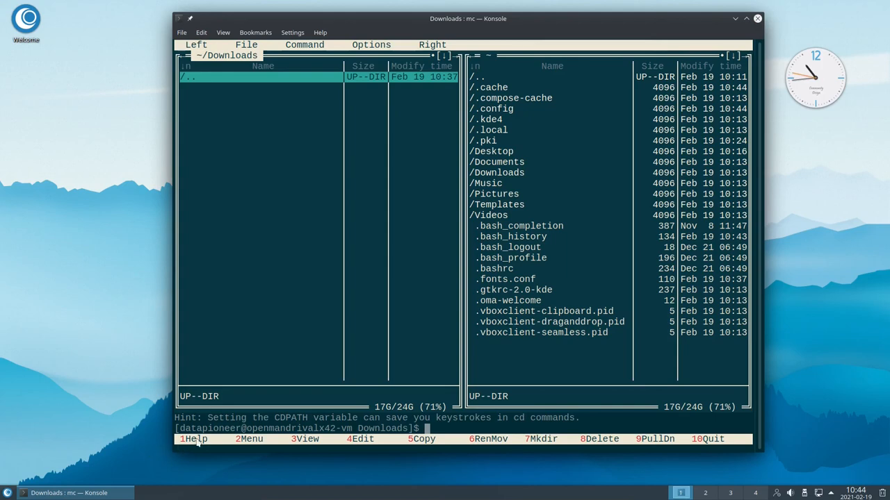
# Step: Show Midnight Commander's User menu of file commands, then close its window
pyautogui.click(248, 439)
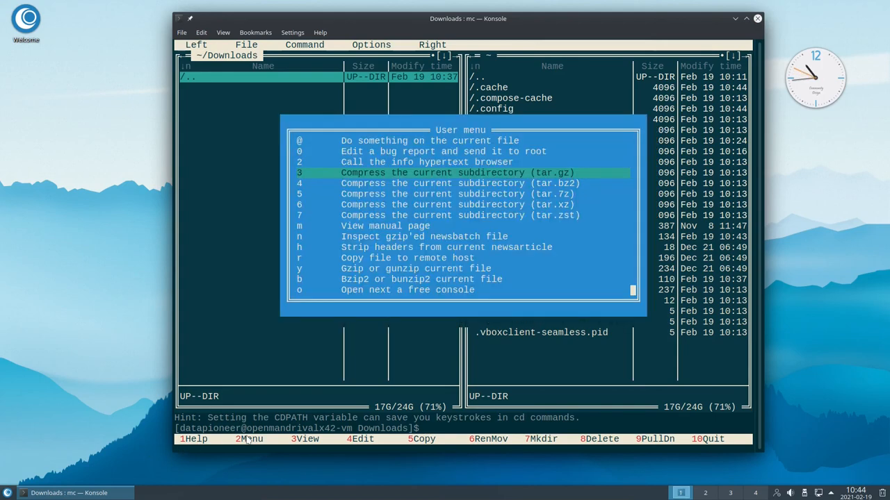
pyautogui.moveTo(305, 439)
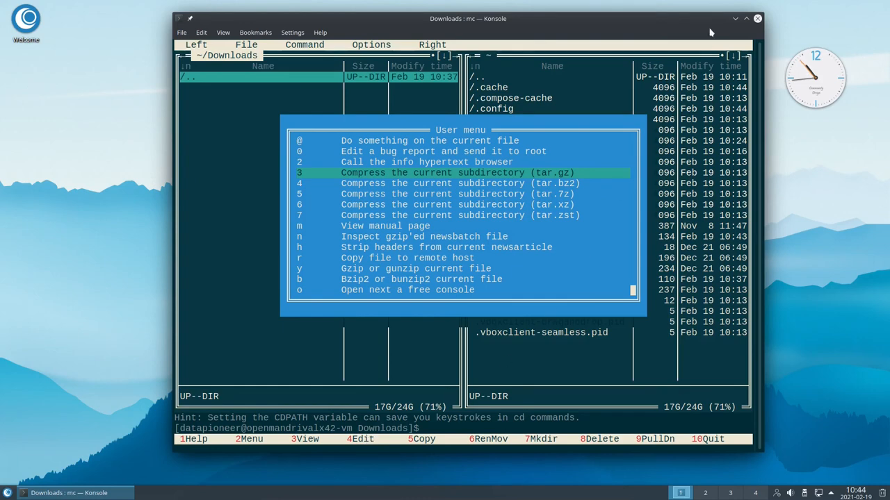
pyautogui.moveTo(757, 30)
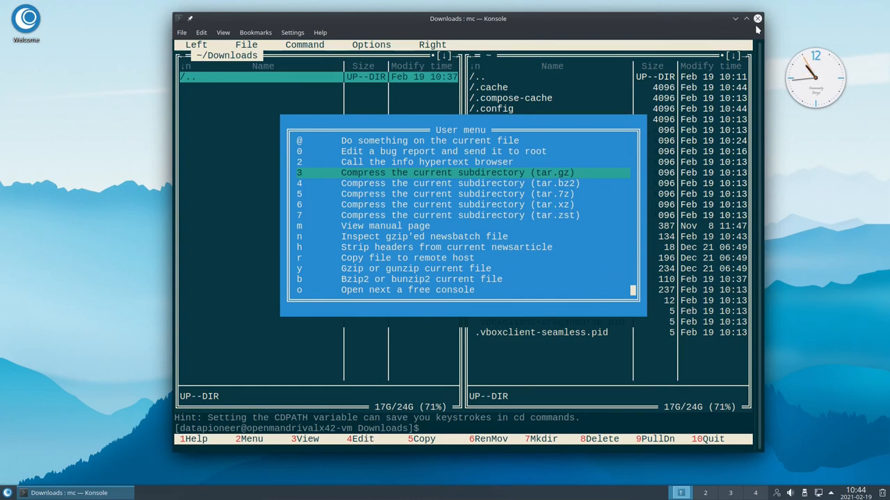
pyautogui.click(735, 19)
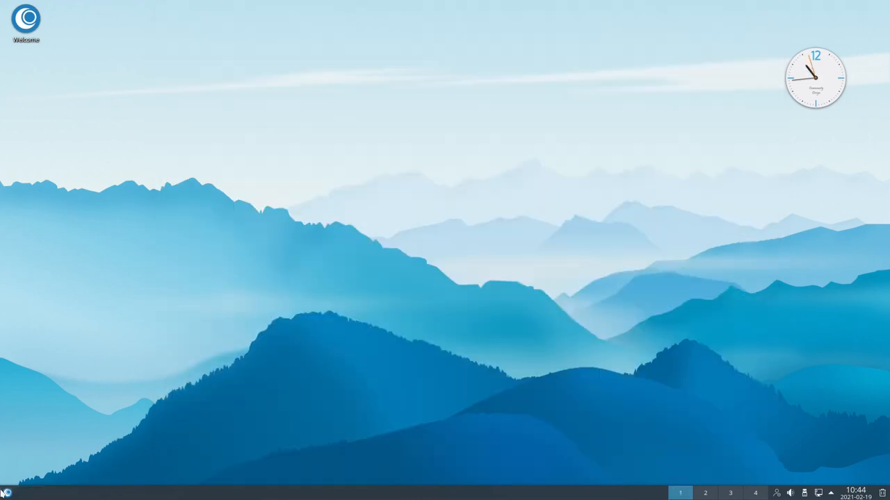
# Step: Capture the screen with Spectacle, save it as openmandrivalx42Desktop.png in Pictures and close Spectacle
pyautogui.click(7, 493)
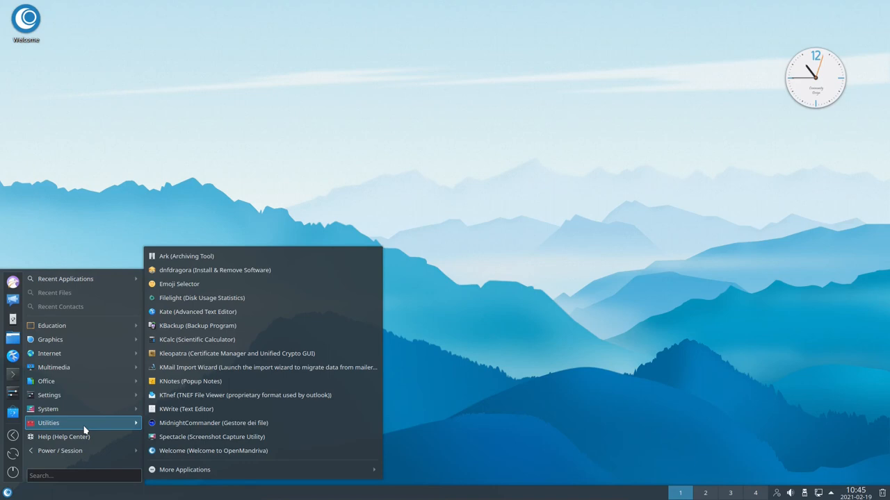
pyautogui.moveTo(126, 434)
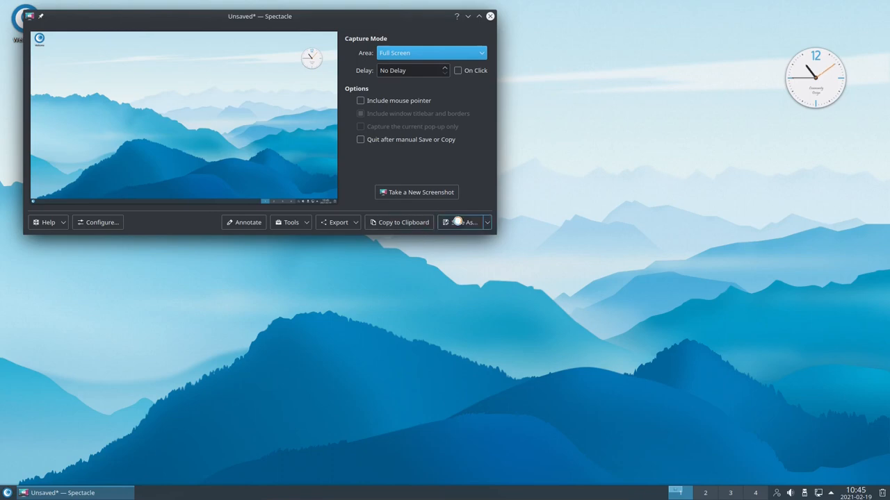
pyautogui.click(464, 221)
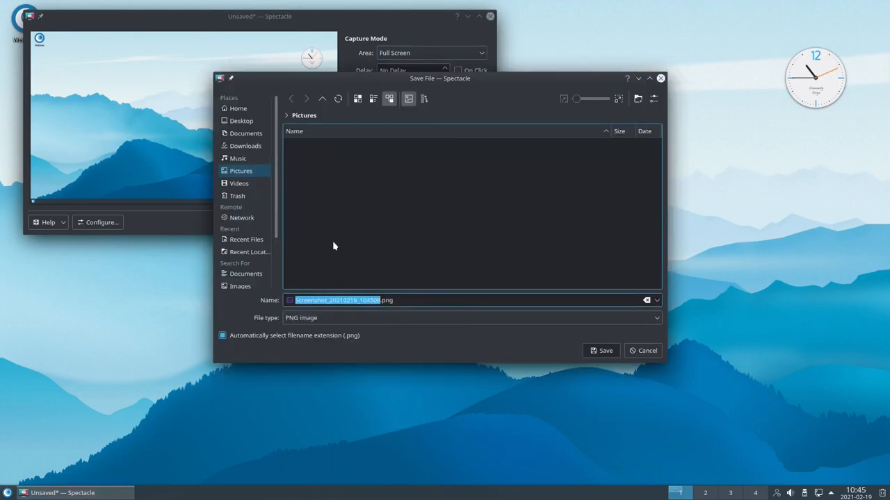
pyautogui.moveTo(335, 241)
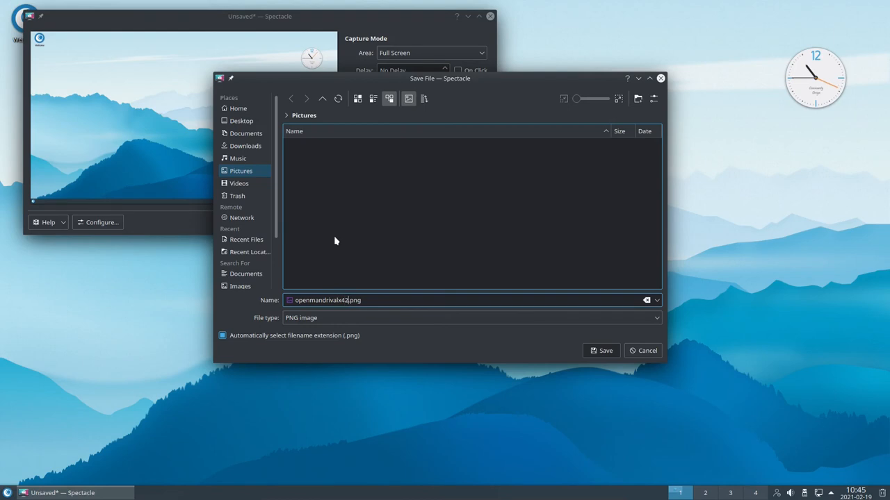
pyautogui.write('Desktop')
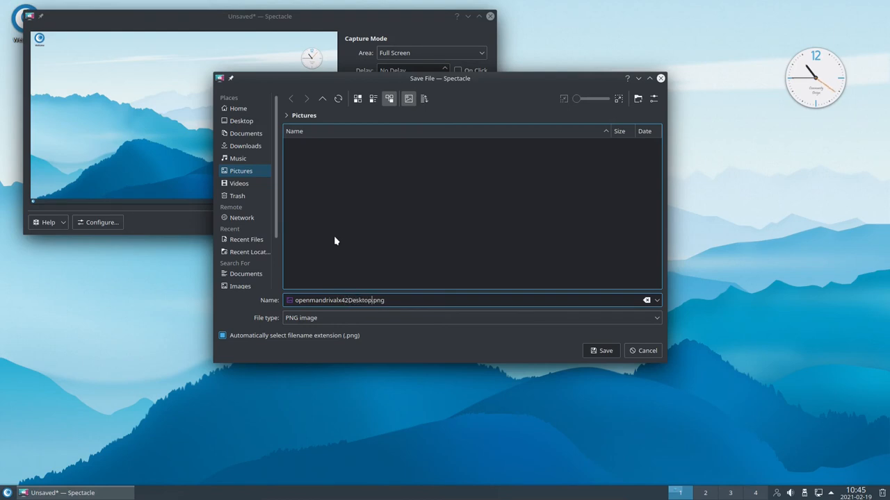
pyautogui.click(601, 350)
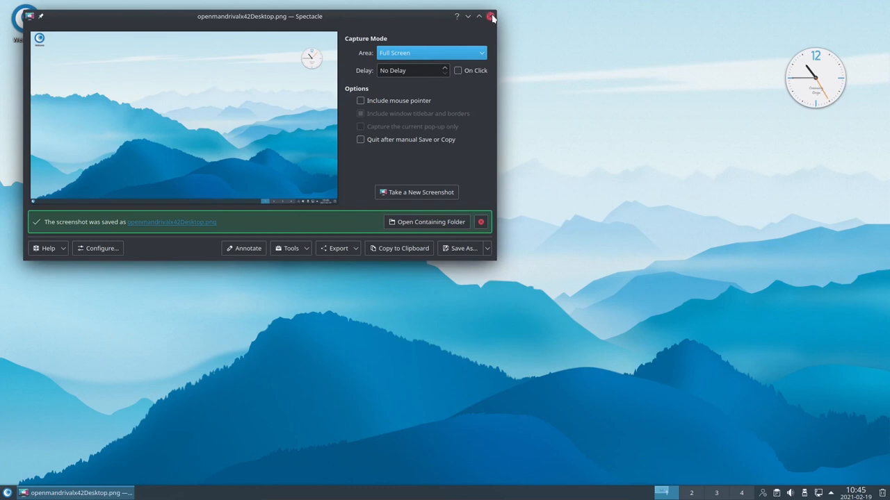
pyautogui.click(492, 16)
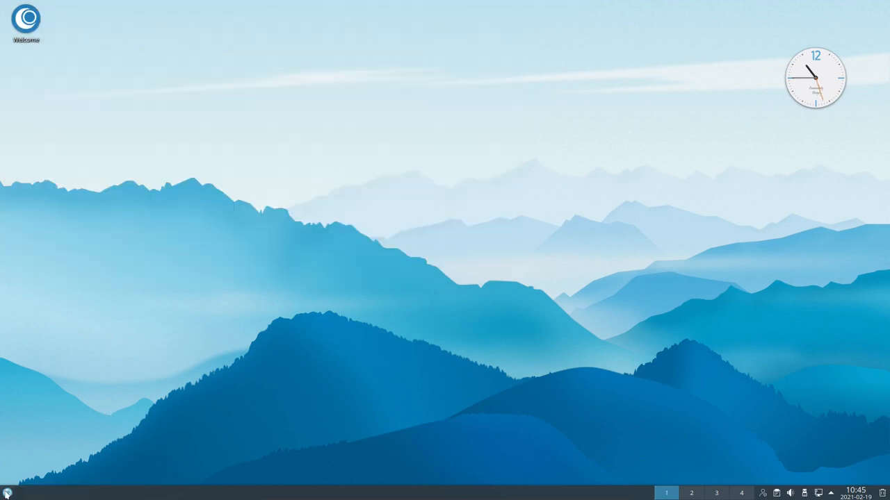
# Step: View openmandrivalx42Desktop.png in Gwenview from Utilities, then close the viewer and reopen the menu
pyautogui.click(7, 493)
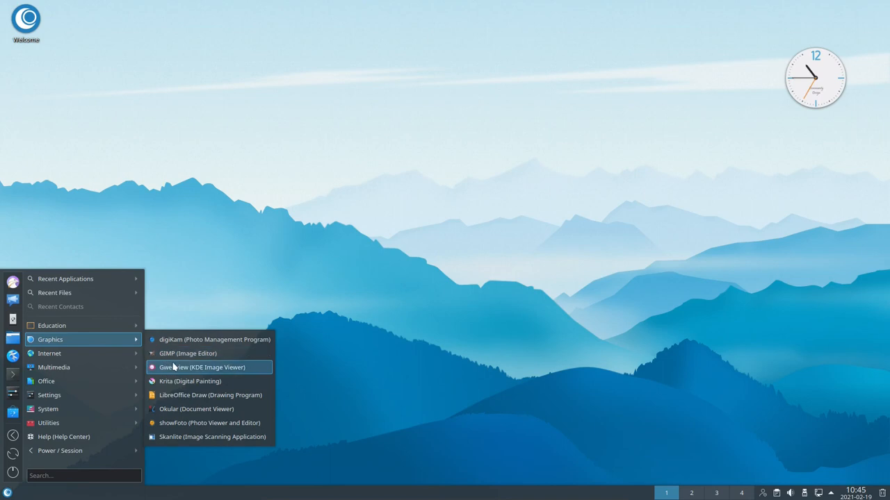
pyautogui.click(203, 367)
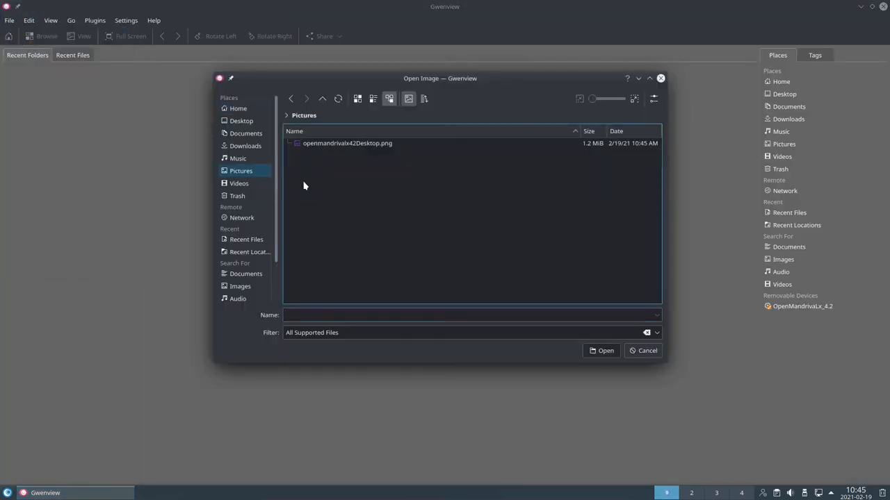
pyautogui.doubleClick(347, 143)
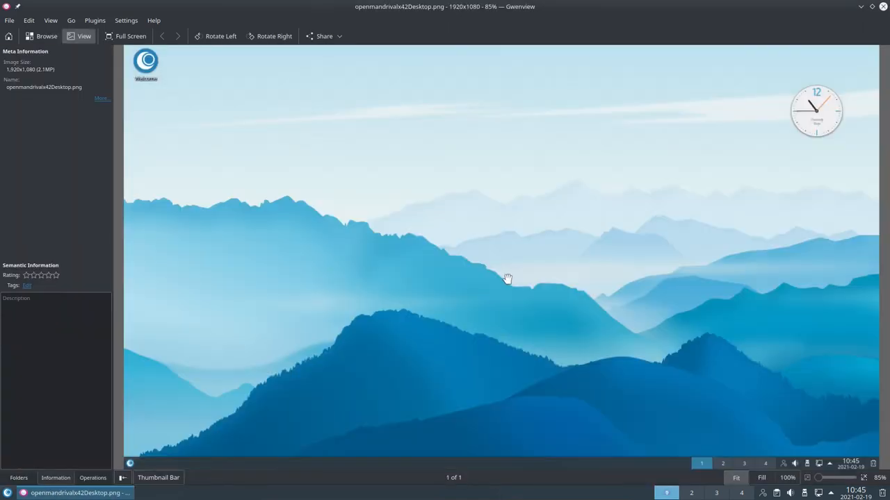
pyautogui.moveTo(525, 402)
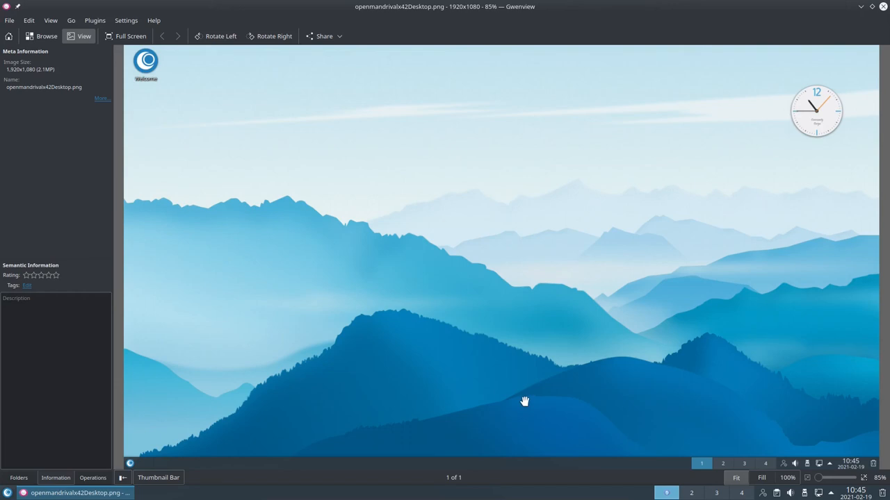
pyautogui.moveTo(863, 58)
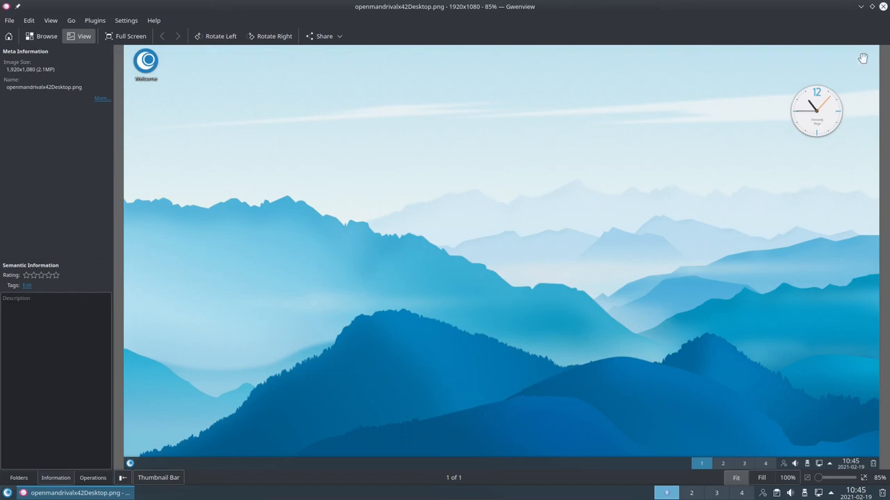
pyautogui.click(883, 6)
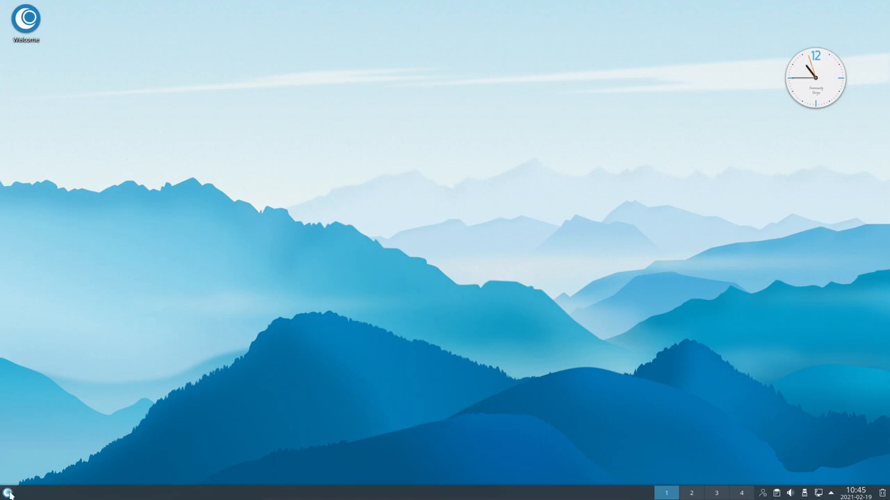
pyautogui.click(8, 492)
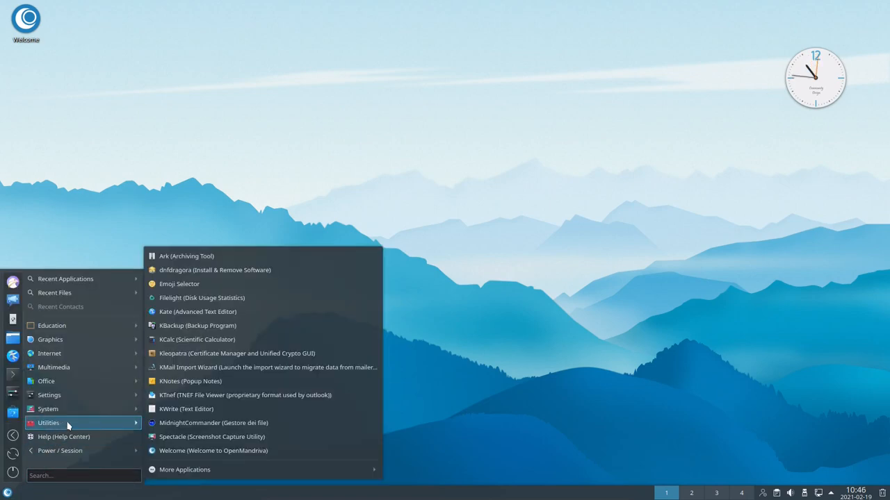
pyautogui.moveTo(194, 470)
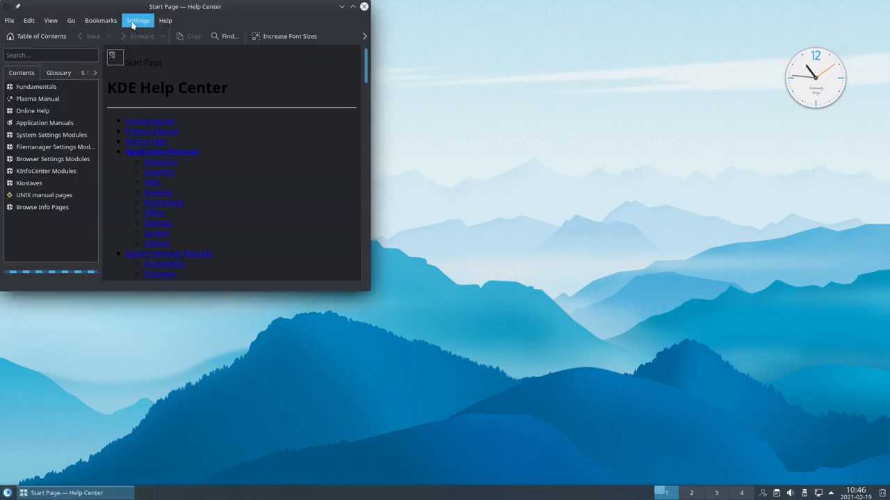
pyautogui.moveTo(185, 6); pyautogui.dragTo(469, 87)
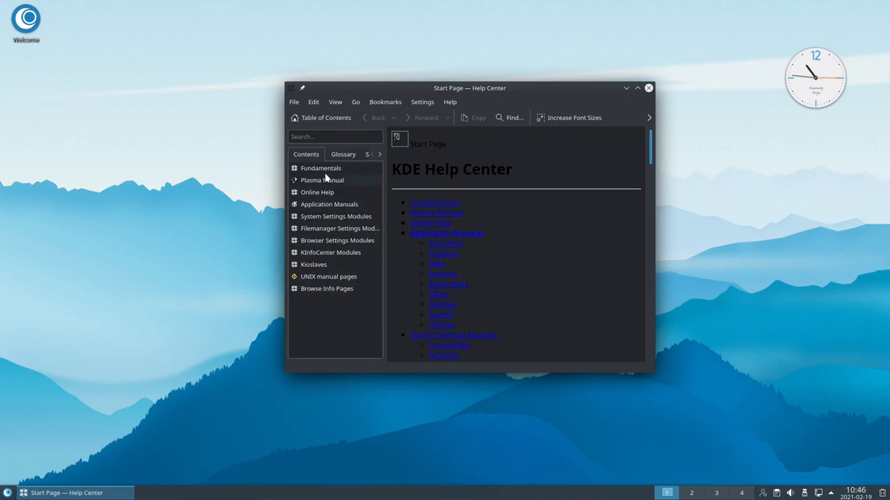
pyautogui.moveTo(330, 201)
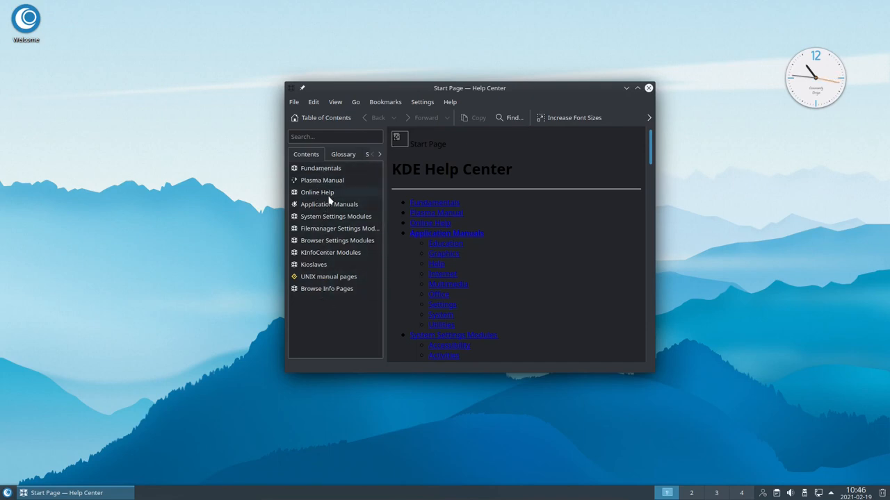
pyautogui.click(329, 203)
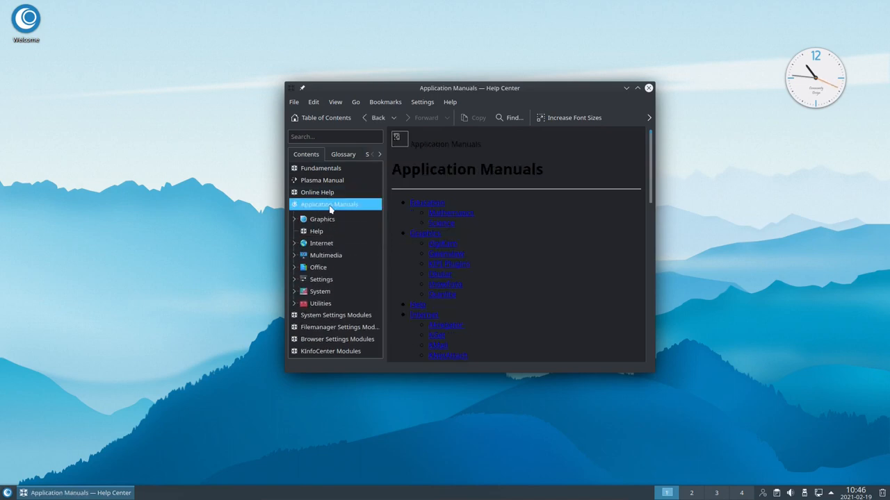
pyautogui.click(322, 219)
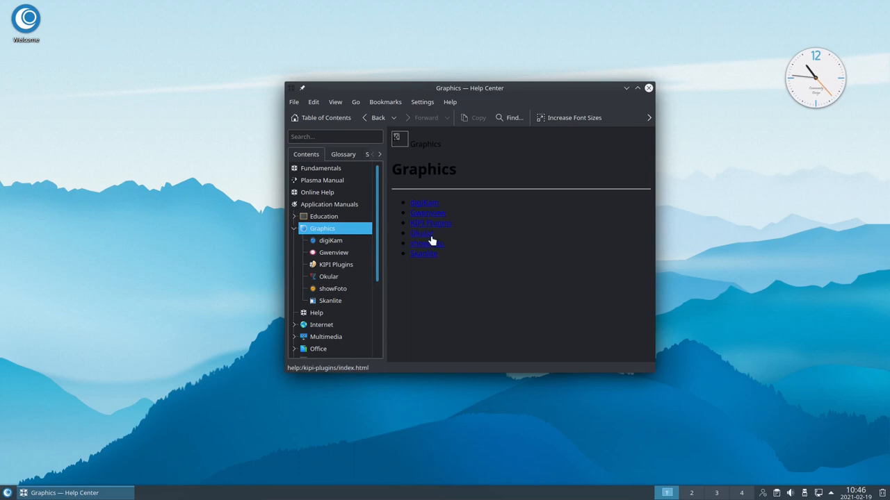
pyautogui.moveTo(451, 289)
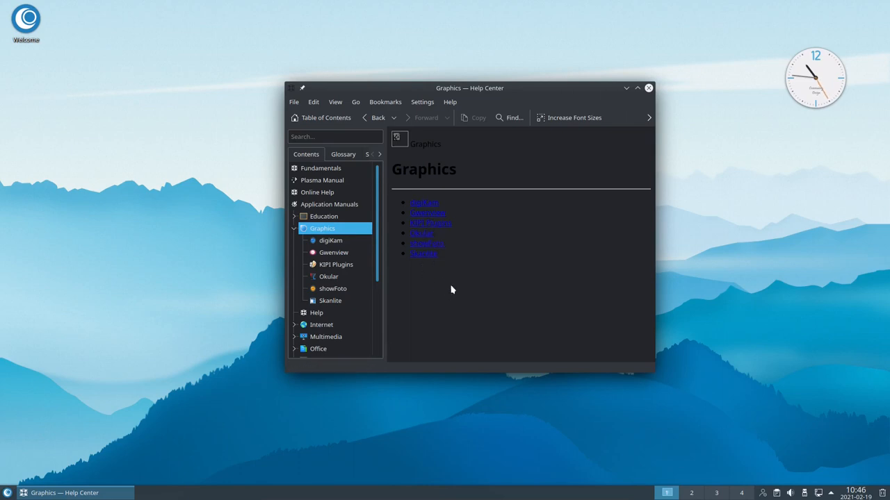
pyautogui.moveTo(647, 93)
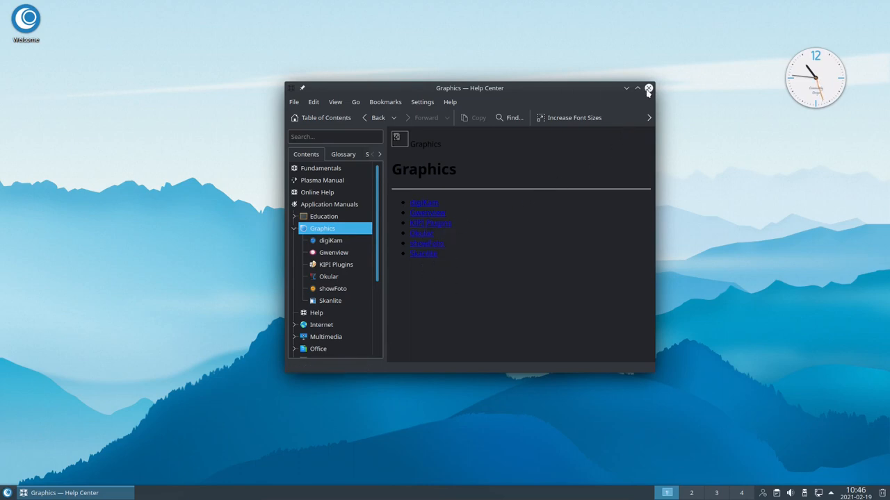
pyautogui.click(648, 89)
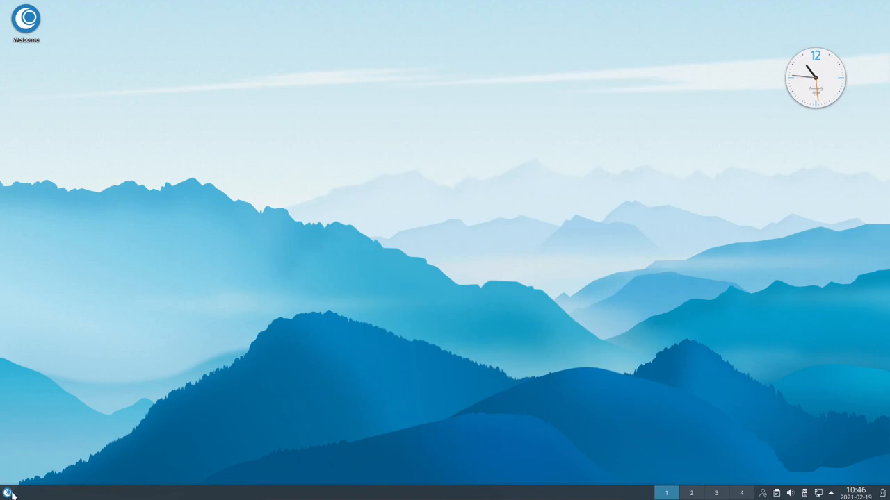
pyautogui.click(7, 493)
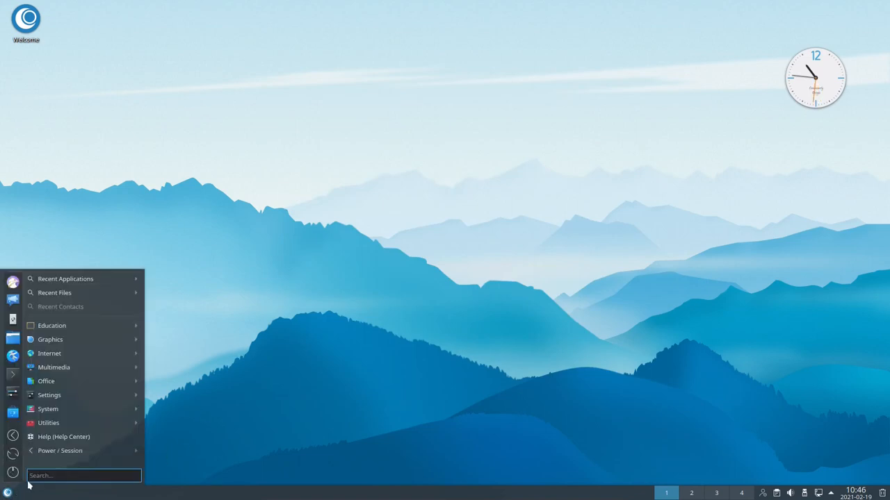
pyautogui.click(60, 450)
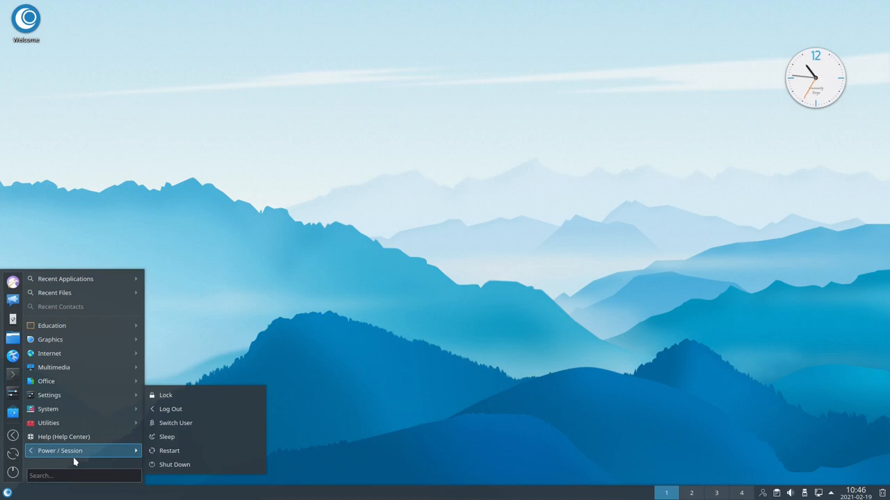
pyautogui.click(372, 379)
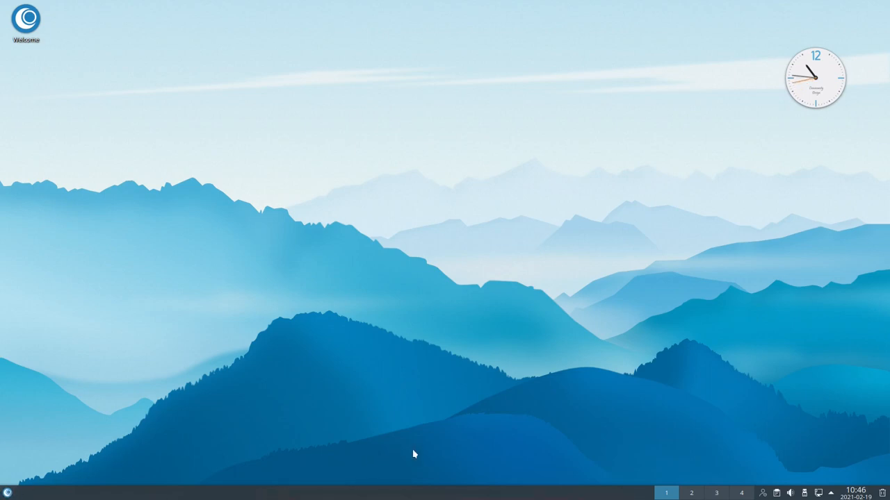
# Step: Switch the panel's start menu to the Application Launcher alternative
pyautogui.rightClick(7, 492)
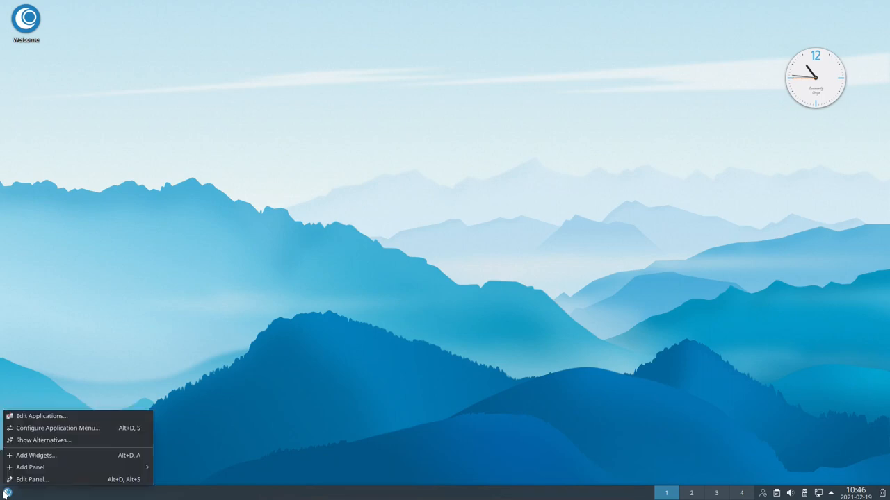
pyautogui.moveTo(43, 440)
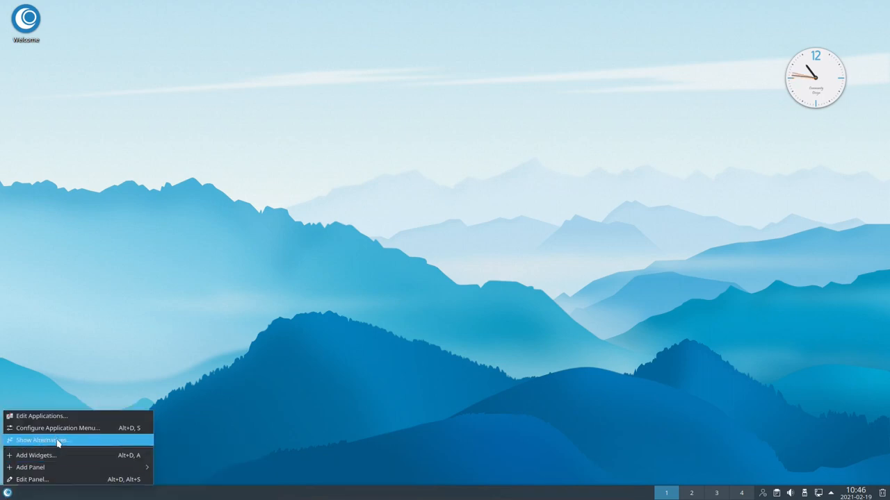
pyautogui.click(41, 440)
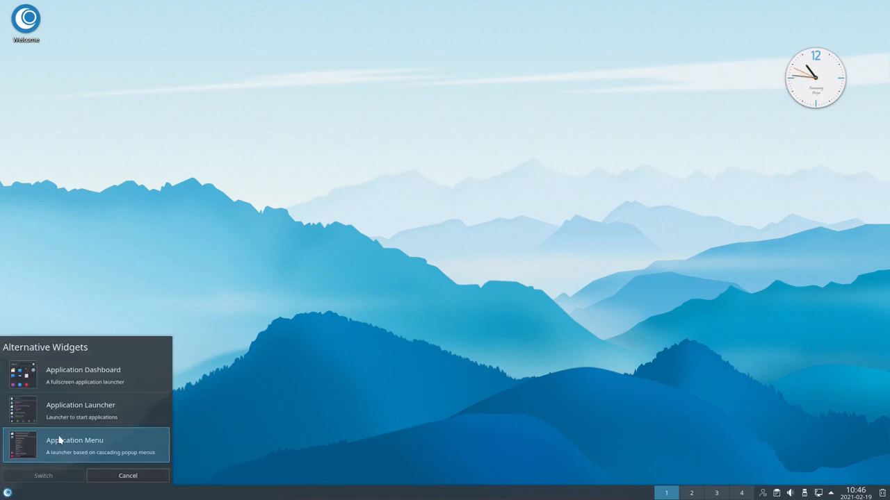
pyautogui.moveTo(72, 447)
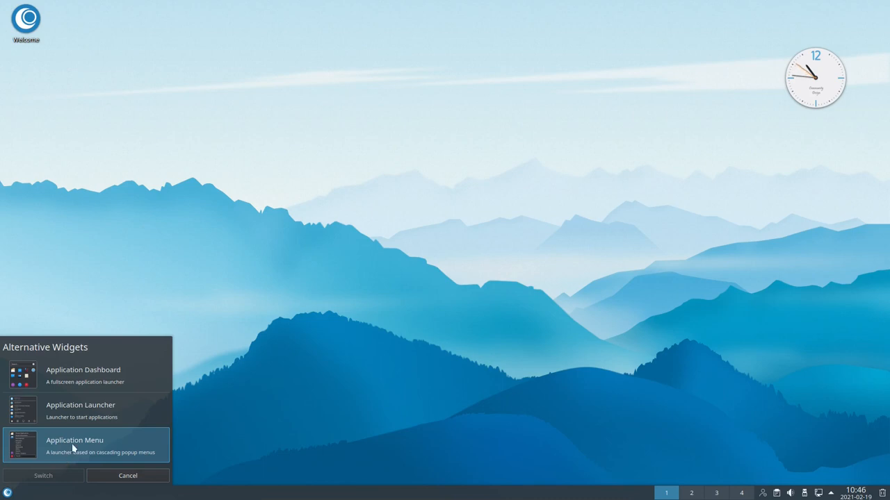
pyautogui.moveTo(83, 410)
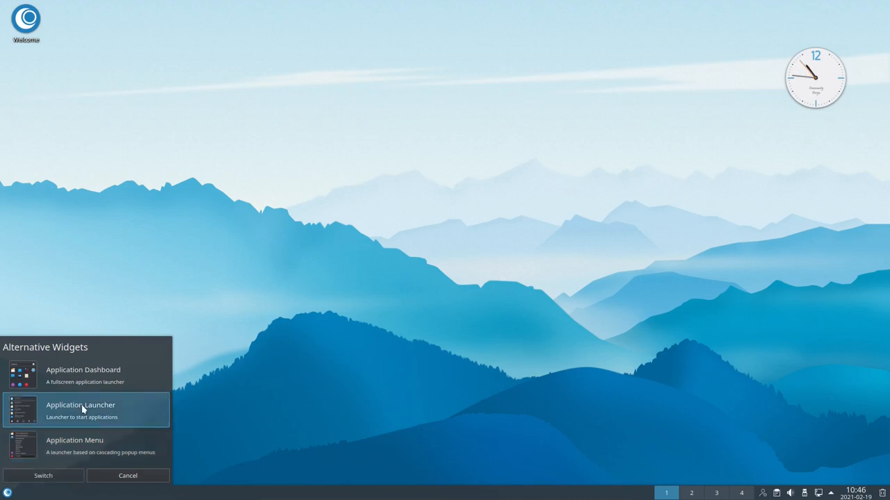
pyautogui.click(128, 475)
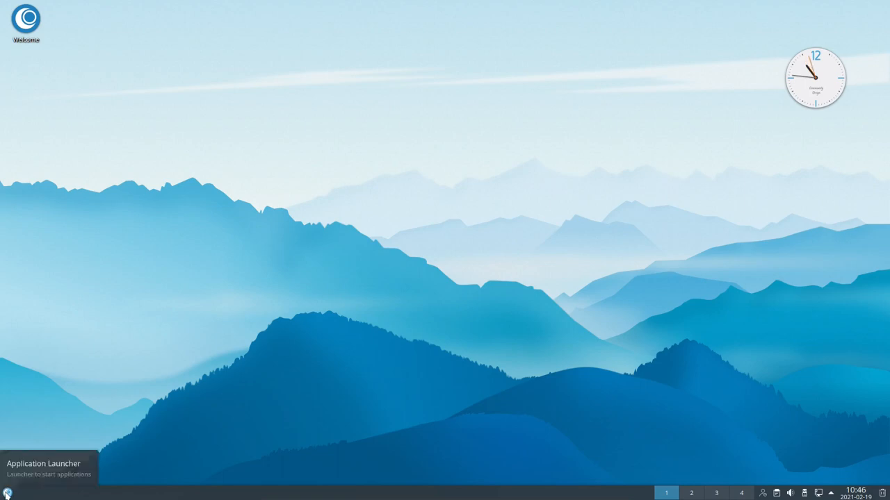
# Step: Browse the new launcher's Favorites, Applications and Computer views, then close it
pyautogui.click(7, 492)
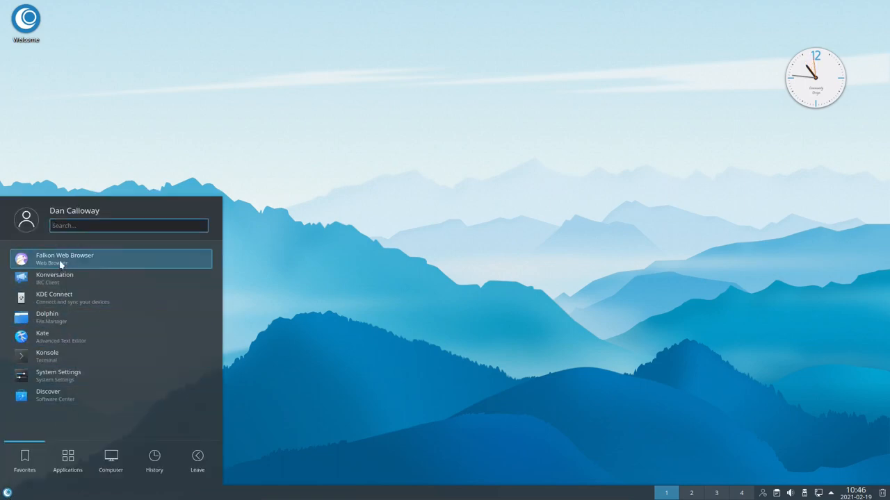
pyautogui.moveTo(47, 355)
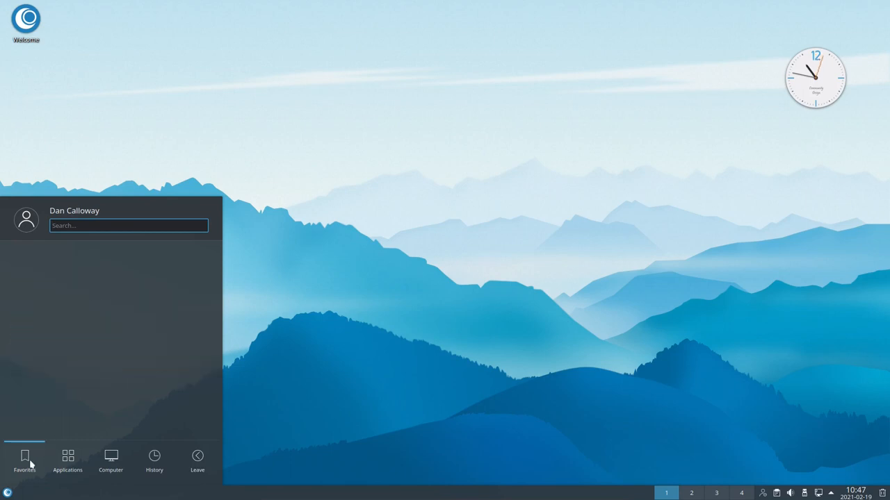
pyautogui.click(67, 461)
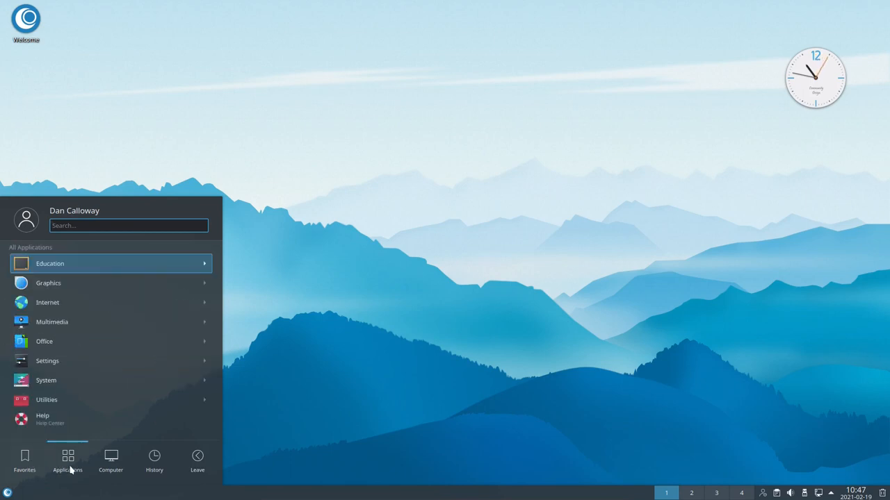
pyautogui.click(110, 461)
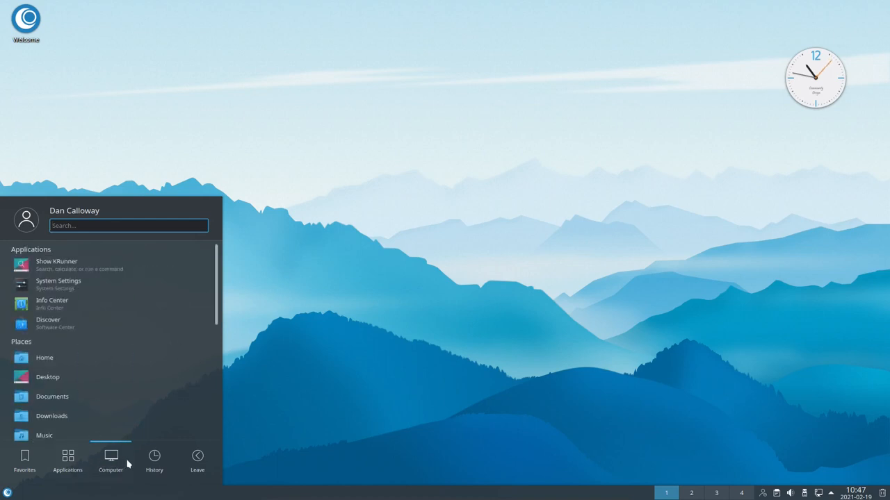
pyautogui.click(198, 461)
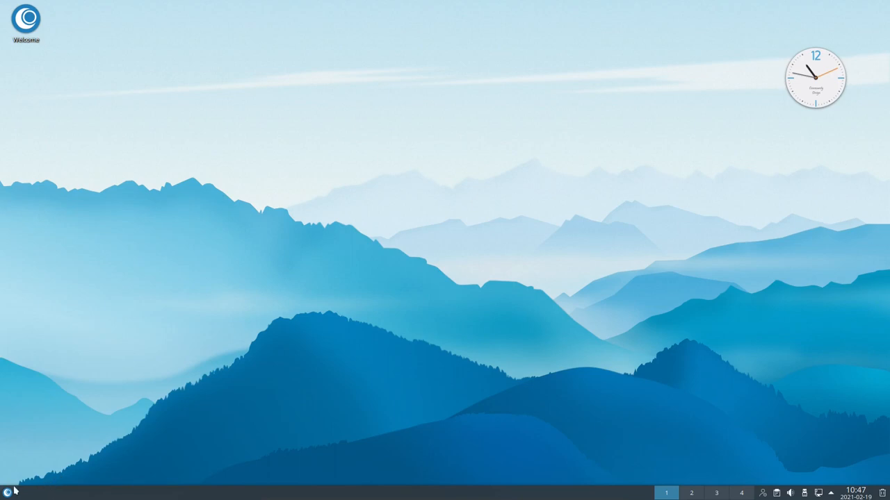
# Step: Switch the start menu to the Application Dashboard and browse its Settings and System categories
pyautogui.rightClick(7, 492)
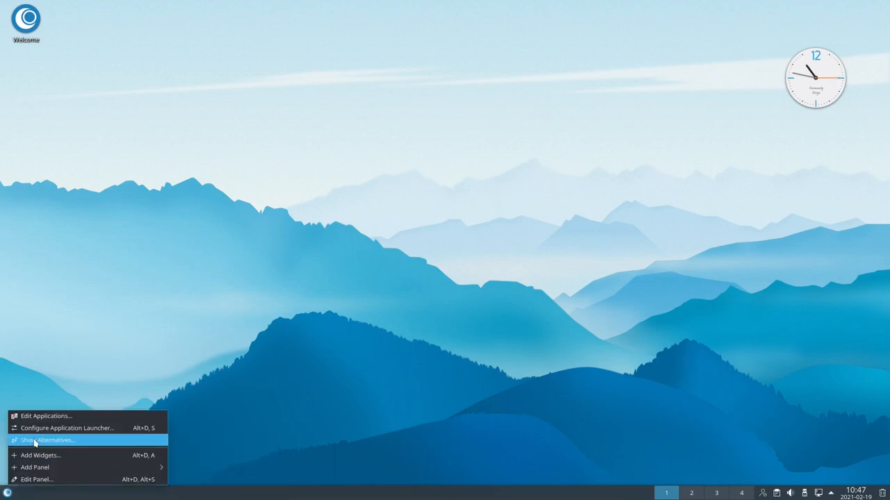
pyautogui.click(48, 440)
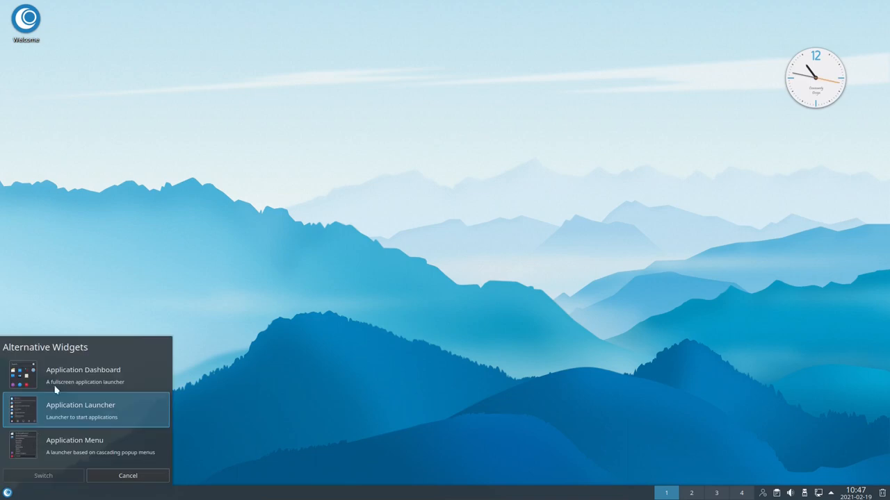
pyautogui.moveTo(61, 376)
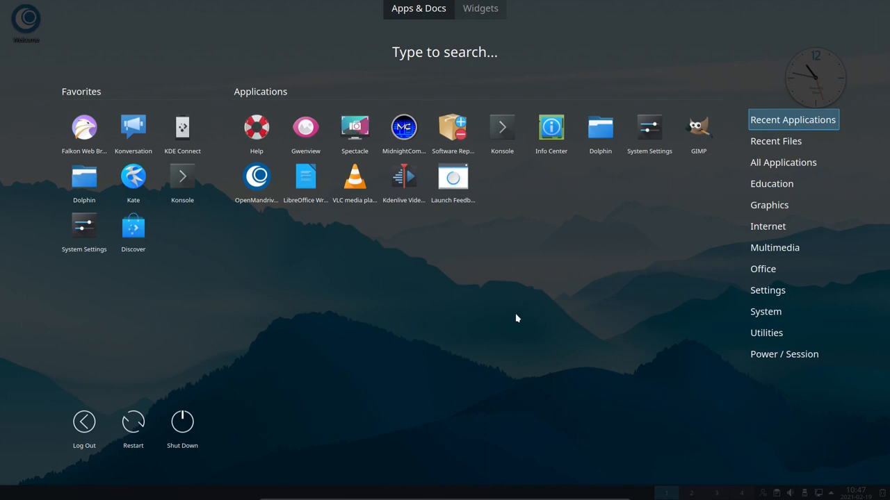
pyautogui.moveTo(394, 400)
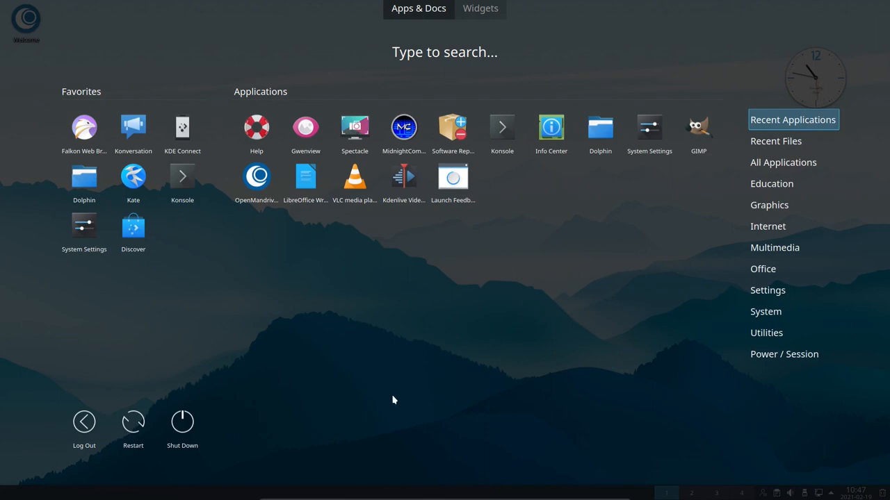
pyautogui.moveTo(667, 334)
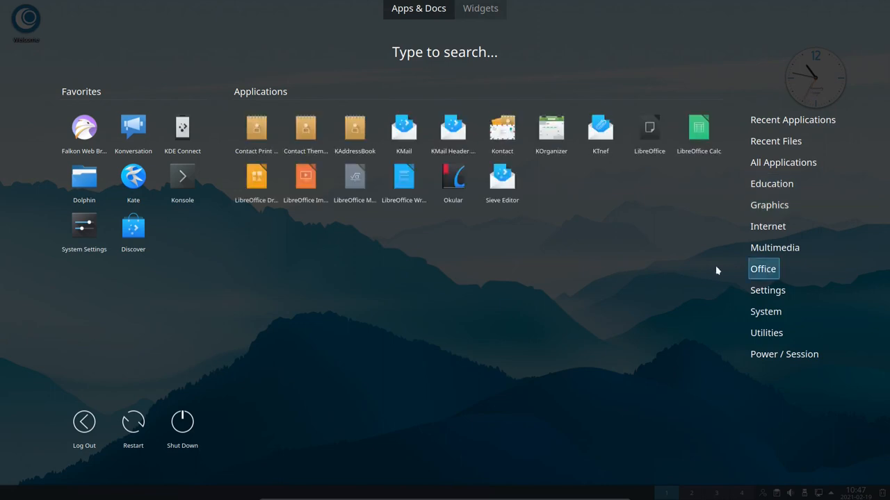
pyautogui.click(767, 290)
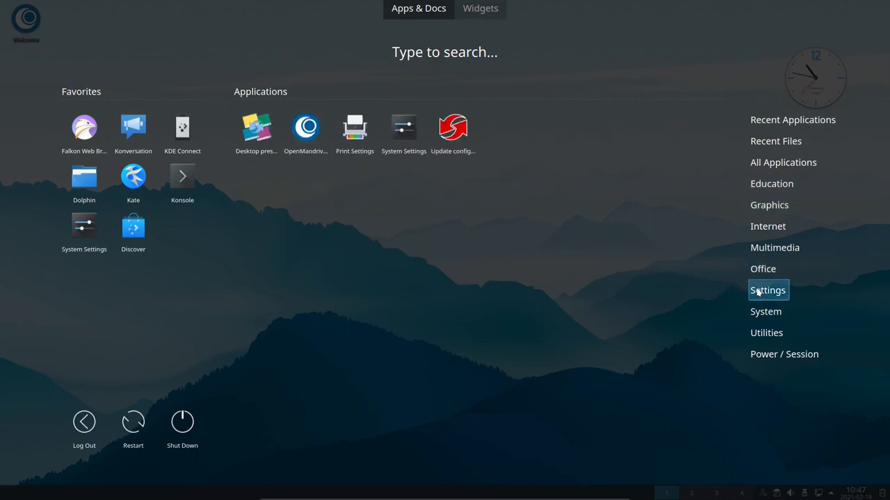
pyautogui.click(766, 312)
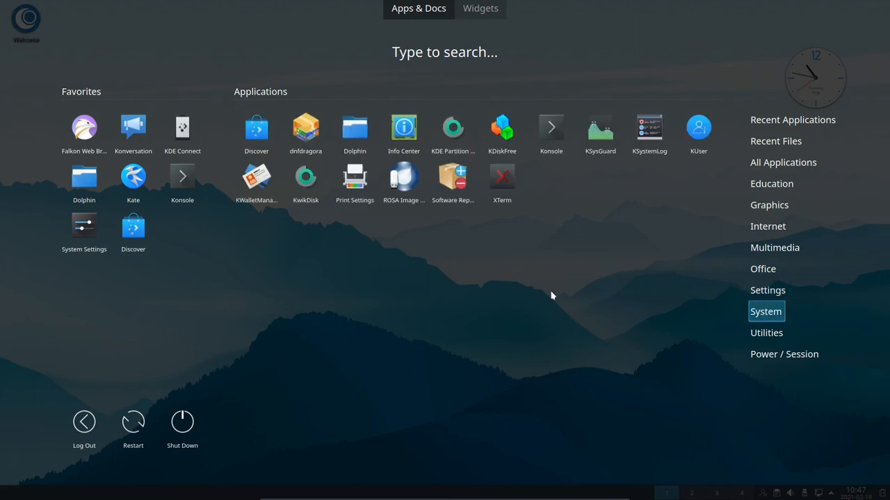
pyautogui.moveTo(303, 361)
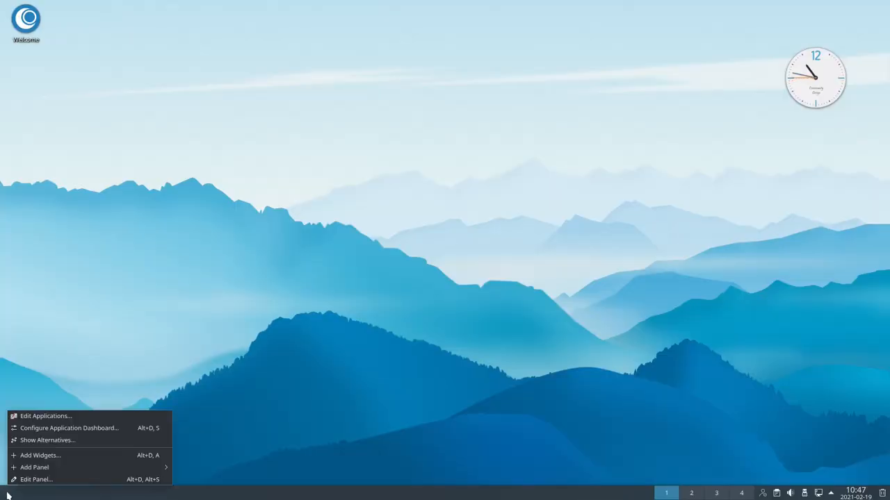
pyautogui.moveTo(47, 440)
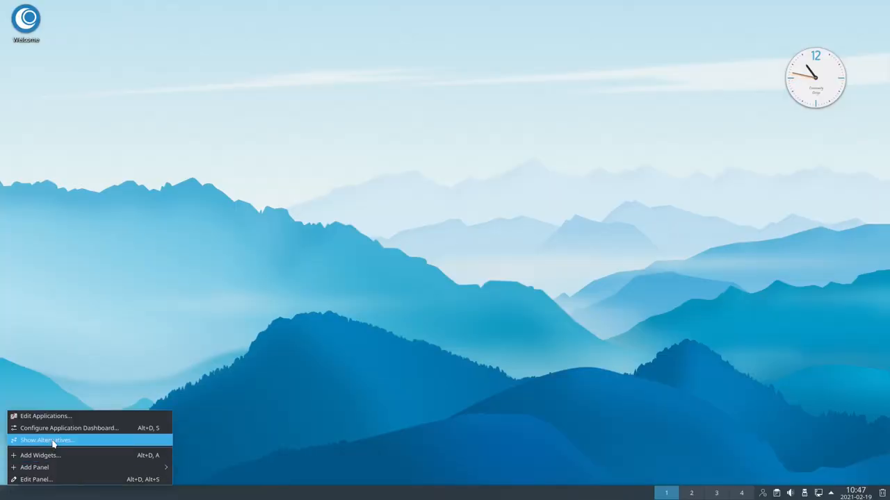
# Step: Review the launcher's Alternative Widgets list and cancel without changing the launcher
pyautogui.click(46, 440)
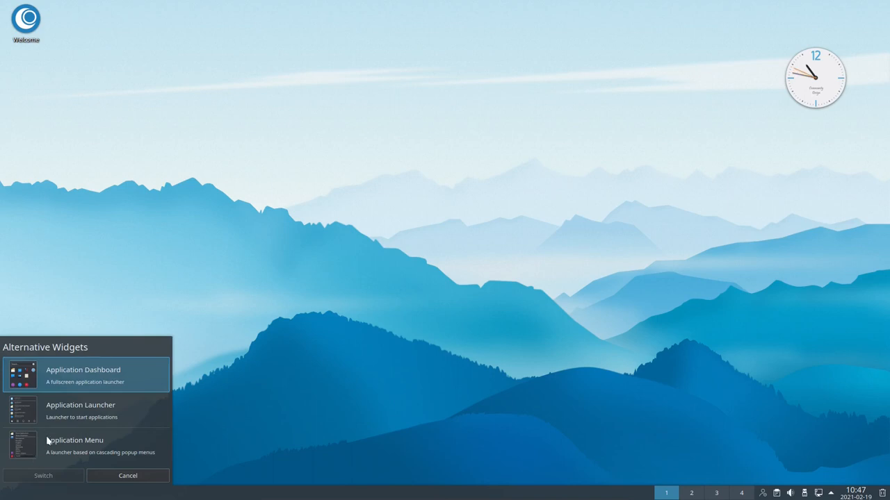
pyautogui.click(128, 475)
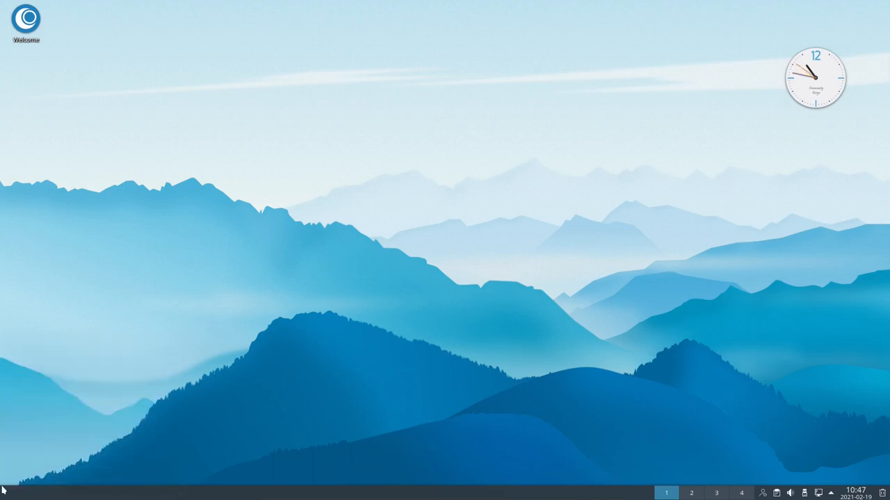
pyautogui.click(6, 492)
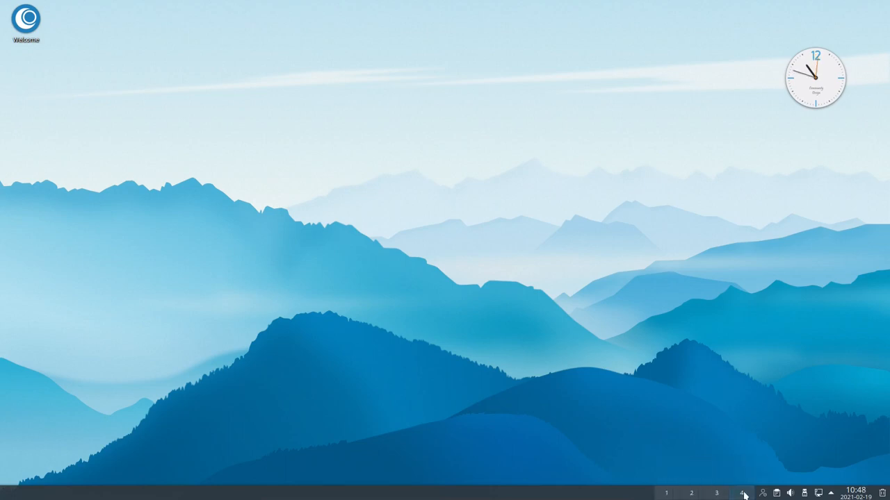
# Step: Switch to virtual desktop 4 and check the clipboard history in the system tray
pyautogui.click(742, 493)
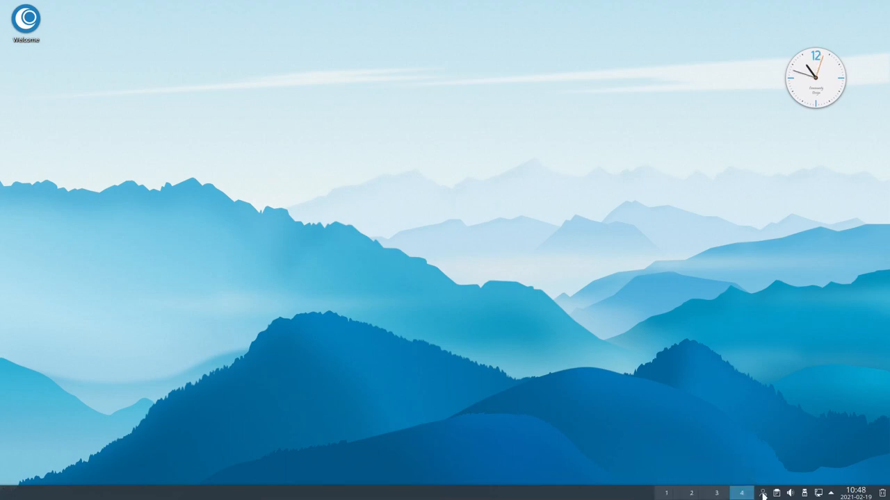
pyautogui.click(761, 492)
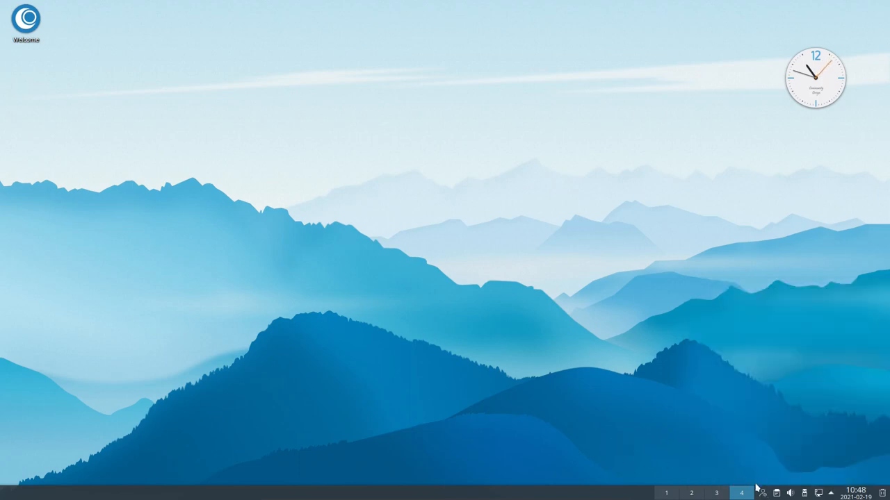
pyautogui.click(777, 492)
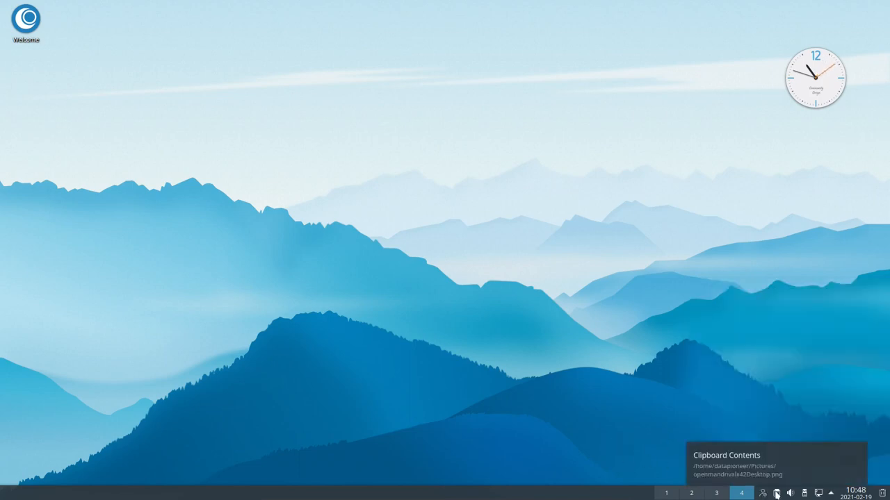
pyautogui.click(777, 493)
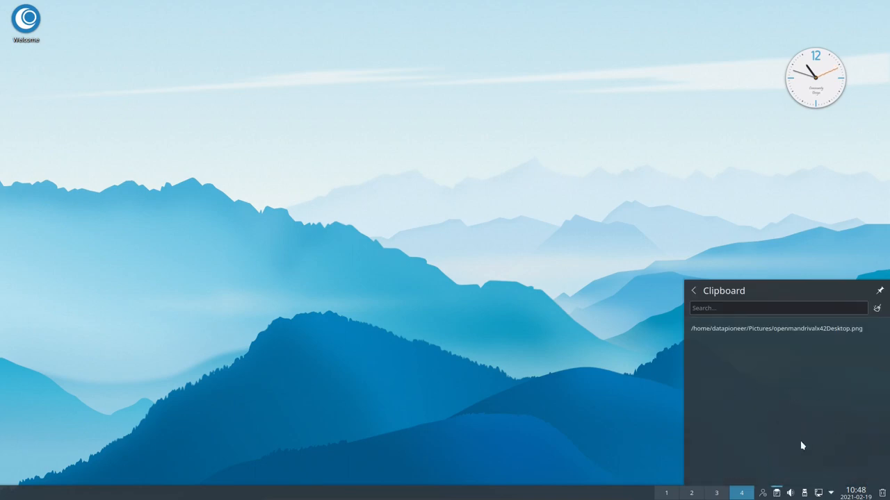
pyautogui.moveTo(723, 396)
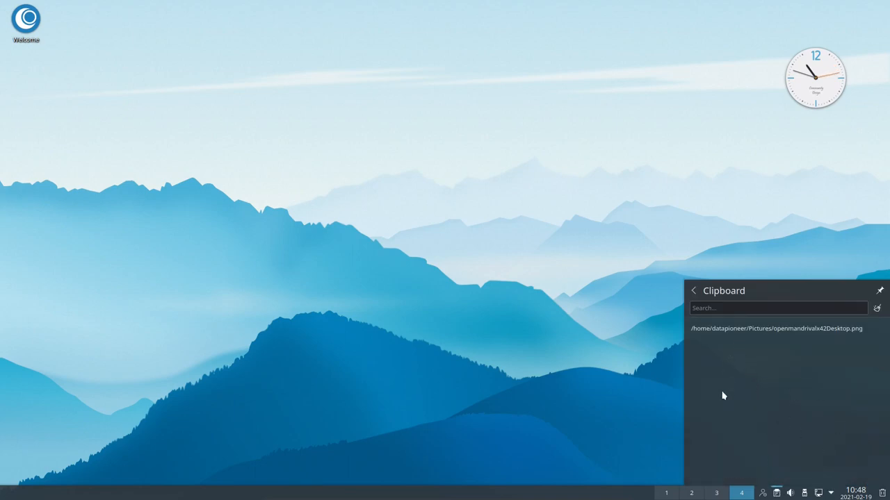
pyautogui.moveTo(741, 347)
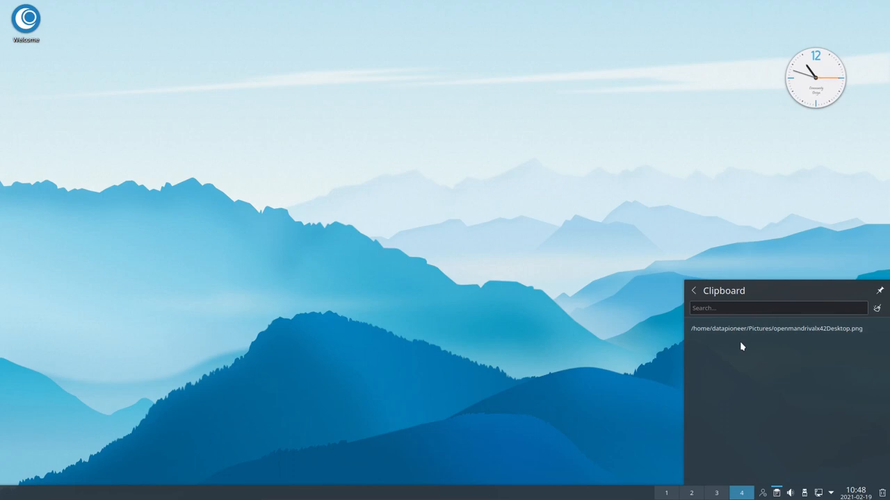
pyautogui.moveTo(642, 360)
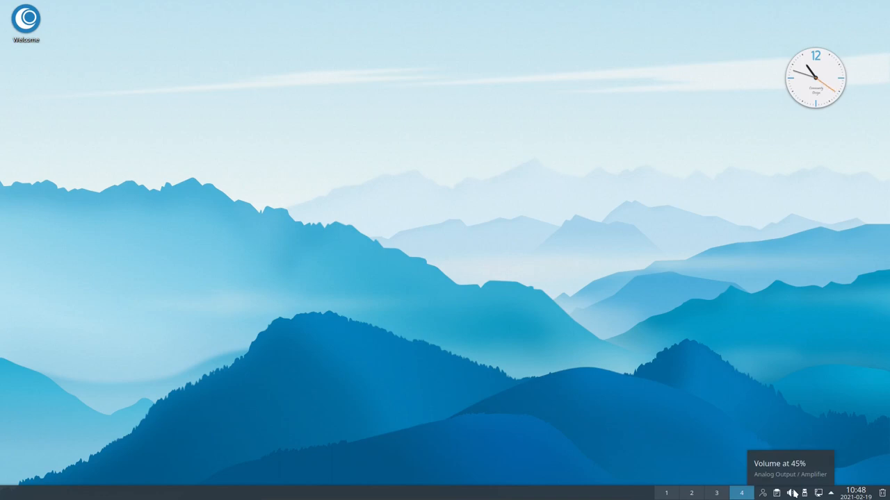
# Step: Raise the speaker volume from 45% to about 74% and show the February 2021 calendar from the clock
pyautogui.click(791, 492)
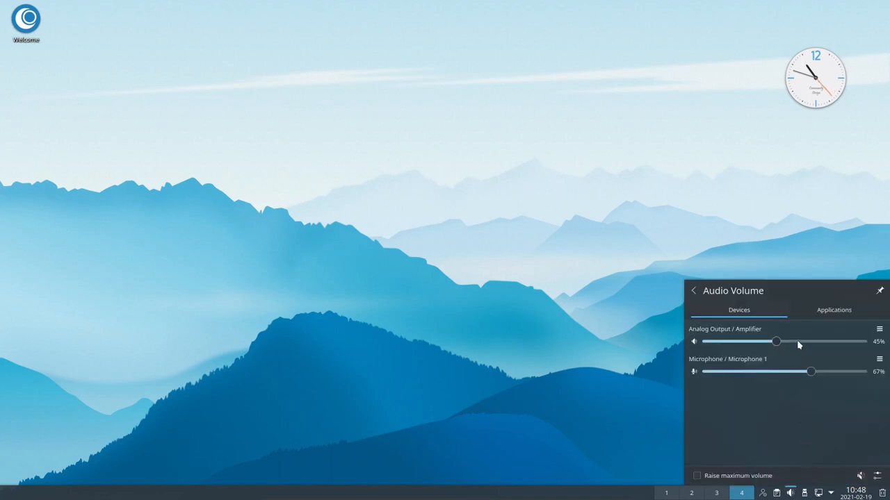
pyautogui.moveTo(775, 341); pyautogui.dragTo(822, 341)
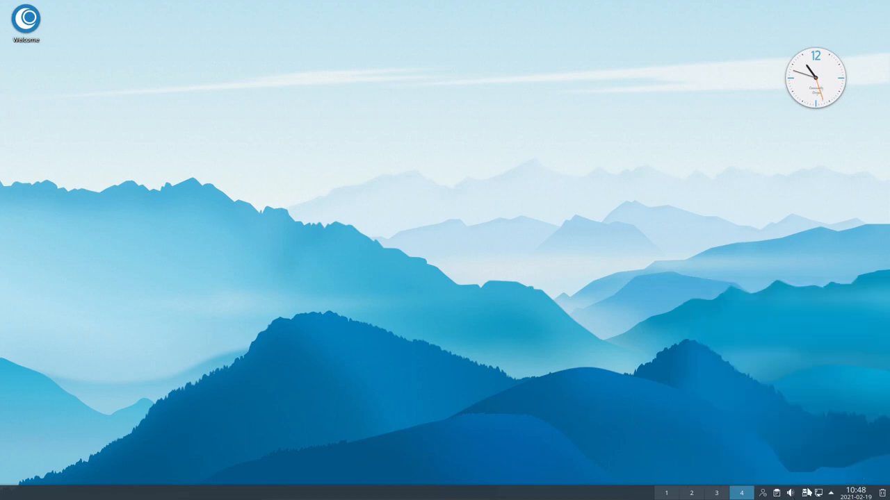
pyautogui.click(789, 493)
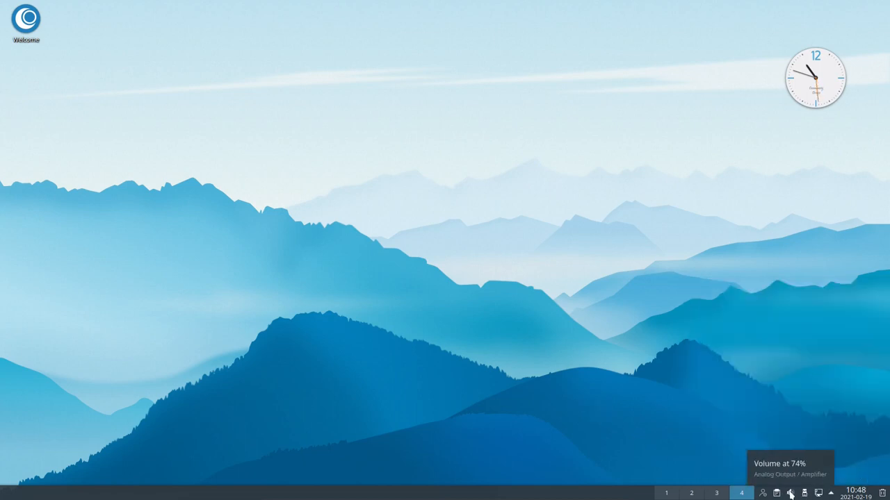
pyautogui.click(790, 493)
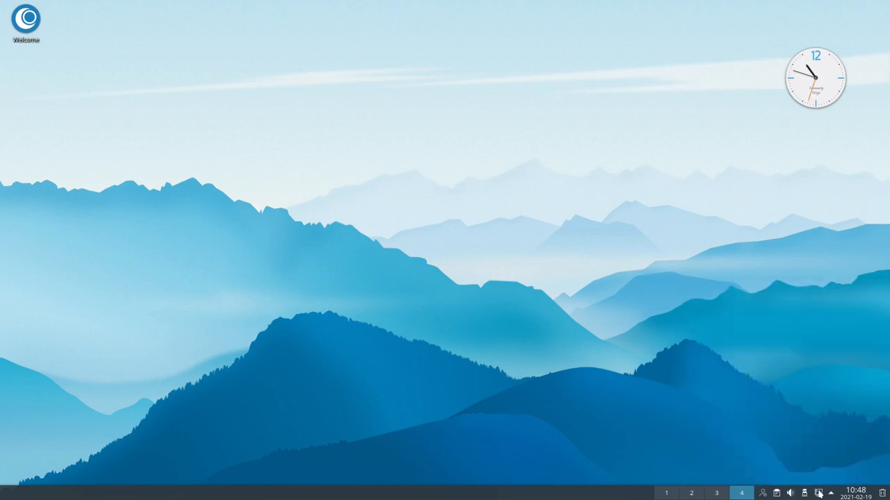
pyautogui.click(818, 492)
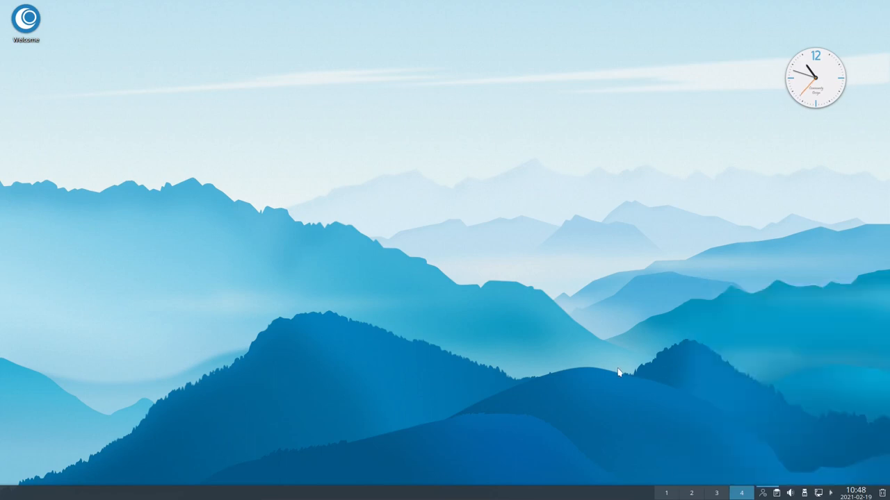
pyautogui.click(850, 493)
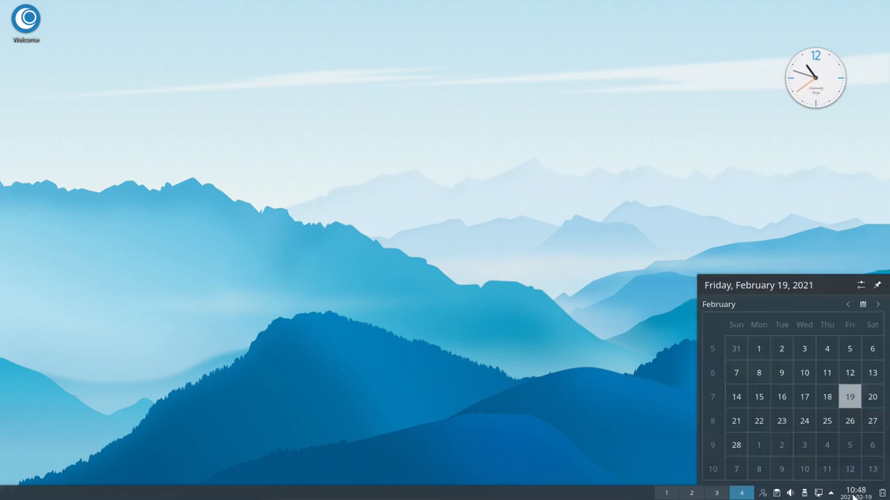
pyautogui.moveTo(825, 349)
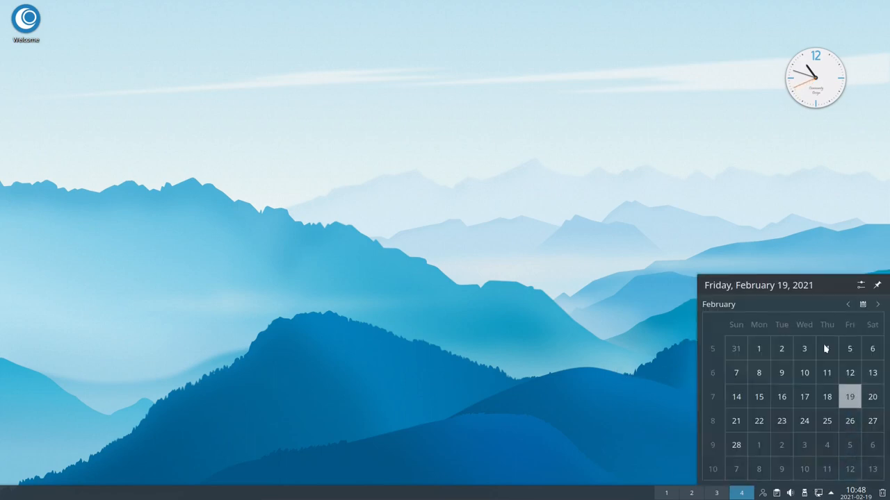
pyautogui.moveTo(827, 485)
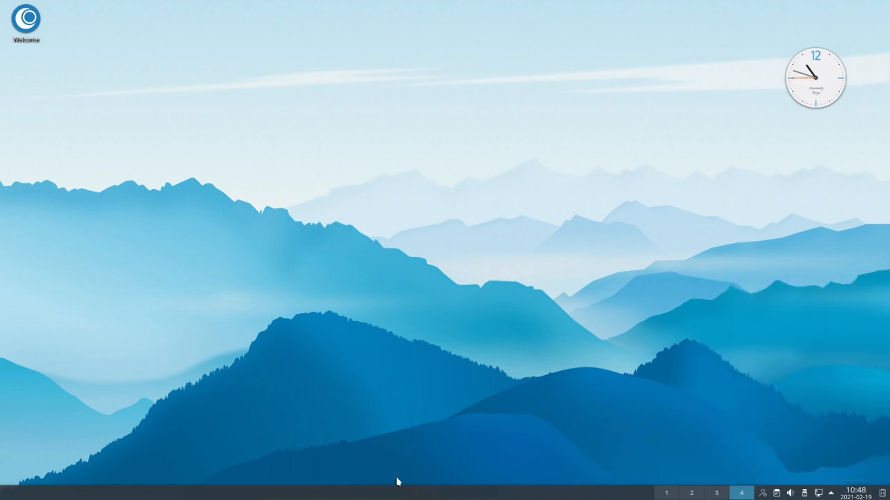
# Step: Set the desktop icon size to Small from the desktop's Icons menu
pyautogui.rightClick(399, 481)
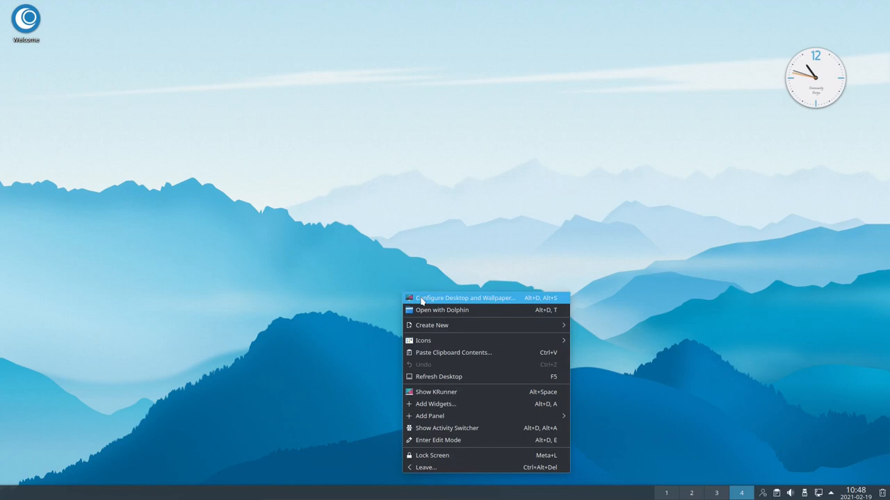
pyautogui.moveTo(442, 310)
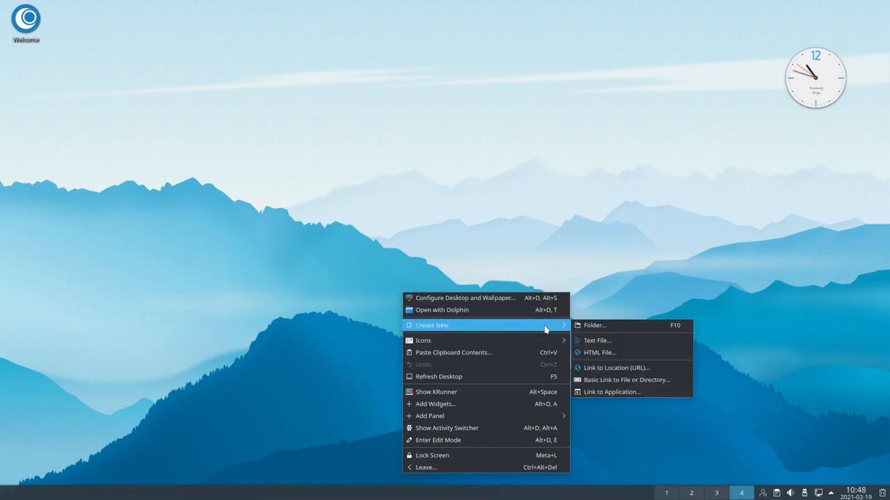
pyautogui.moveTo(598, 352)
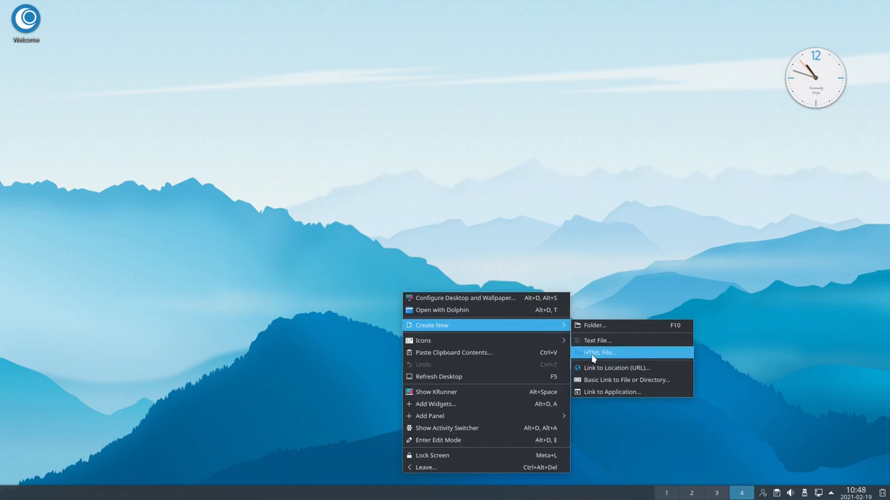
pyautogui.moveTo(614, 368)
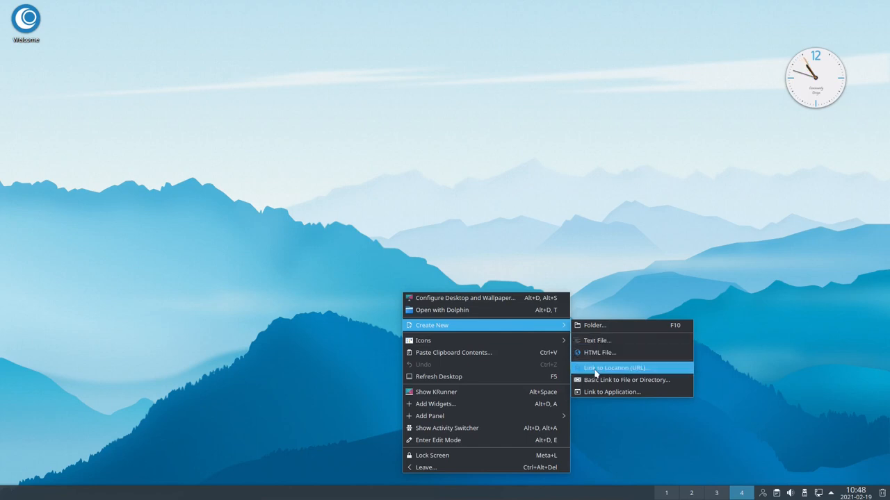
pyautogui.moveTo(597, 380)
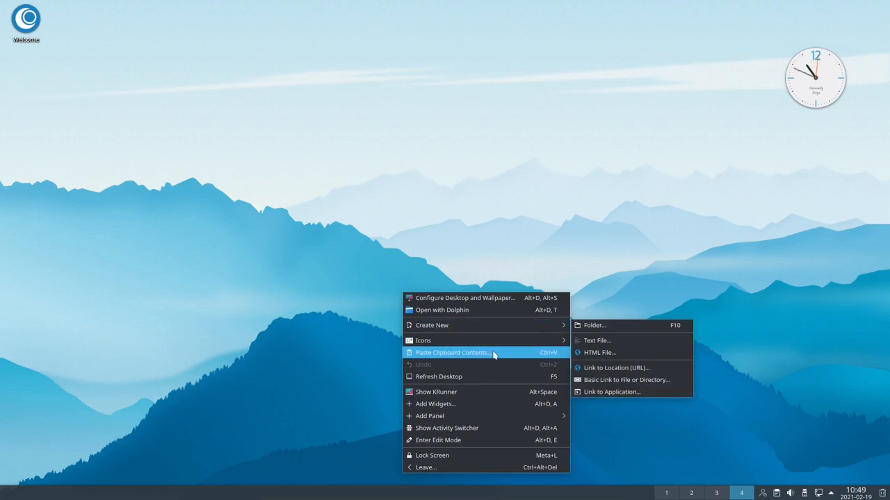
pyautogui.moveTo(423, 340)
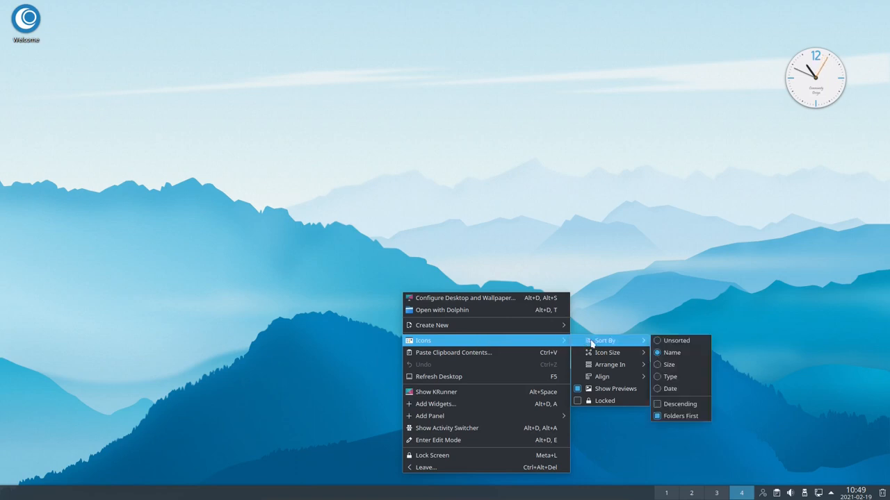
pyautogui.moveTo(607, 353)
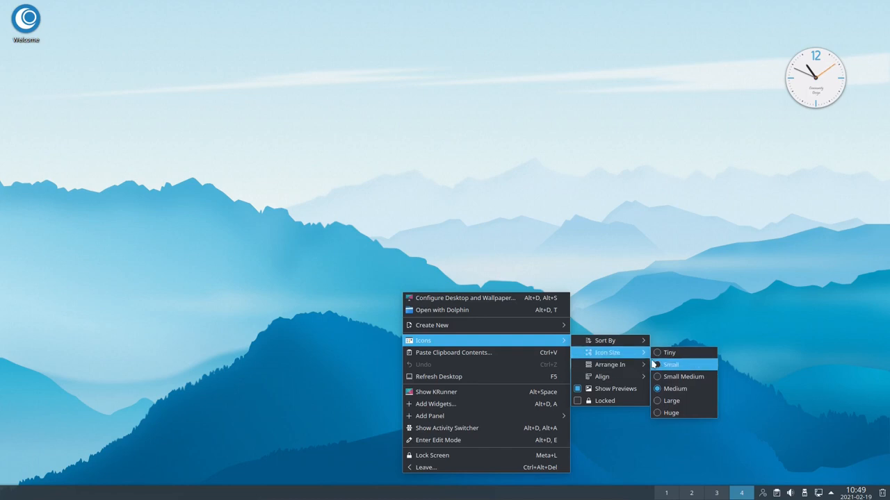
pyautogui.click(670, 365)
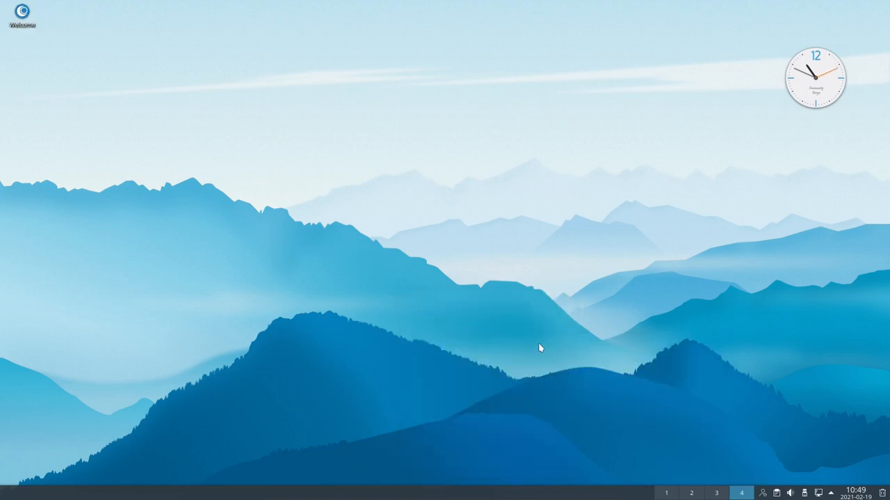
# Step: Bring up the desktop's options menu and preview its Create New choices
pyautogui.rightClick(541, 347)
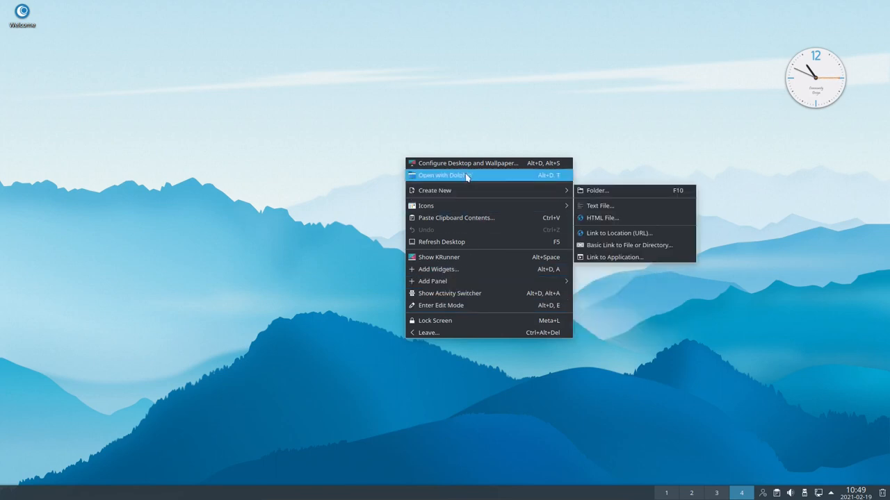
pyautogui.moveTo(471, 181)
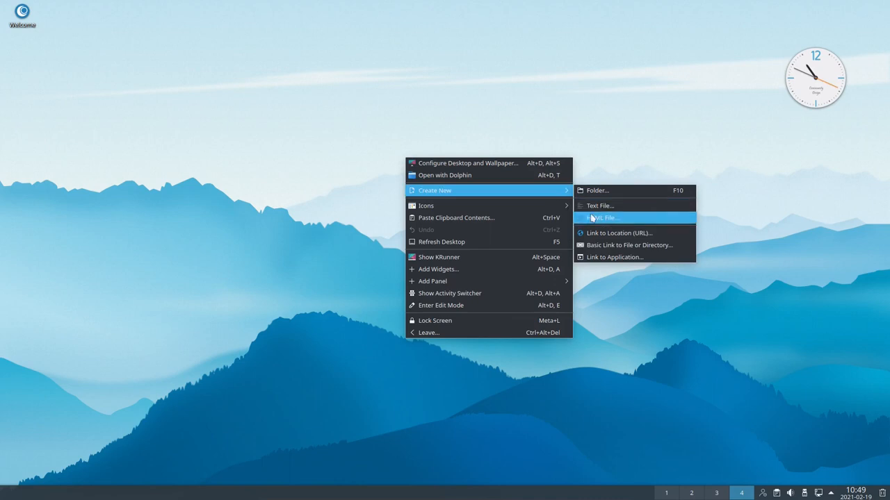
pyautogui.moveTo(425, 205)
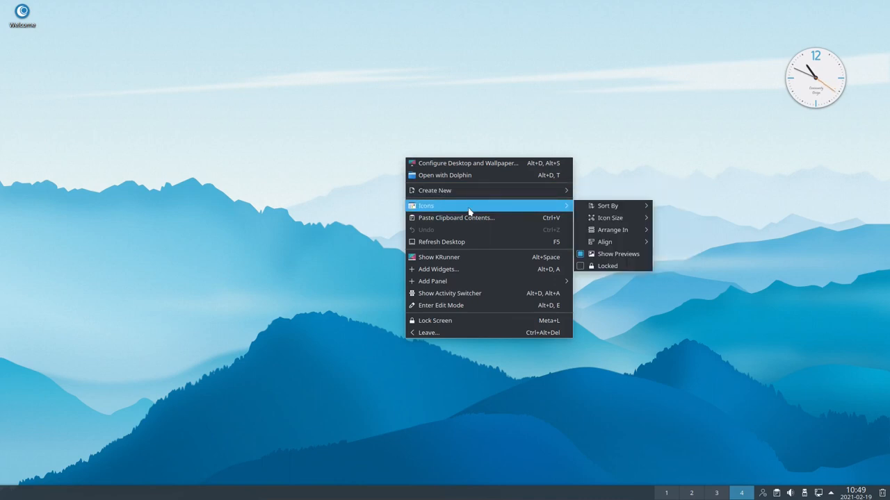
pyautogui.moveTo(533, 217)
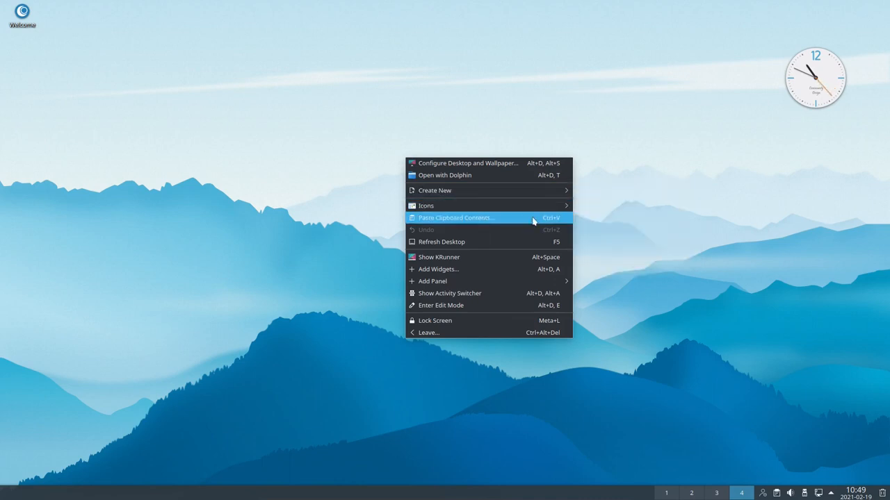
pyautogui.moveTo(426, 205)
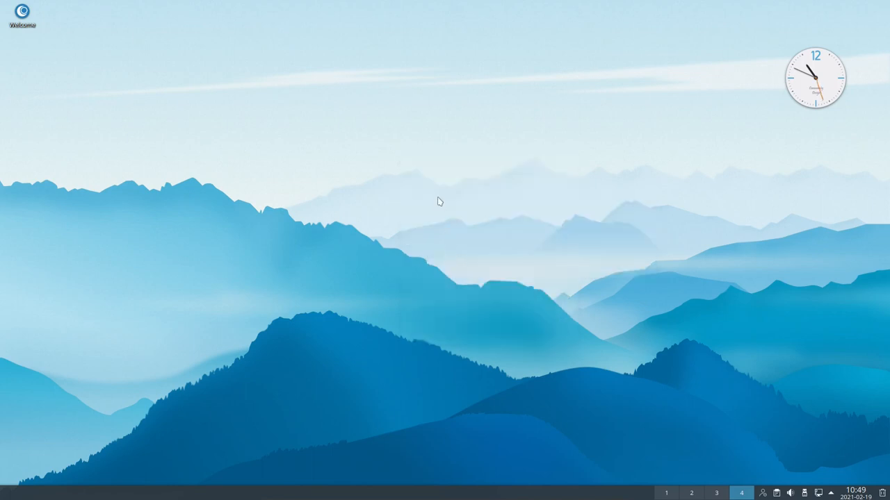
pyautogui.rightClick(438, 201)
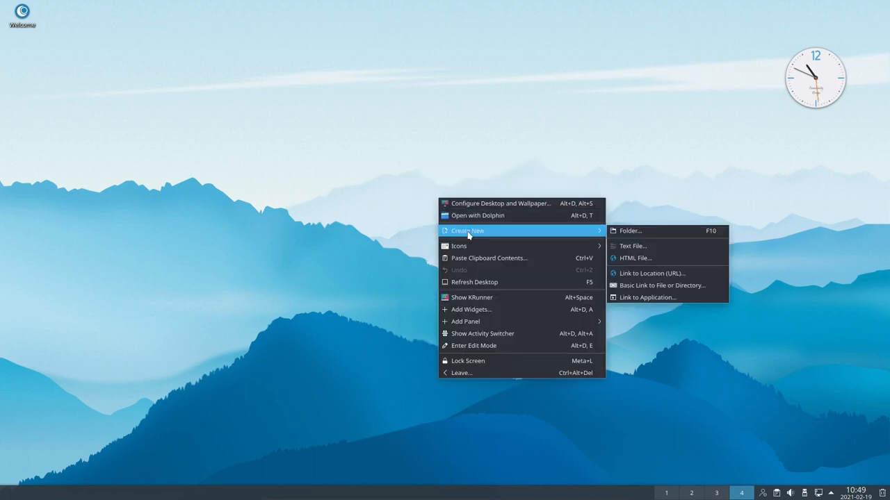
pyautogui.moveTo(488, 258)
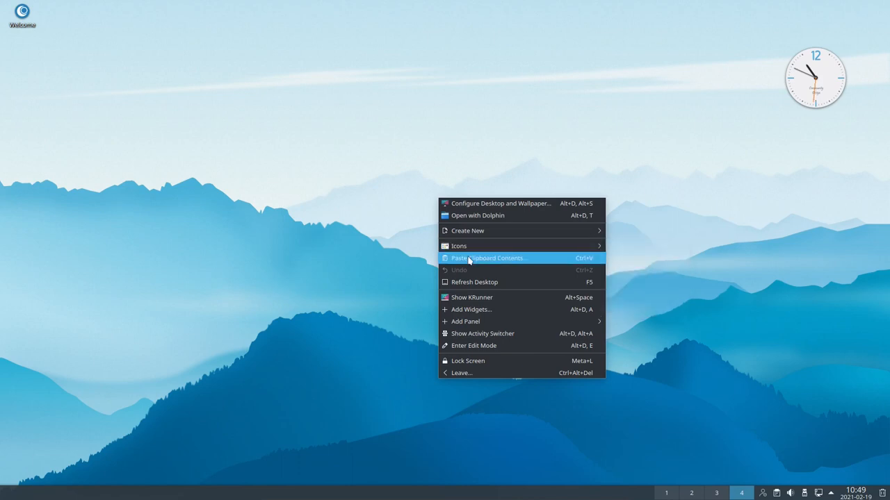
pyautogui.moveTo(474, 281)
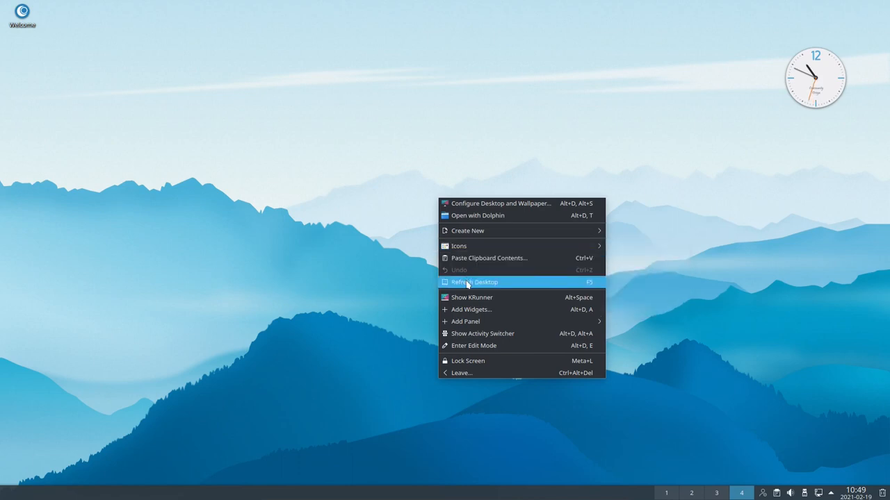
pyautogui.moveTo(563, 291)
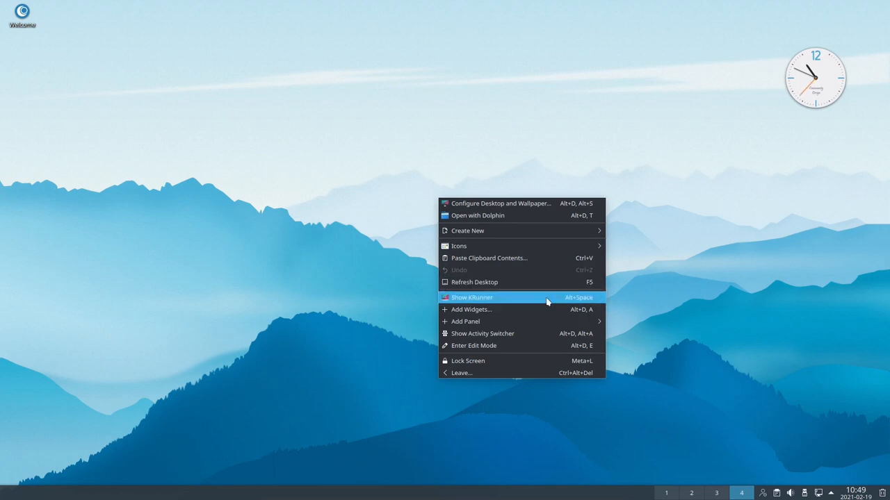
# Step: Search 'launch' in KRunner, open the Launch Feedback settings and close them again
pyautogui.click(471, 298)
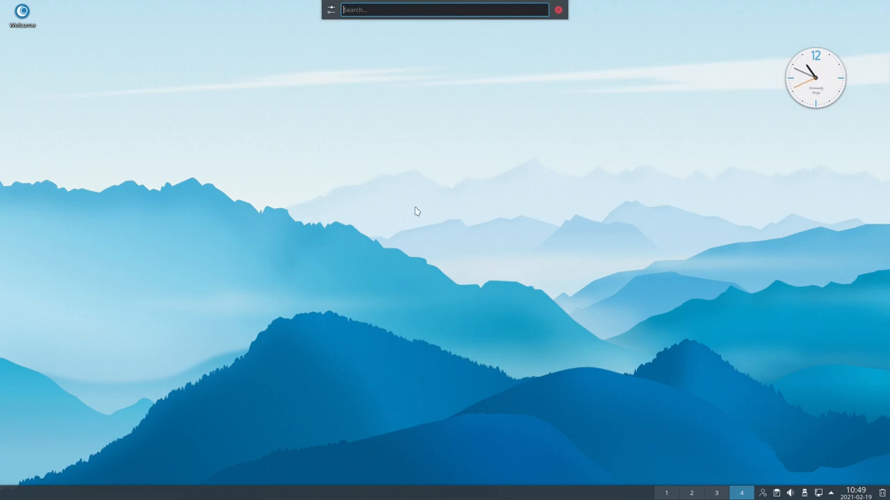
pyautogui.write('lauch')
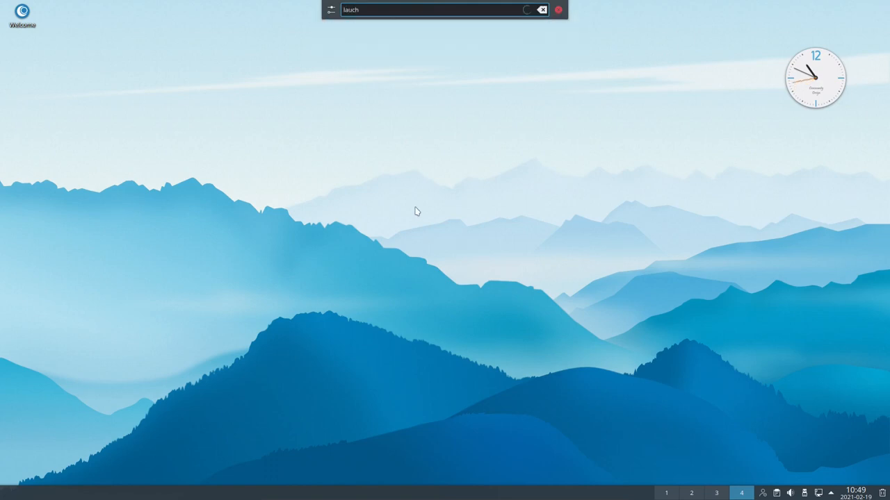
pyautogui.press('BackSpace')
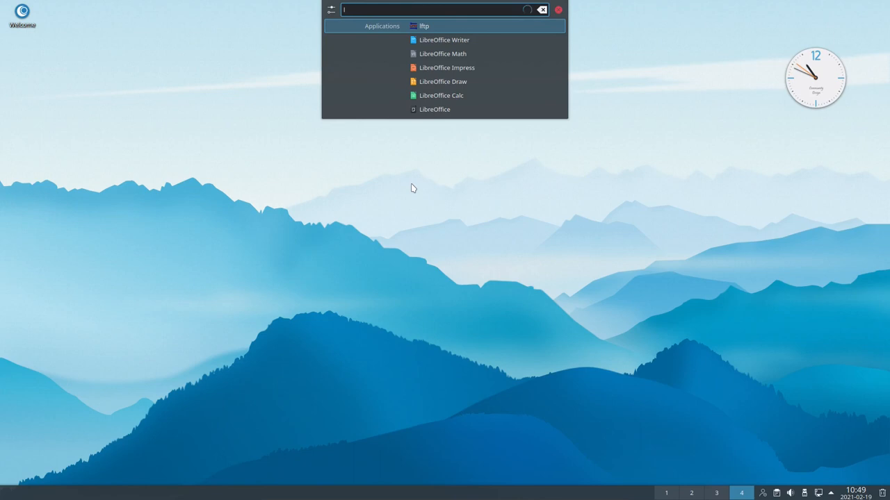
pyautogui.write('launch')
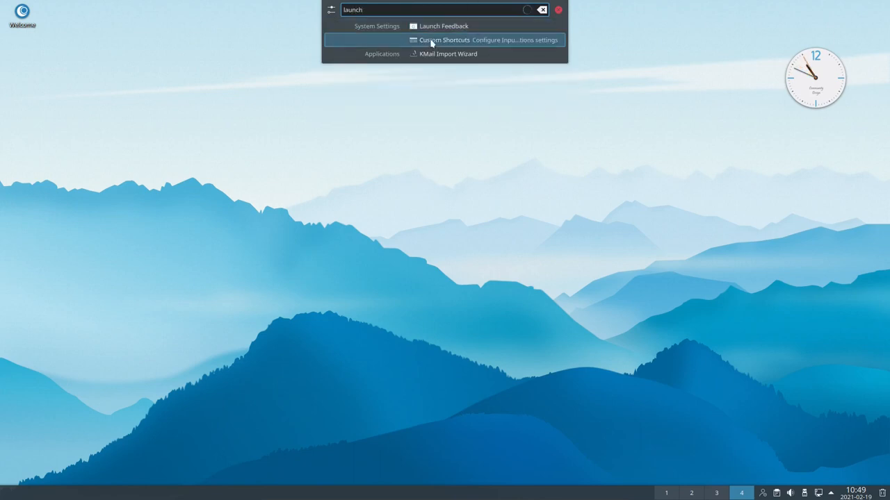
pyautogui.click(444, 26)
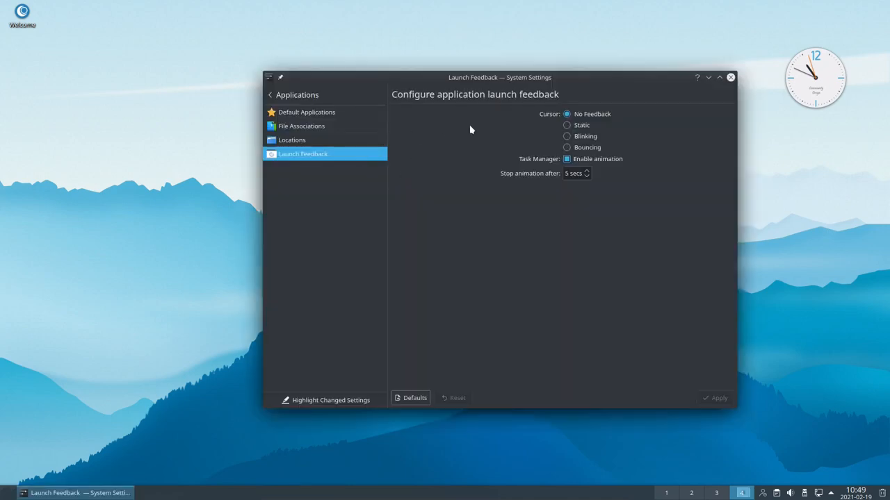
pyautogui.click(731, 78)
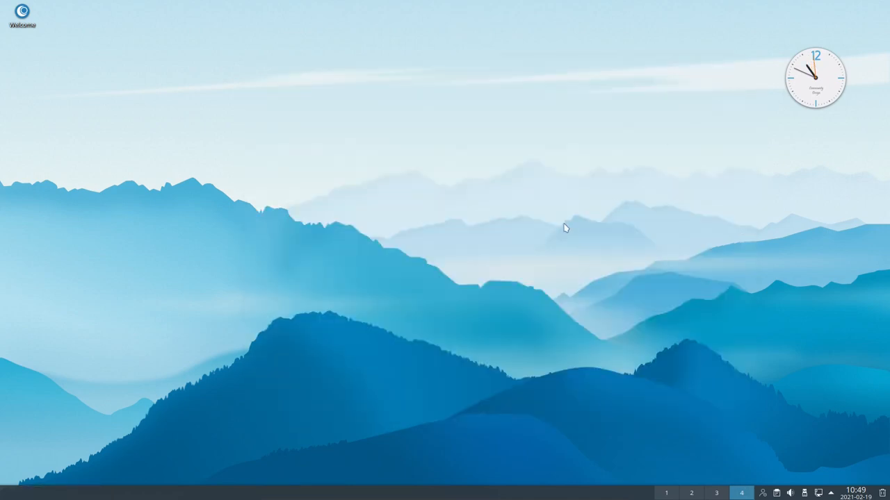
pyautogui.moveTo(376, 321)
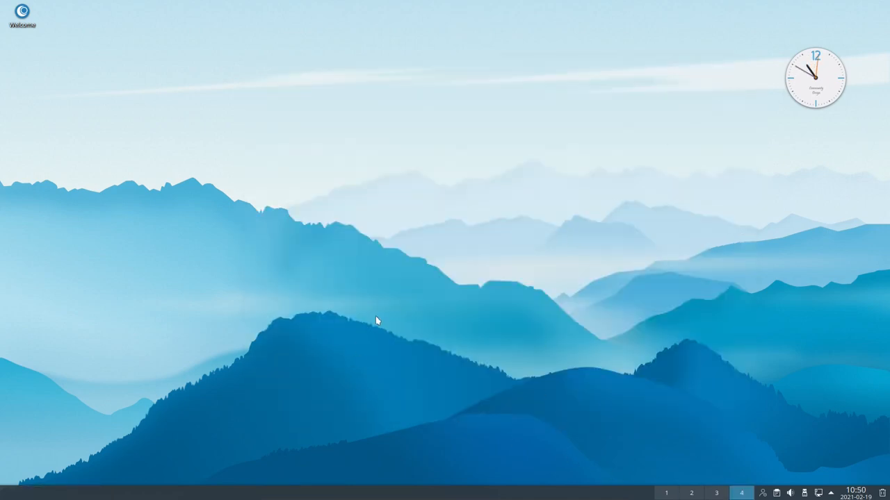
# Step: Bring up the desktop's right-click options menu again
pyautogui.rightClick(375, 321)
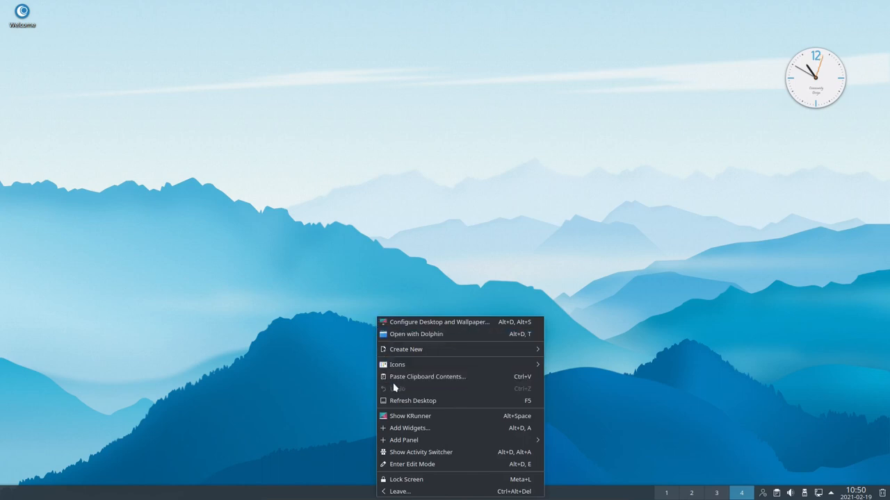
pyautogui.moveTo(410, 416)
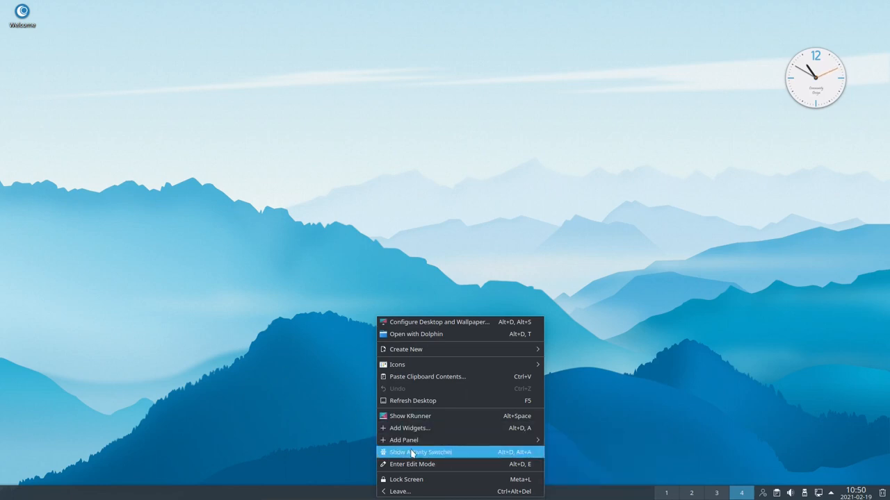
pyautogui.moveTo(438, 470)
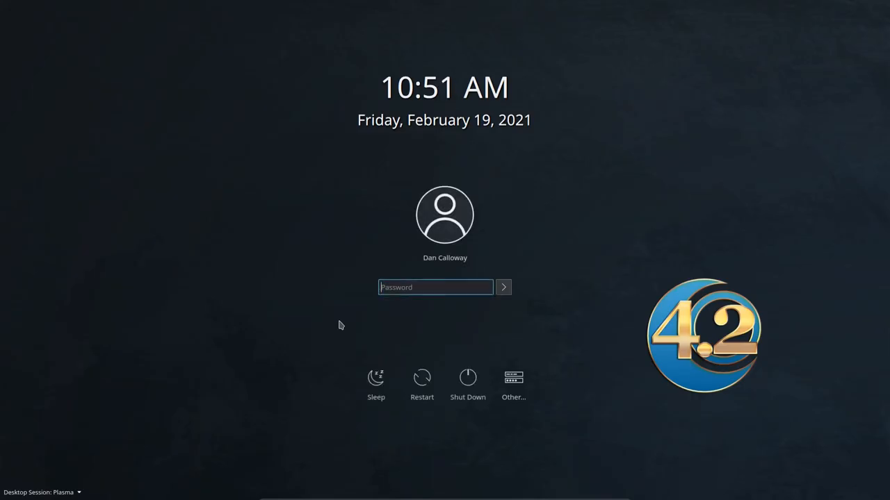
# Step: Log in with the password, set OM Welcome not to start at login, acknowledge the notice and close it
pyautogui.write('password')
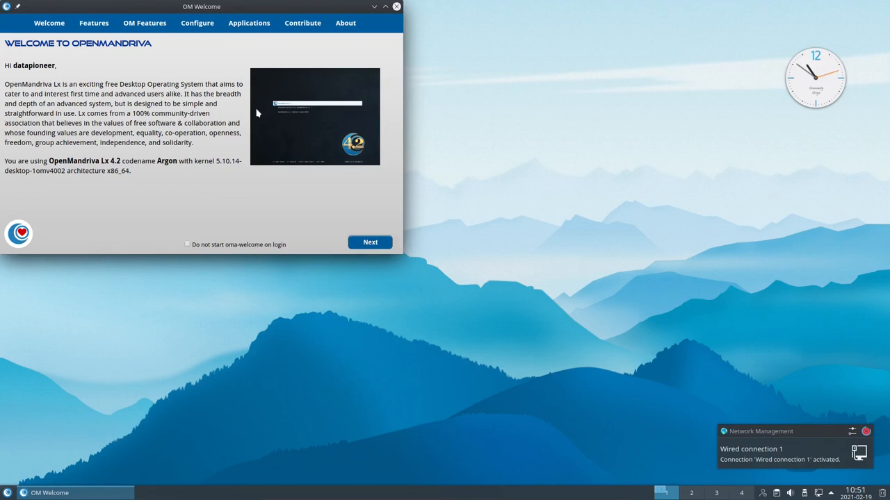
pyautogui.moveTo(186, 246)
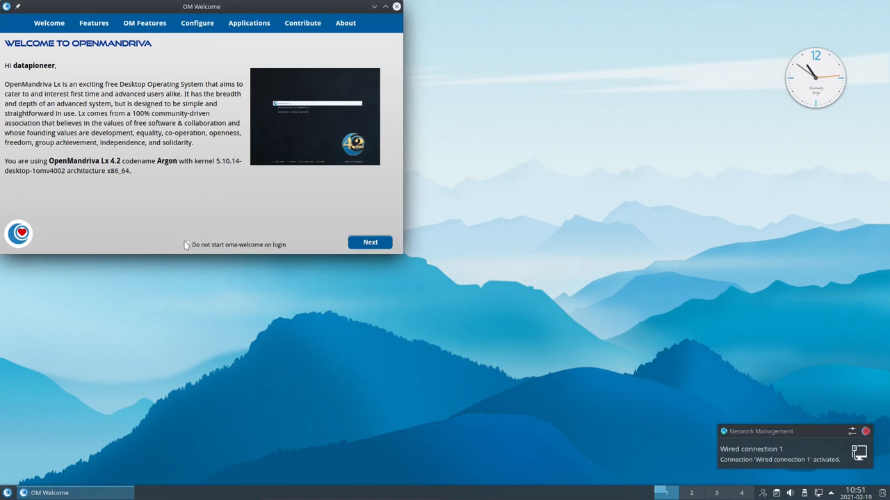
pyautogui.click(187, 244)
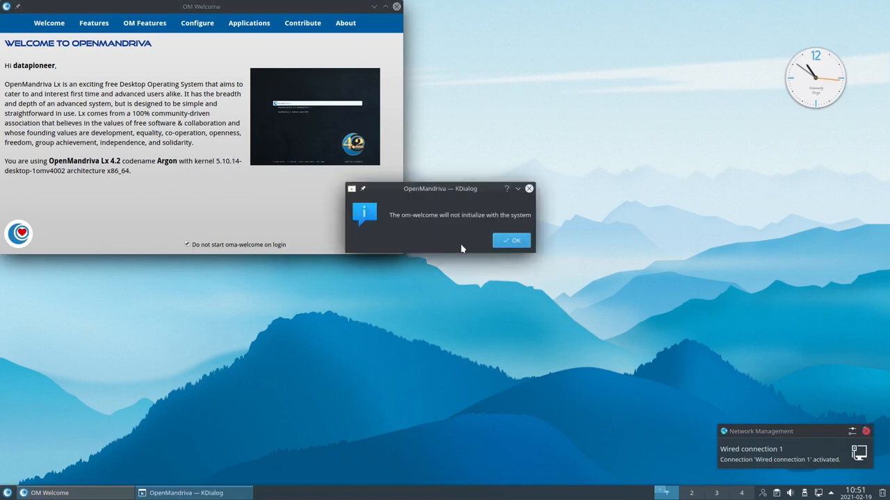
pyautogui.click(511, 240)
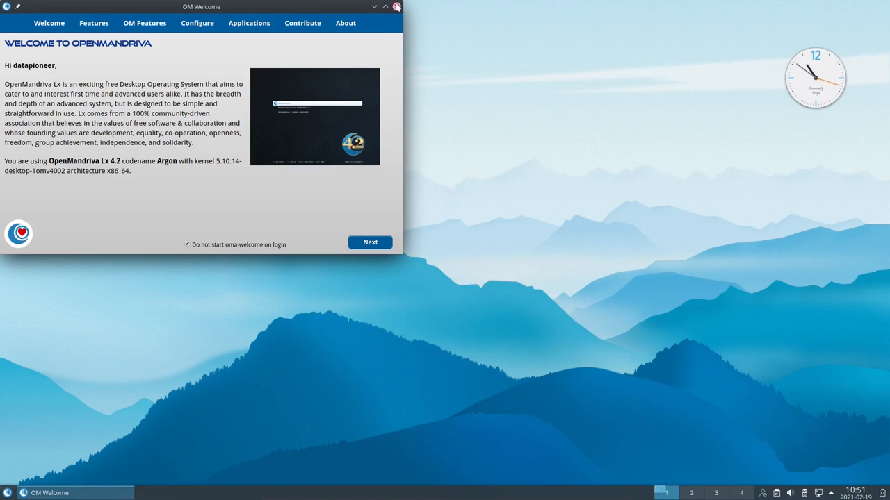
pyautogui.click(396, 6)
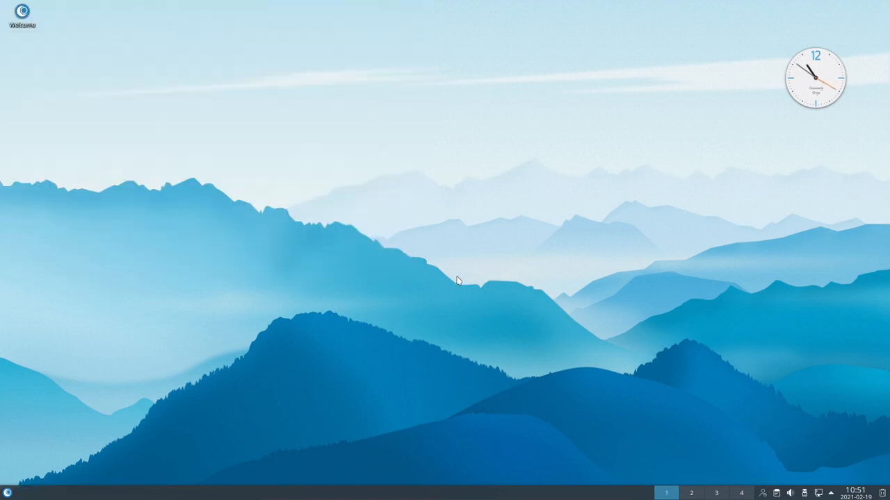
pyautogui.moveTo(461, 277)
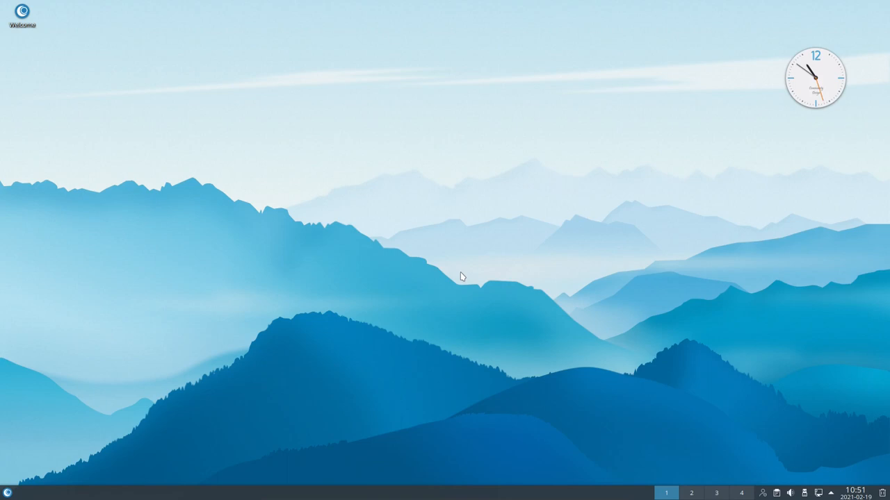
pyautogui.moveTo(401, 273)
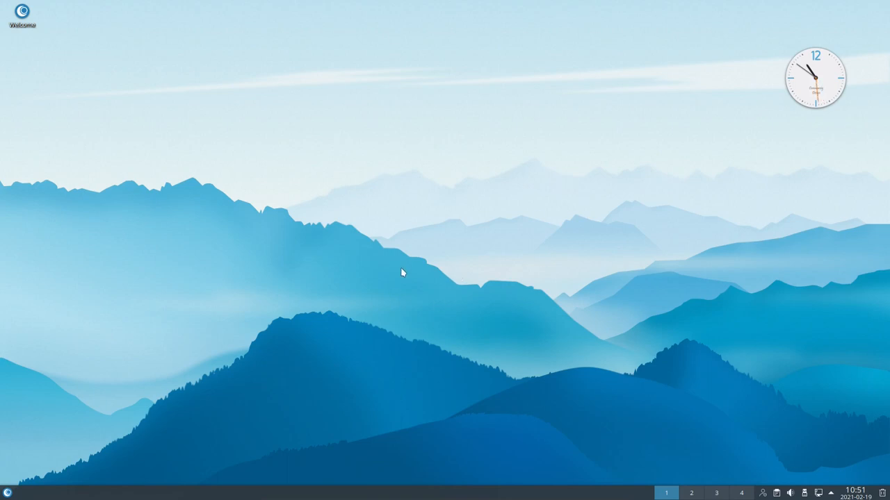
pyautogui.moveTo(386, 269)
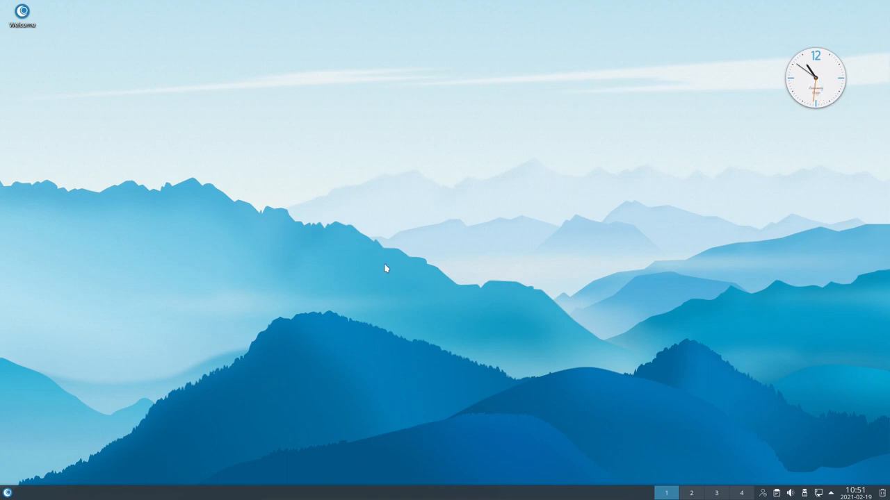